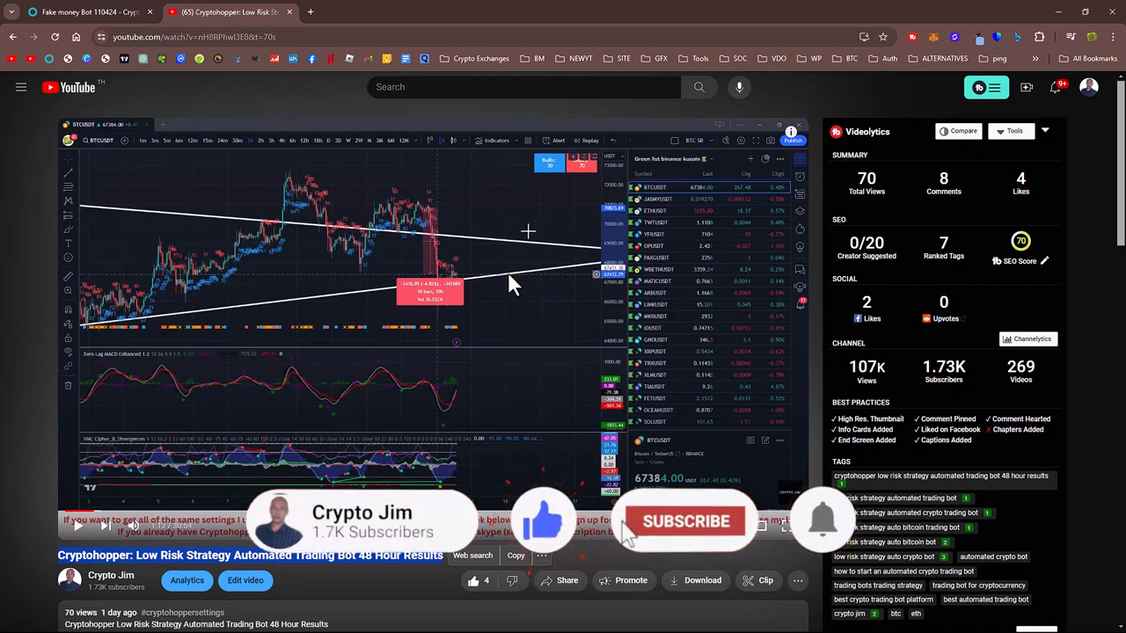
# Step: Switch to the Fake money Bot dashboard and mark the latest ETH sell date
pyautogui.click(684, 521)
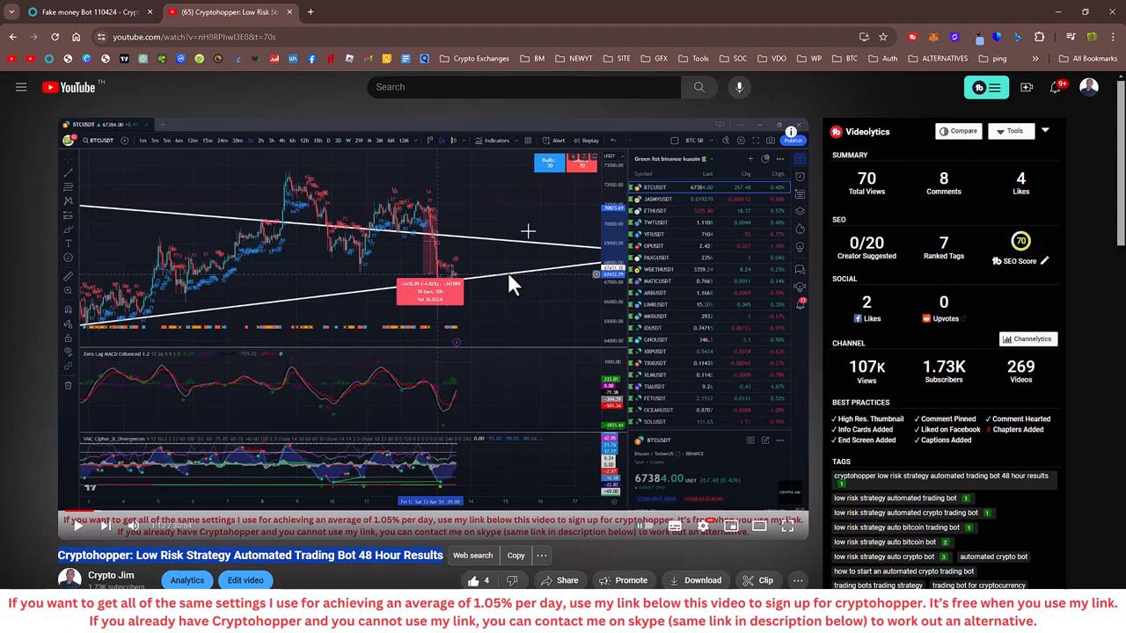
pyautogui.moveTo(380, 352)
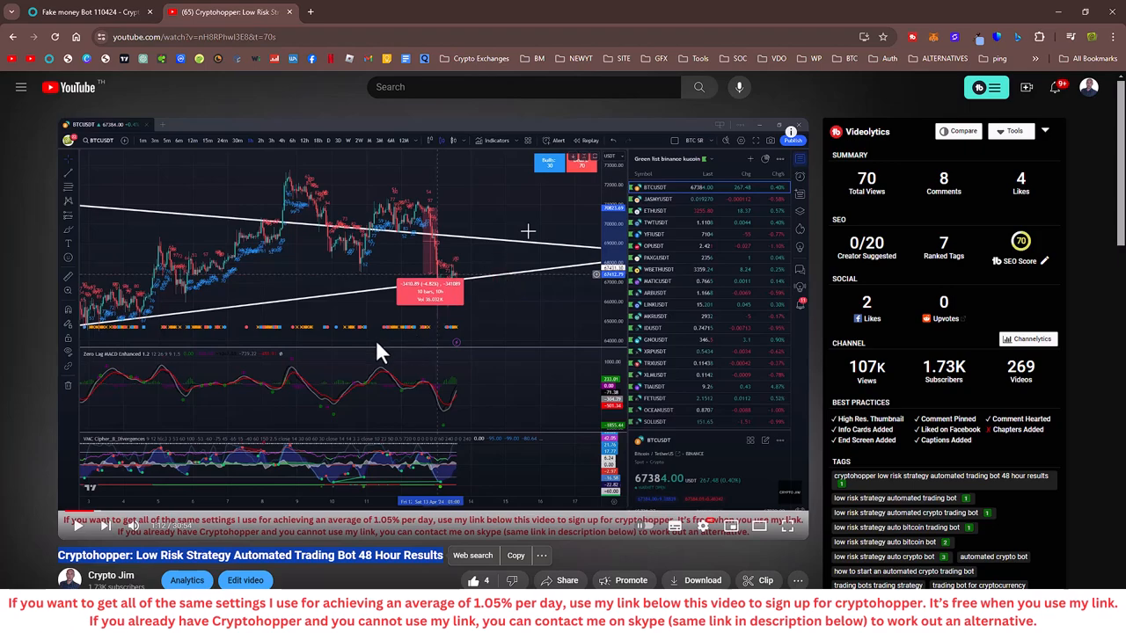
pyautogui.moveTo(289, 291)
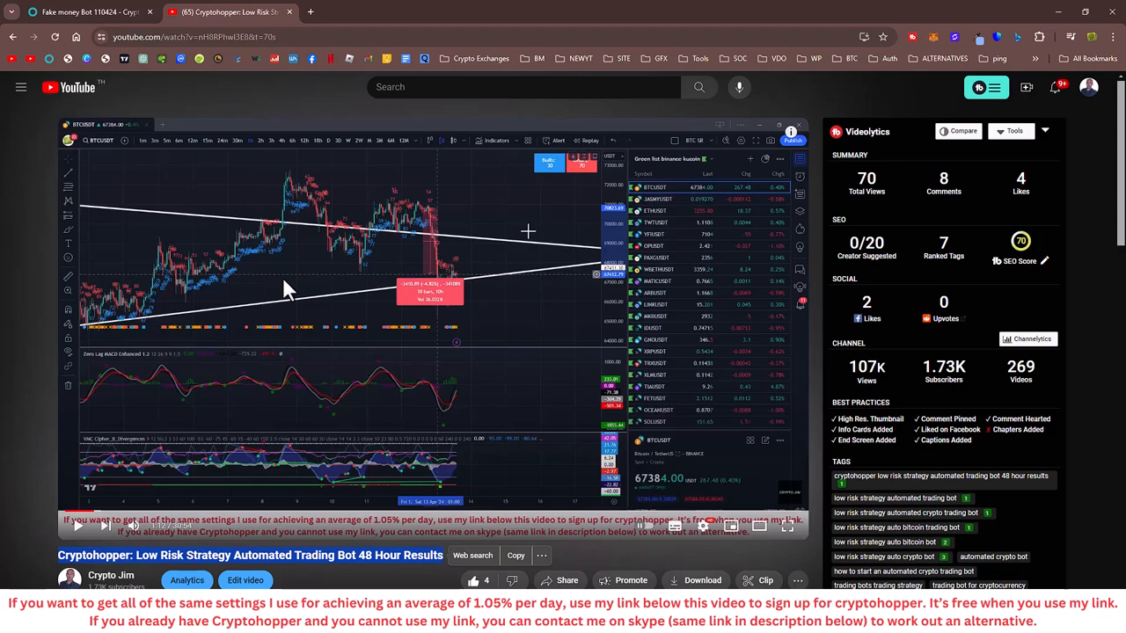
pyautogui.click(83, 13)
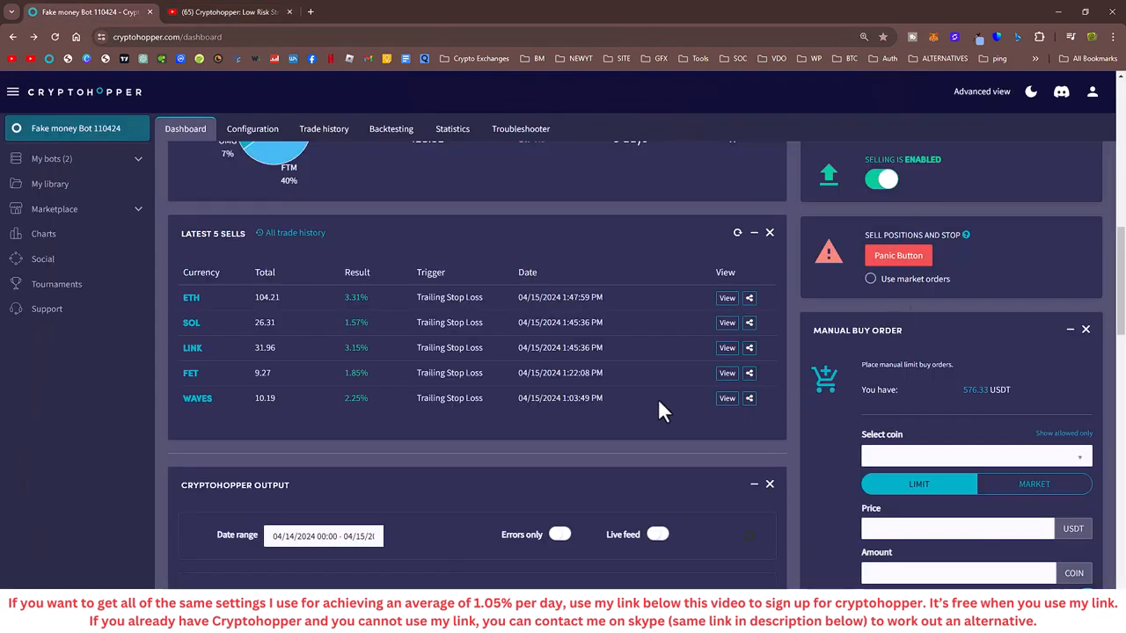
pyautogui.moveTo(585, 469)
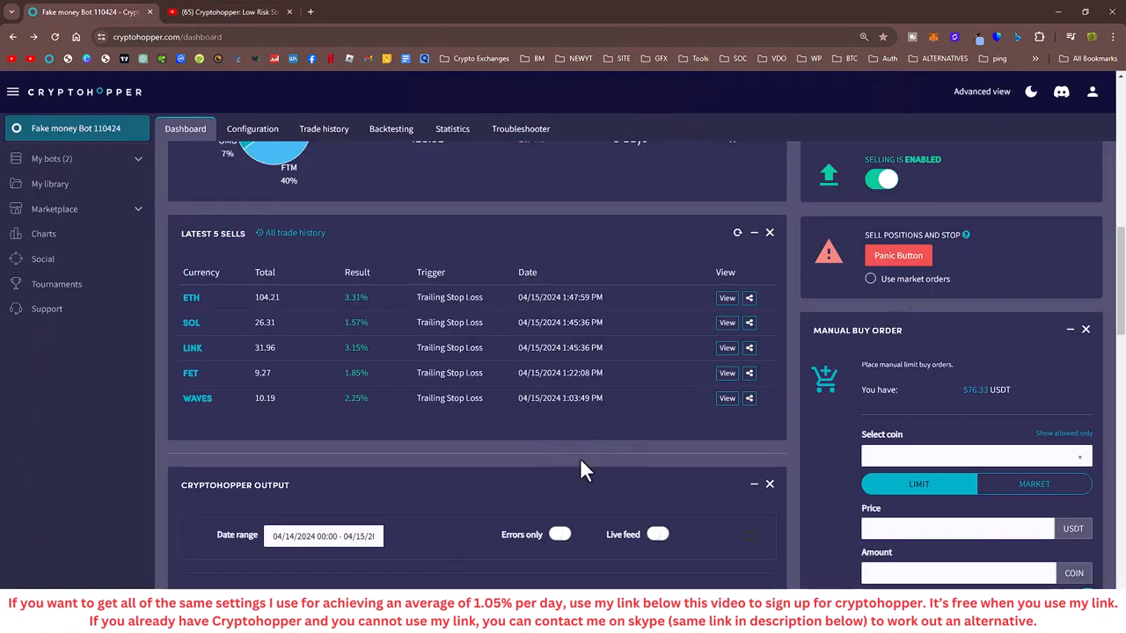
pyautogui.moveTo(528, 304)
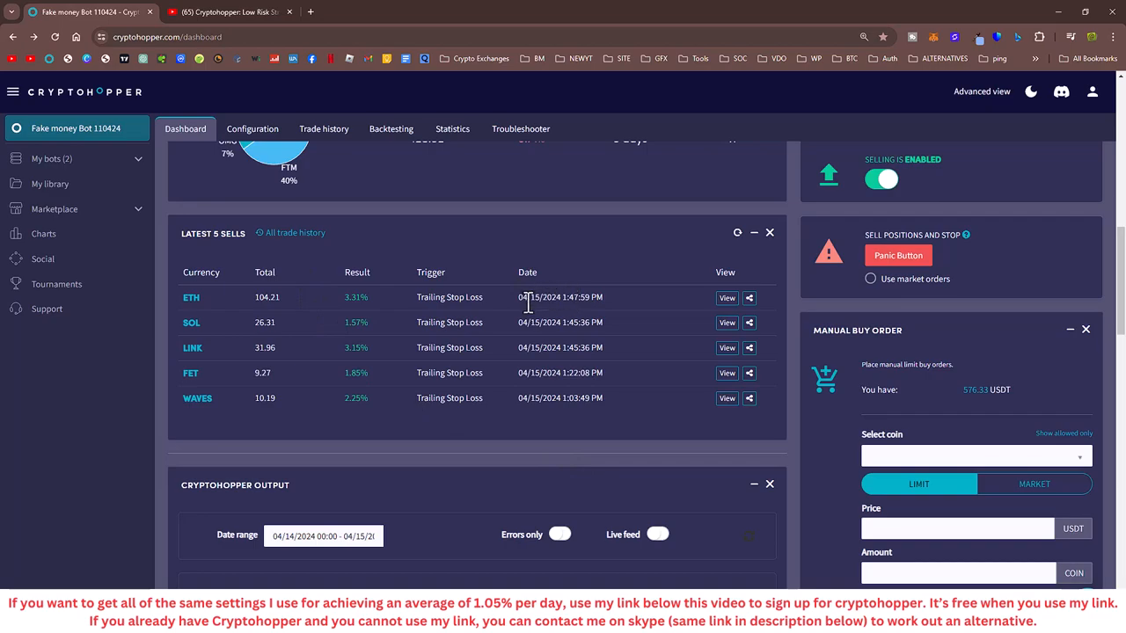
pyautogui.doubleClick(560, 296)
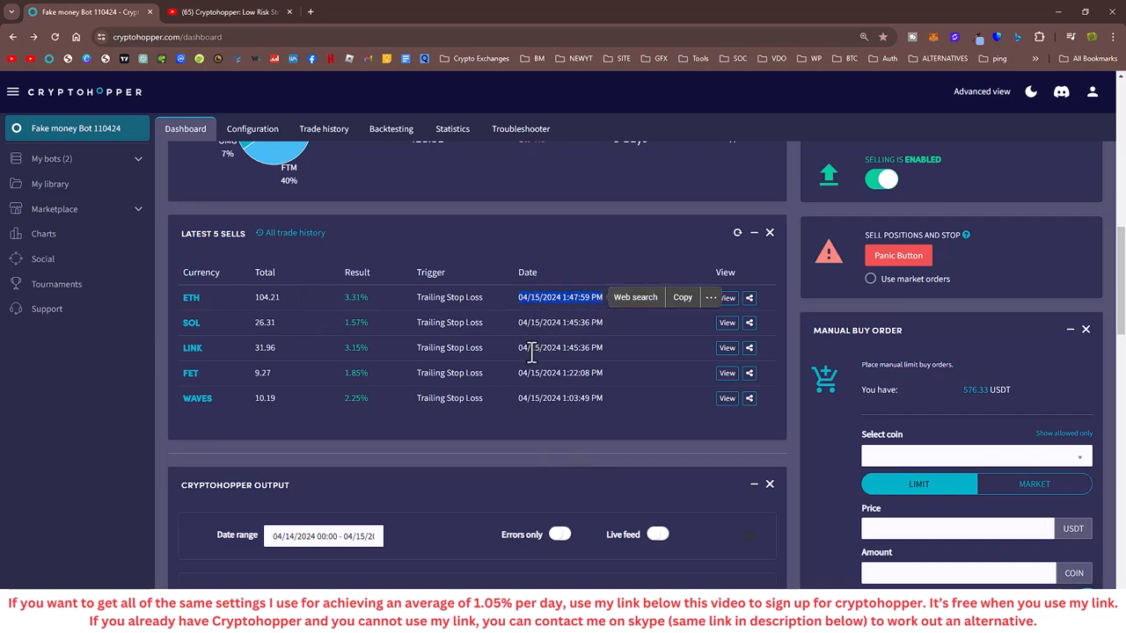
pyautogui.moveTo(550, 294)
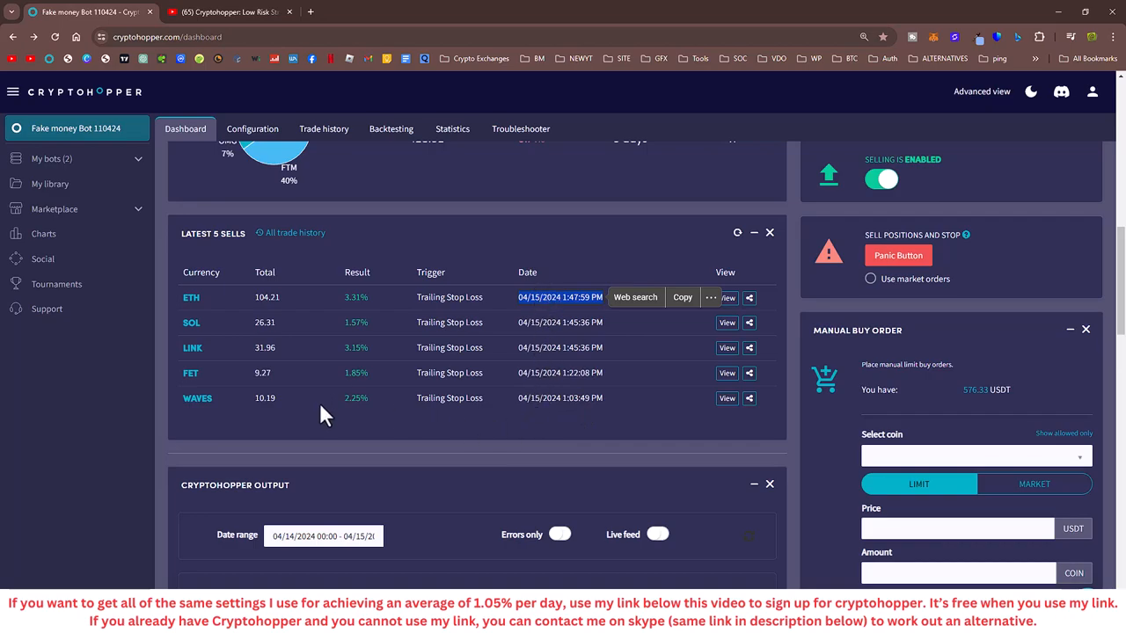
pyautogui.moveTo(662, 432)
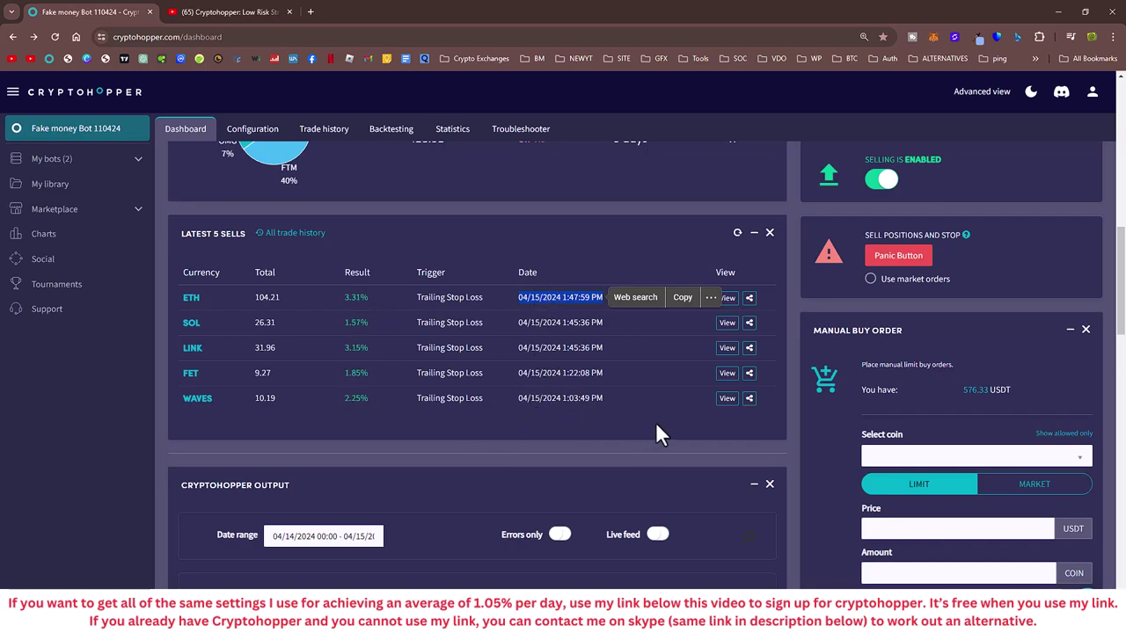
pyautogui.moveTo(822, 360)
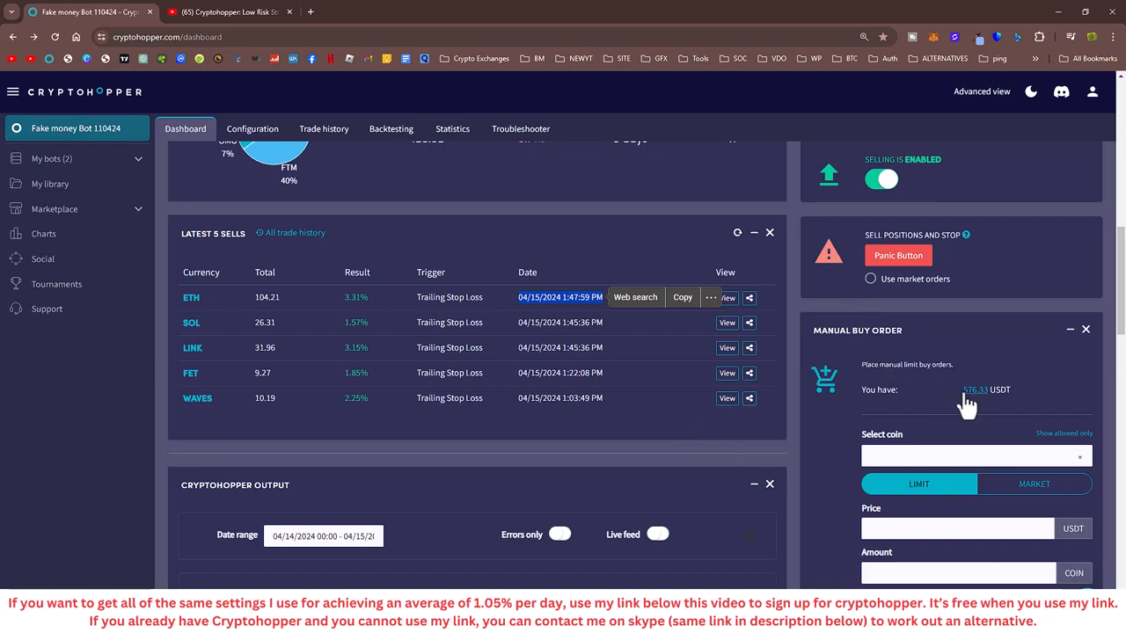
pyautogui.moveTo(978, 406)
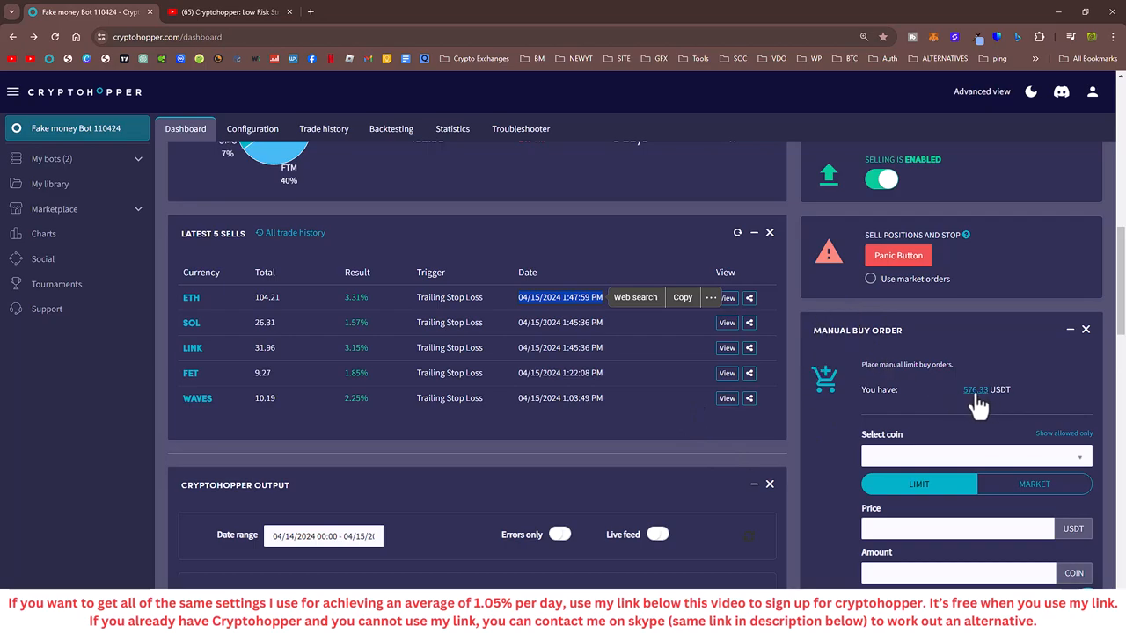
# Step: Return to the Cryptohopper low-risk bot 48-hour results video on YouTube
pyautogui.click(233, 13)
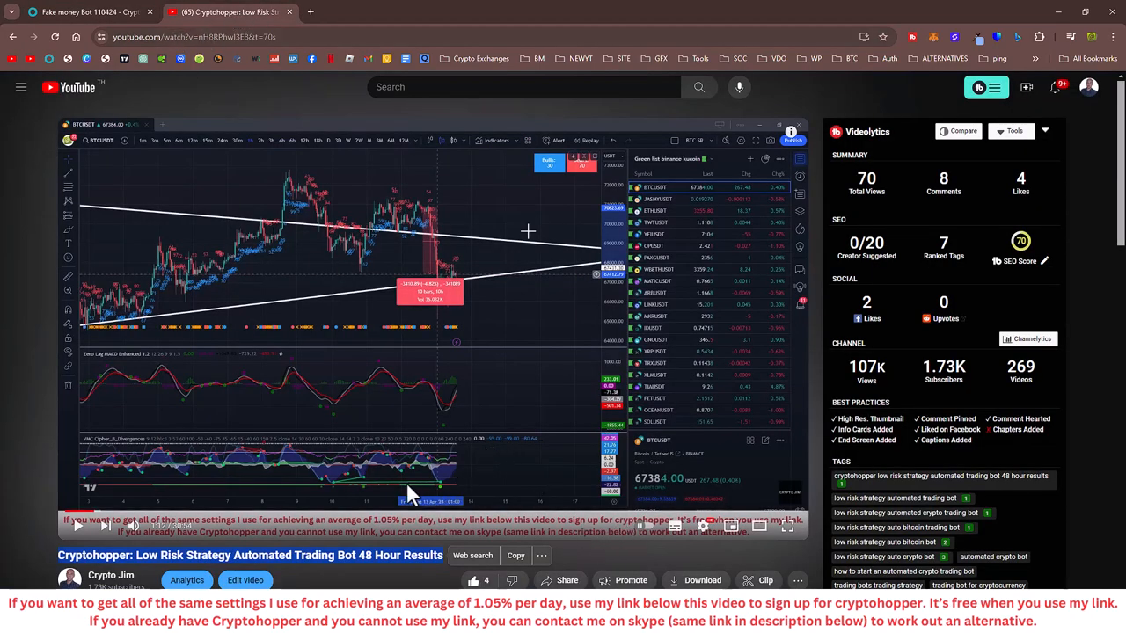
pyautogui.moveTo(546, 525)
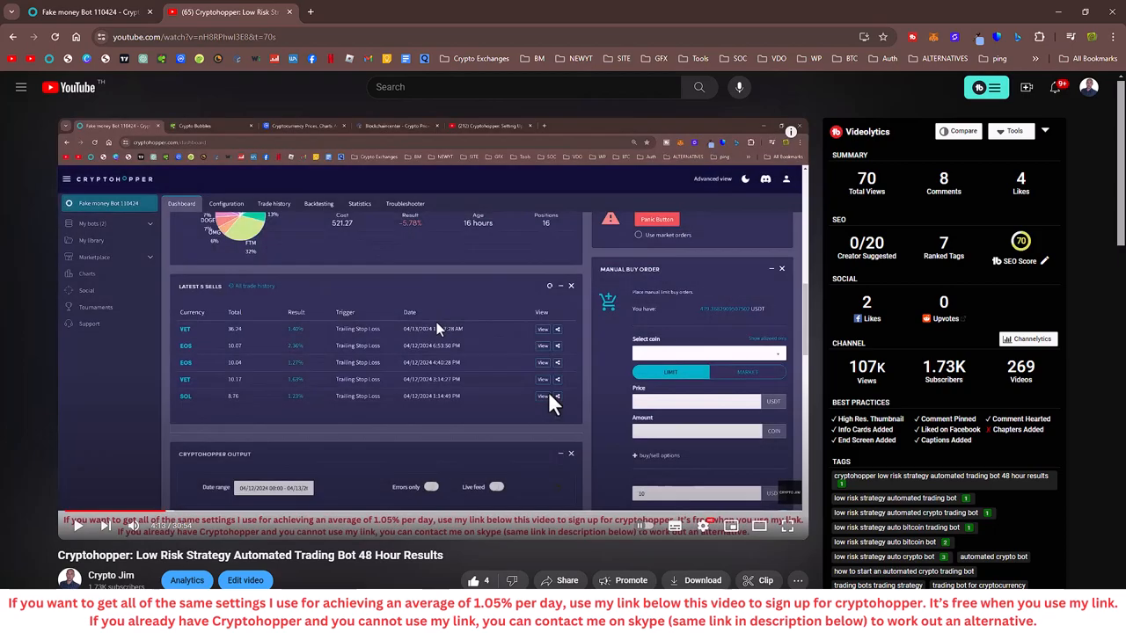
pyautogui.moveTo(713, 324)
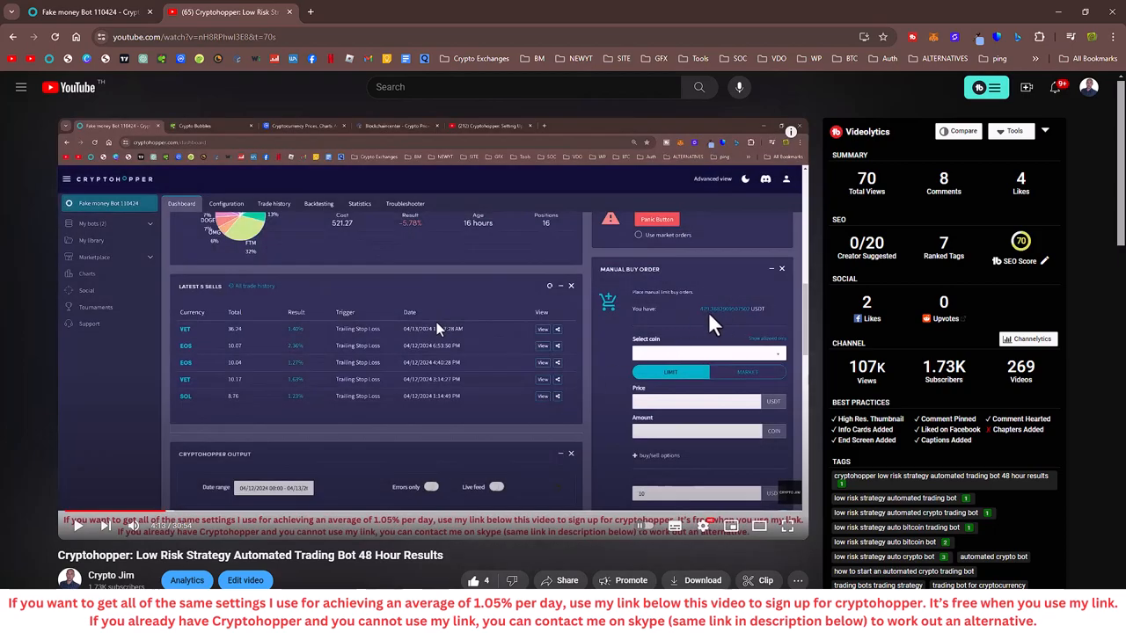
pyautogui.moveTo(358, 238)
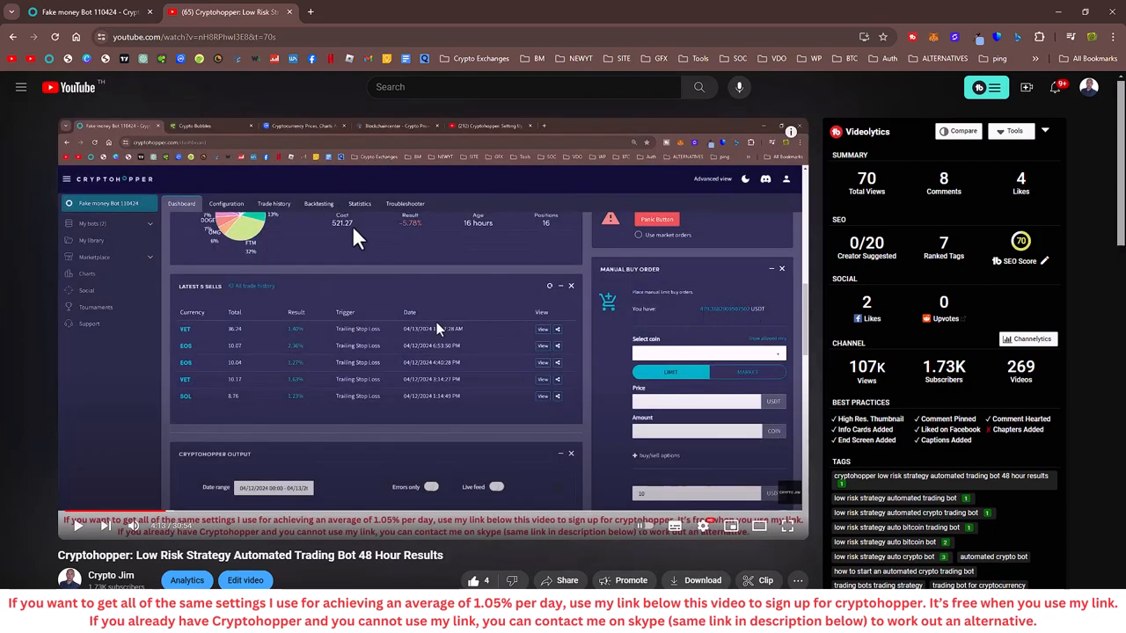
pyautogui.moveTo(344, 235)
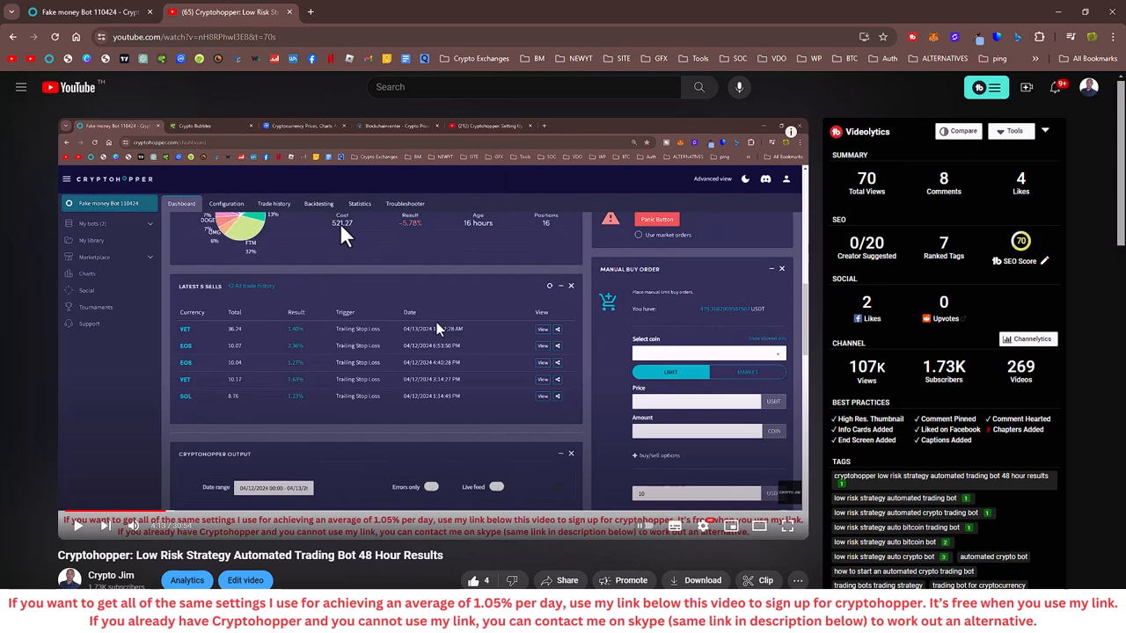
pyautogui.moveTo(333, 239)
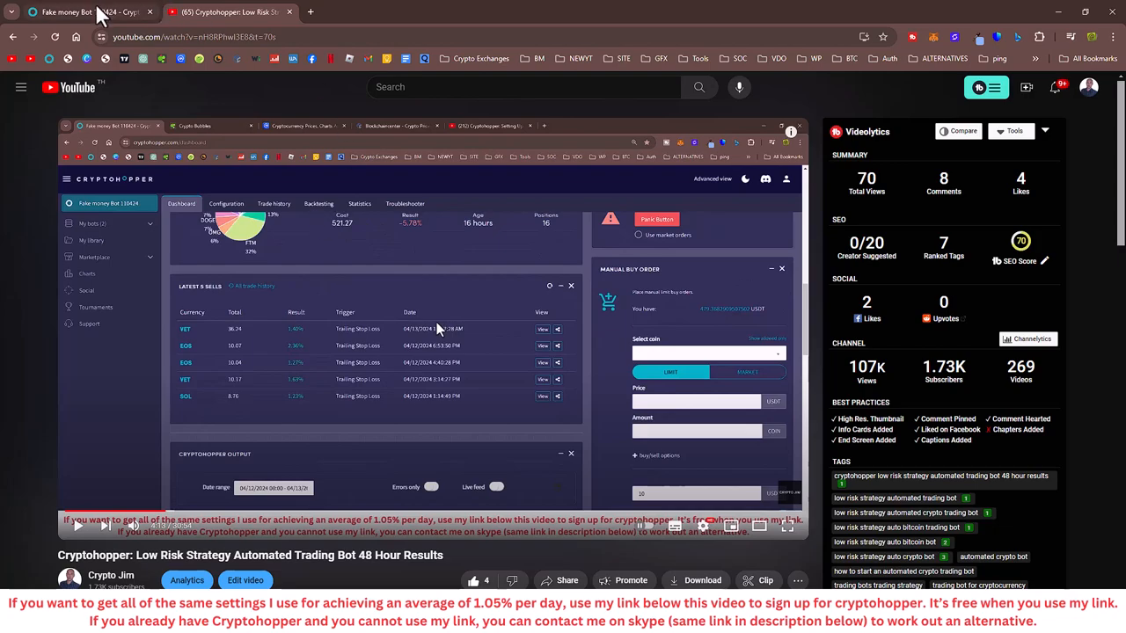
# Step: Return to the Cryptohopper dashboard showing 11 open positions at −6.71%
pyautogui.click(83, 14)
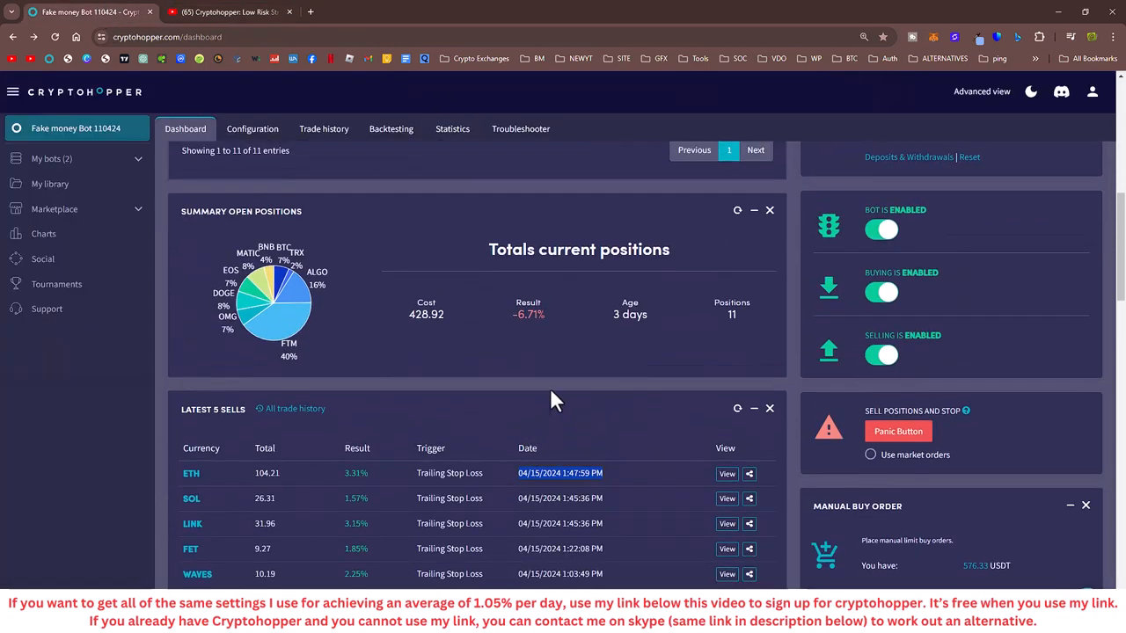
pyautogui.moveTo(554, 375)
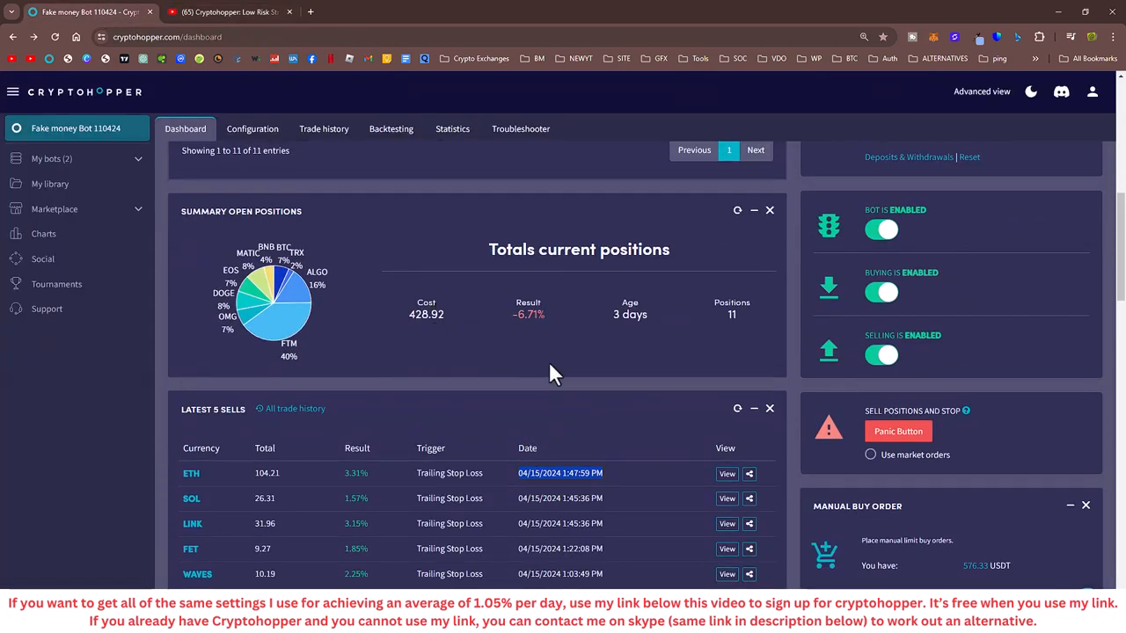
pyautogui.moveTo(519, 438)
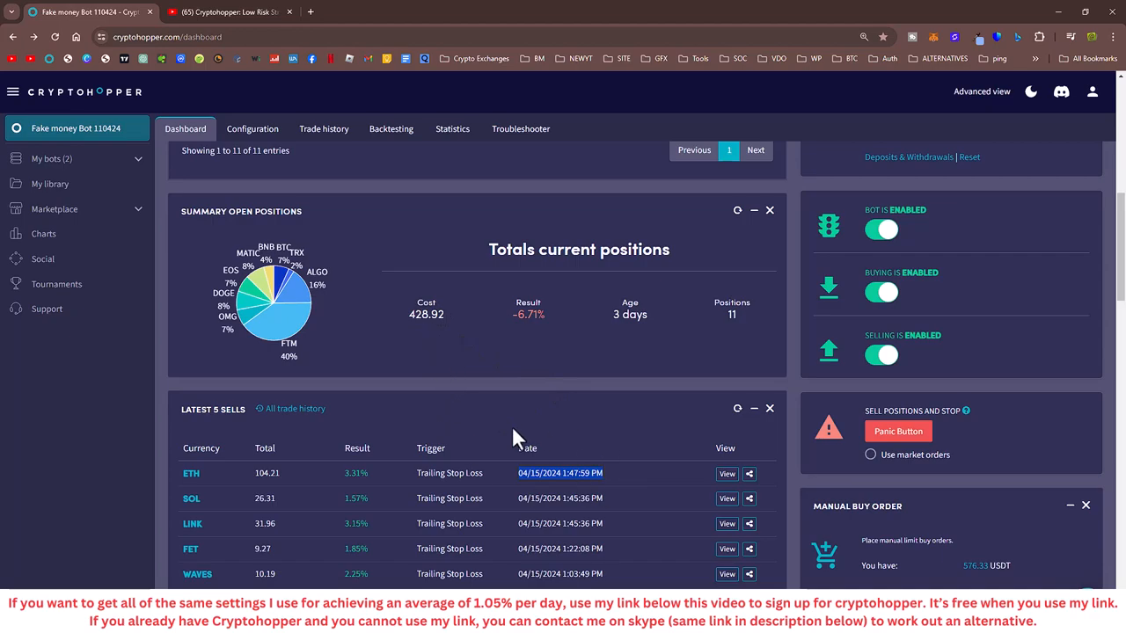
pyautogui.moveTo(465, 447)
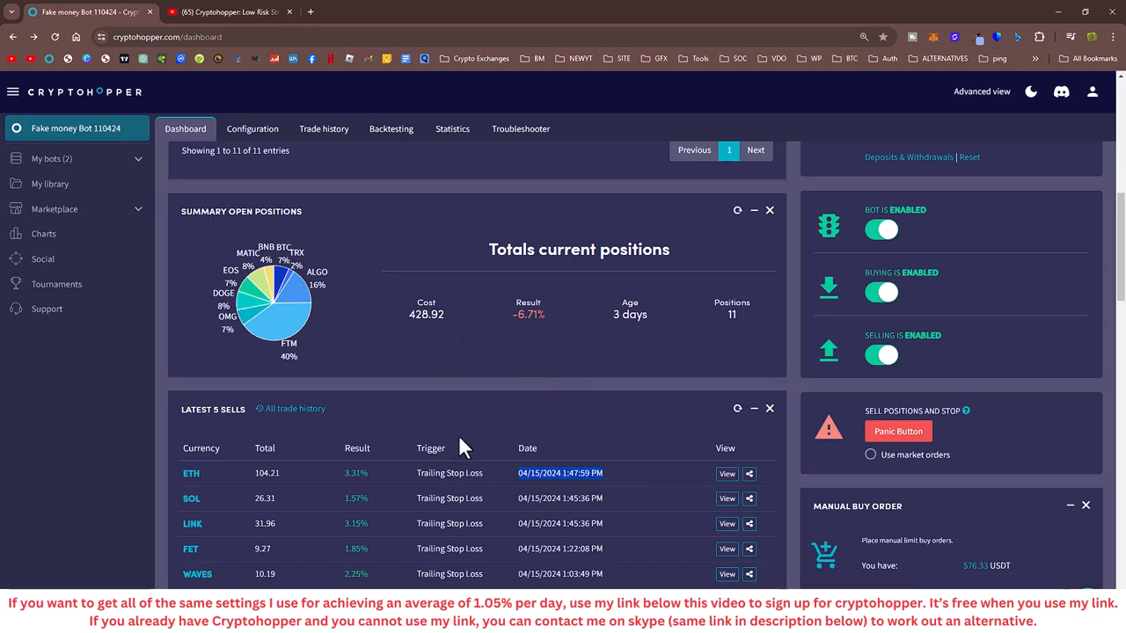
pyautogui.moveTo(541, 394)
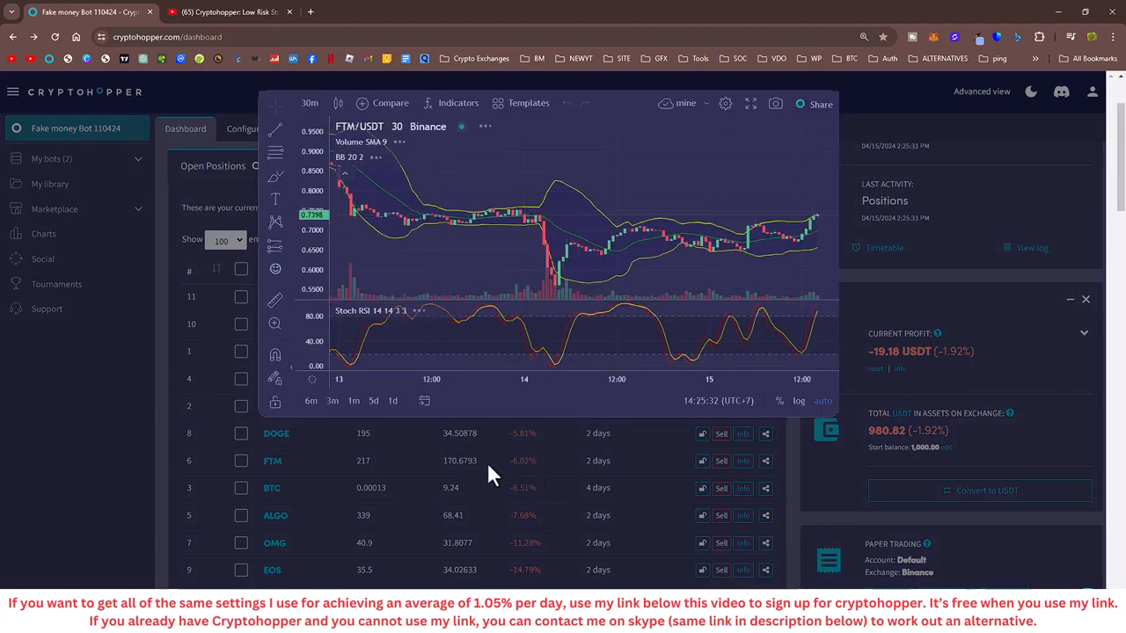
pyautogui.moveTo(788, 266)
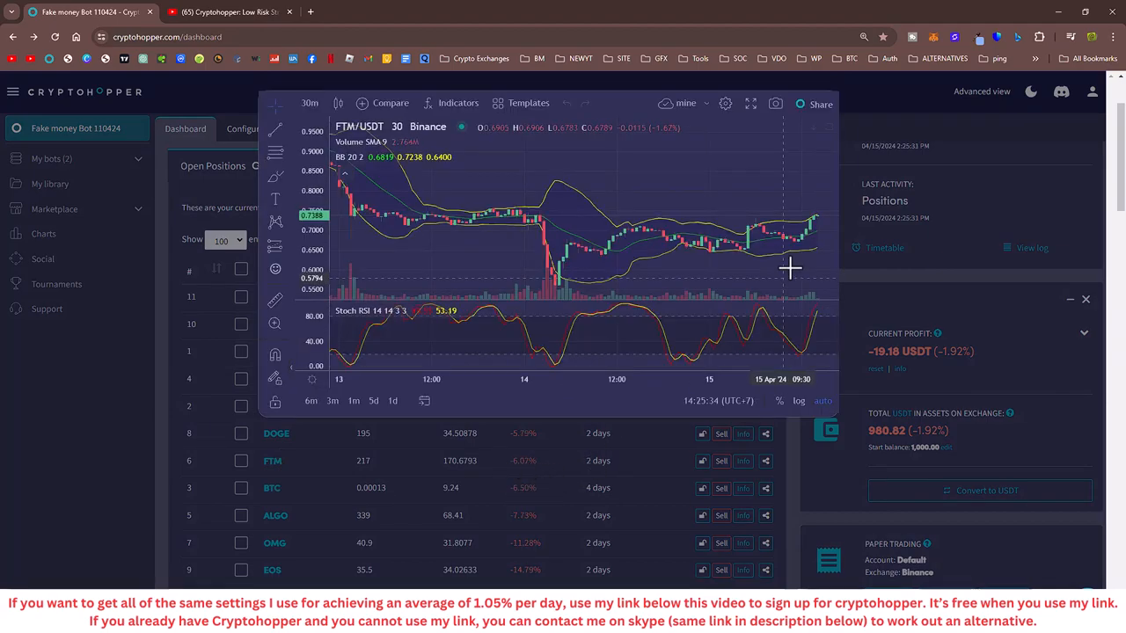
# Step: Switch the FTM/USDT chart to 1-hour candles, then close the chart popup
pyautogui.click(309, 103)
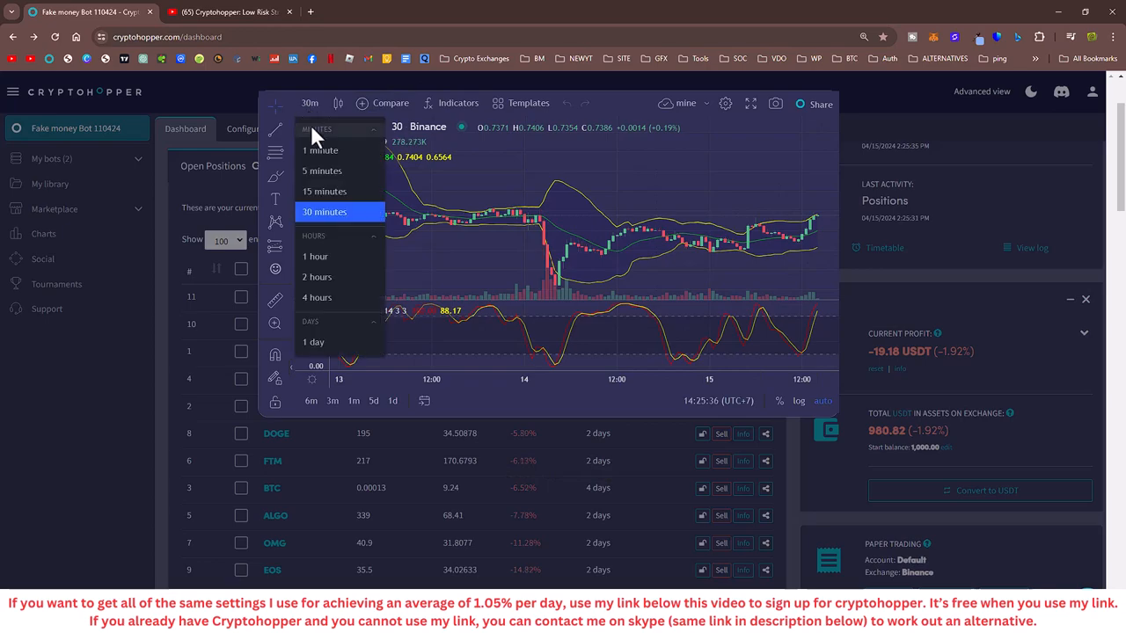
pyautogui.moveTo(330, 262)
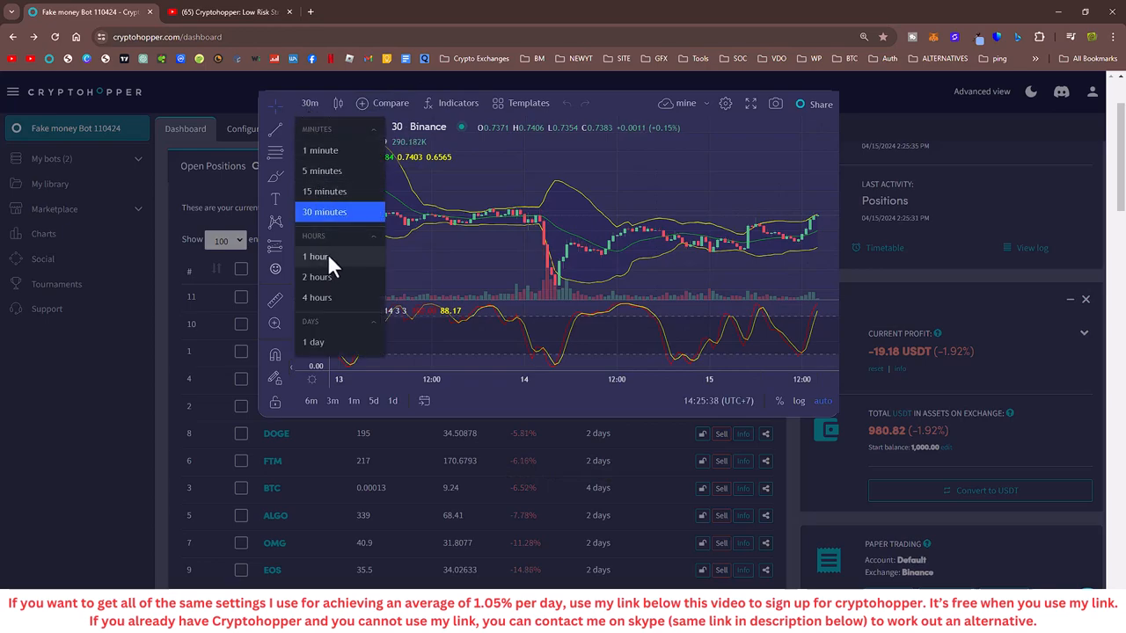
pyautogui.click(315, 256)
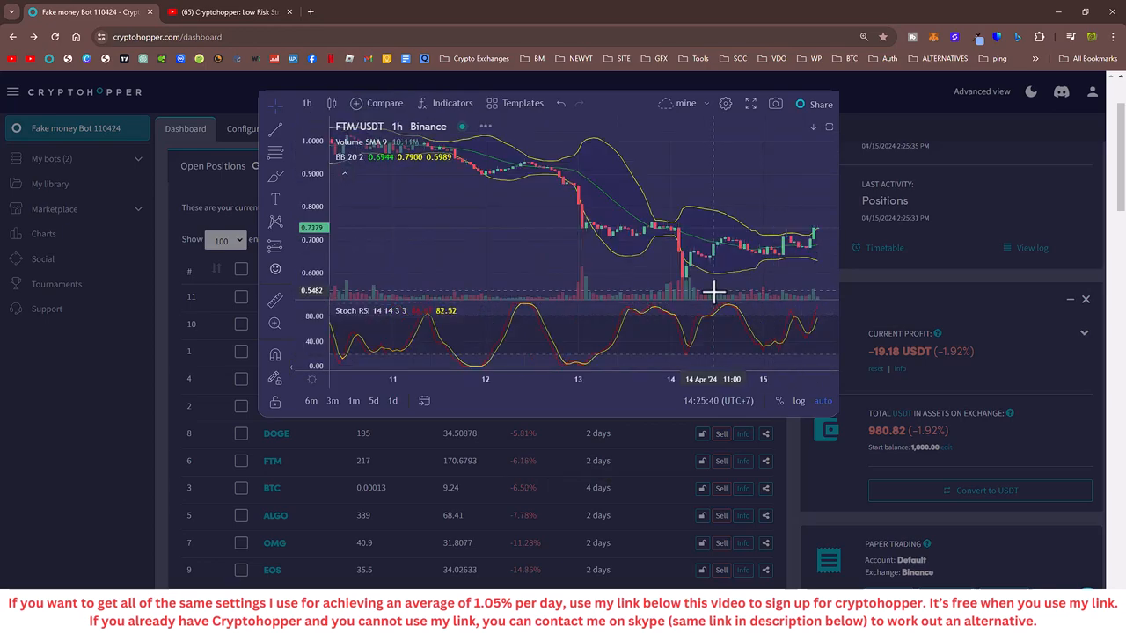
pyautogui.moveTo(790, 255)
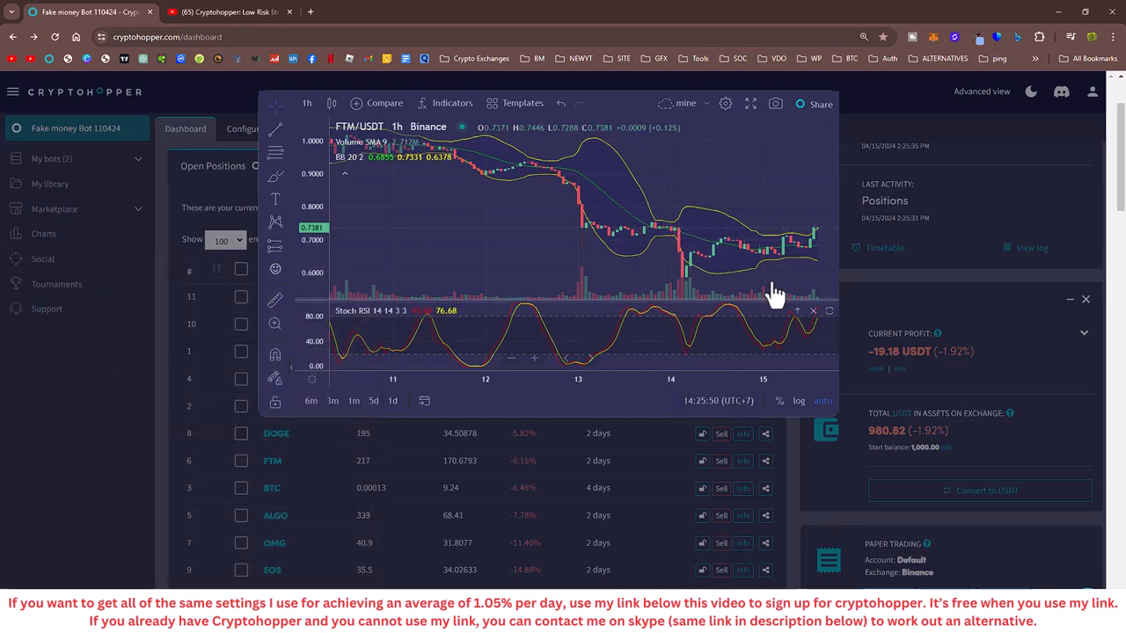
pyautogui.moveTo(673, 247)
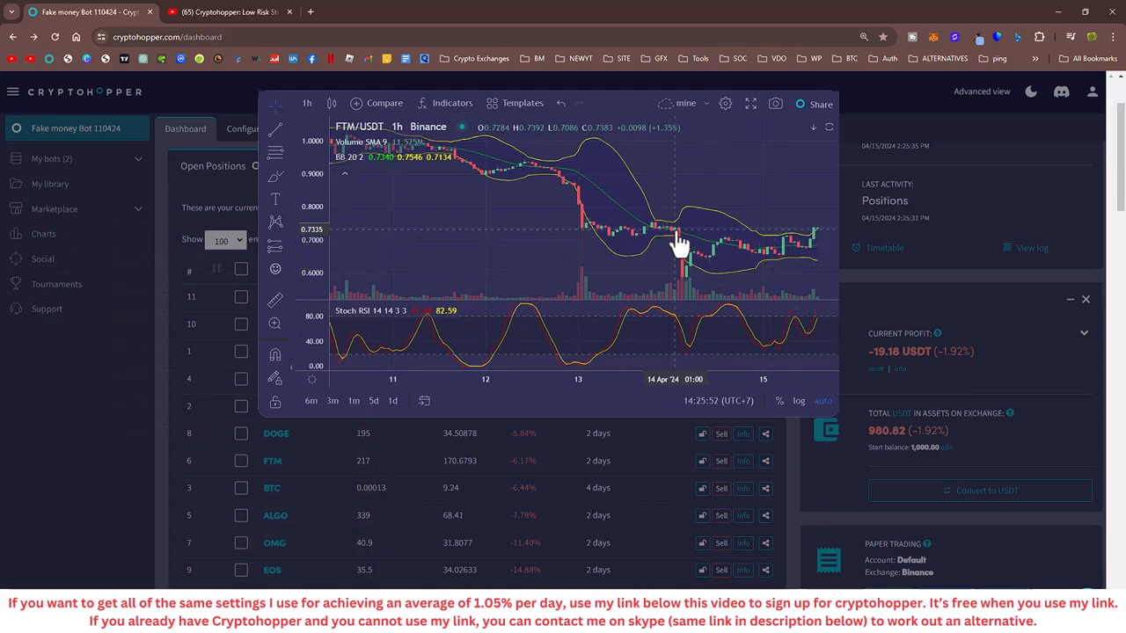
pyautogui.click(1086, 300)
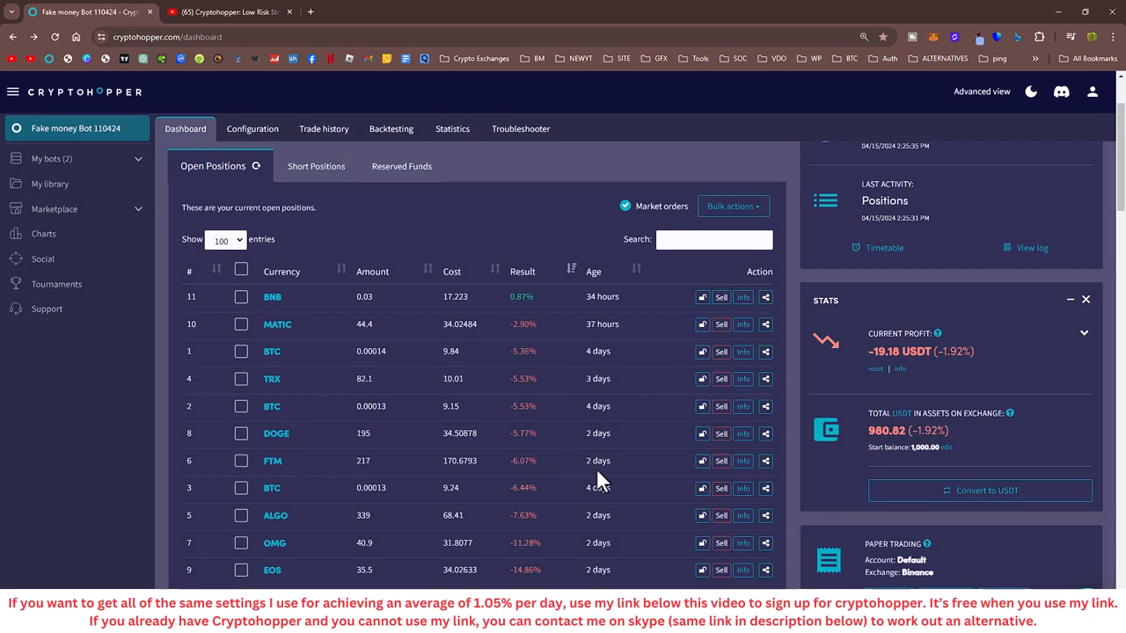
pyautogui.doubleClick(596, 461)
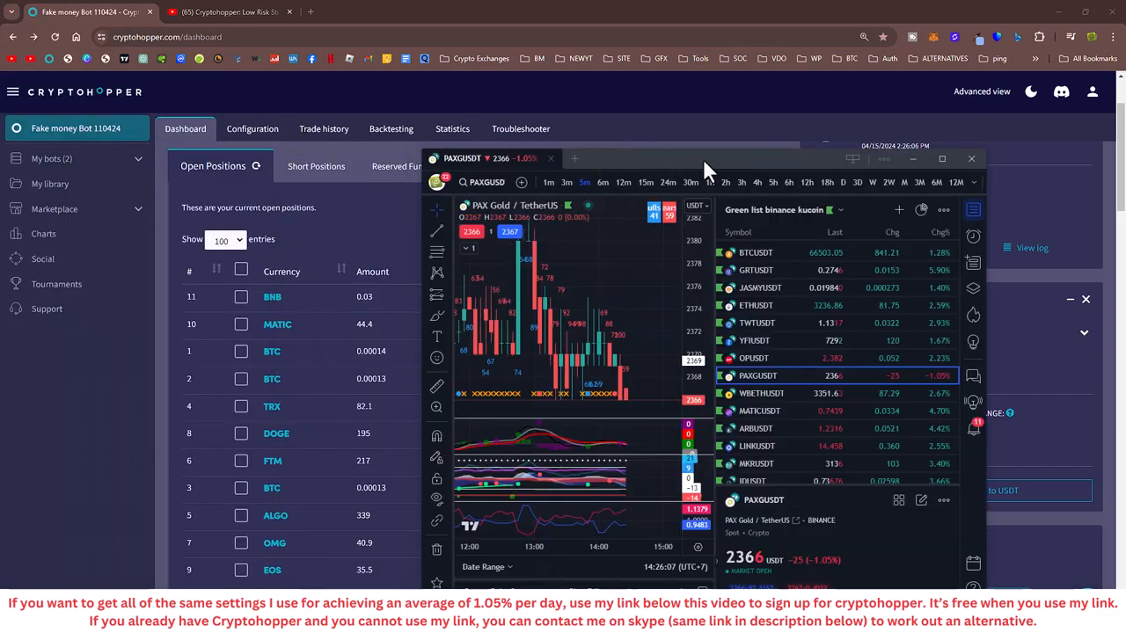
# Step: Show FTMUSDT on Binance in TradingView with the 1-hour timeframe
pyautogui.click(943, 159)
pyautogui.write('FTM')
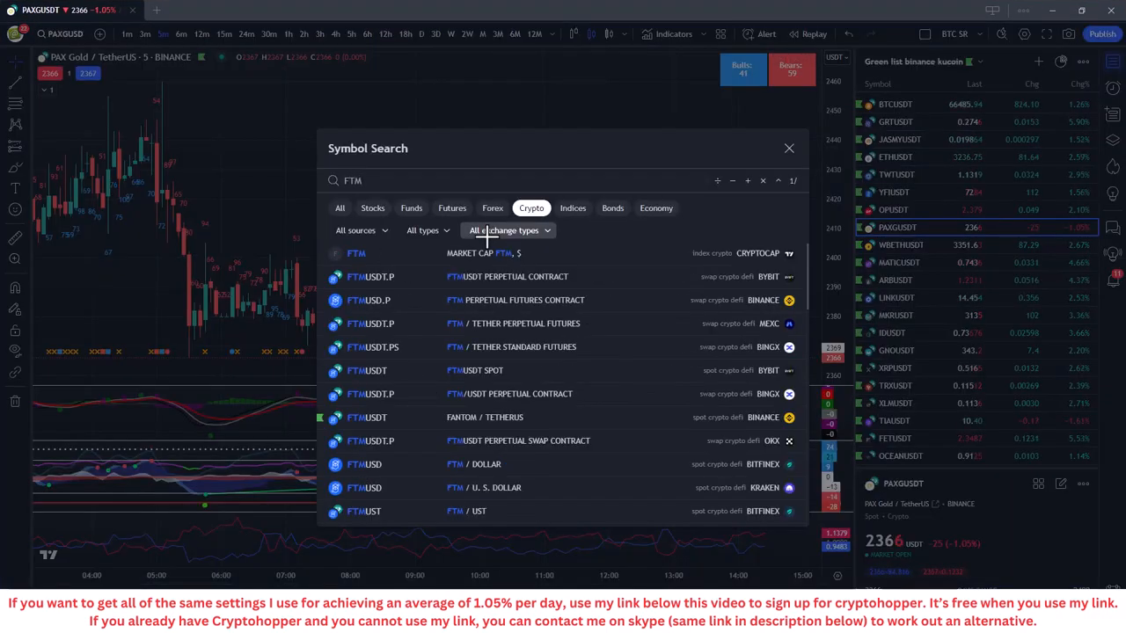
pyautogui.moveTo(475, 404)
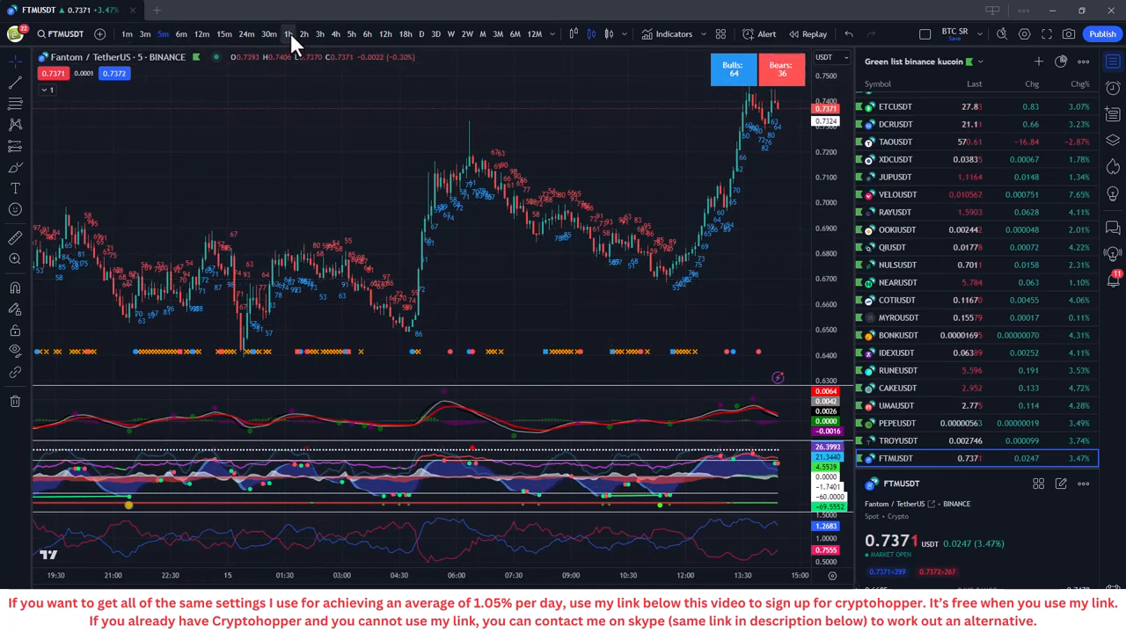
pyautogui.click(290, 34)
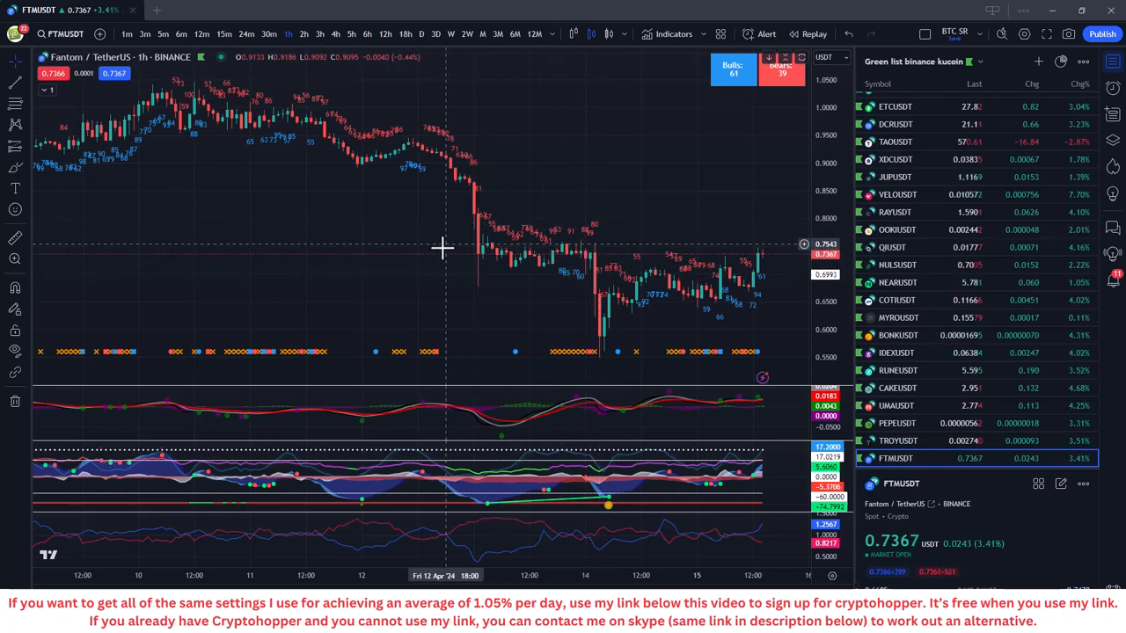
pyautogui.moveTo(607, 357)
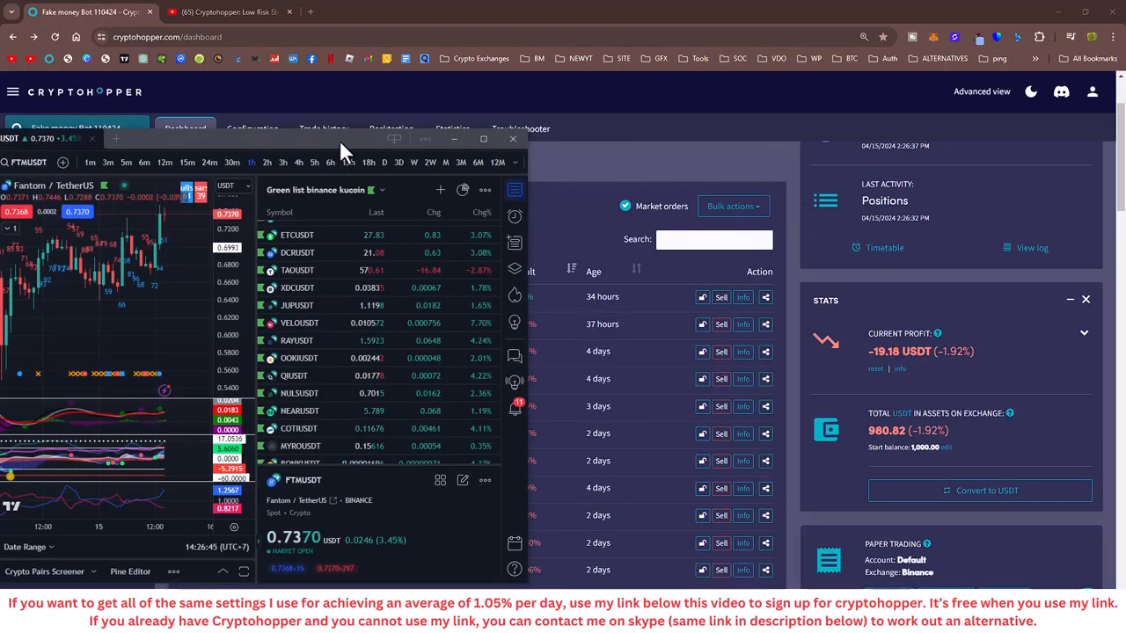
# Step: Bring Cryptohopper forward and scroll through the 11 open positions
pyautogui.click(513, 139)
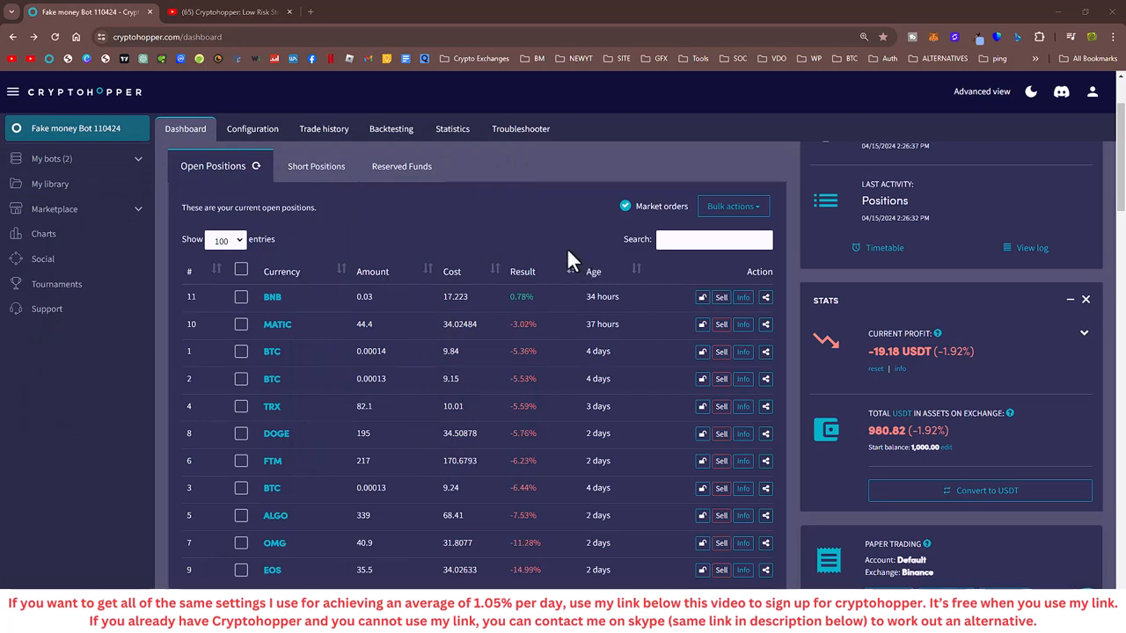
pyautogui.scroll(-3)
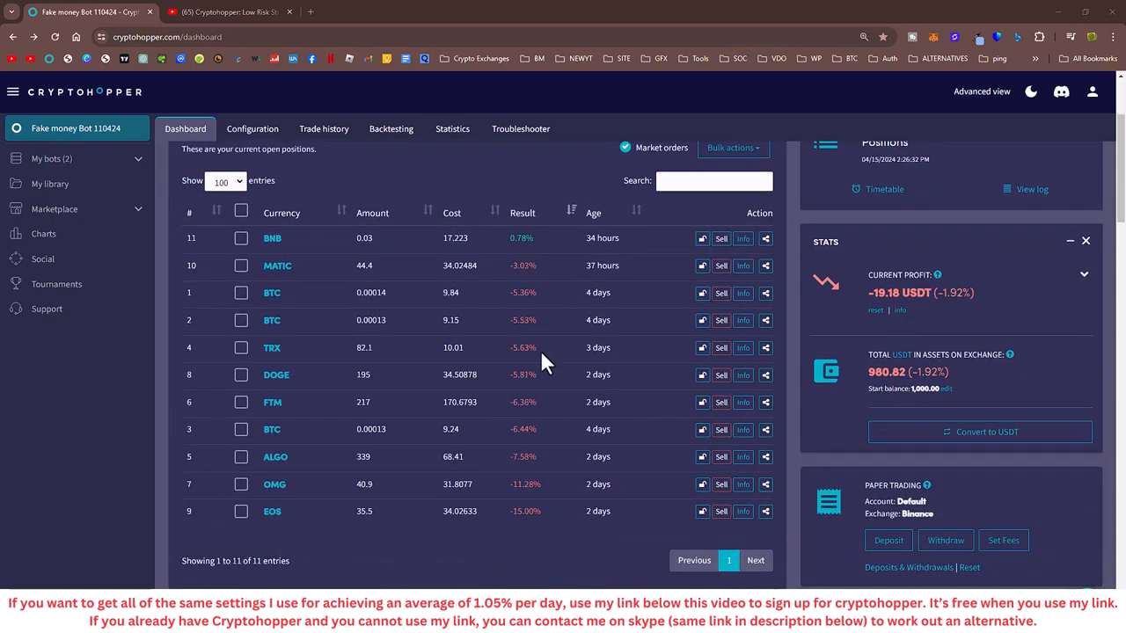
pyautogui.moveTo(540, 356)
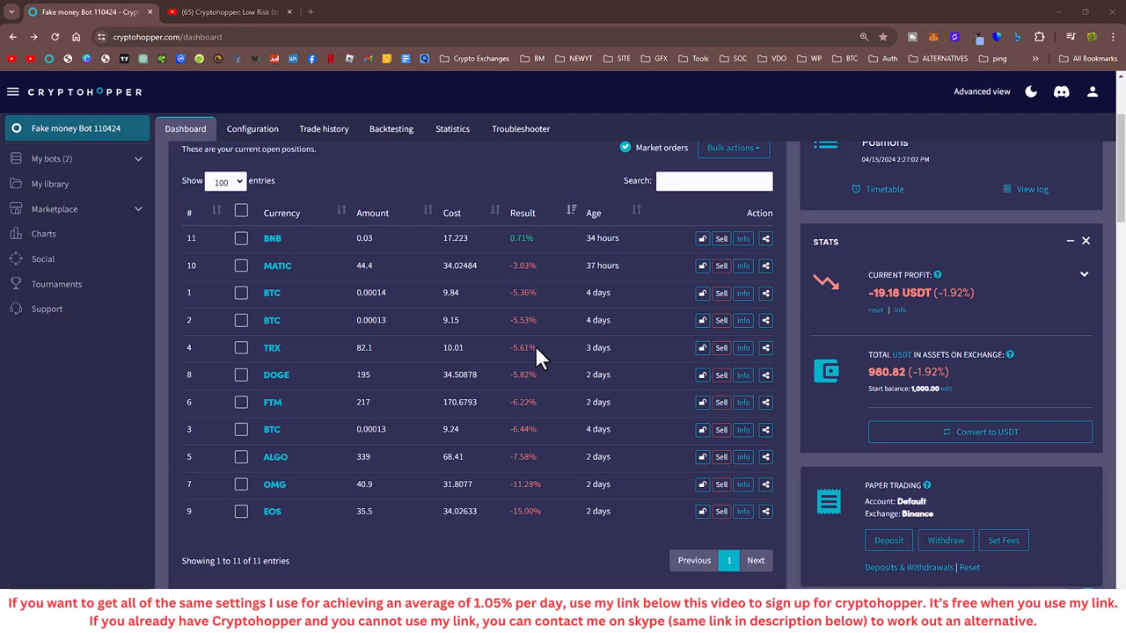
pyautogui.scroll(-3)
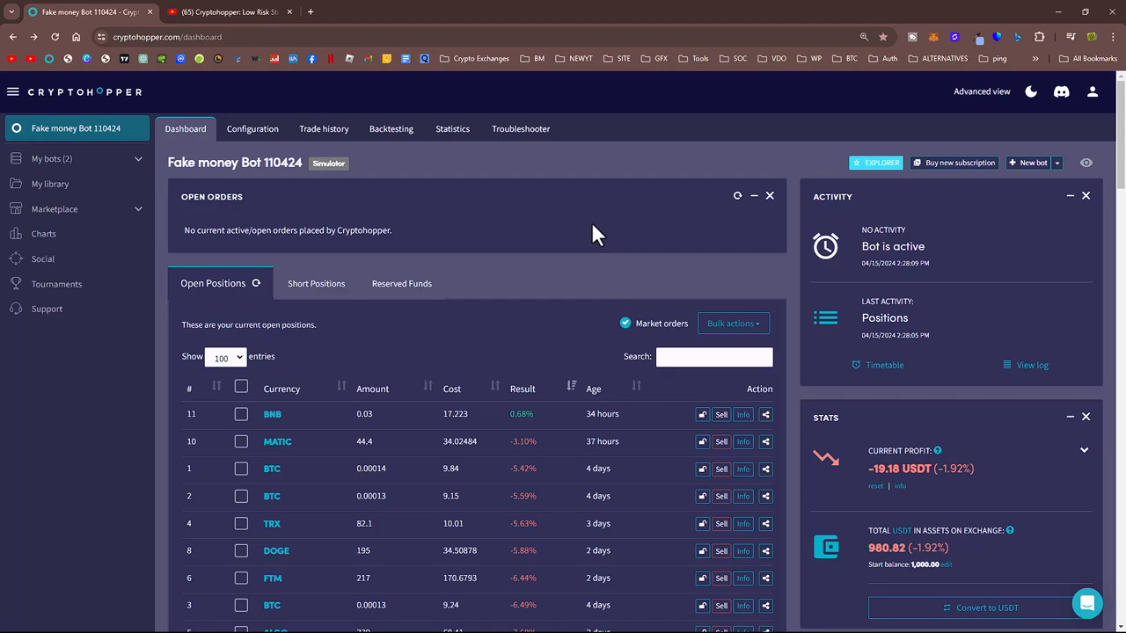
pyautogui.moveTo(517, 255)
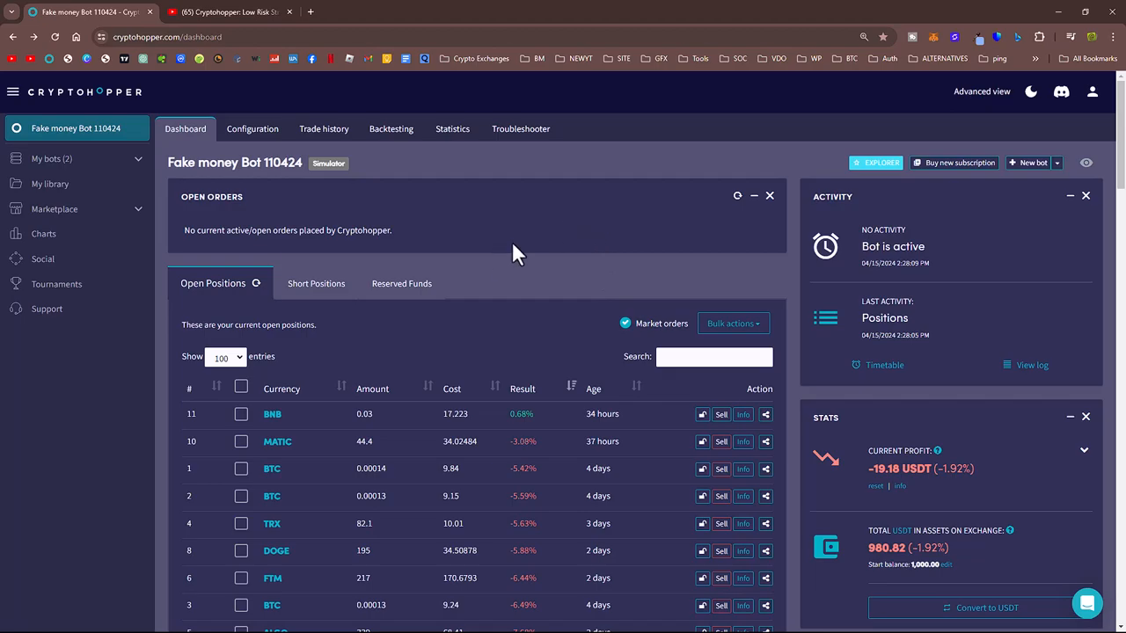
# Step: Open the bot's trade history and load more past trades
pyautogui.click(324, 129)
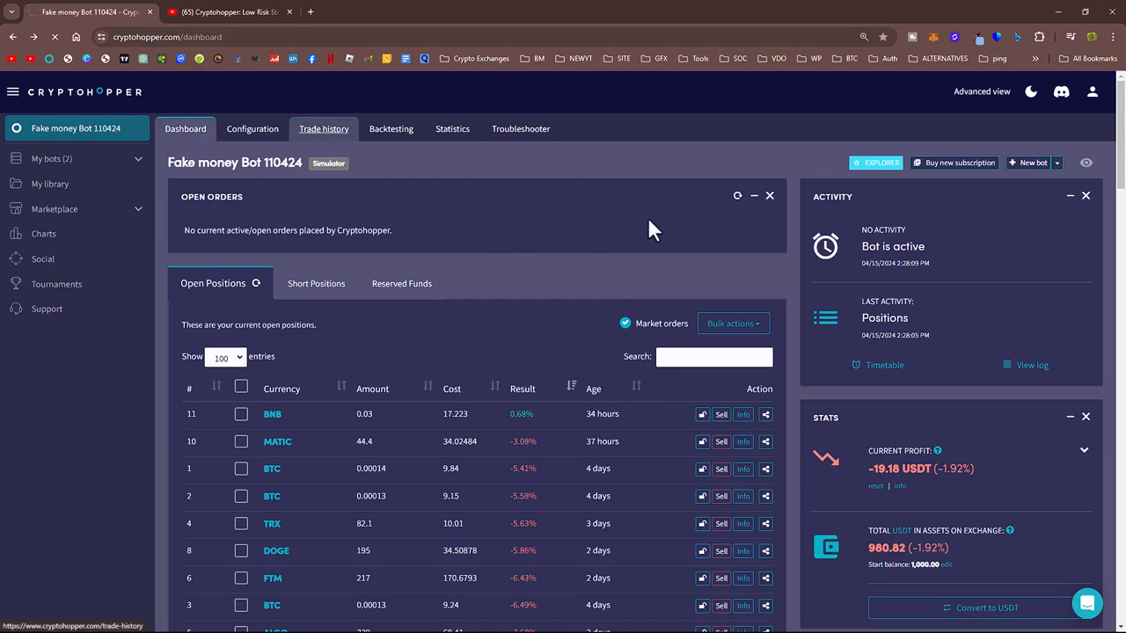
pyautogui.click(324, 128)
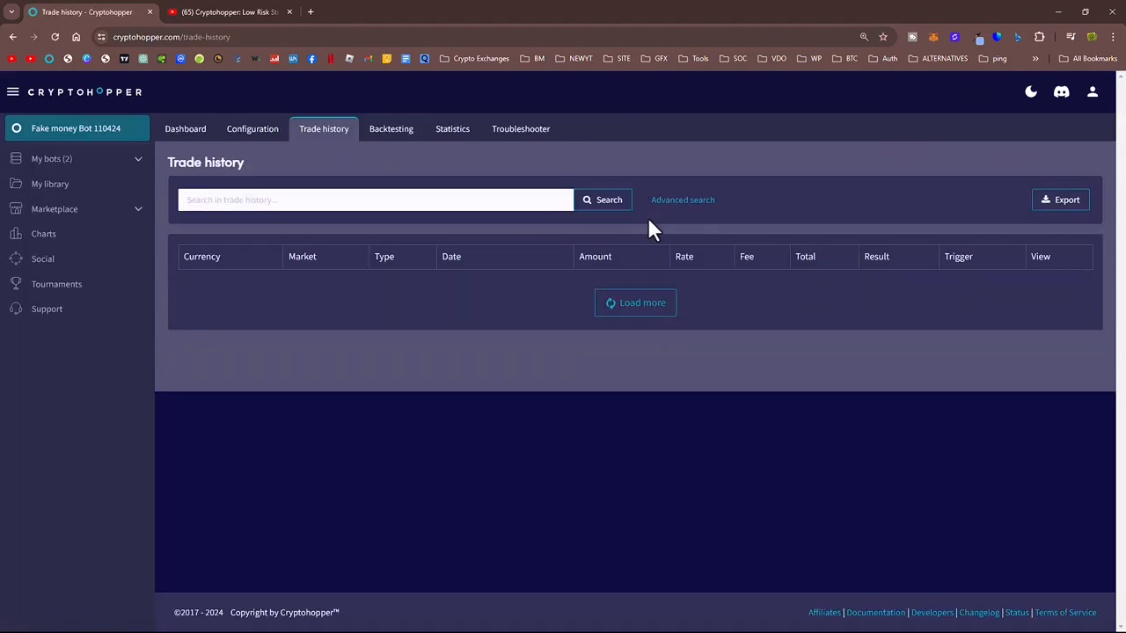
pyautogui.click(635, 302)
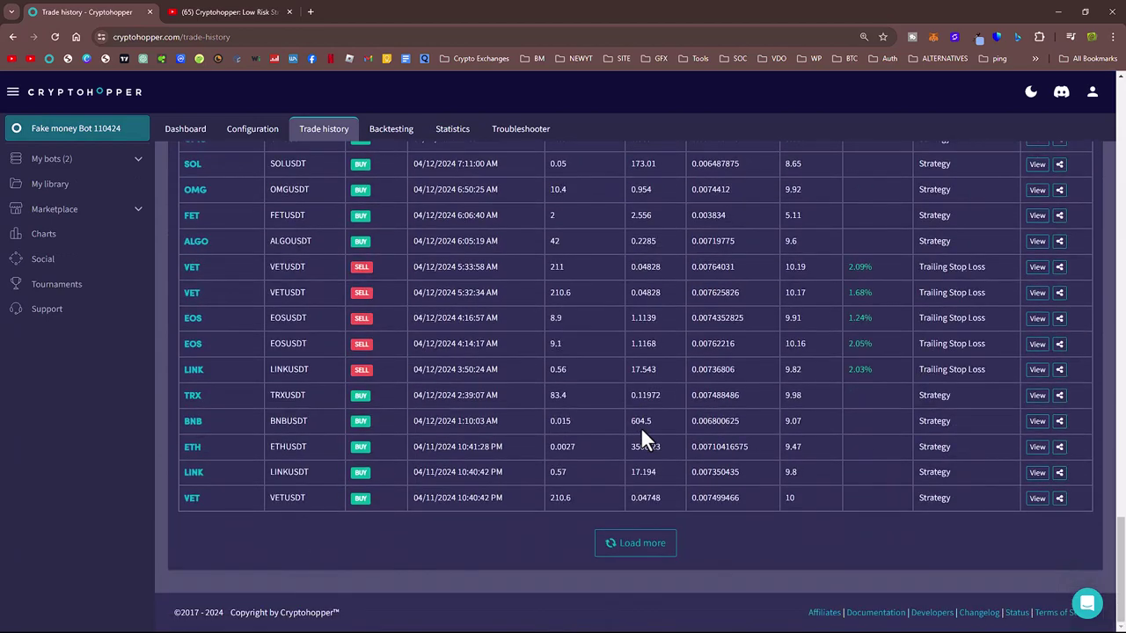
pyautogui.click(635, 542)
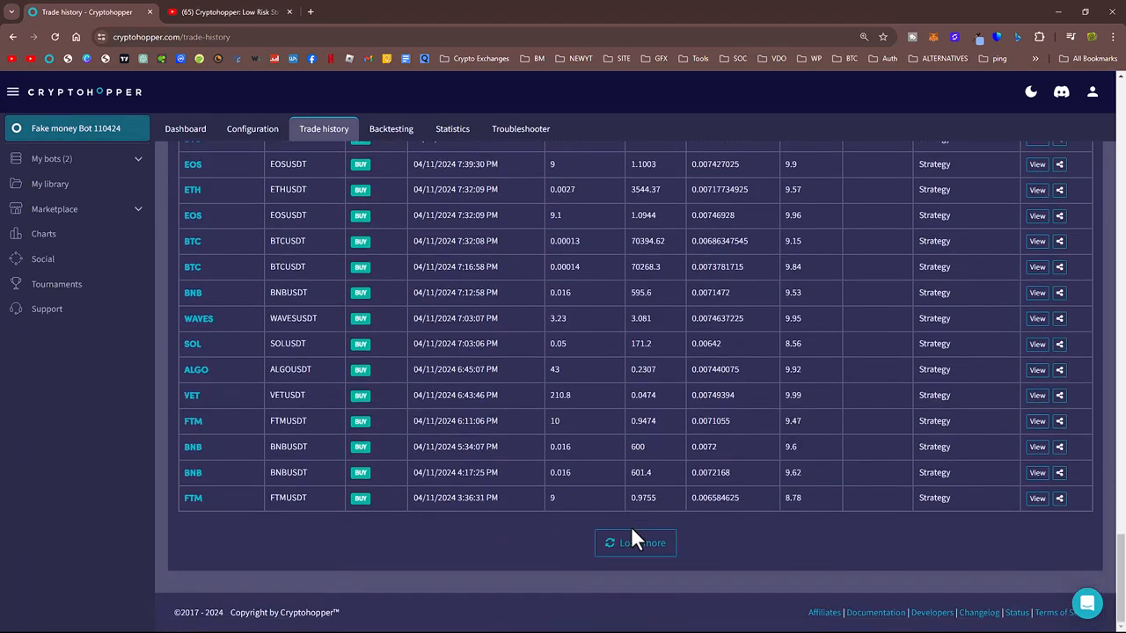
pyautogui.moveTo(651, 468)
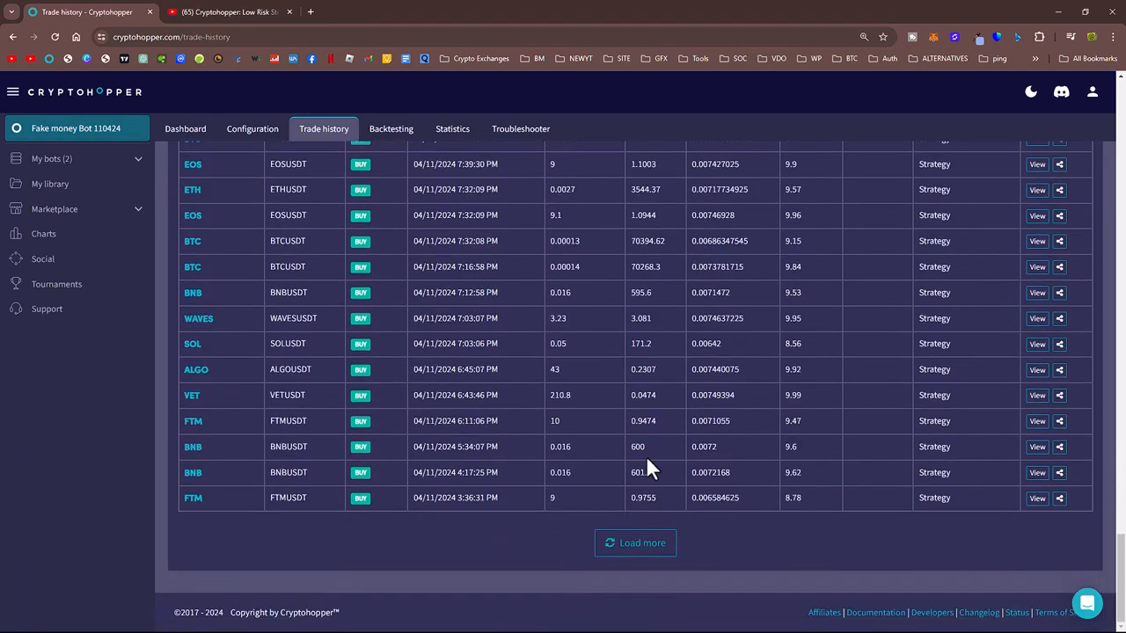
pyautogui.click(635, 543)
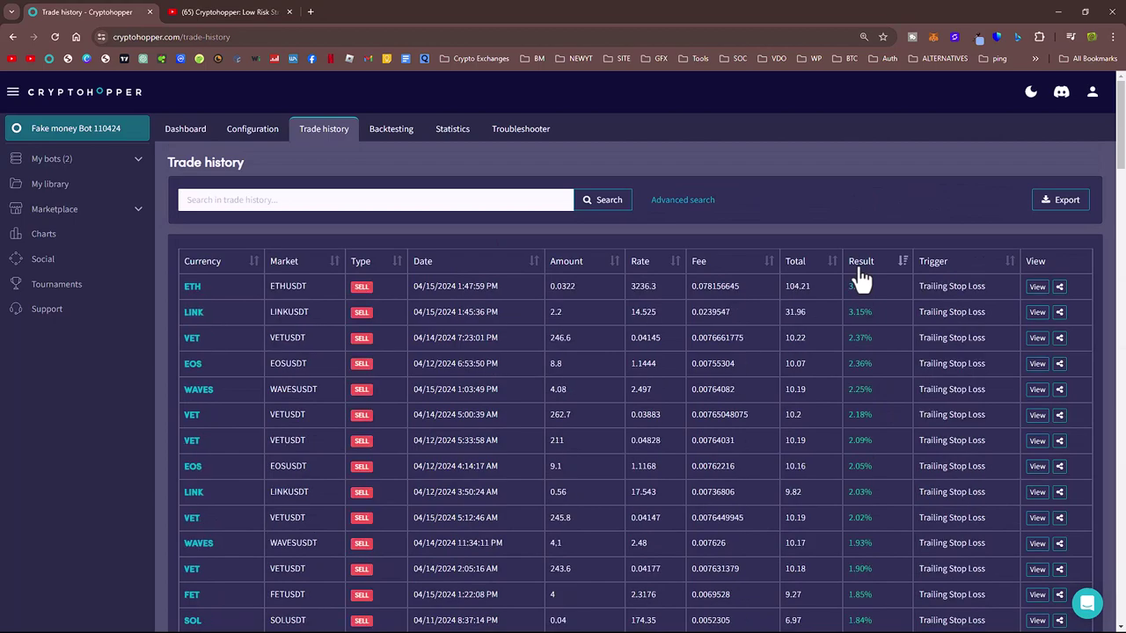
pyautogui.moveTo(865, 286)
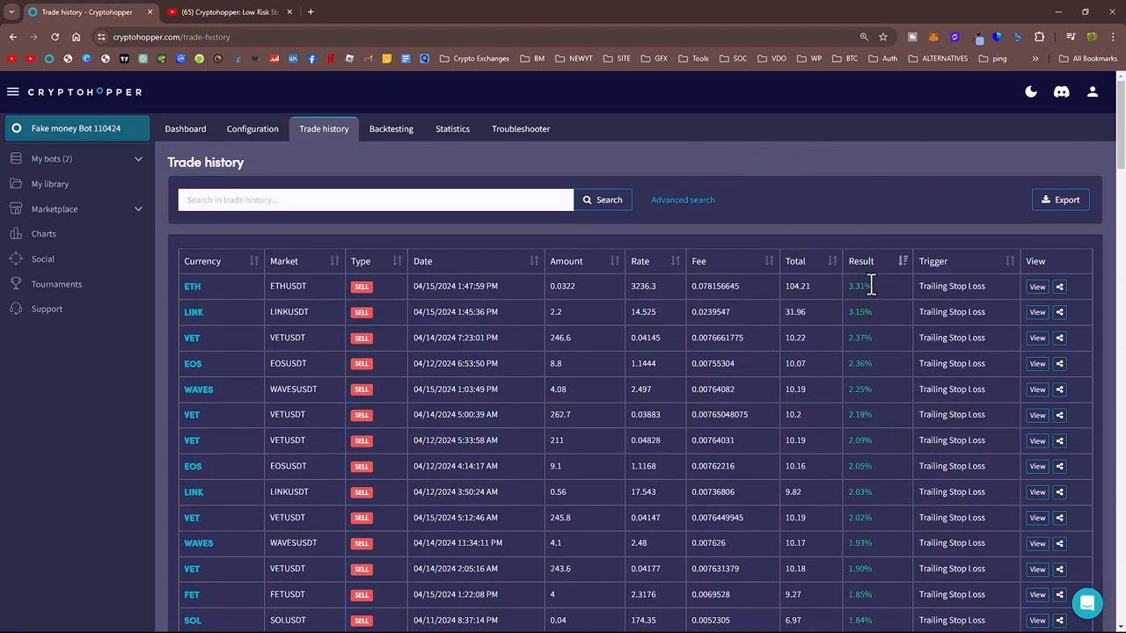
pyautogui.moveTo(788, 286)
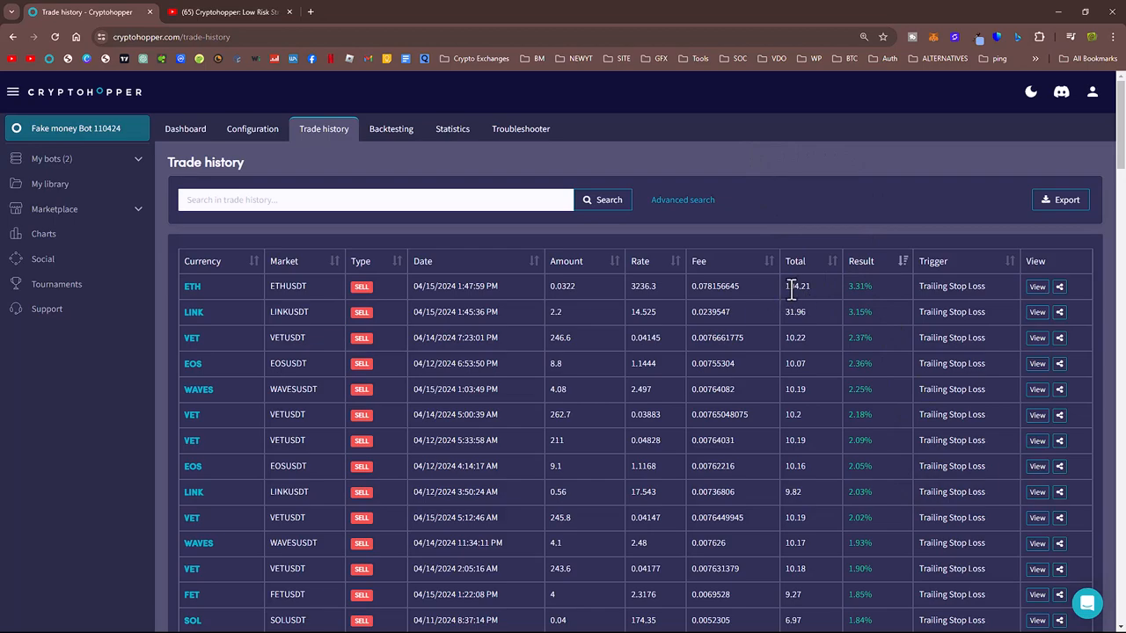
# Step: Select sell totals in the history, including ETH 104.21, LINK 31.96 and VET 10.19
pyautogui.doubleClick(796, 286)
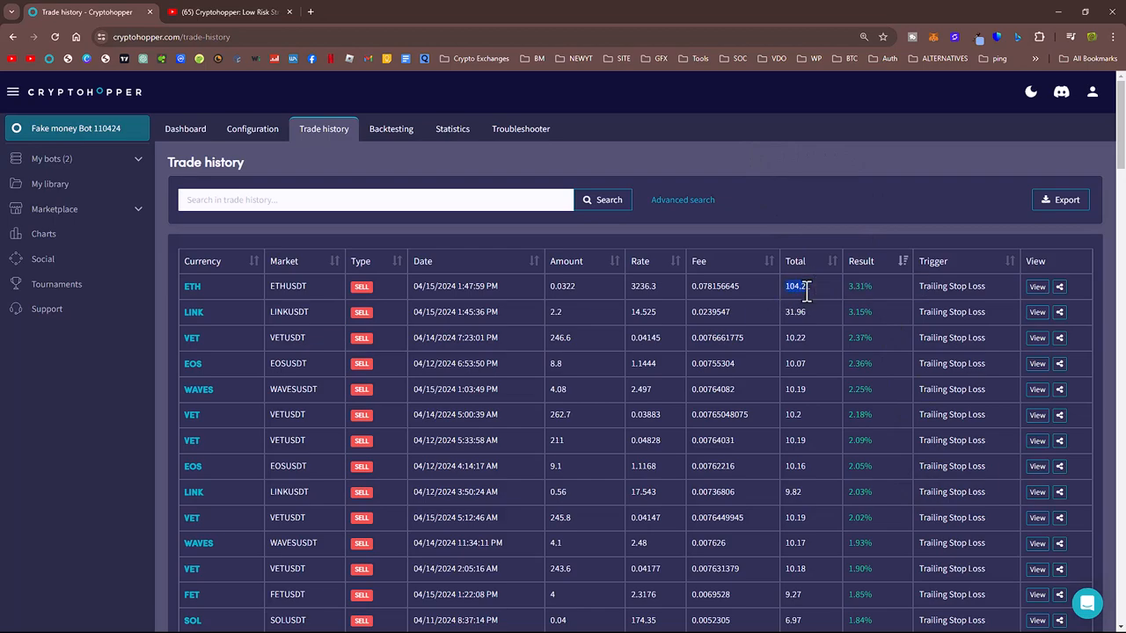
pyautogui.moveTo(814, 297)
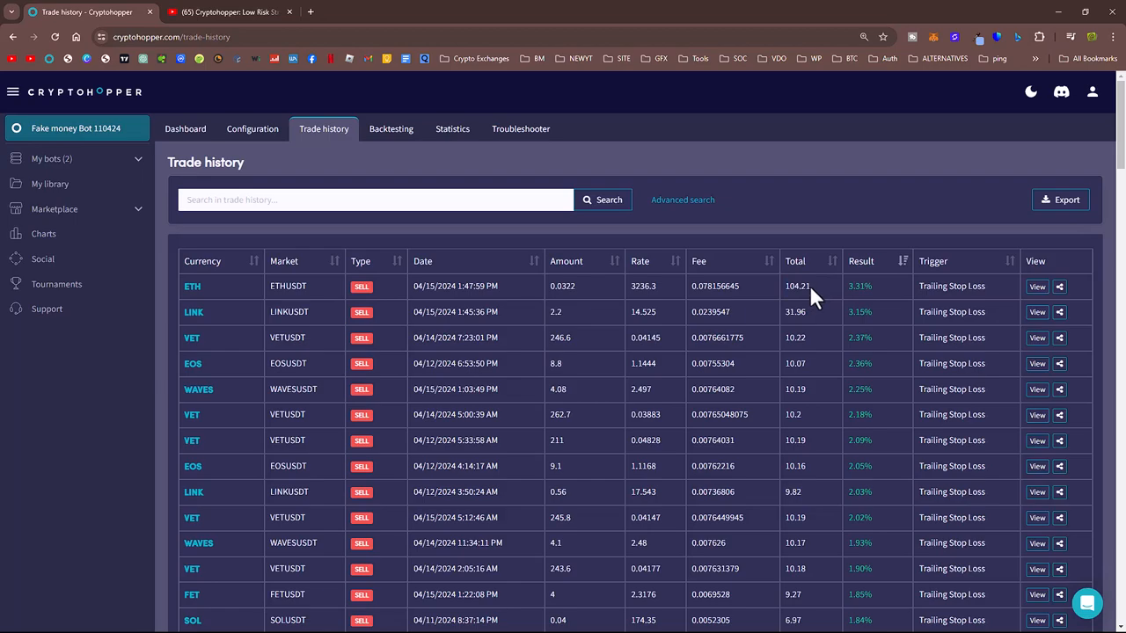
pyautogui.doubleClick(797, 286)
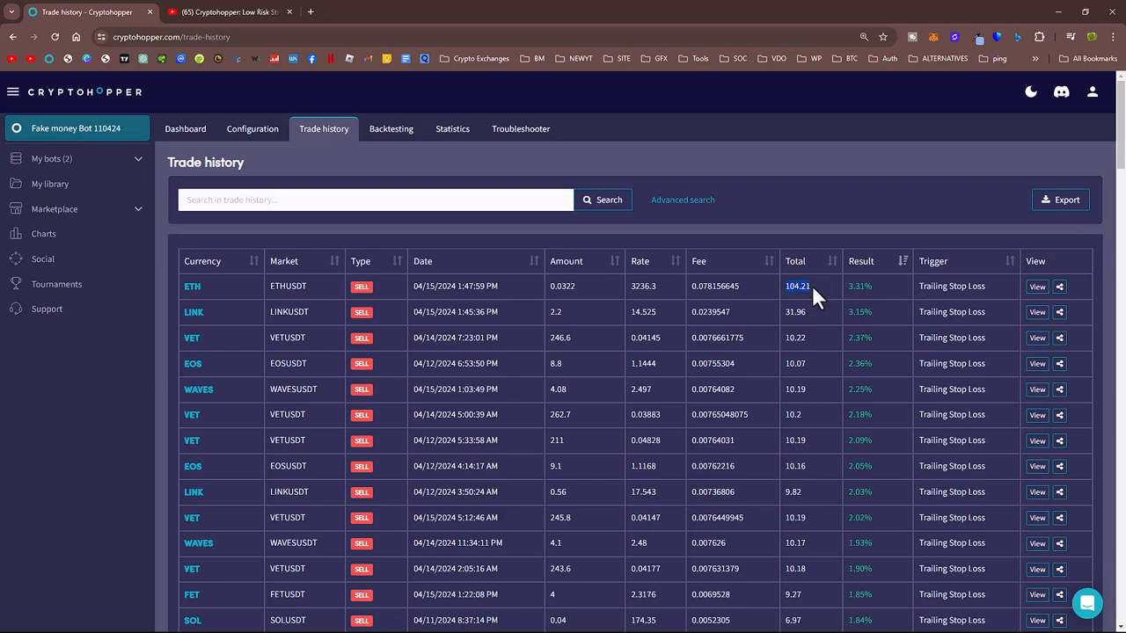
pyautogui.rightClick(797, 286)
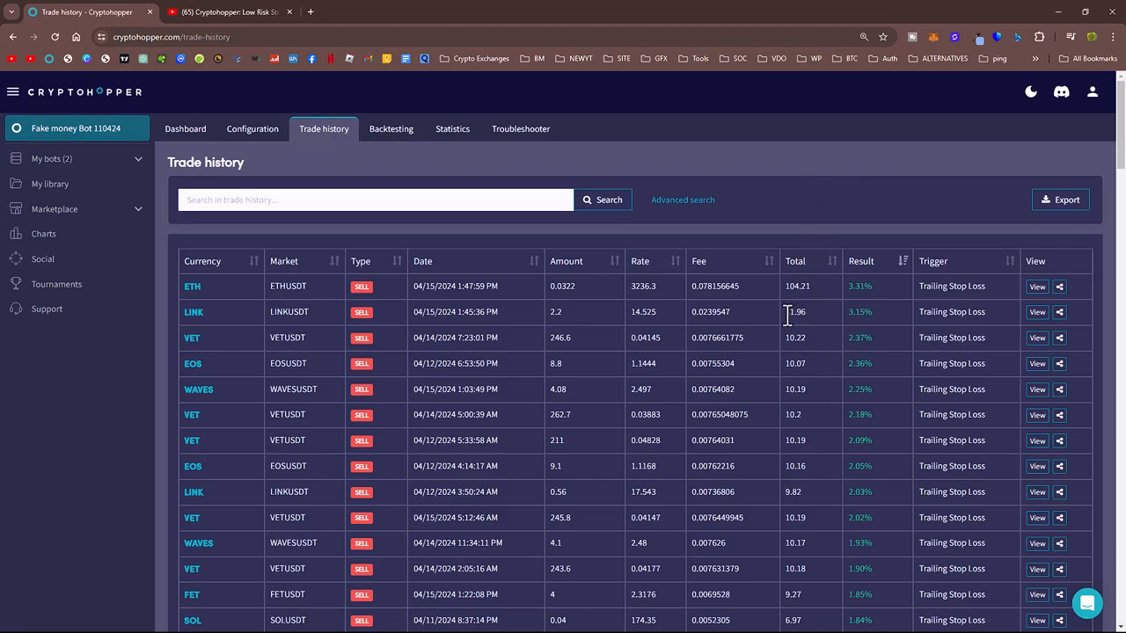
pyautogui.doubleClick(794, 312)
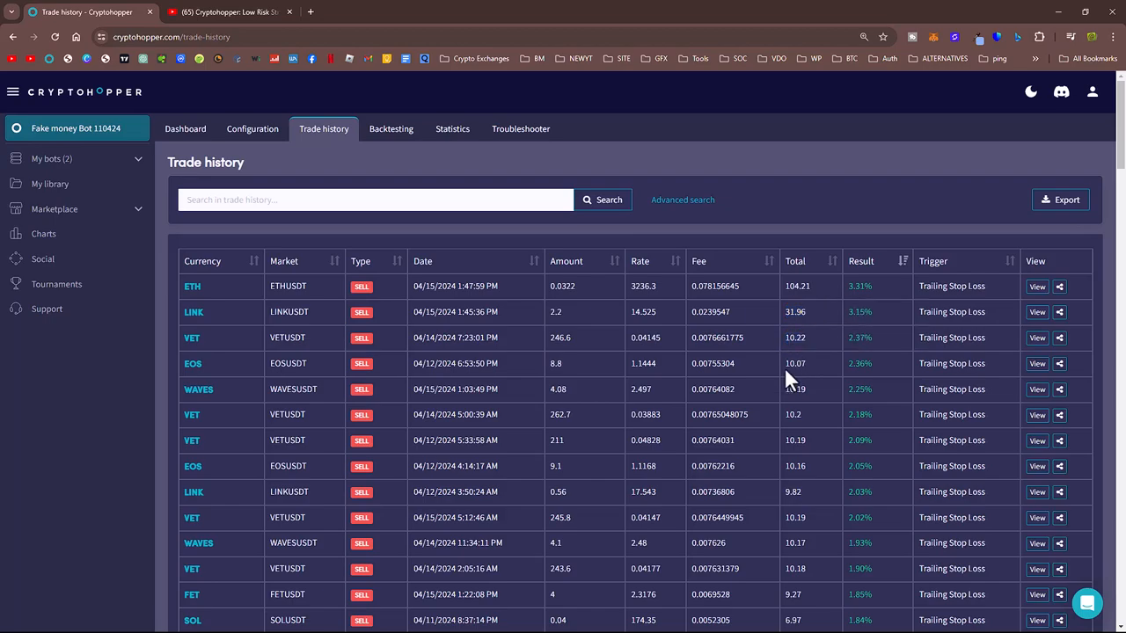
pyautogui.doubleClick(794, 389)
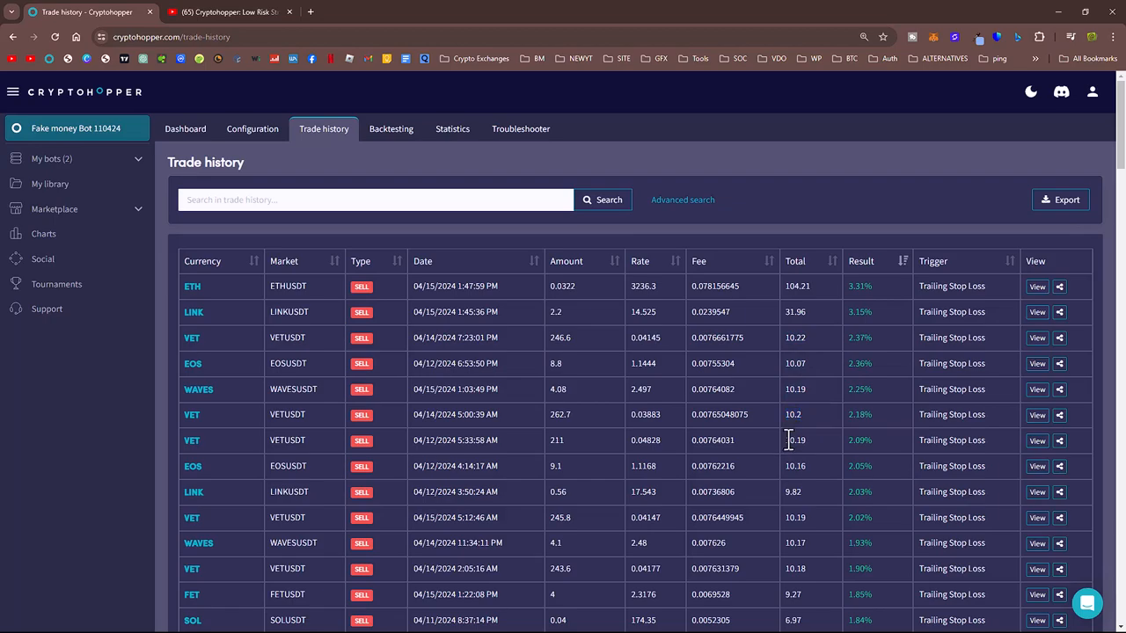
pyautogui.doubleClick(792, 441)
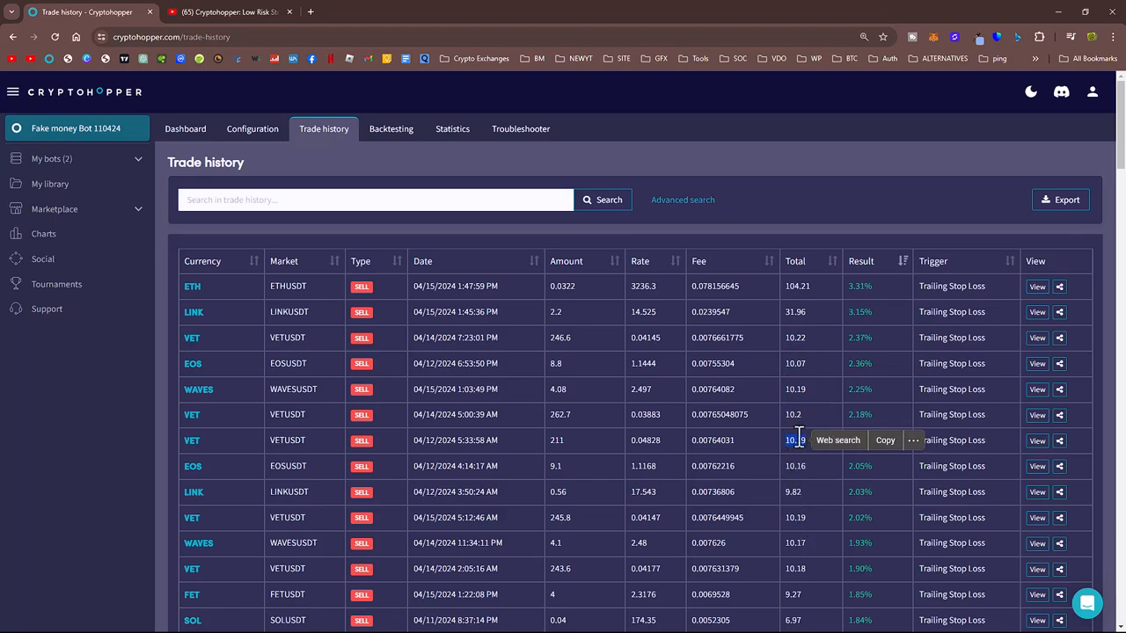
pyautogui.scroll(-3)
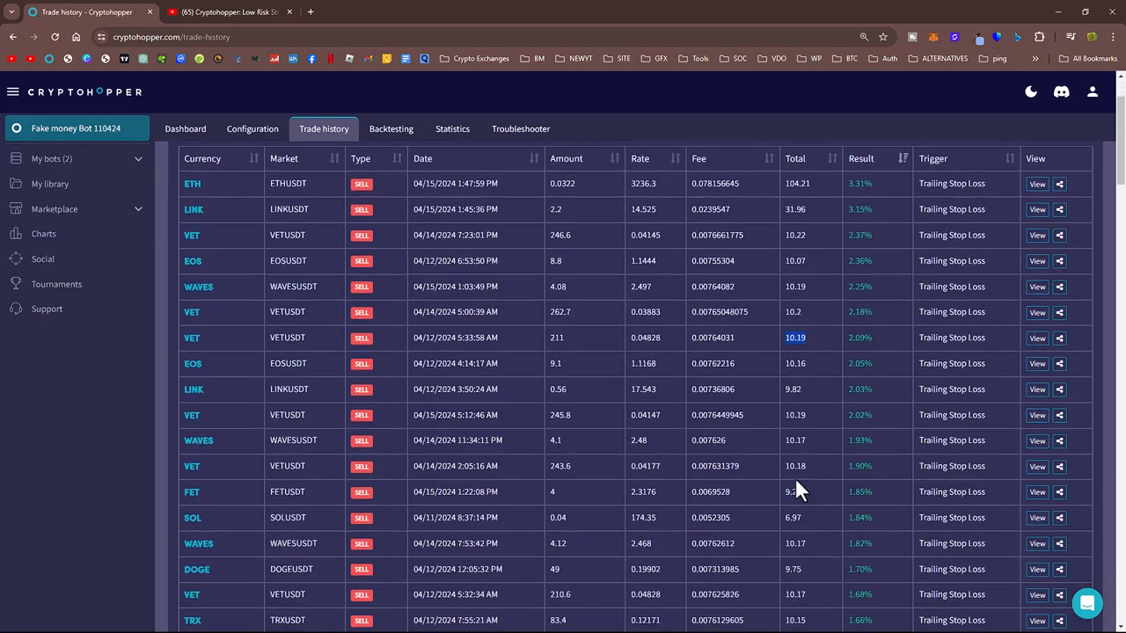
pyautogui.scroll(-3)
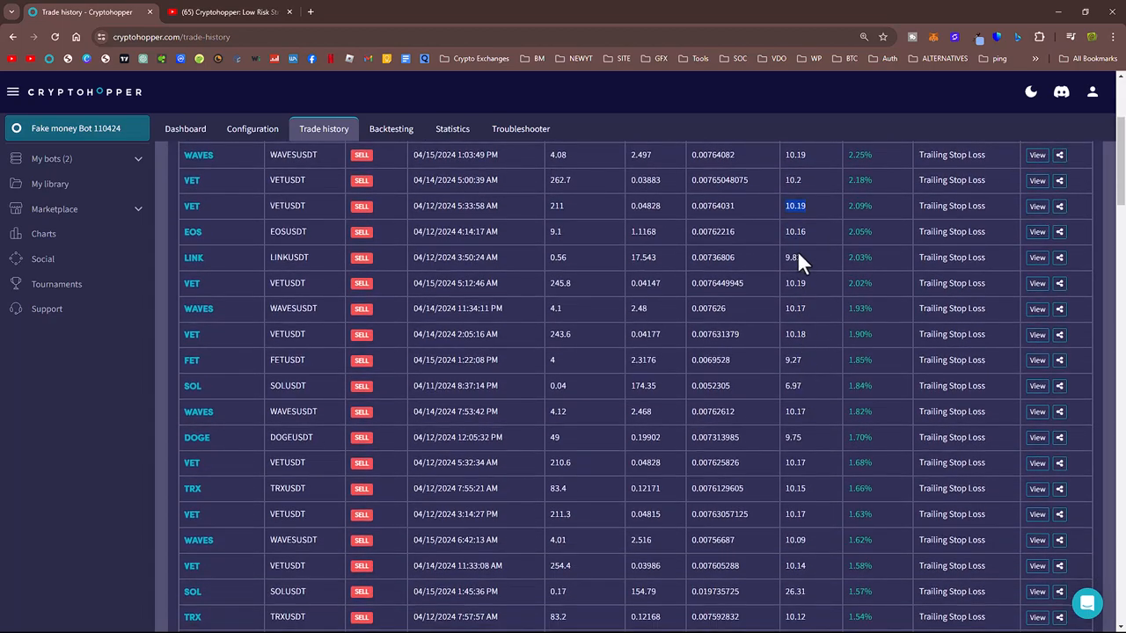
pyautogui.moveTo(809, 464)
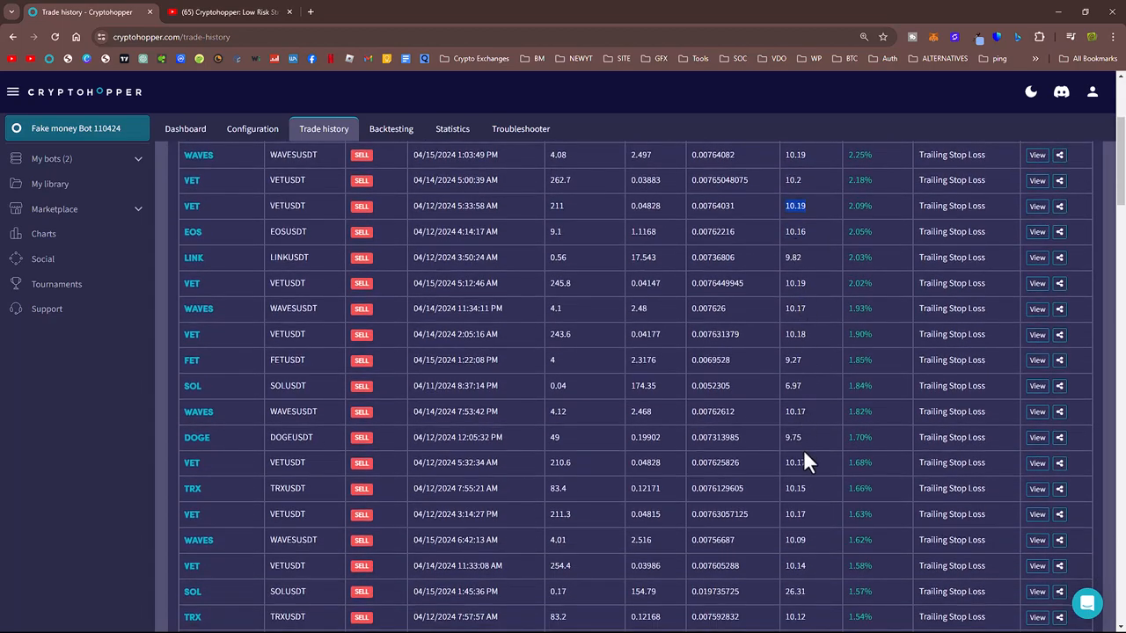
pyautogui.scroll(-3)
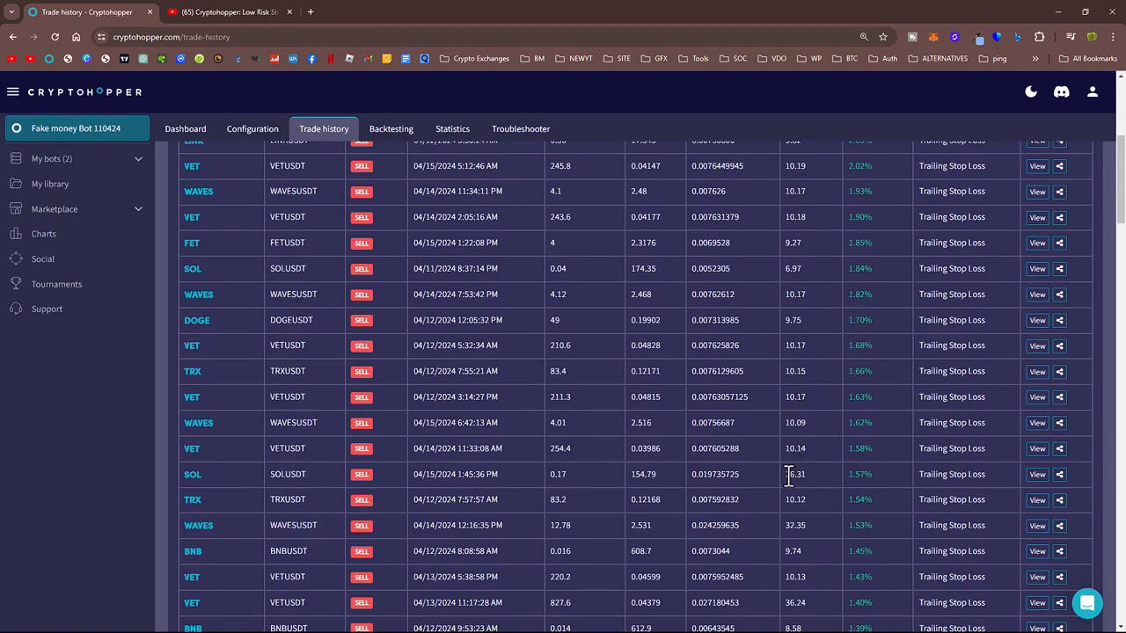
pyautogui.scroll(-3)
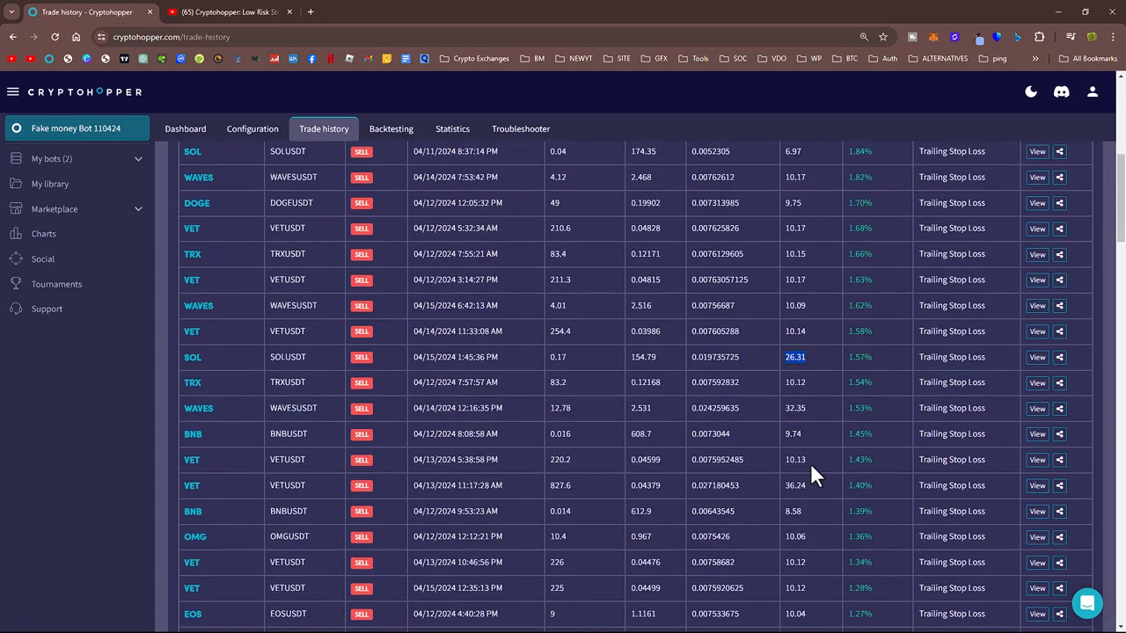
pyautogui.doubleClick(793, 408)
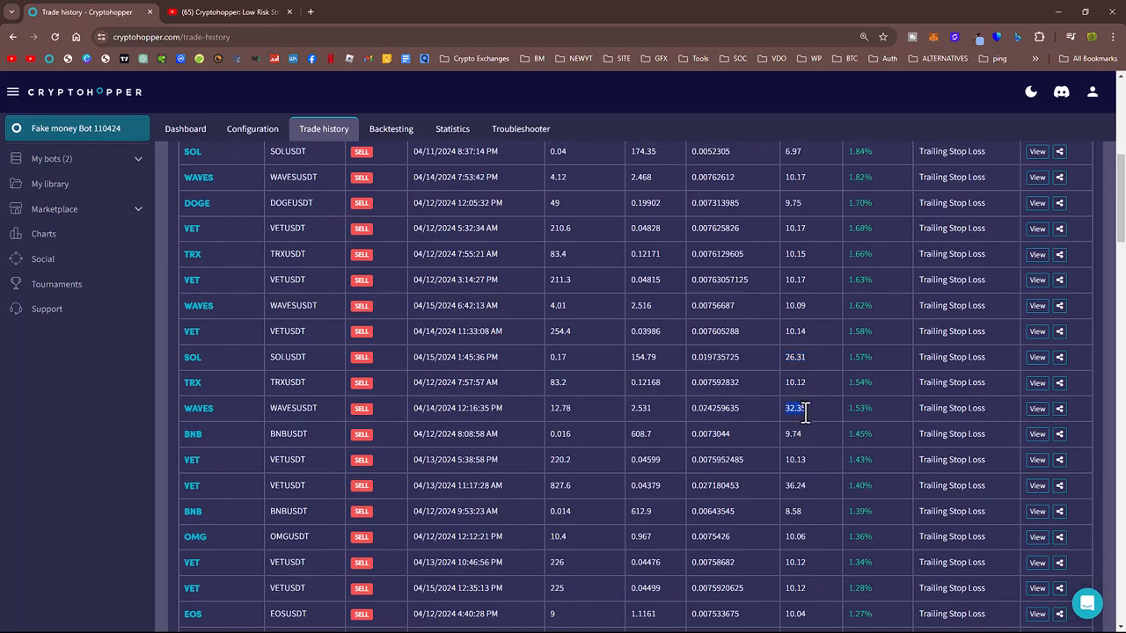
pyautogui.scroll(-3)
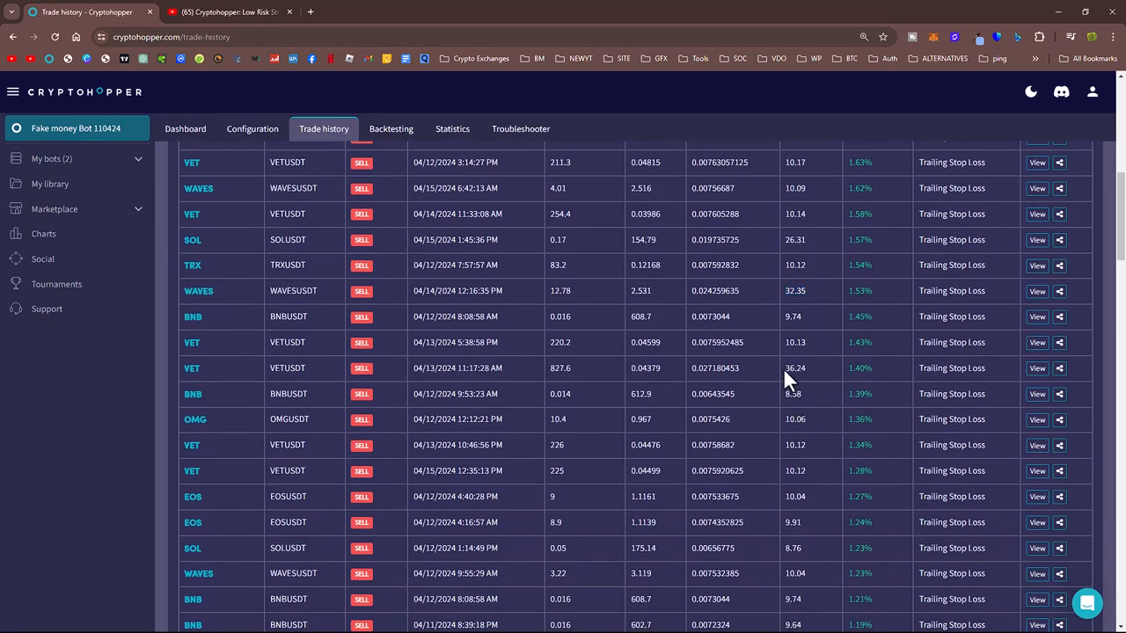
pyautogui.doubleClick(794, 368)
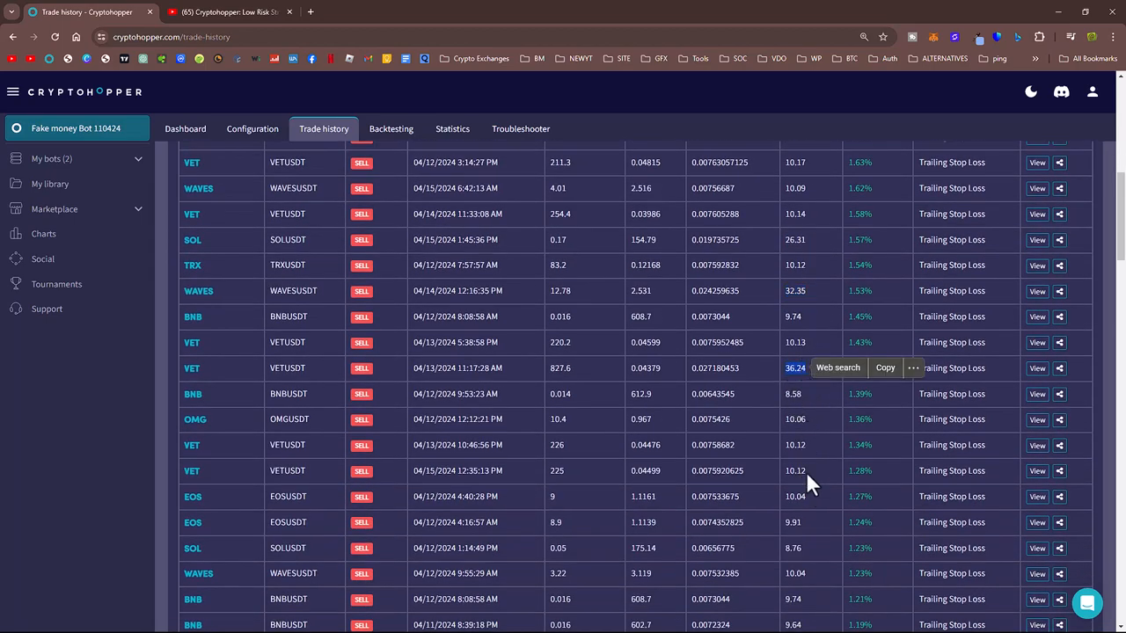
pyautogui.scroll(-3)
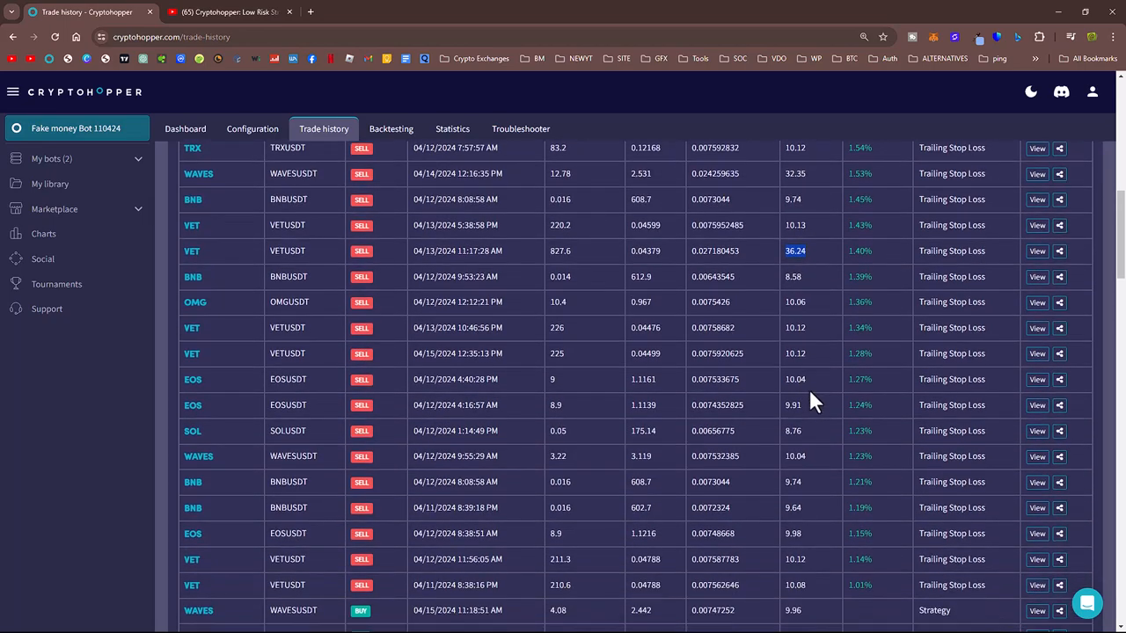
pyautogui.scroll(-3)
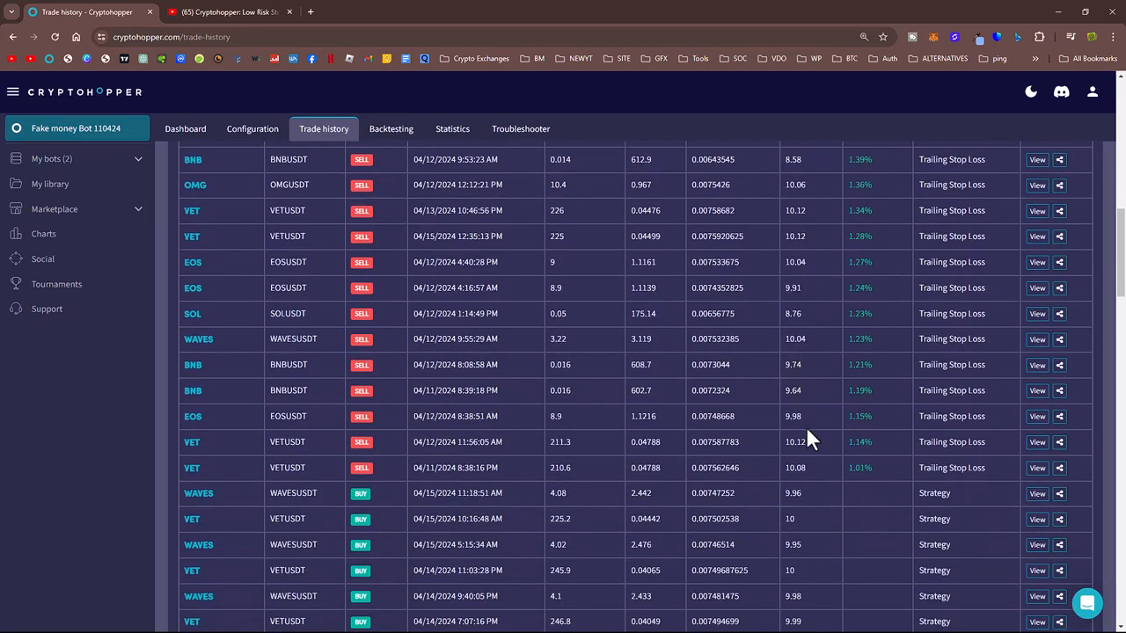
pyautogui.scroll(-3)
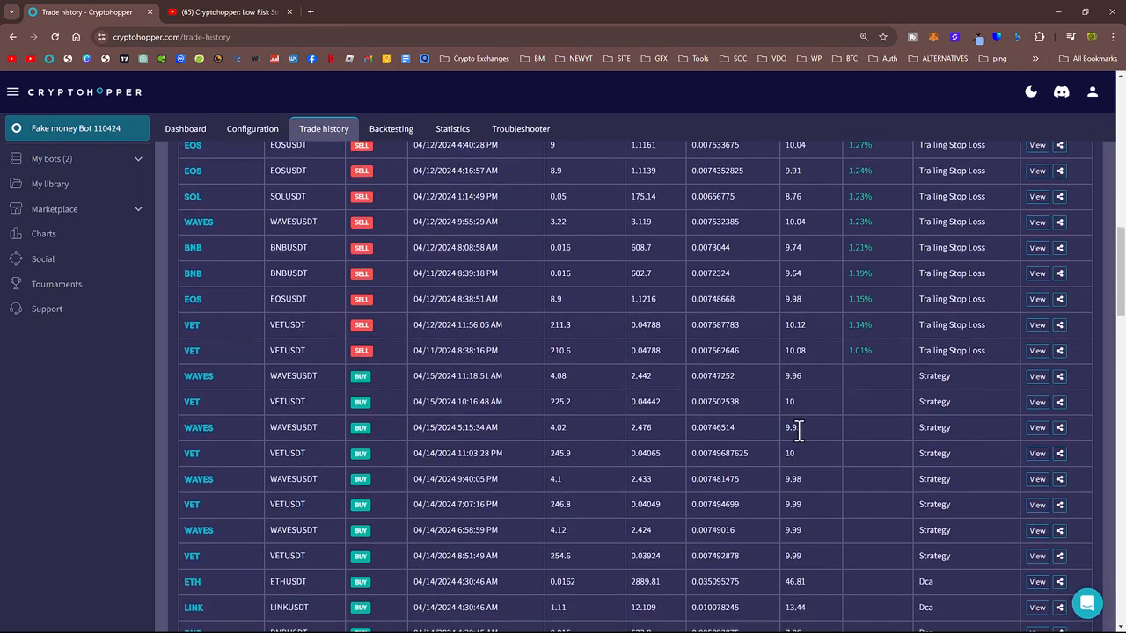
pyautogui.scroll(-3)
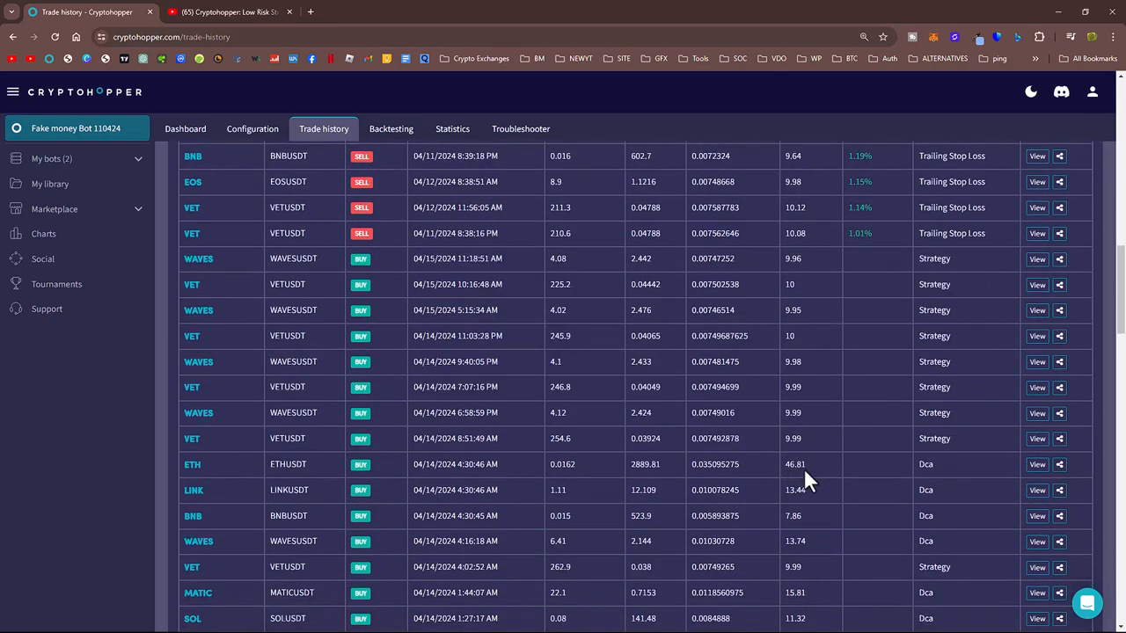
pyautogui.doubleClick(794, 464)
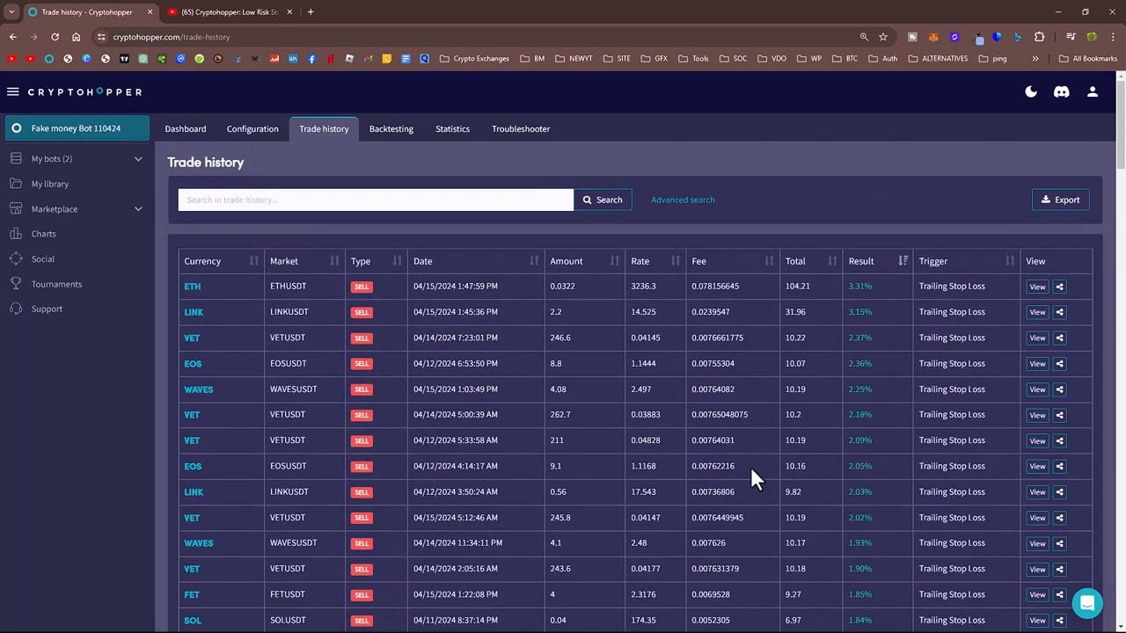
pyautogui.moveTo(184, 134)
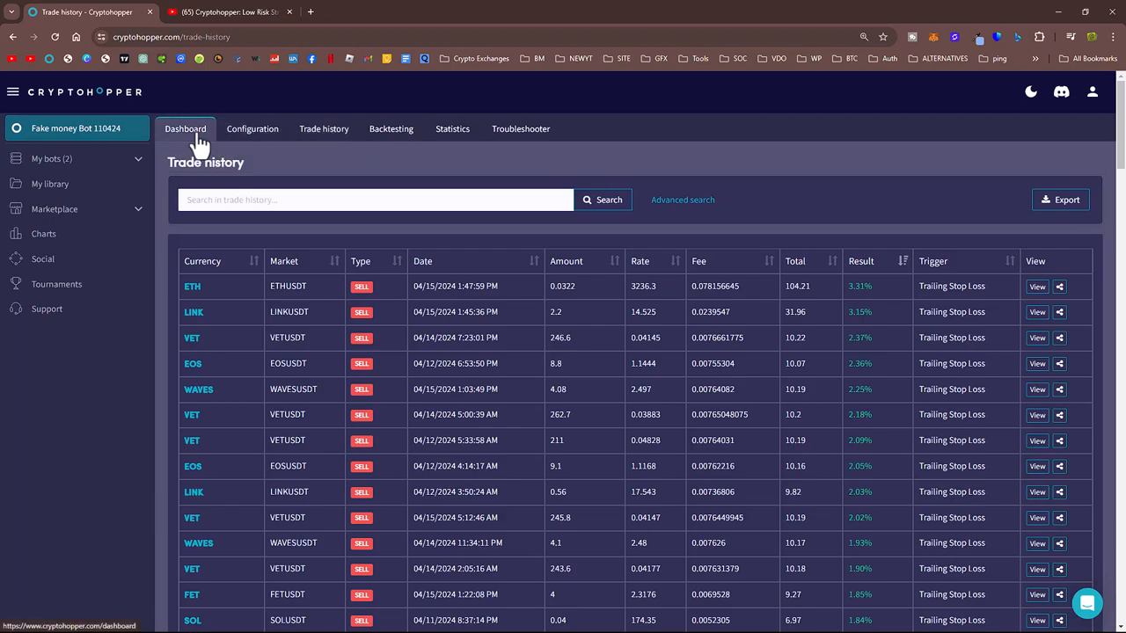
# Step: Scroll the dashboard's Open Positions and open the EOS position details
pyautogui.click(185, 129)
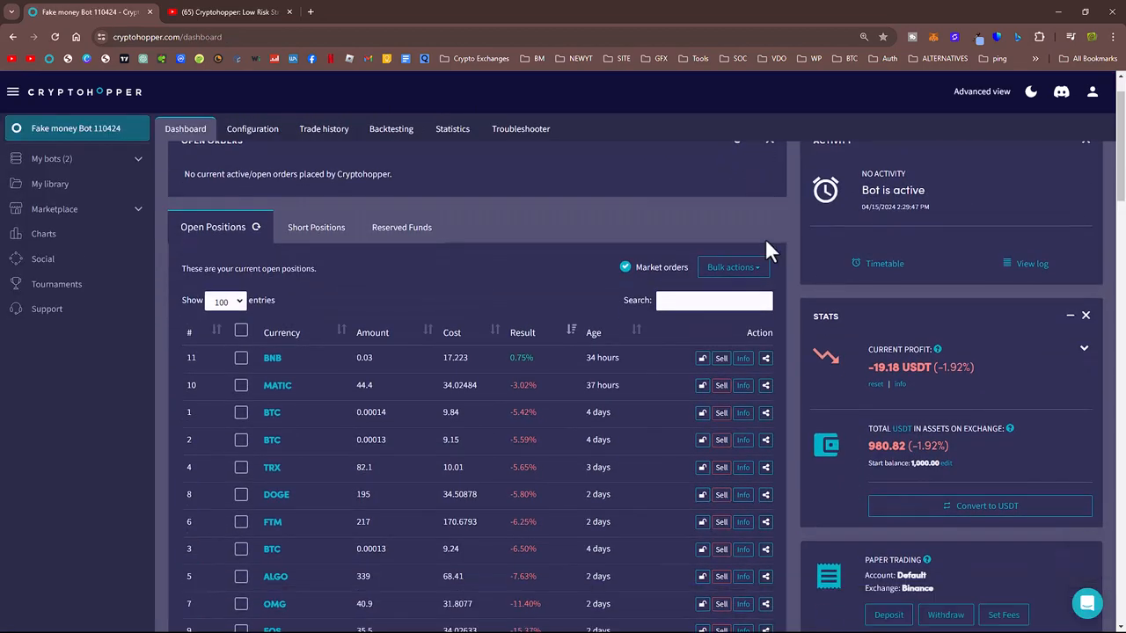
pyautogui.scroll(-3)
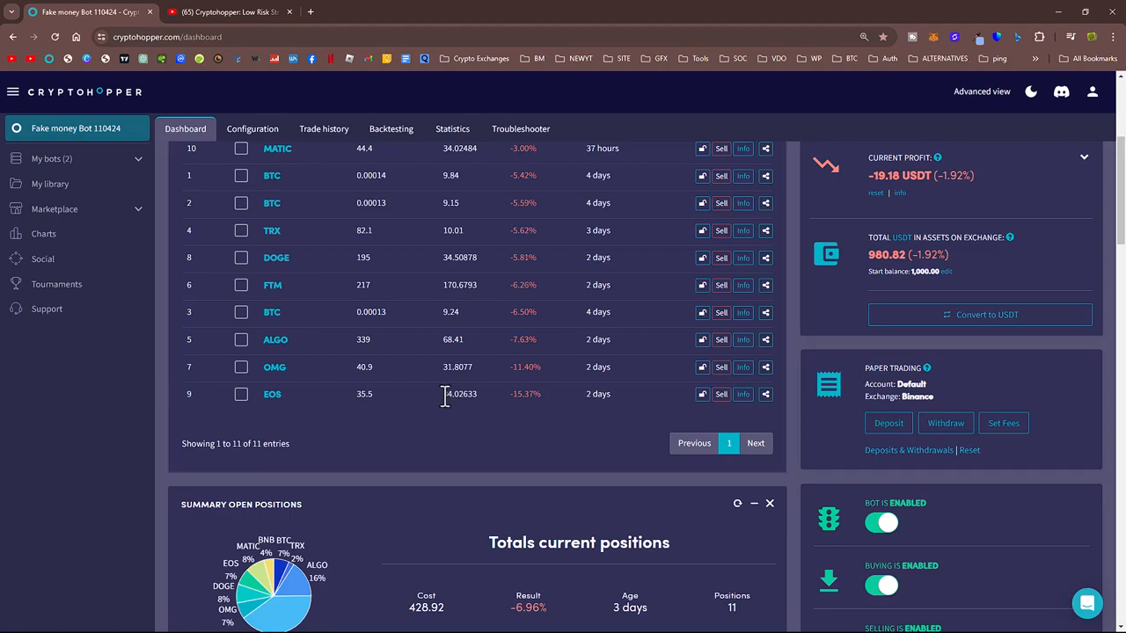
pyautogui.moveTo(744, 407)
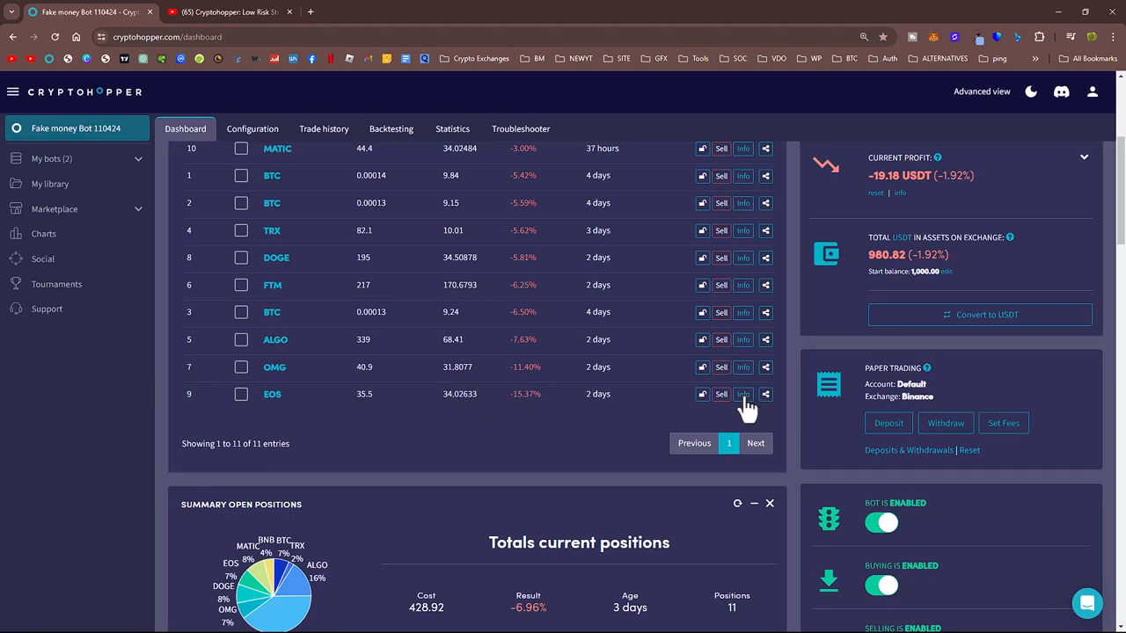
pyautogui.doubleClick(459, 395)
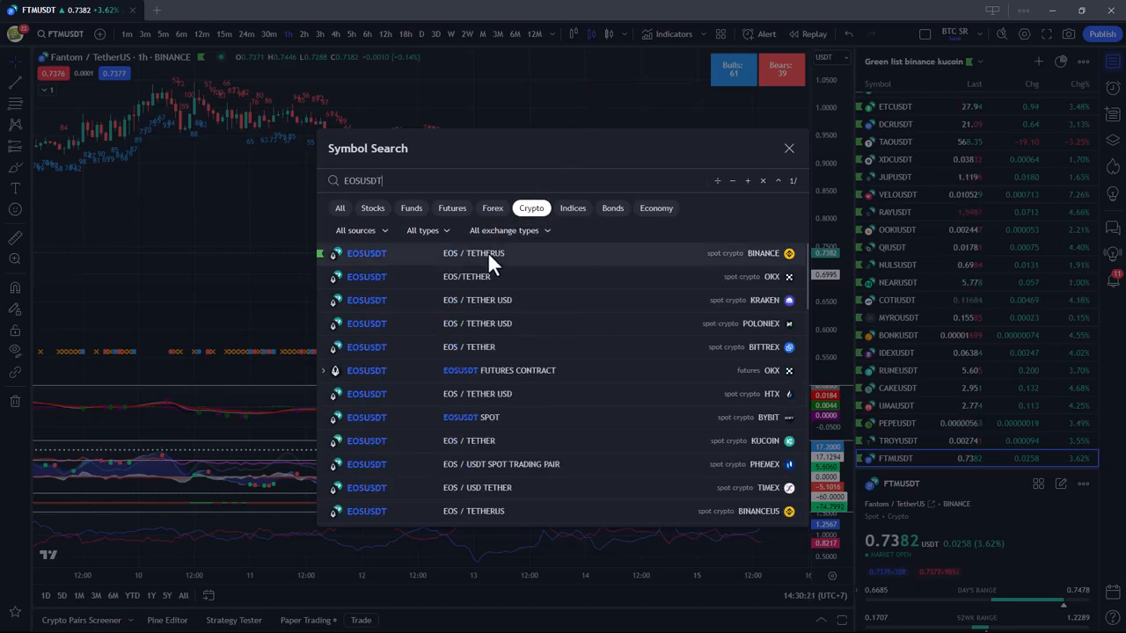
# Step: Load the Binance EOSUSDT chart and switch it to daily candles
pyautogui.click(464, 253)
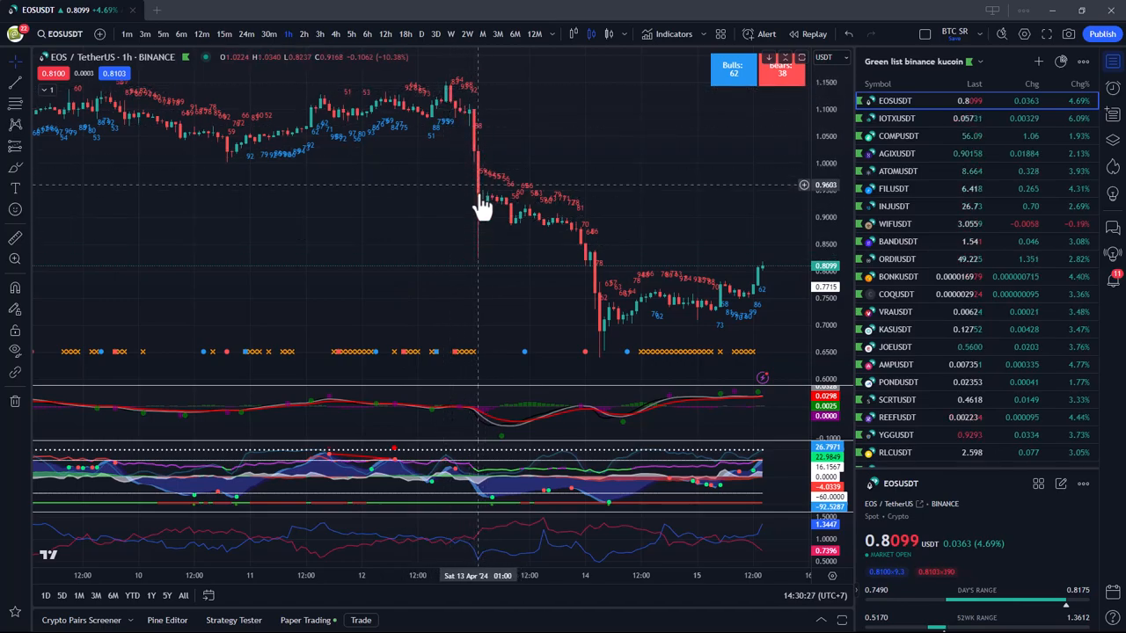
pyautogui.moveTo(463, 216)
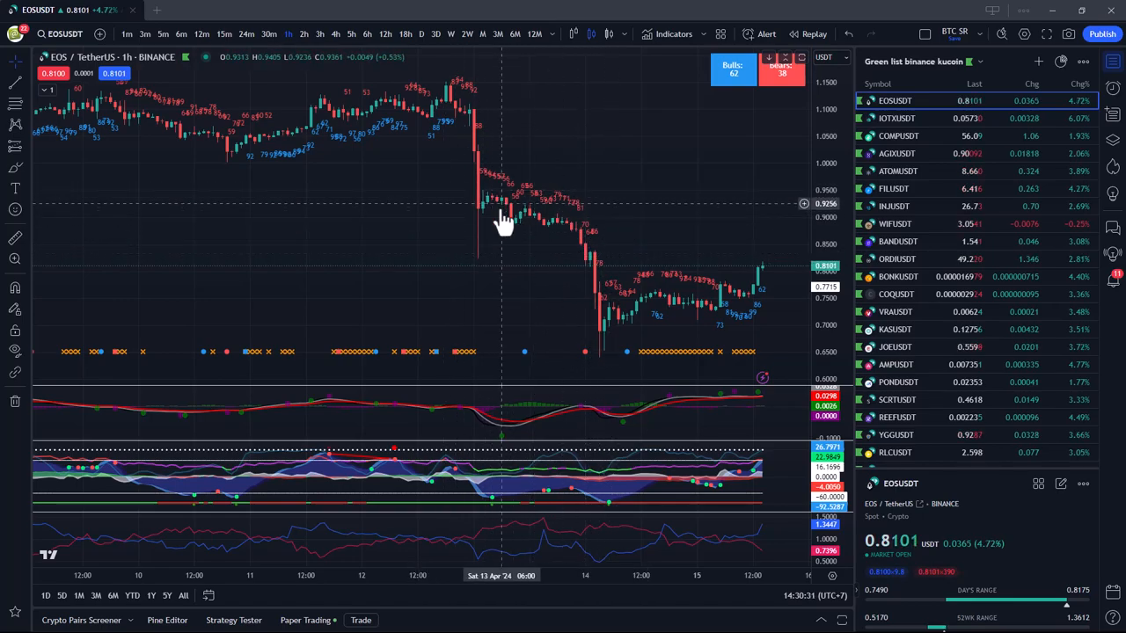
pyautogui.moveTo(563, 233)
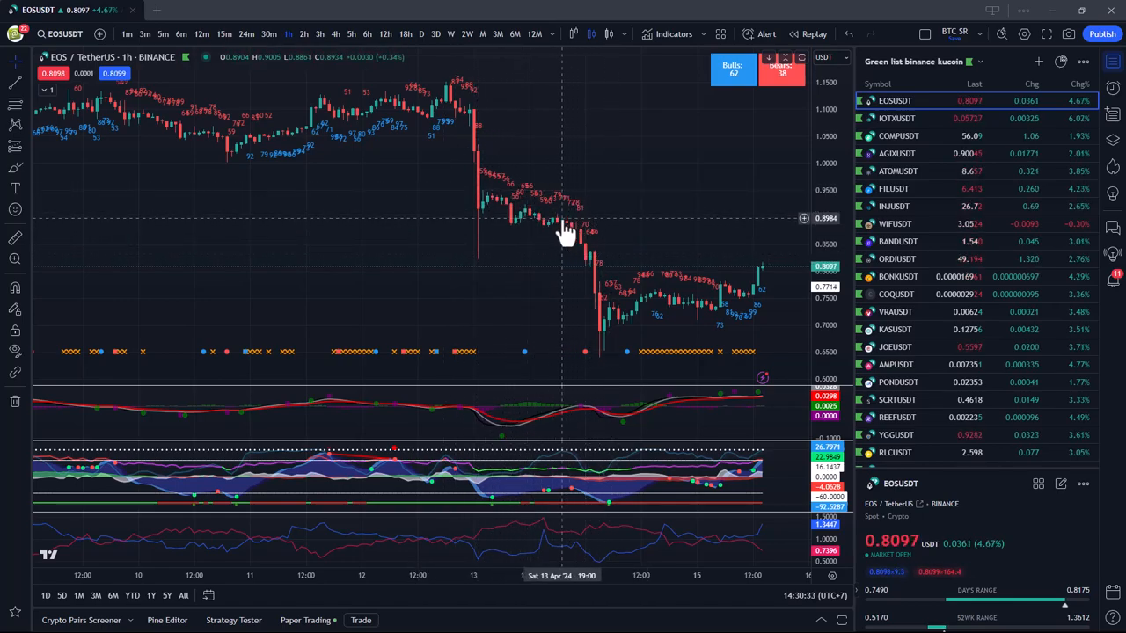
pyautogui.moveTo(589, 355)
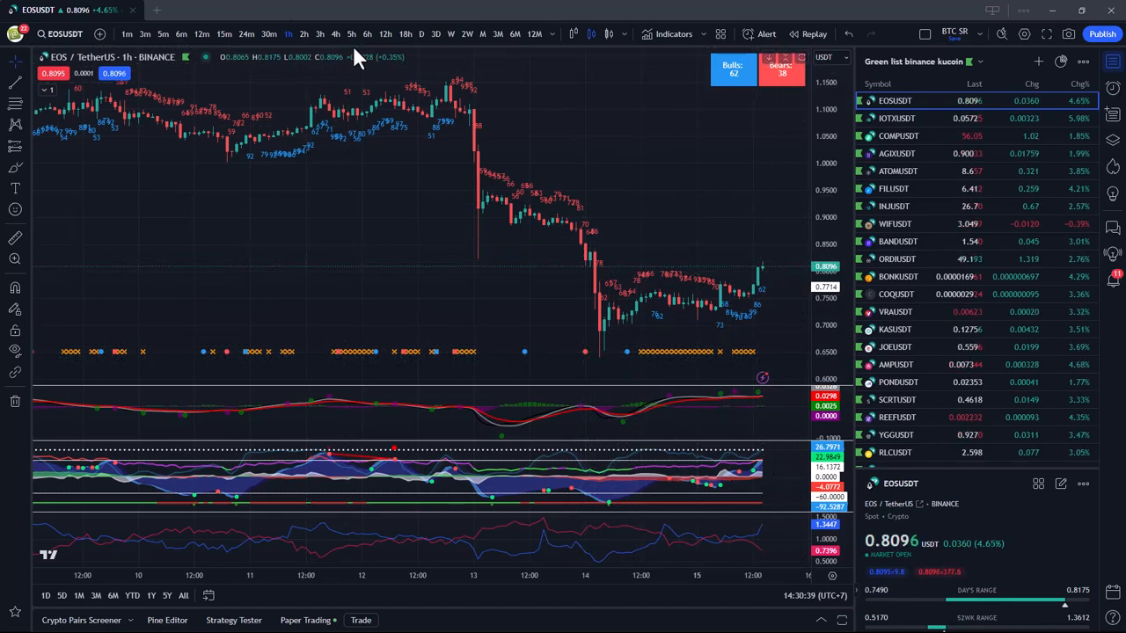
pyautogui.click(425, 33)
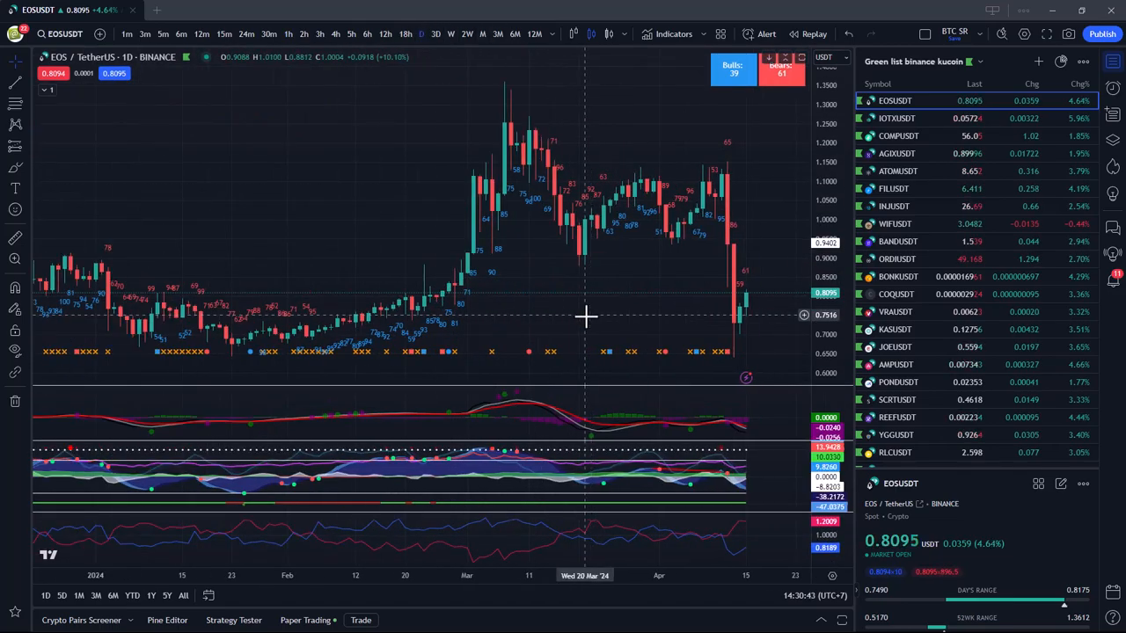
pyautogui.moveTo(743, 287)
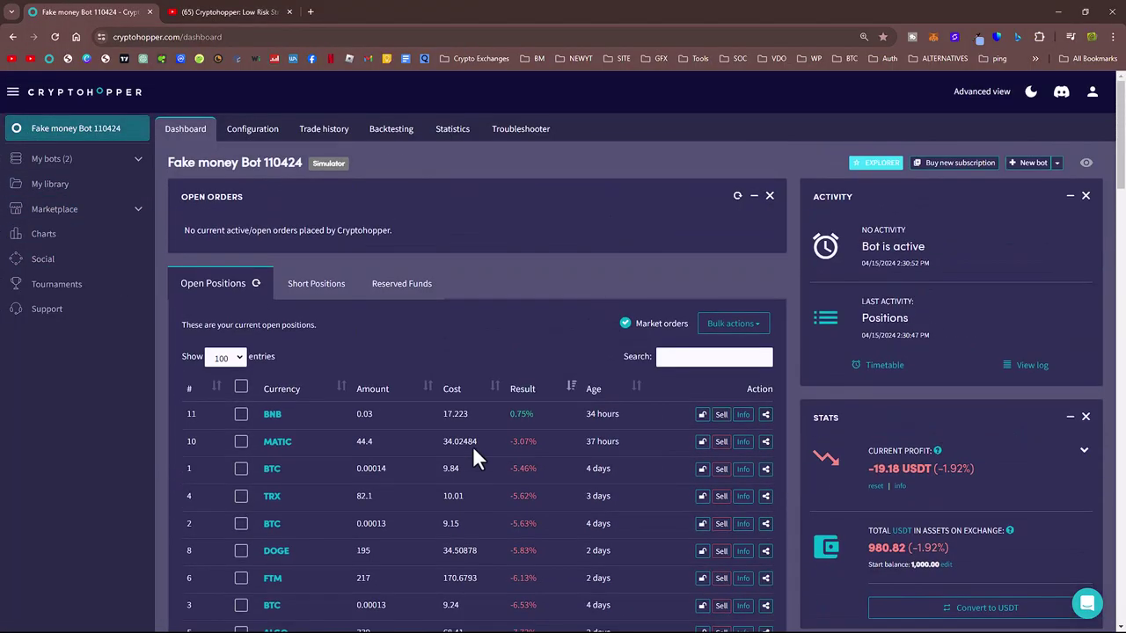
pyautogui.moveTo(553, 316)
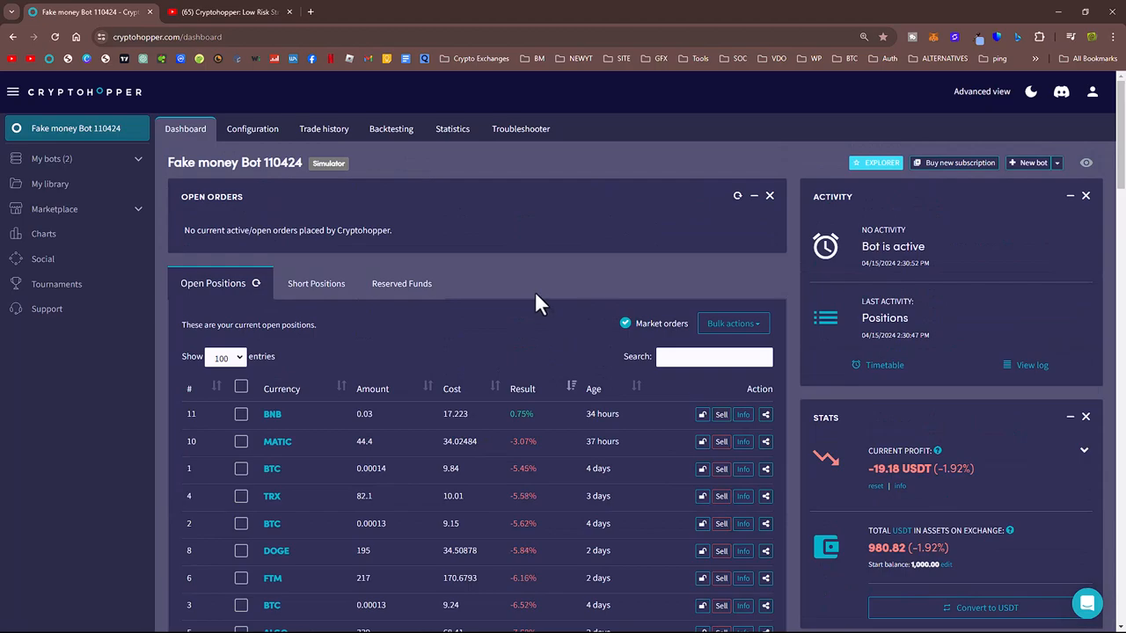
# Step: Scroll the Cryptohopper dashboard to the EOS position details at −15.53%
pyautogui.scroll(-3)
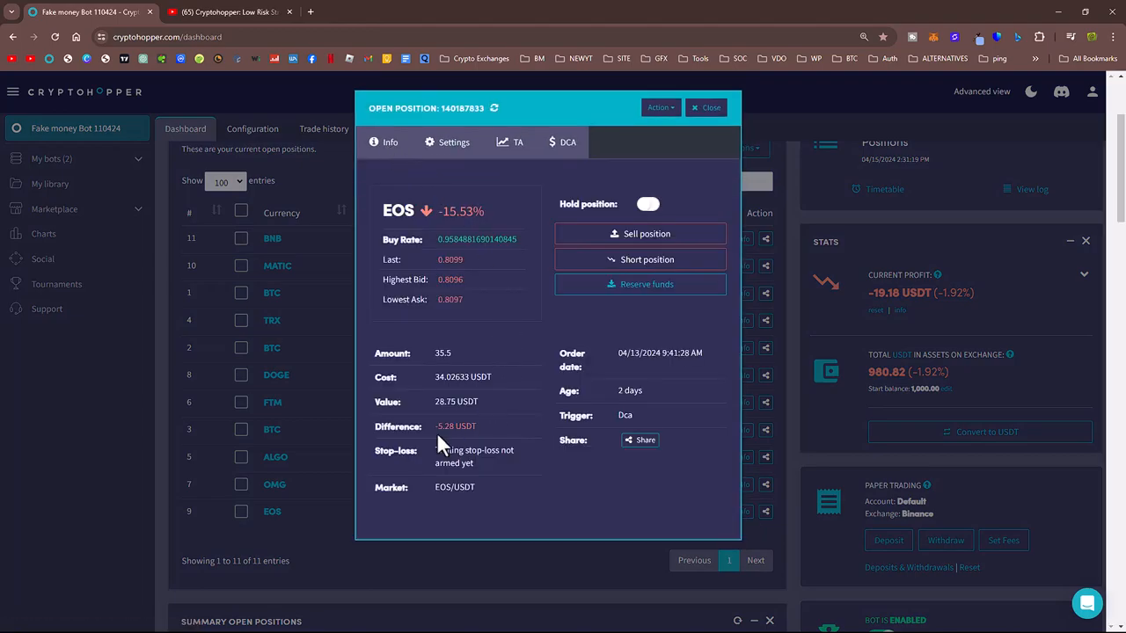
pyautogui.doubleClick(455, 426)
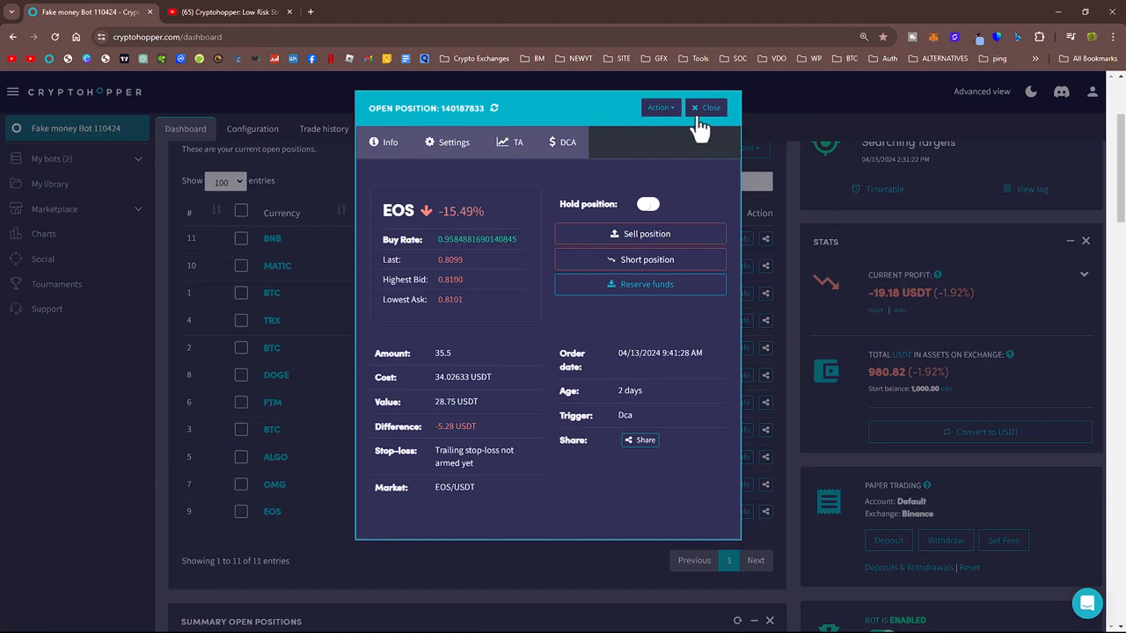
pyautogui.click(707, 106)
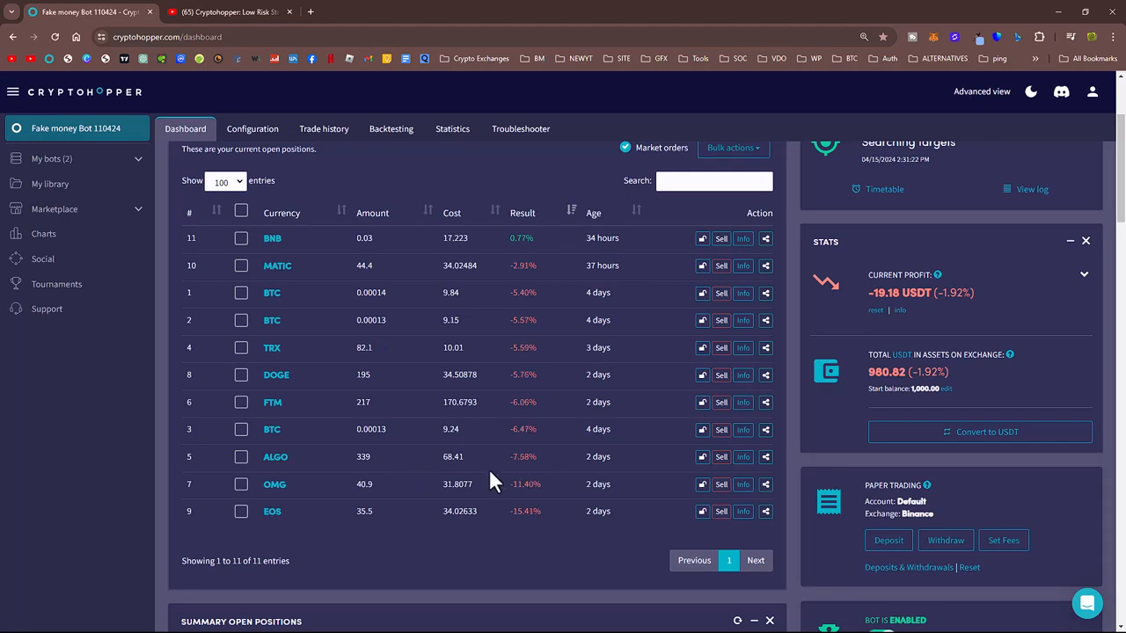
pyautogui.scroll(-3)
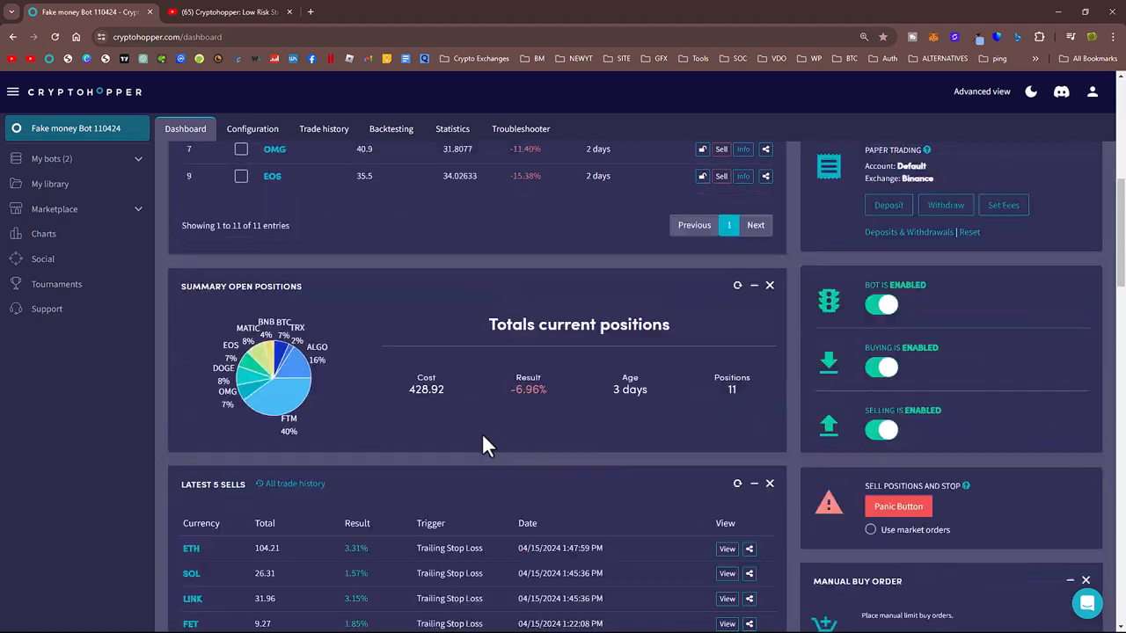
pyautogui.scroll(-3)
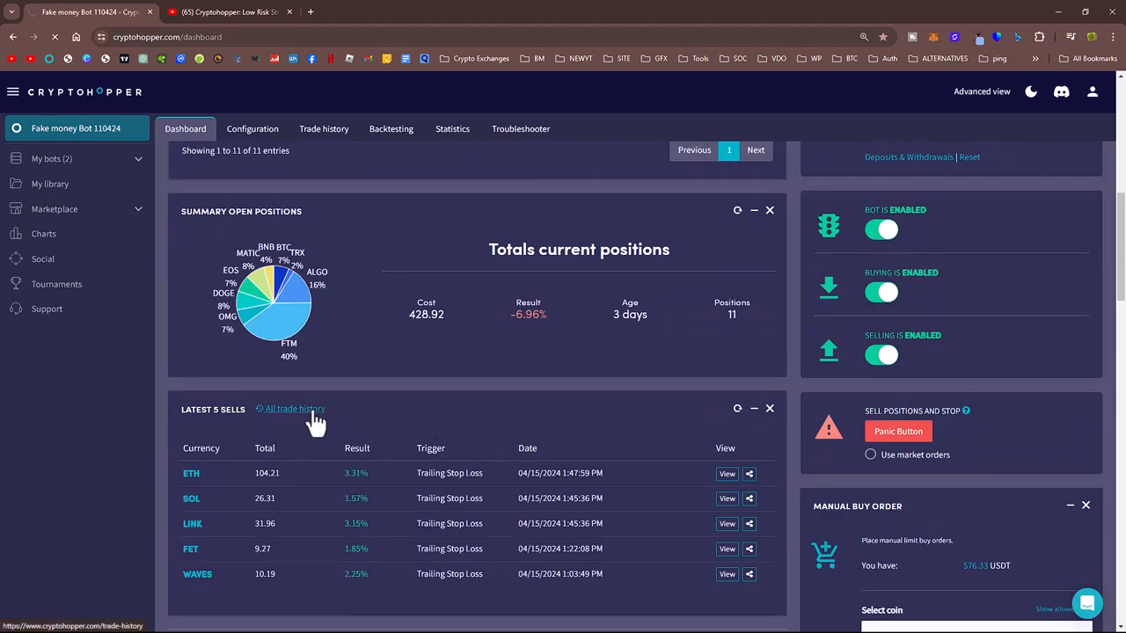
pyautogui.click(295, 409)
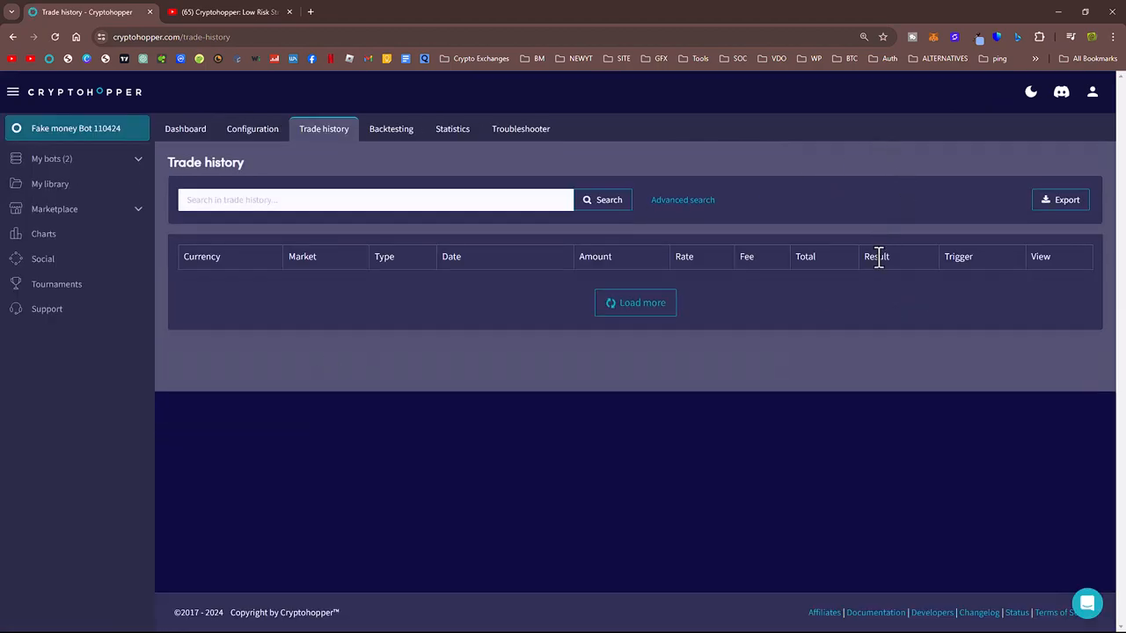
pyautogui.click(635, 303)
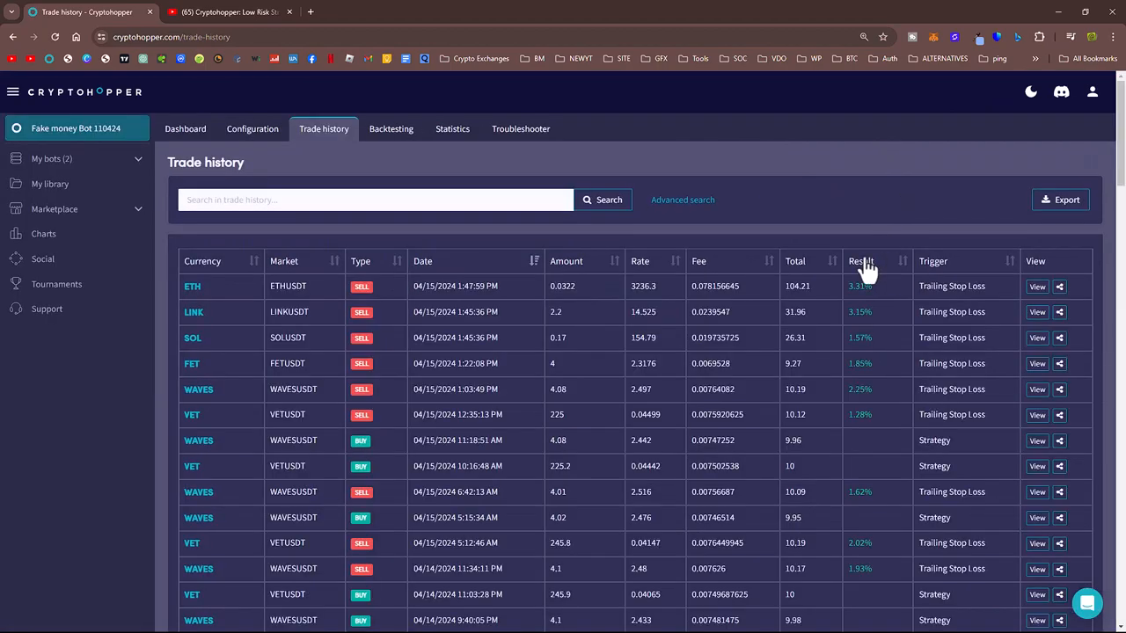
pyautogui.click(862, 261)
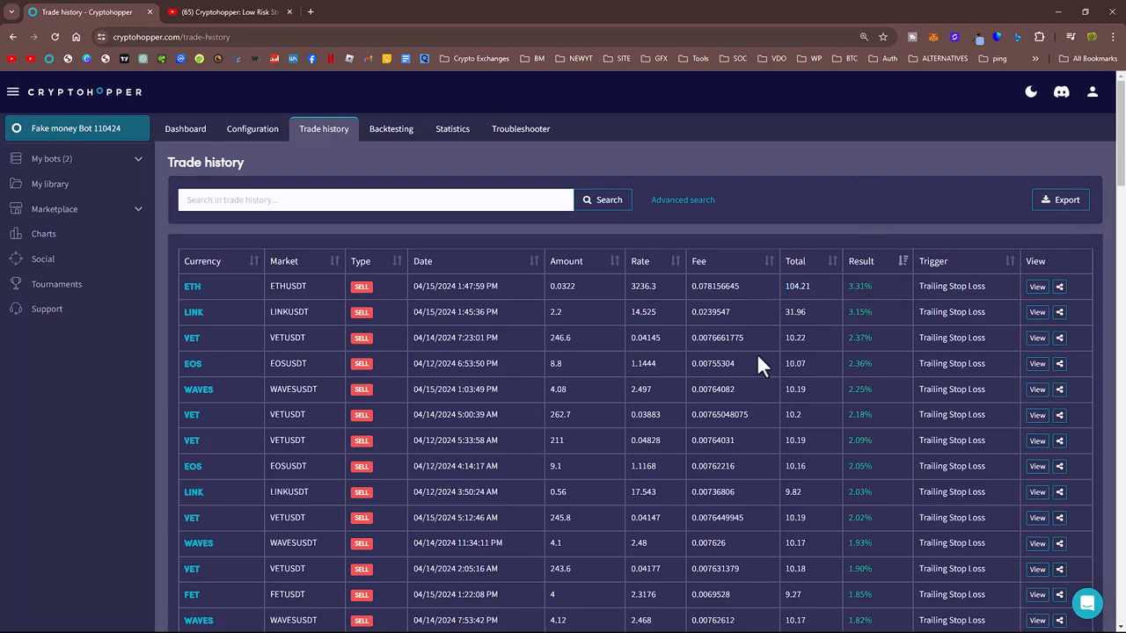
pyautogui.moveTo(817, 155)
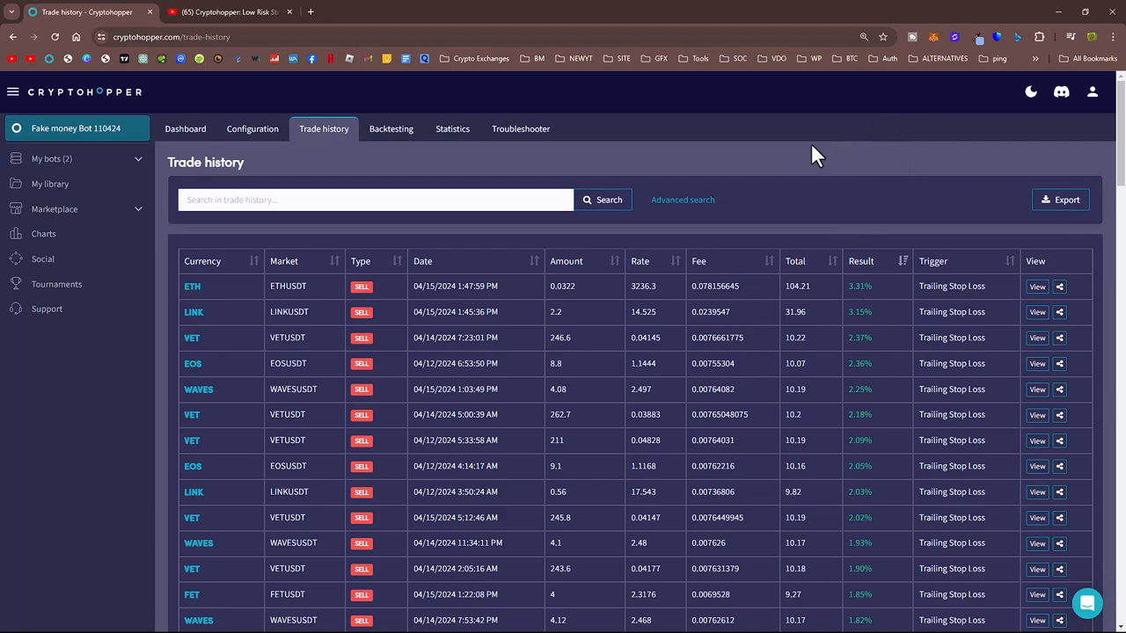
pyautogui.moveTo(809, 287)
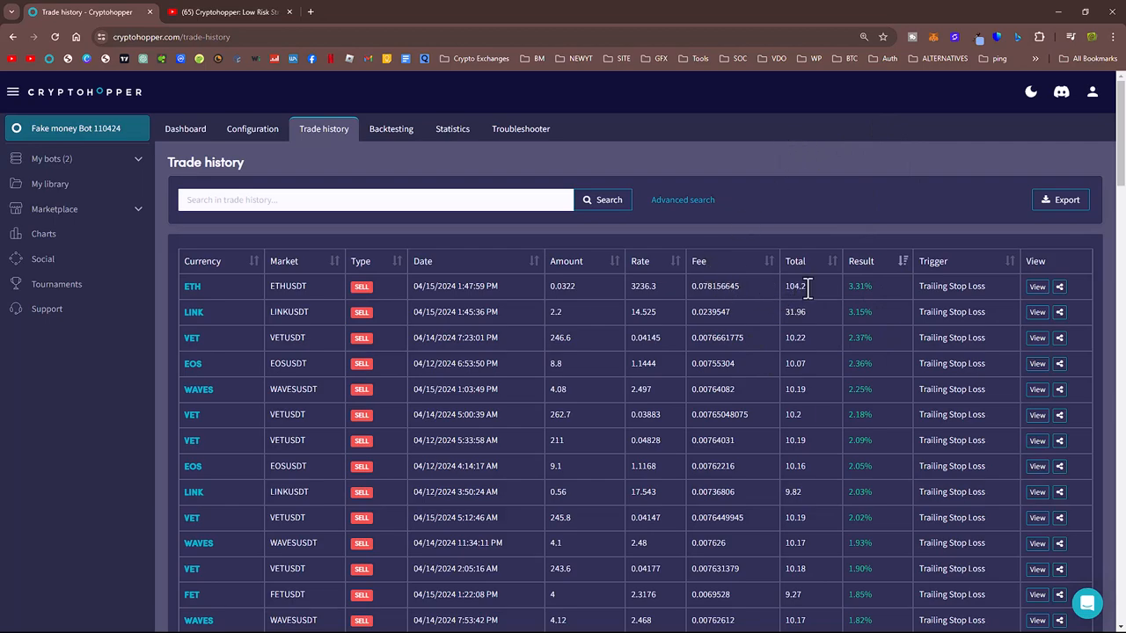
pyautogui.moveTo(833, 298)
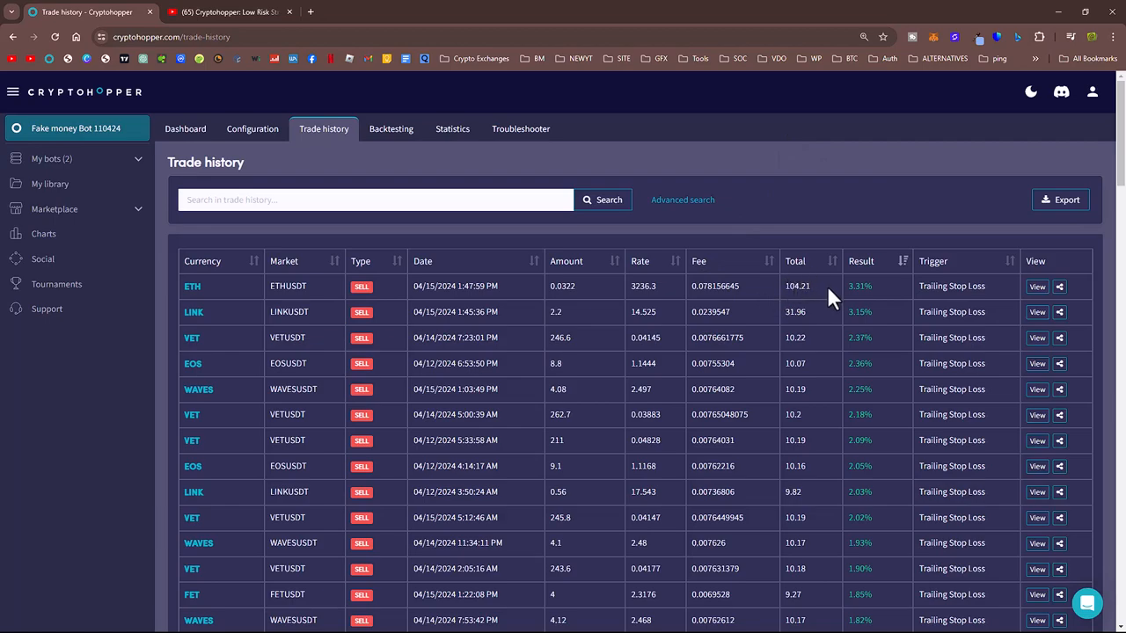
pyautogui.moveTo(801, 306)
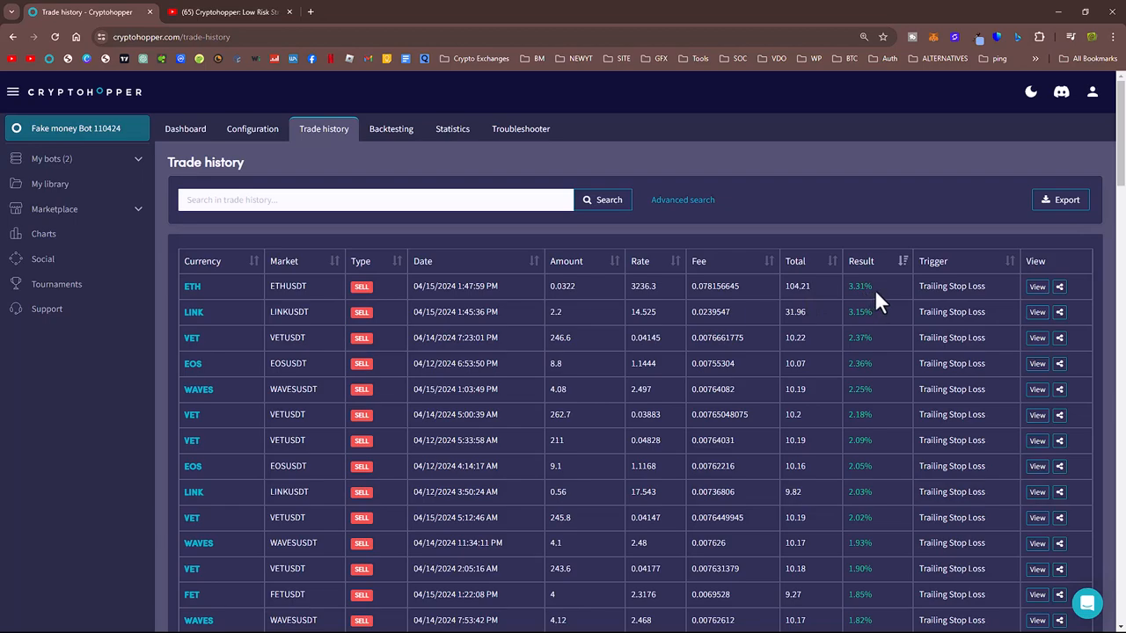
pyautogui.moveTo(813, 297)
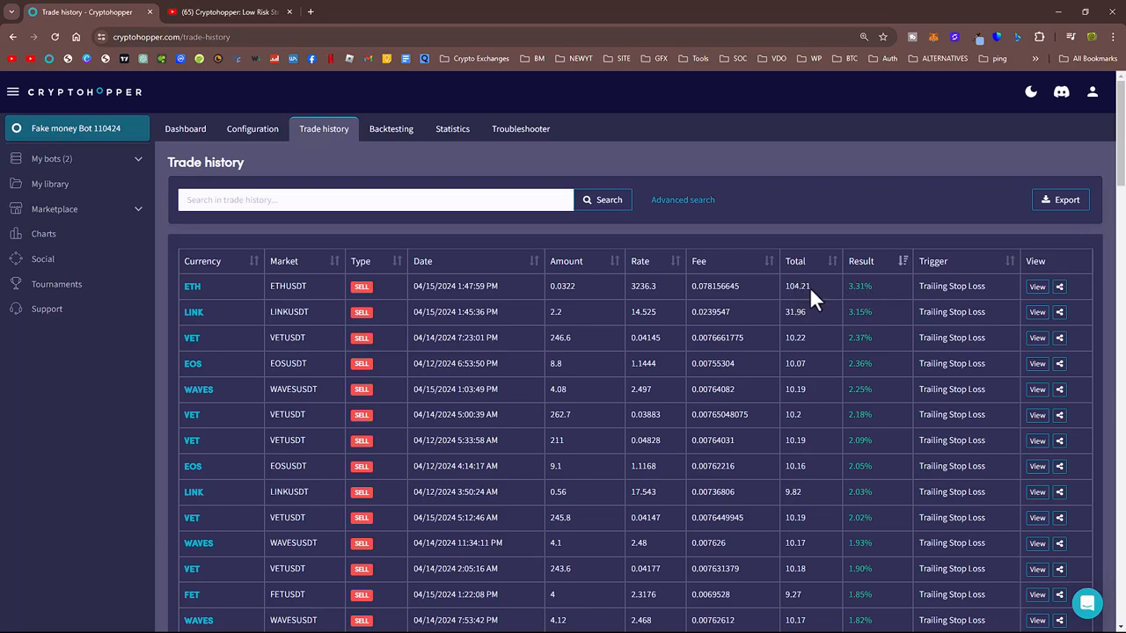
pyautogui.moveTo(862, 286)
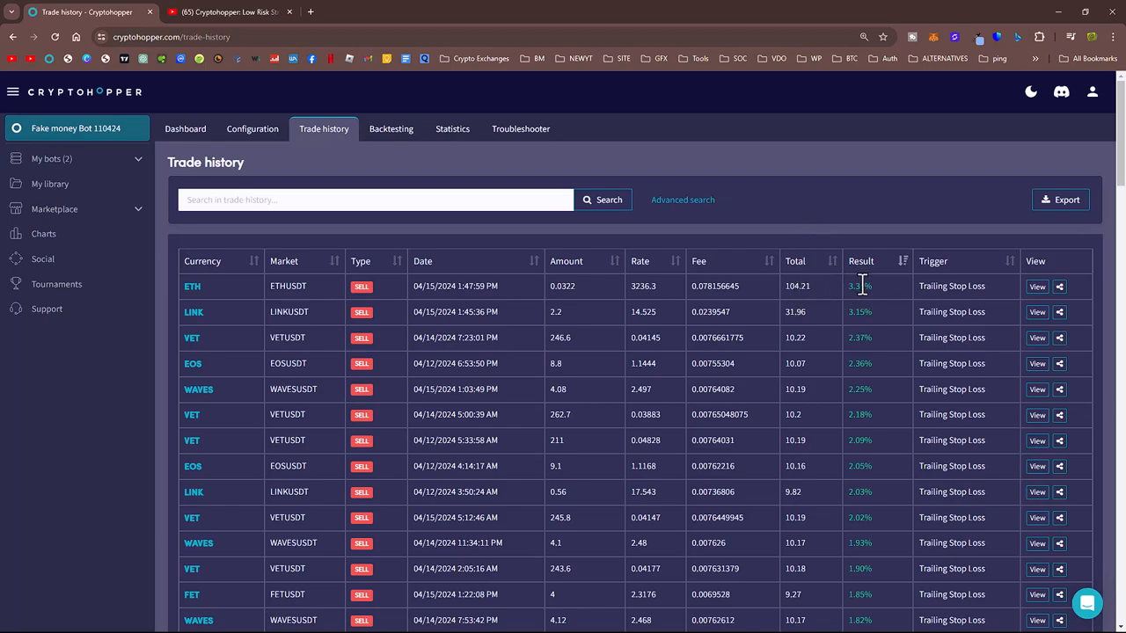
pyautogui.moveTo(874, 291)
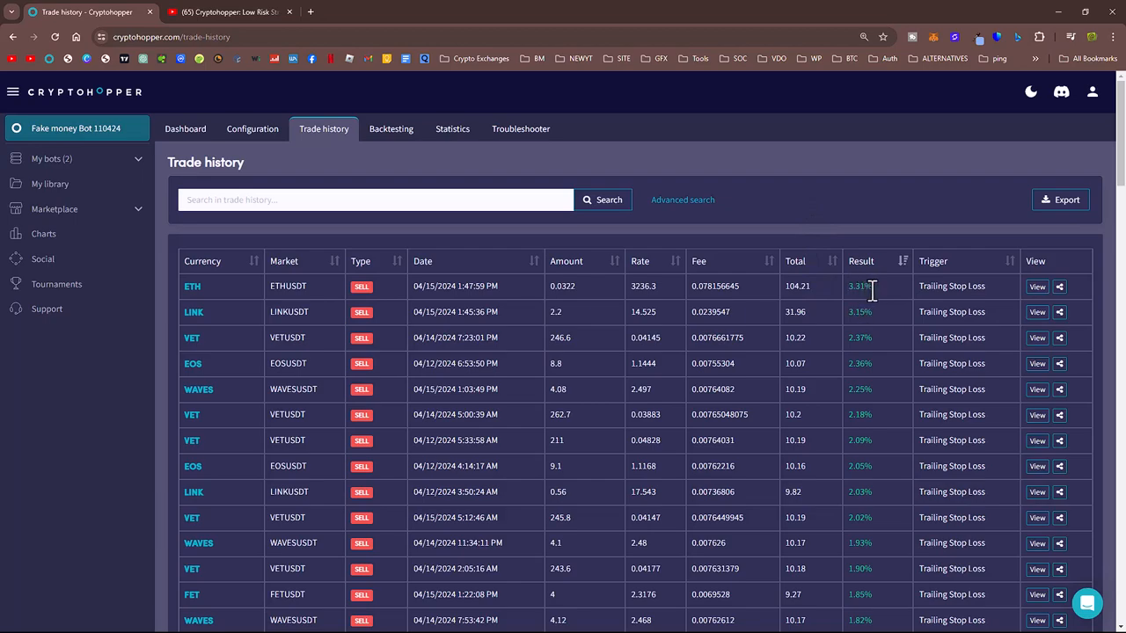
pyautogui.doubleClick(794, 338)
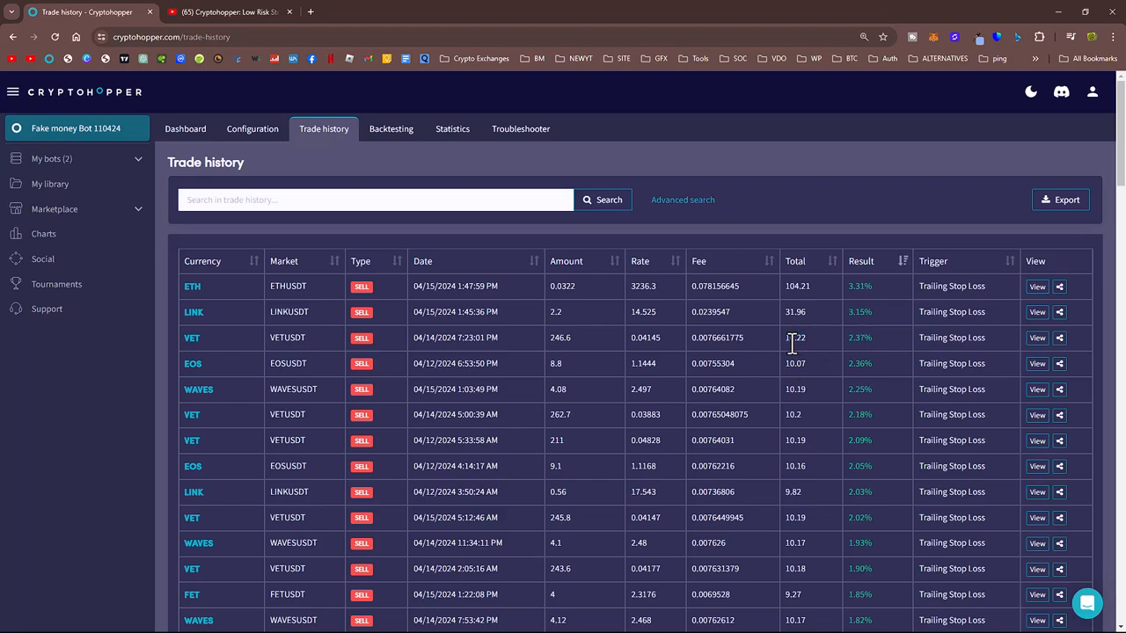
pyautogui.doubleClick(794, 338)
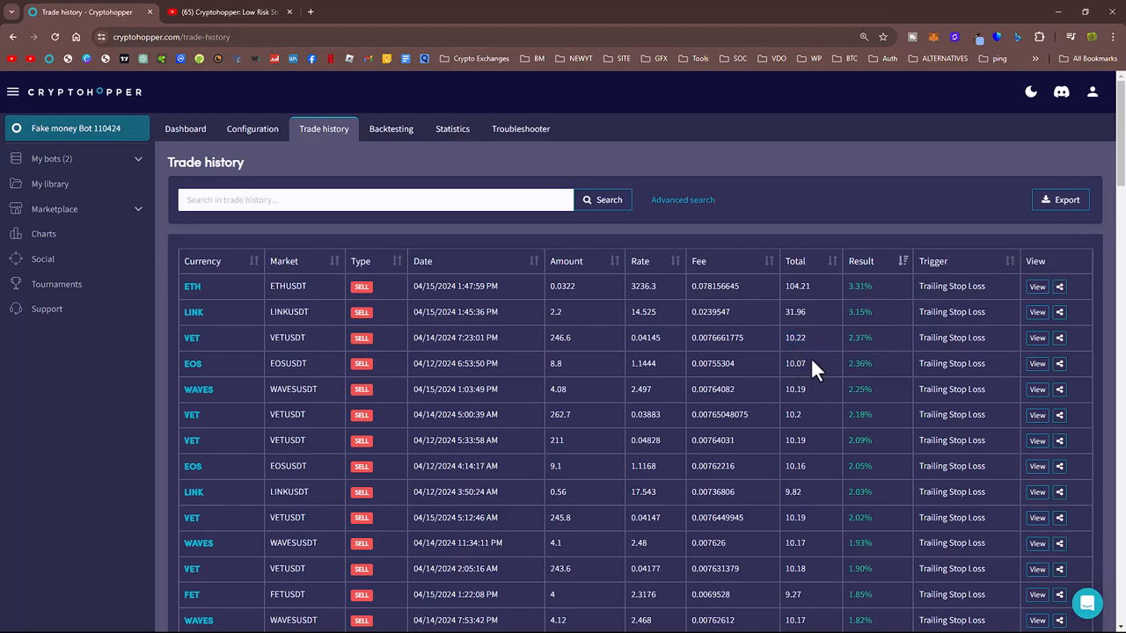
pyautogui.moveTo(873, 286)
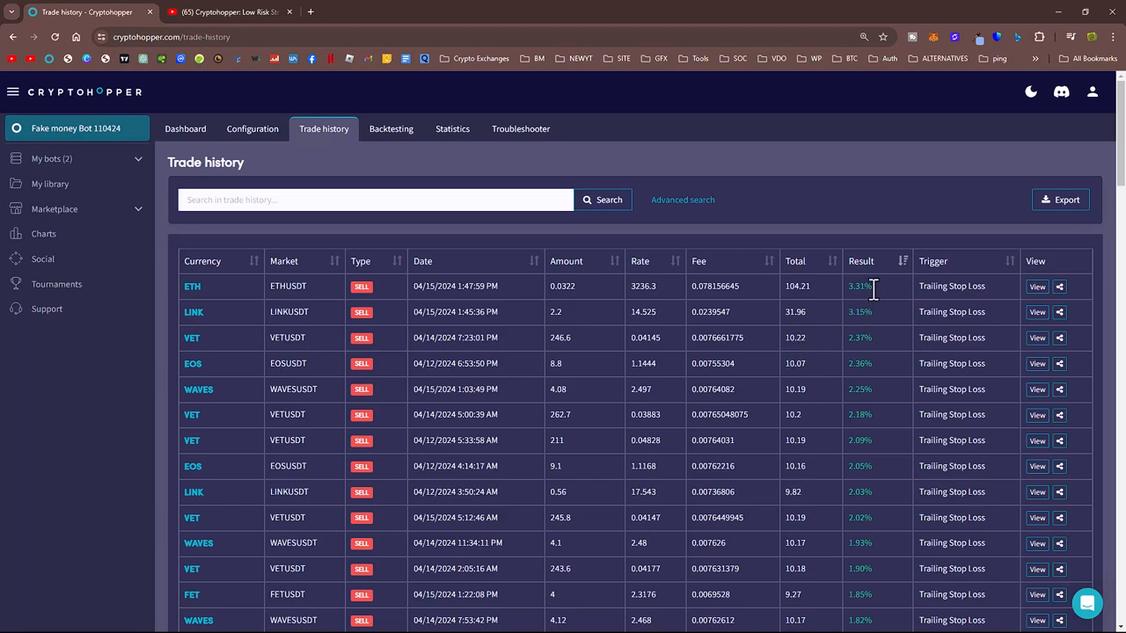
pyautogui.moveTo(789, 286)
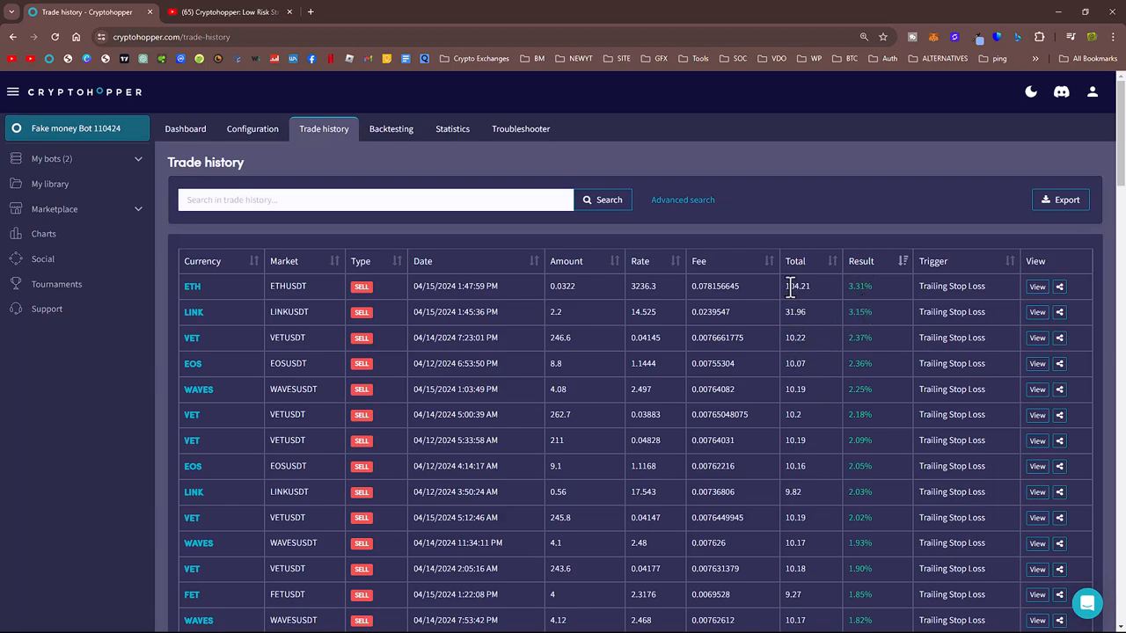
pyautogui.doubleClick(798, 286)
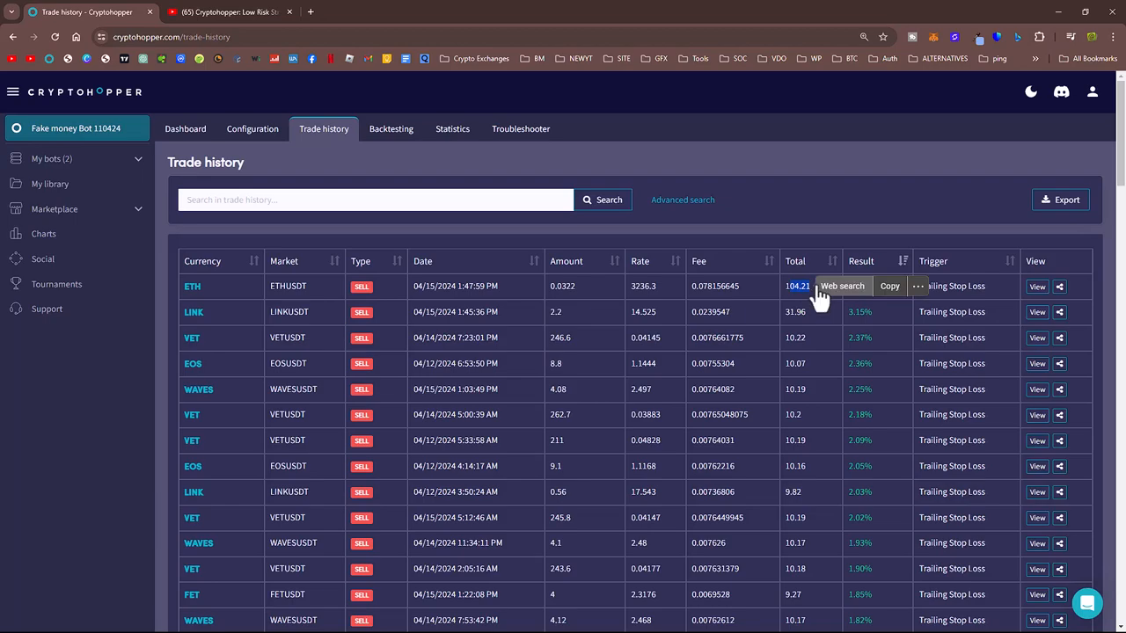
pyautogui.moveTo(798, 286)
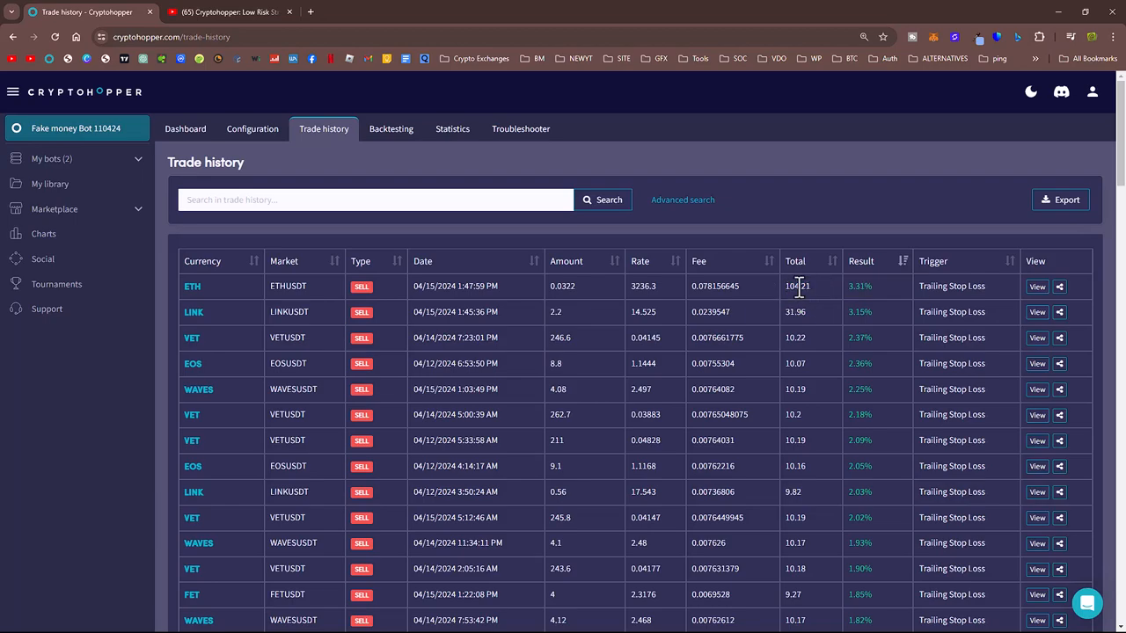
pyautogui.moveTo(788, 167)
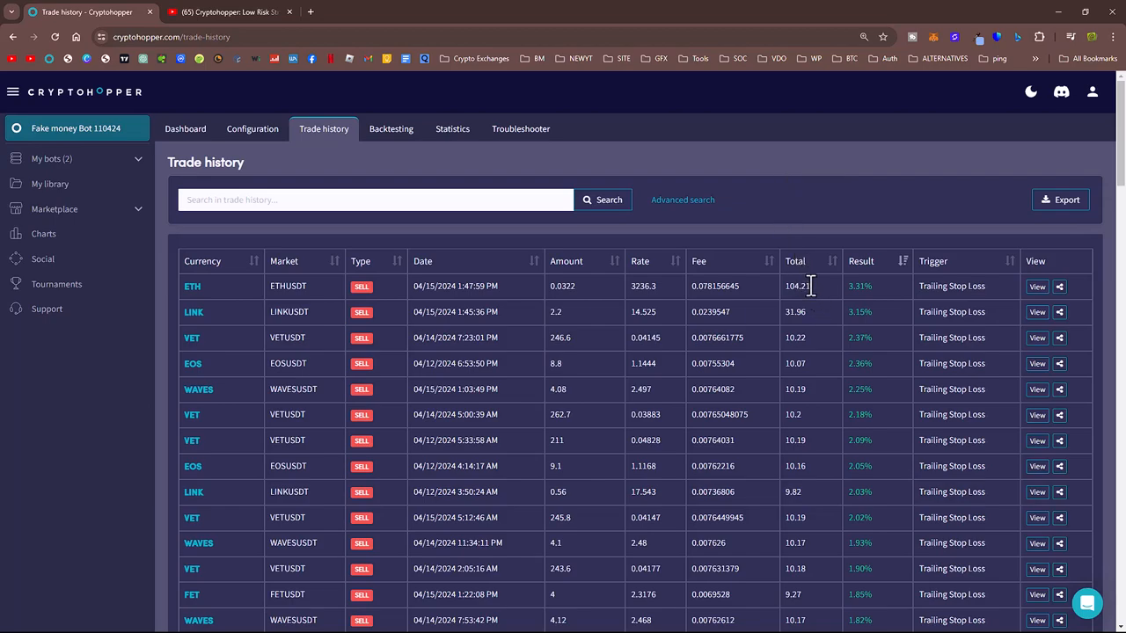
pyautogui.moveTo(801, 286)
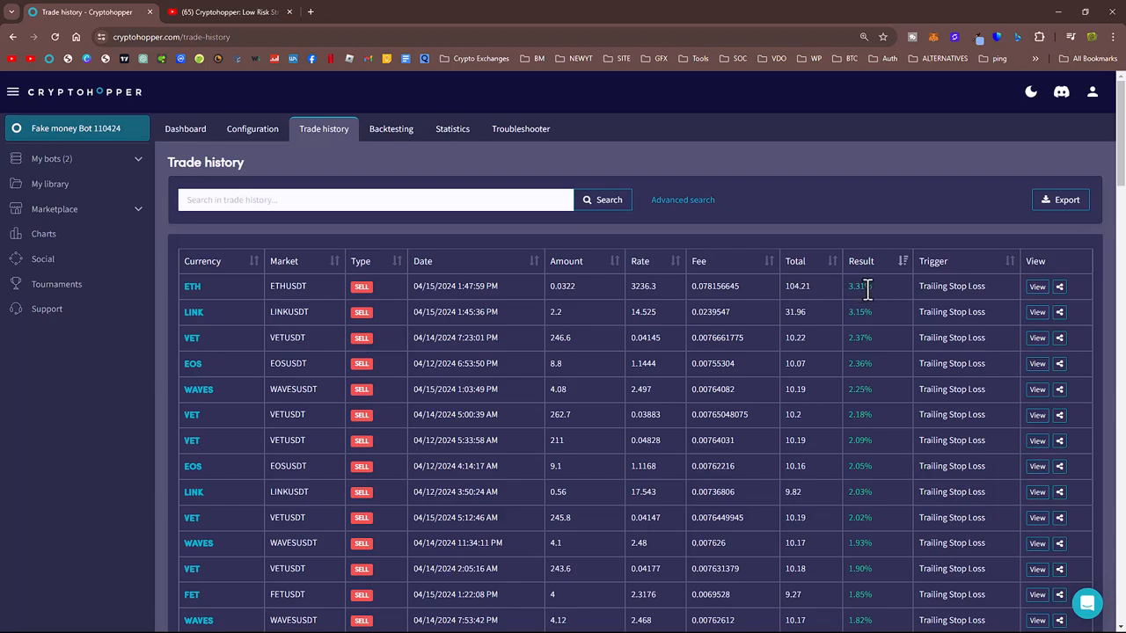
pyautogui.moveTo(869, 305)
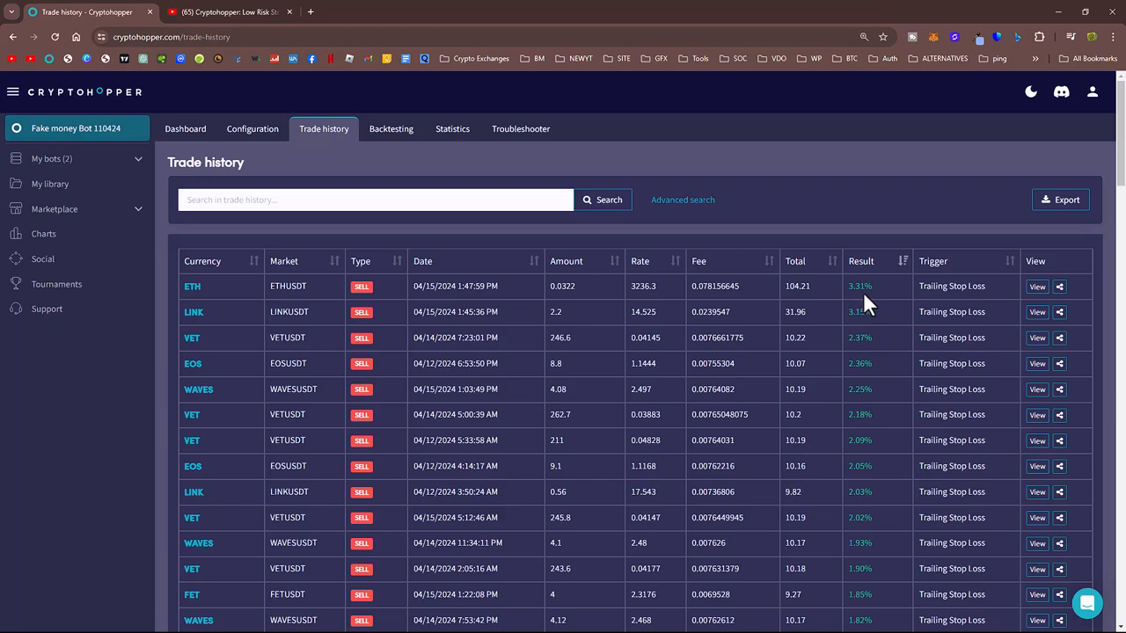
pyautogui.moveTo(871, 287)
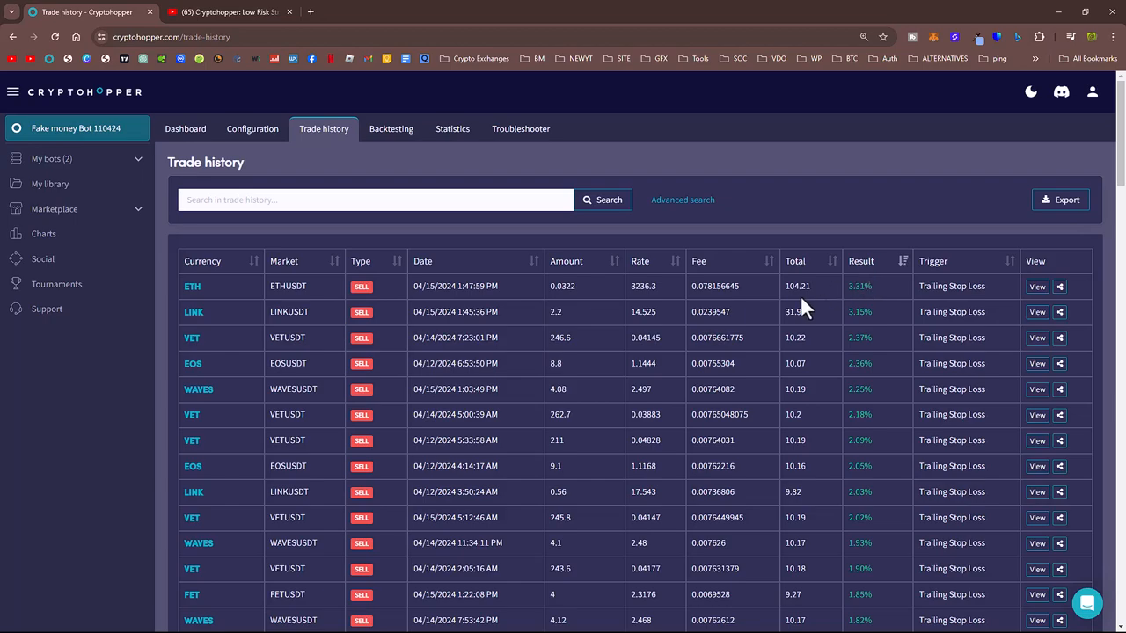
pyautogui.moveTo(796, 305)
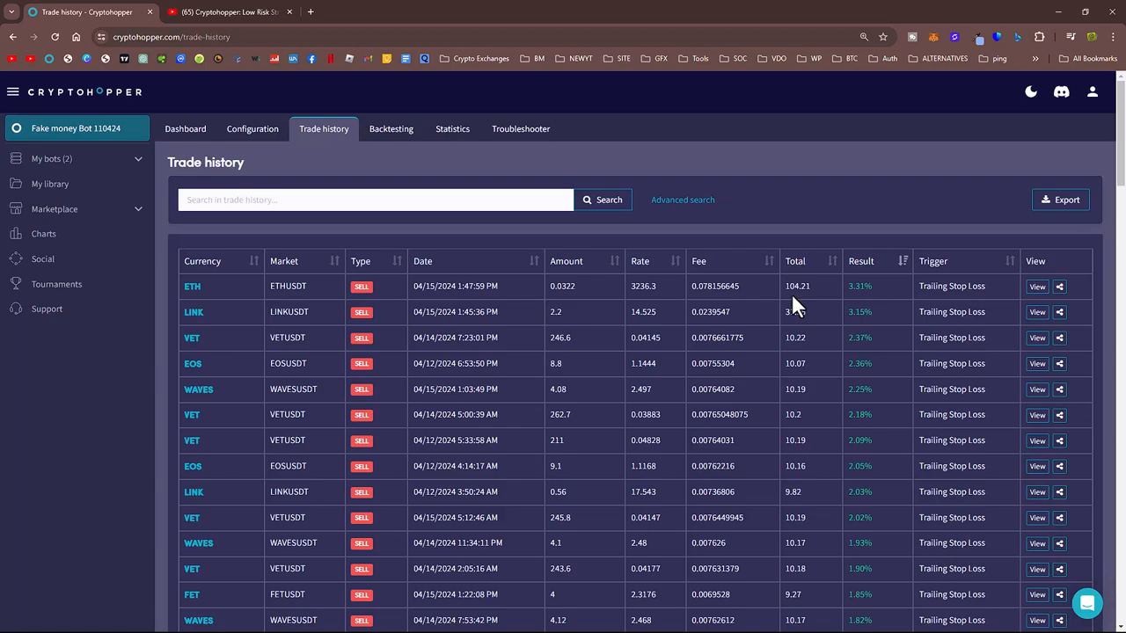
pyautogui.scroll(-3)
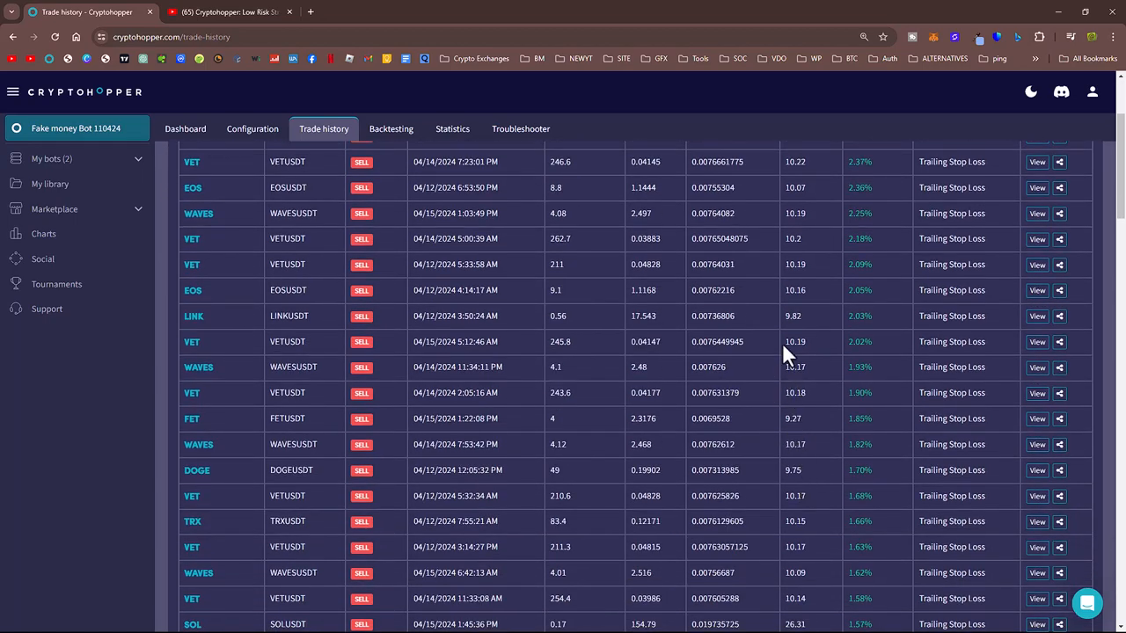
pyautogui.moveTo(814, 343)
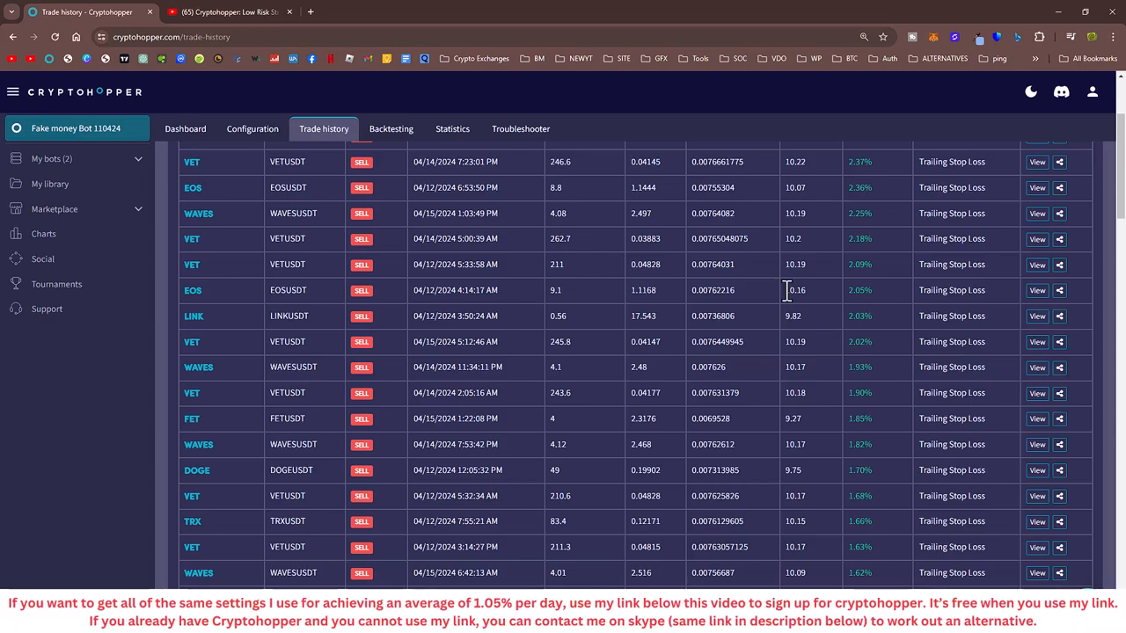
pyautogui.moveTo(789, 309)
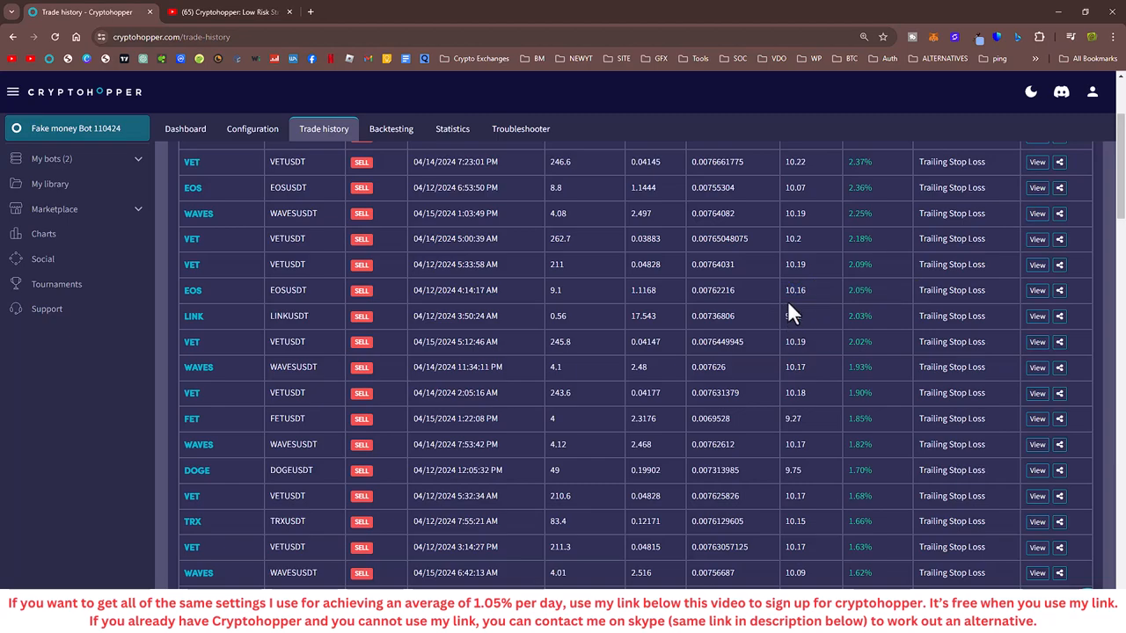
pyautogui.moveTo(789, 290)
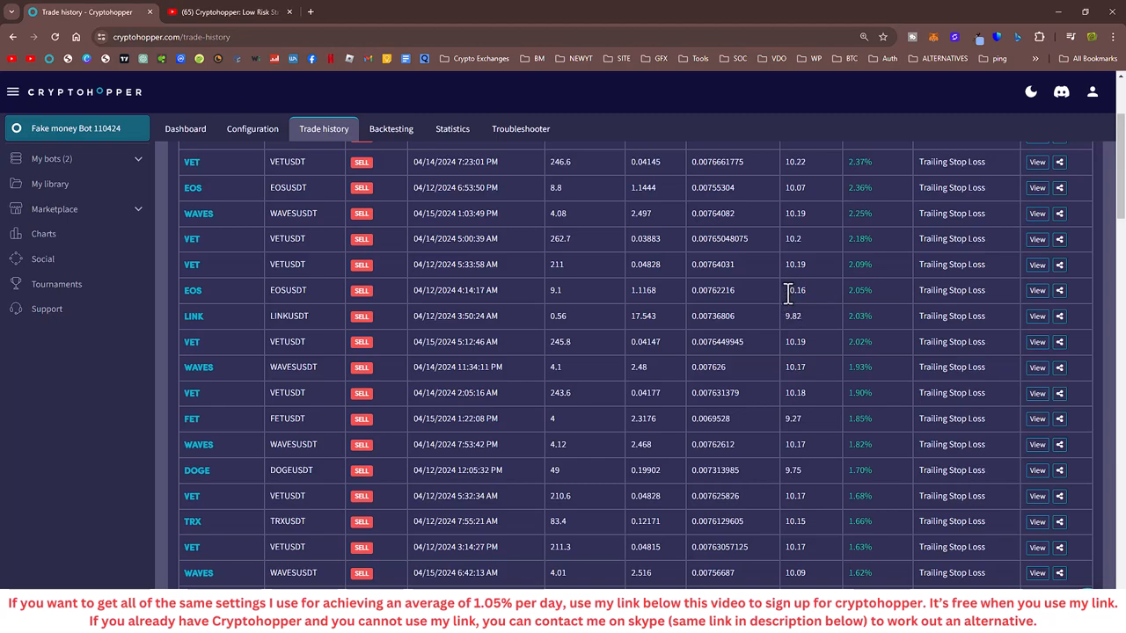
pyautogui.doubleClick(795, 290)
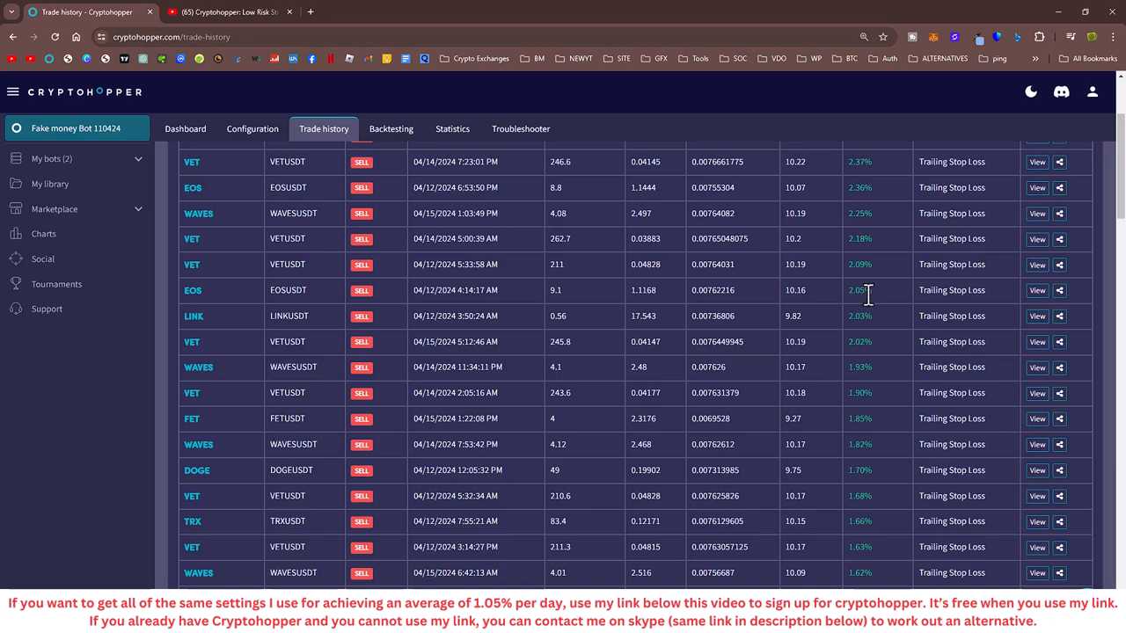
pyautogui.moveTo(876, 304)
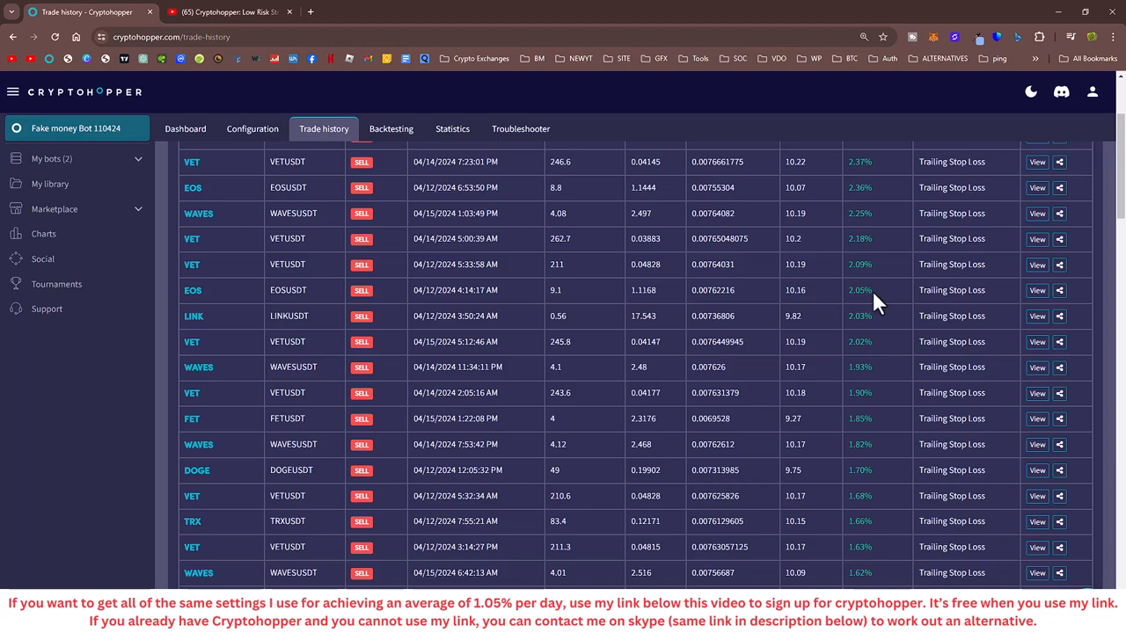
pyautogui.moveTo(792, 292)
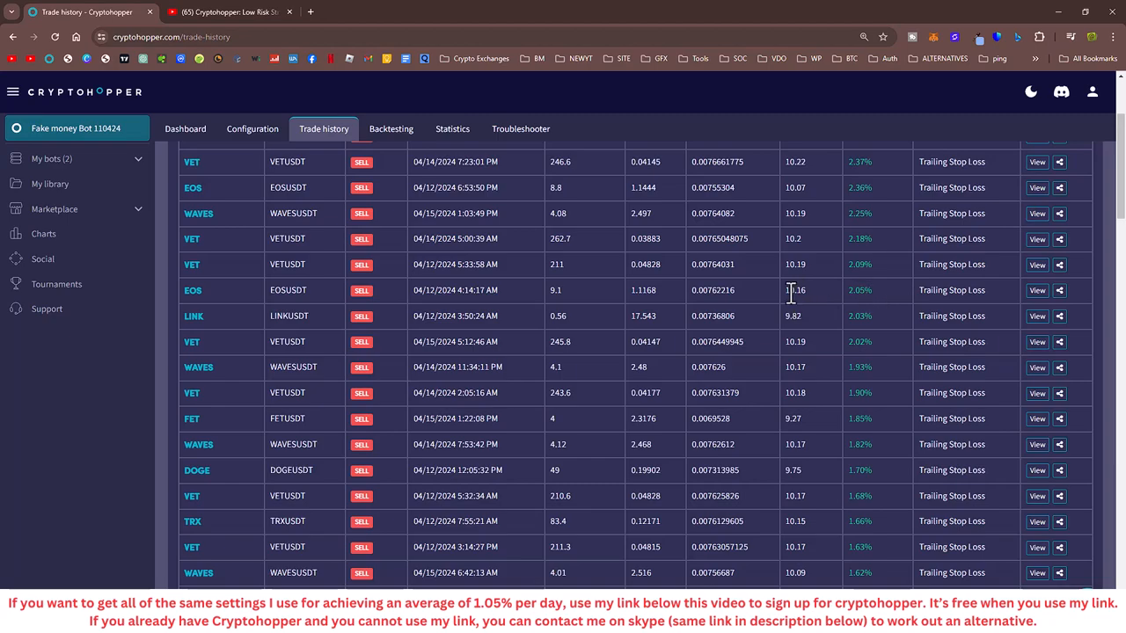
pyautogui.doubleClick(795, 290)
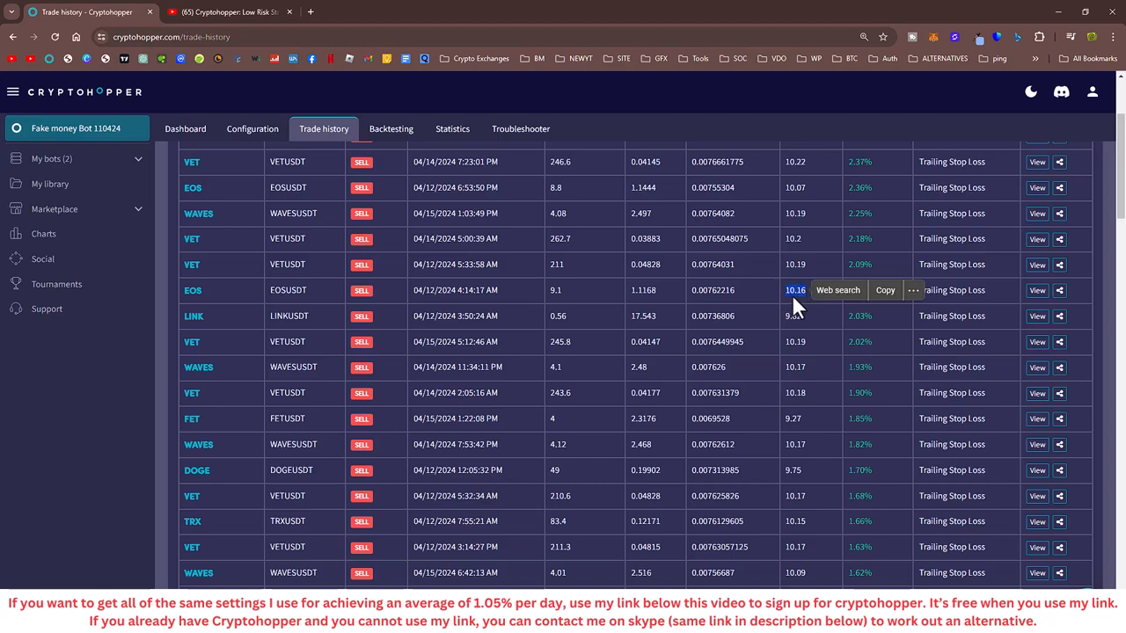
pyautogui.moveTo(797, 317)
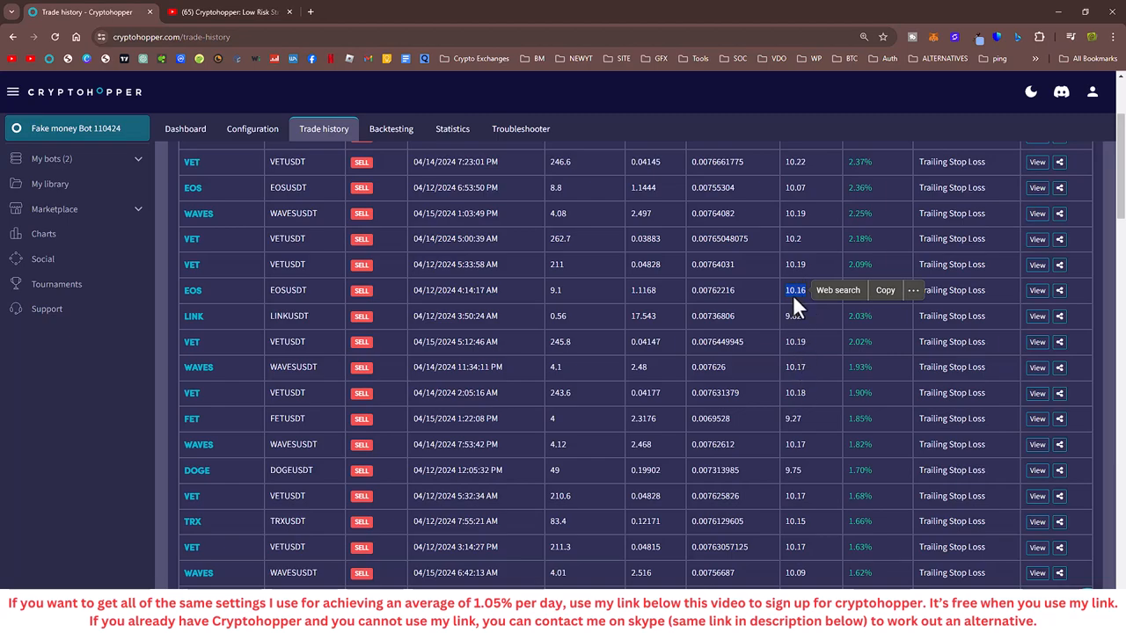
pyautogui.moveTo(802, 367)
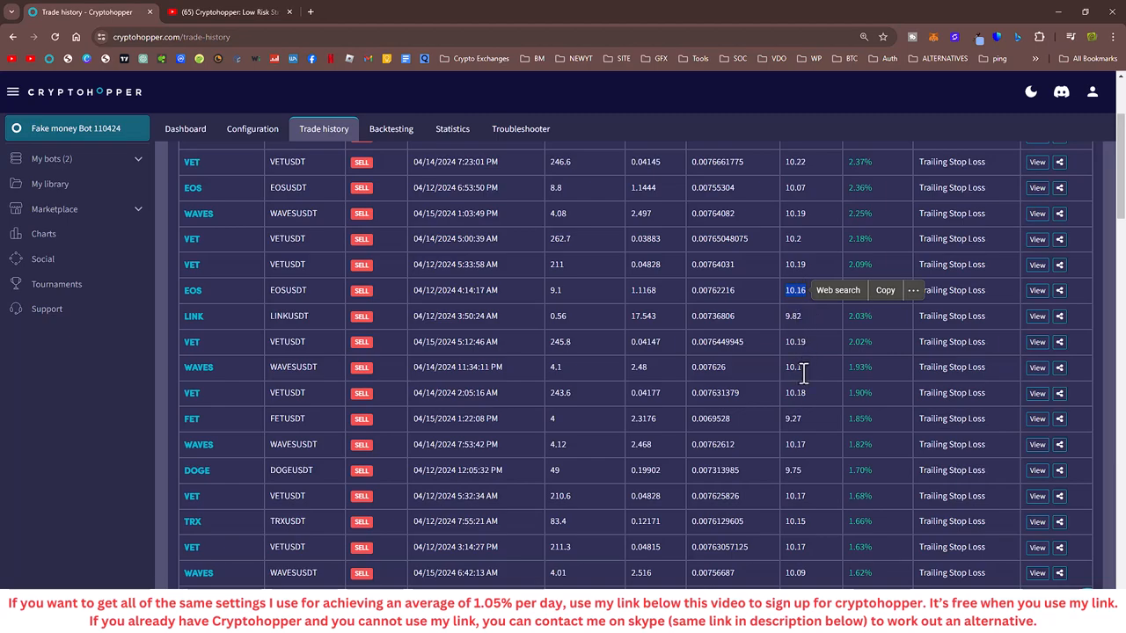
pyautogui.moveTo(802, 496)
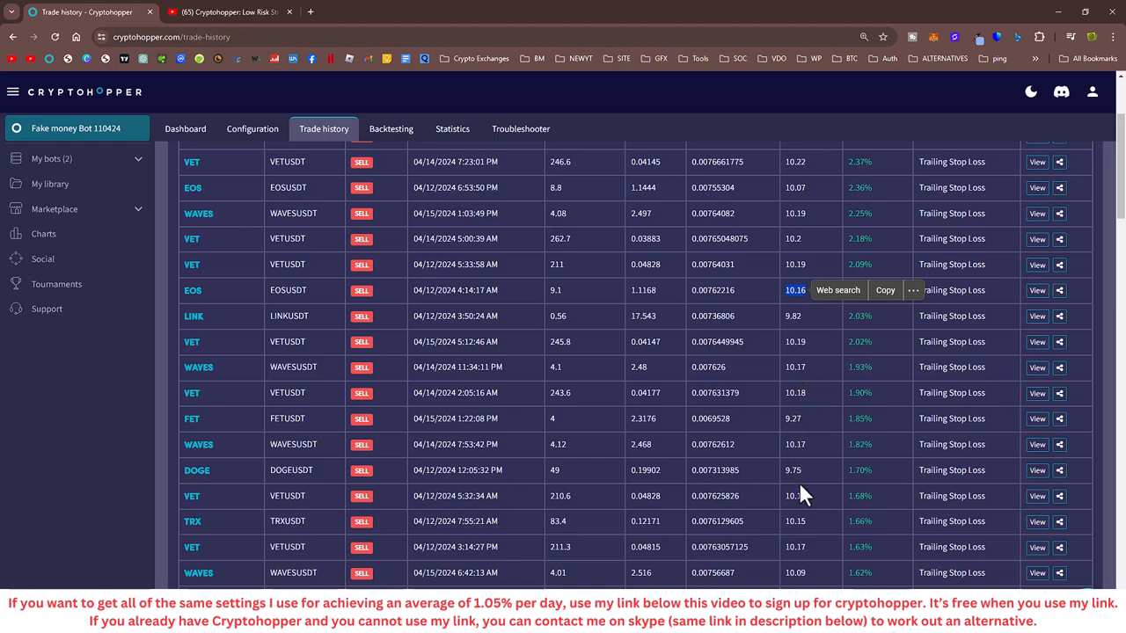
# Step: Scroll Trade history back to the top and return to the Dashboard tab
pyautogui.scroll(3)
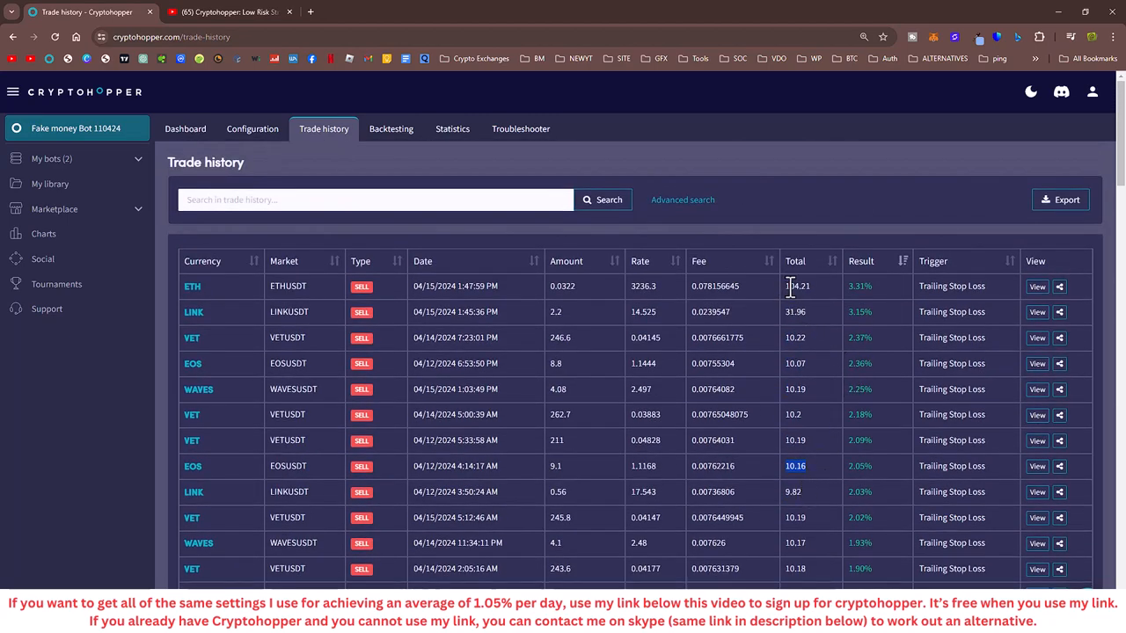
pyautogui.doubleClick(797, 286)
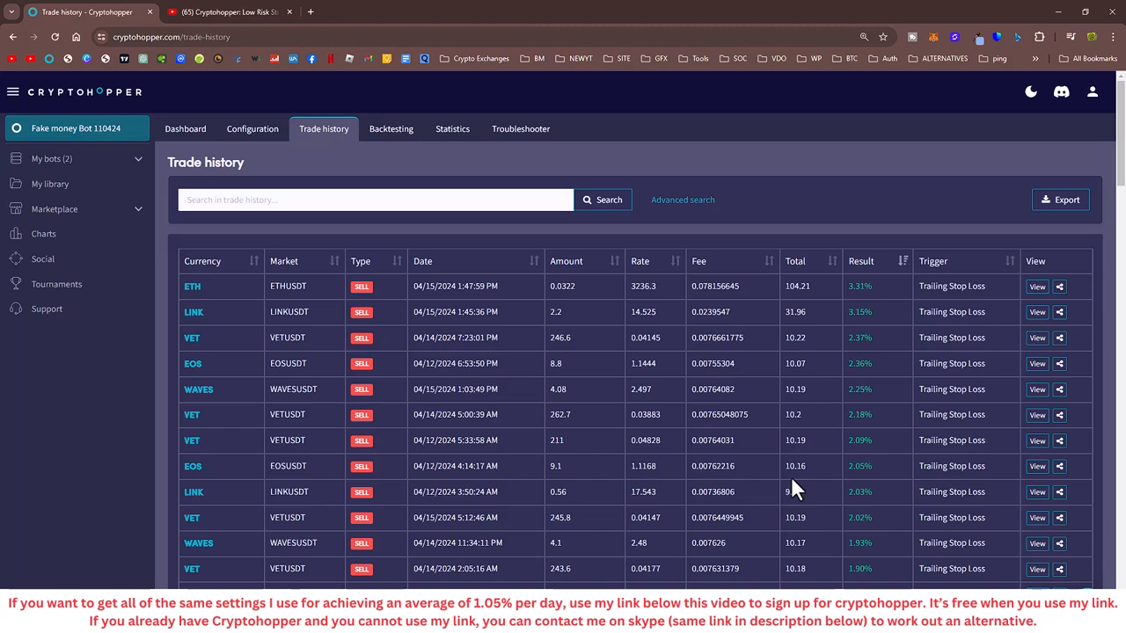
pyautogui.moveTo(895, 74)
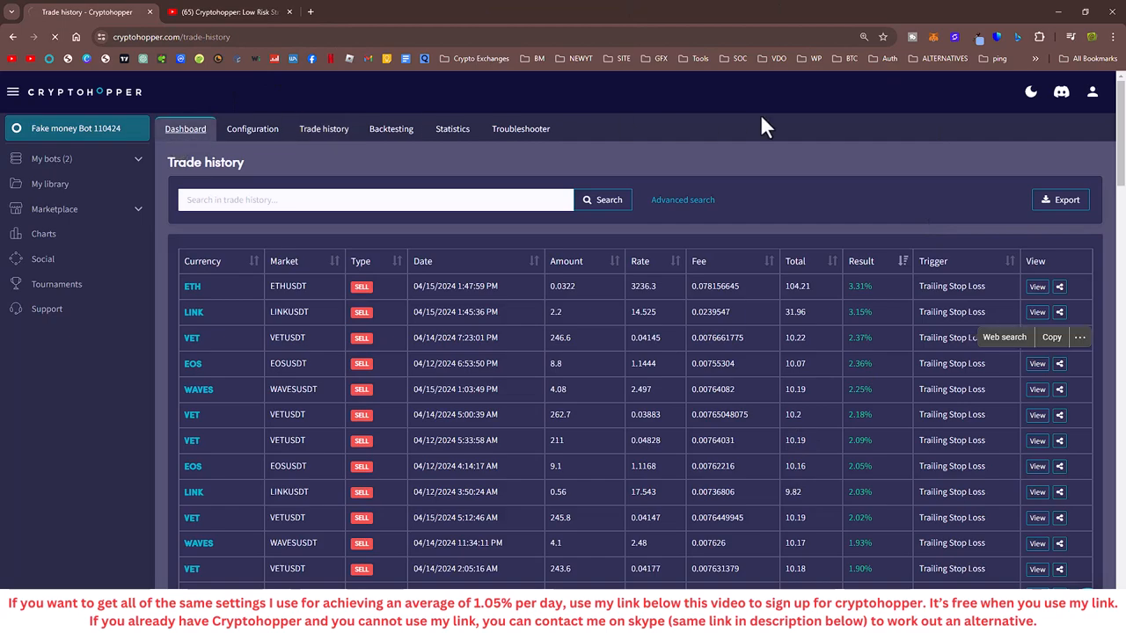
pyautogui.click(185, 128)
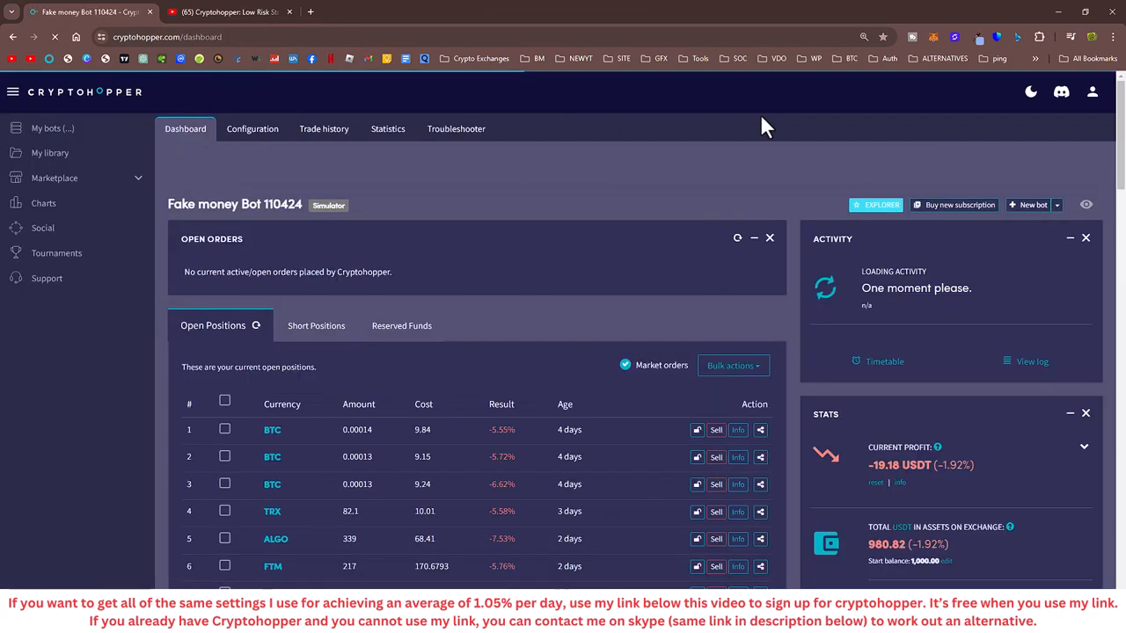
pyautogui.scroll(-3)
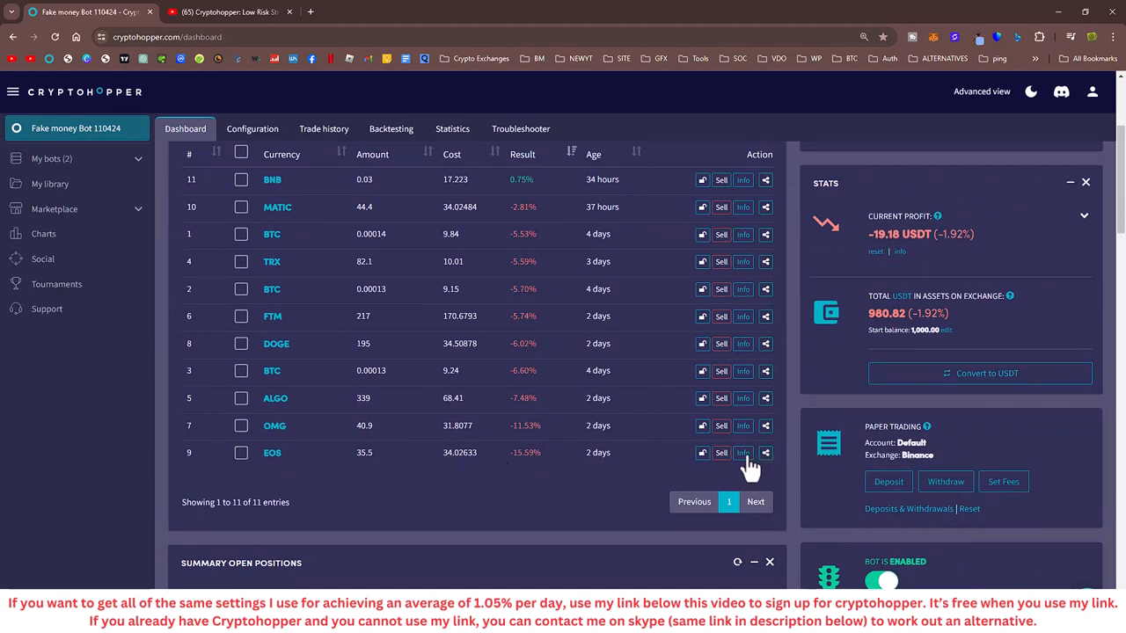
pyautogui.click(743, 453)
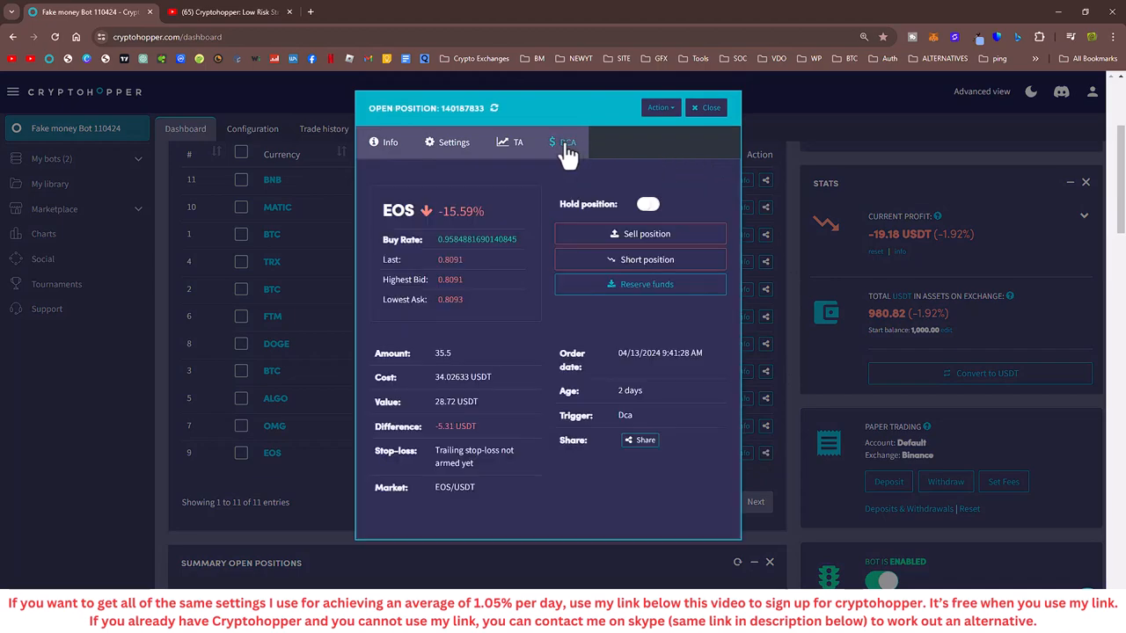
pyautogui.click(569, 142)
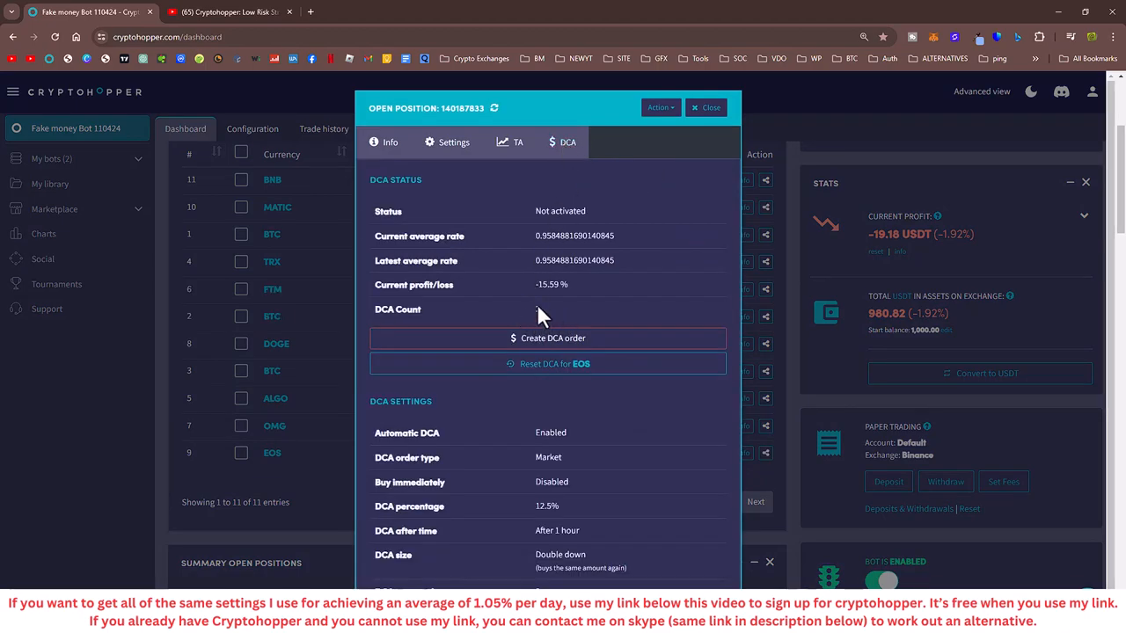
pyautogui.click(706, 106)
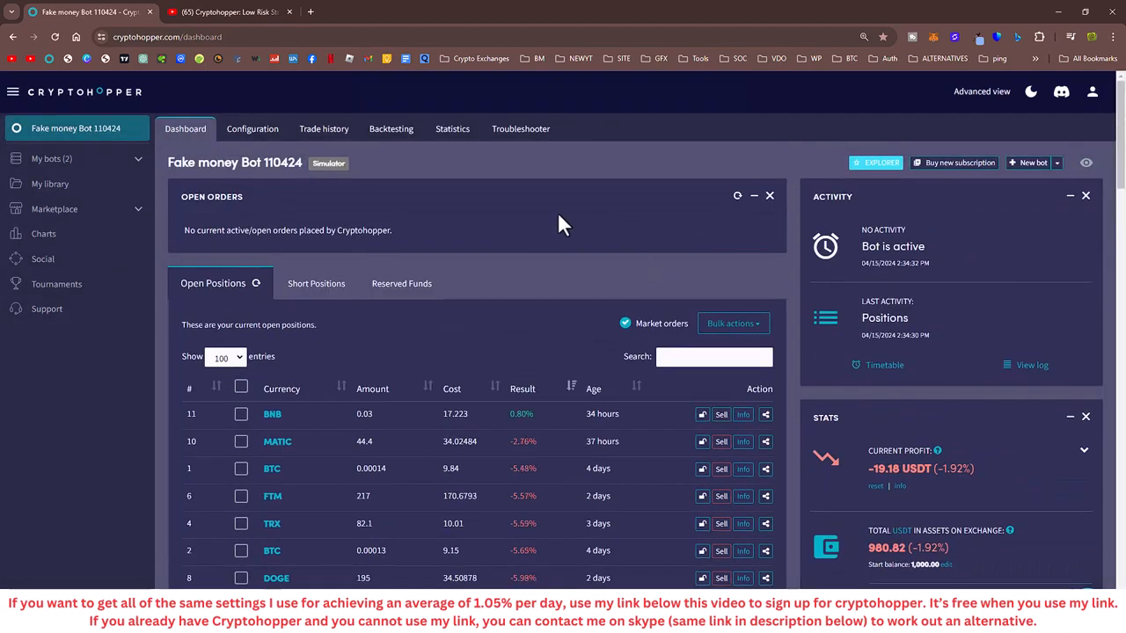
# Step: Set DCA max retries to 3 under Baseconfig > Dollar Cost Averaging, then recheck the page
pyautogui.click(252, 129)
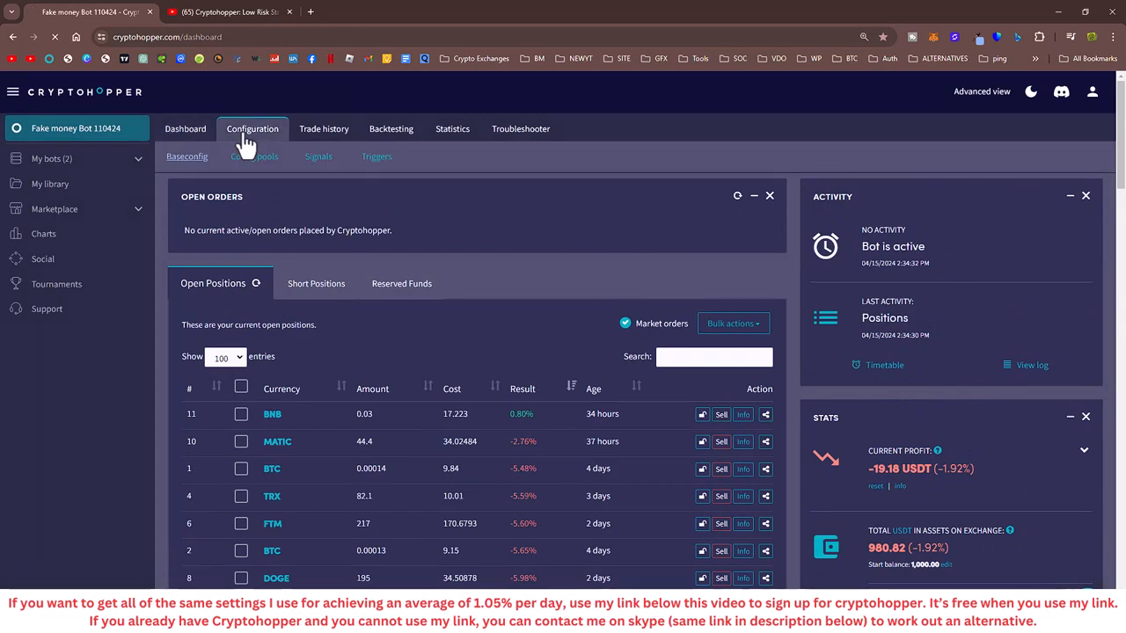
pyautogui.click(252, 128)
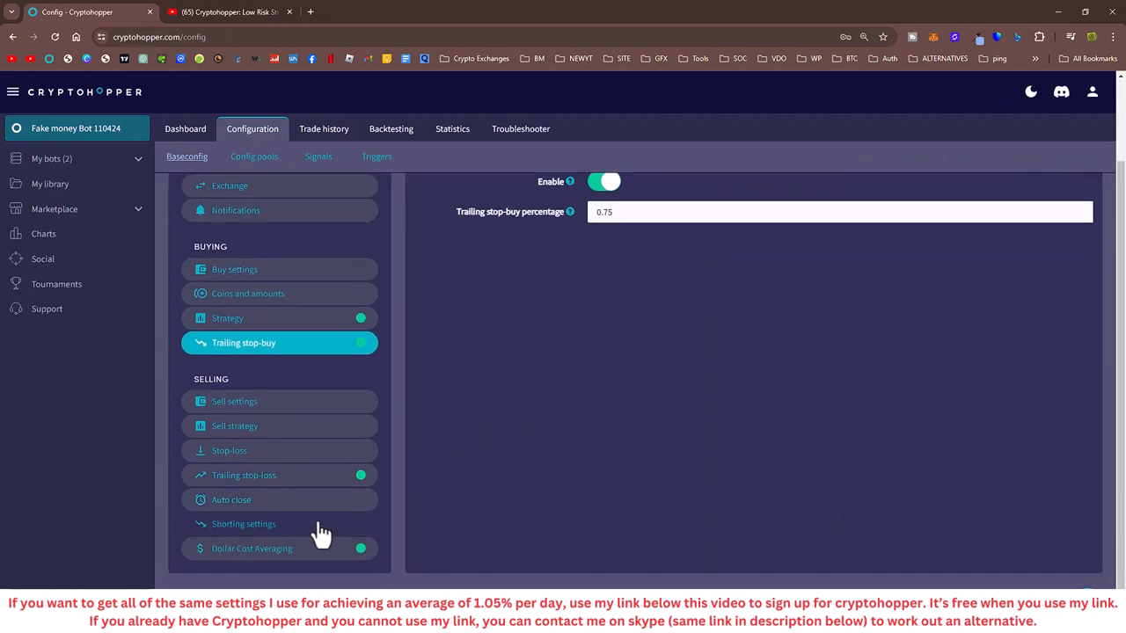
pyautogui.click(252, 549)
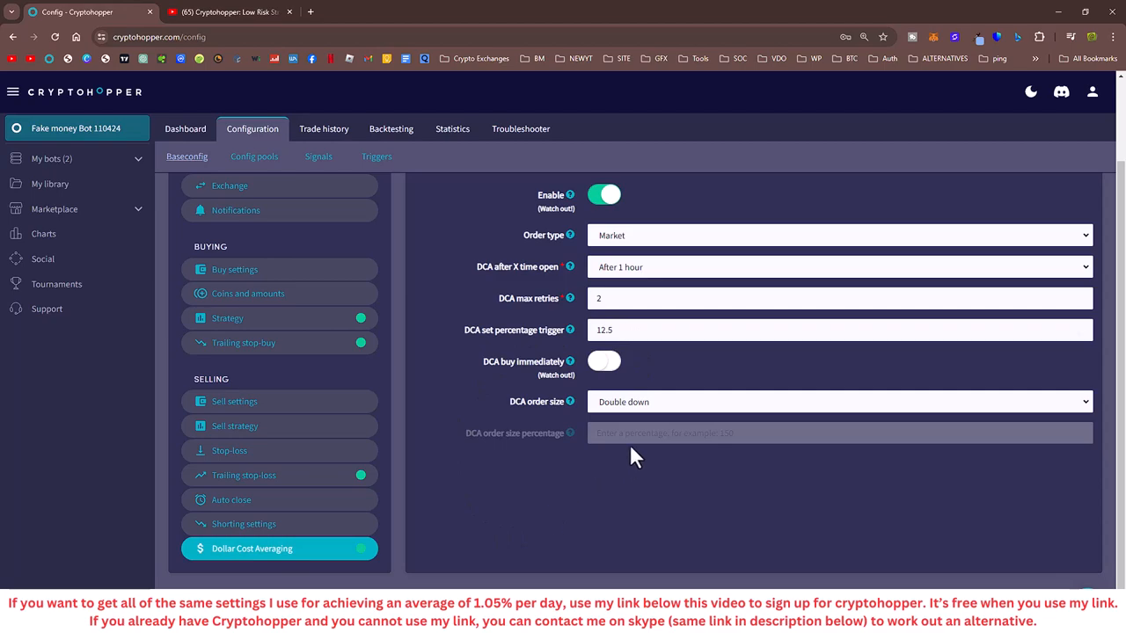
pyautogui.moveTo(637, 325)
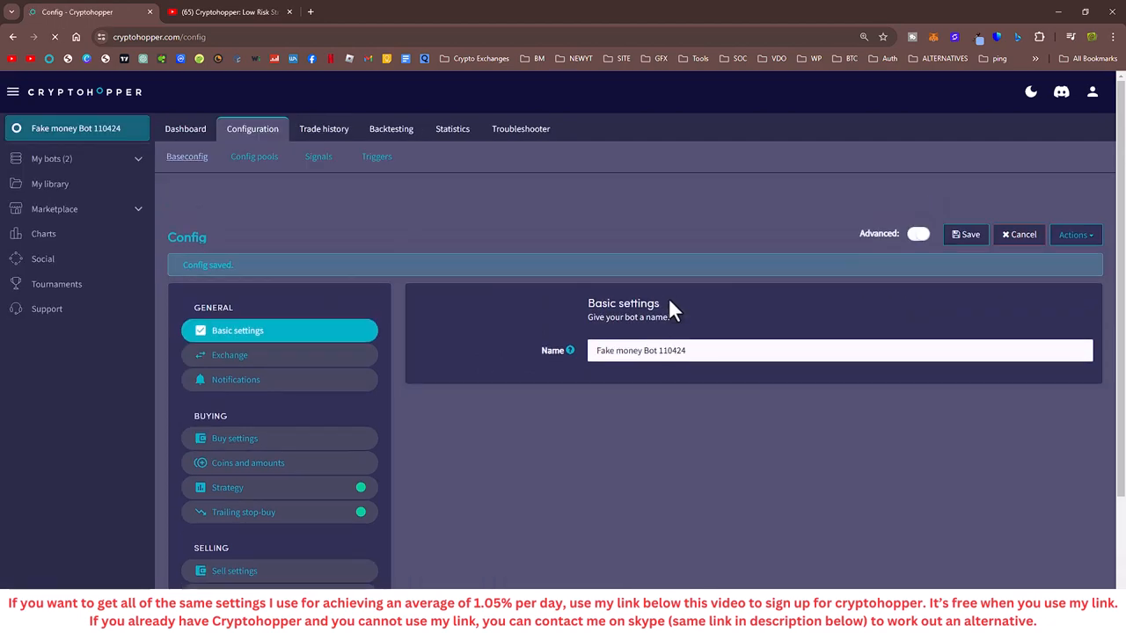
pyautogui.click(918, 234)
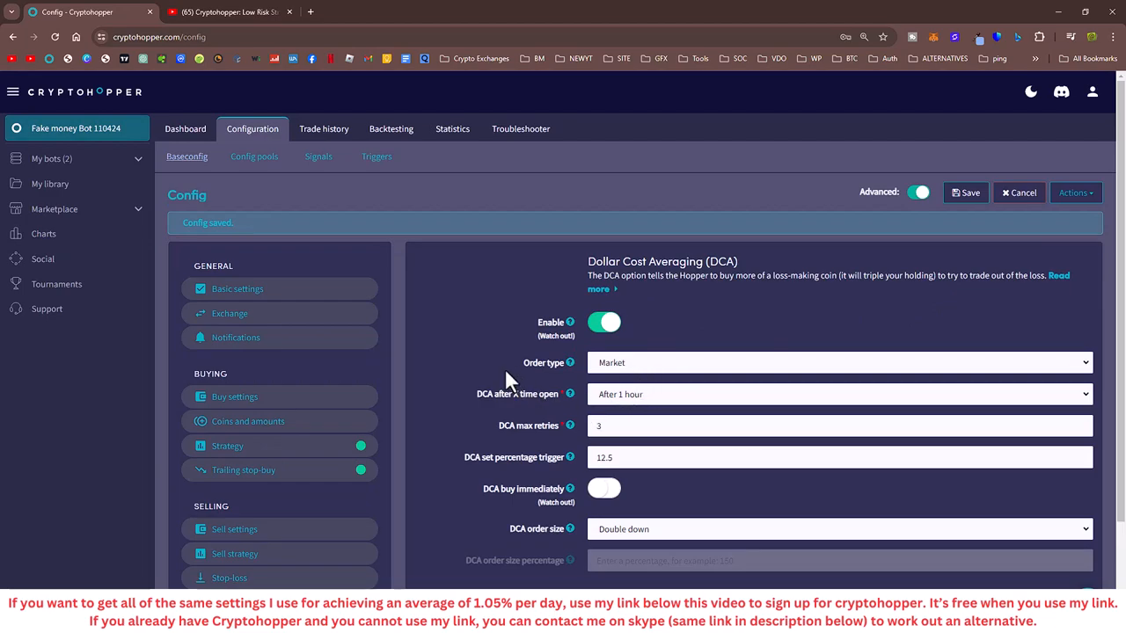
pyautogui.moveTo(527, 442)
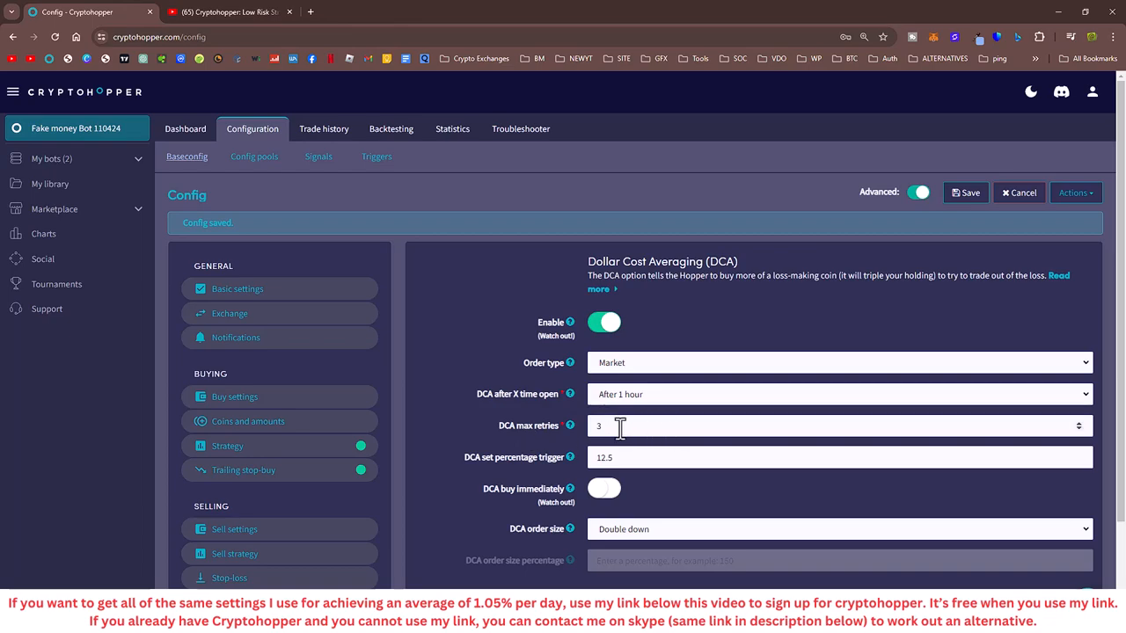
pyautogui.moveTo(185, 129)
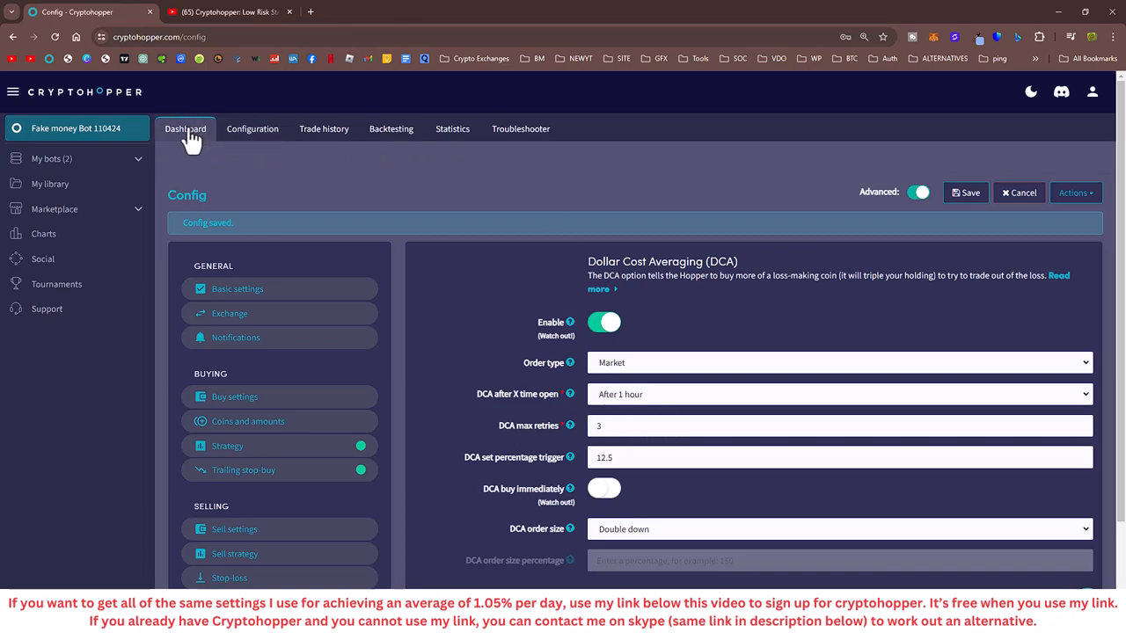
# Step: Back on the dashboard, select the EOS open position's 35.5 amount
pyautogui.click(185, 129)
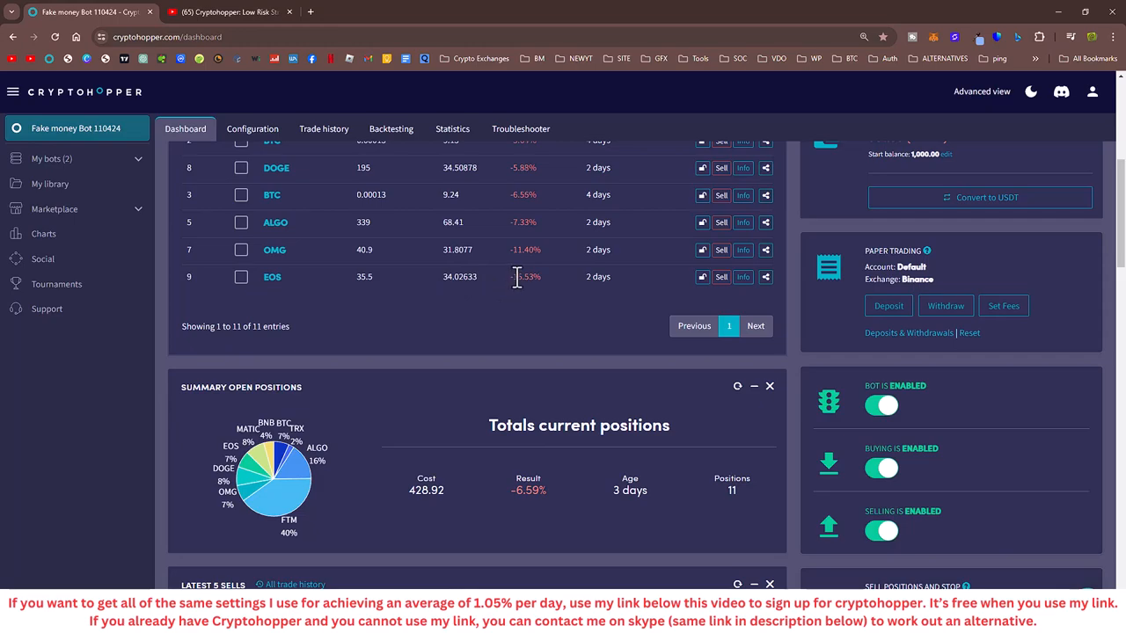
pyautogui.moveTo(532, 330)
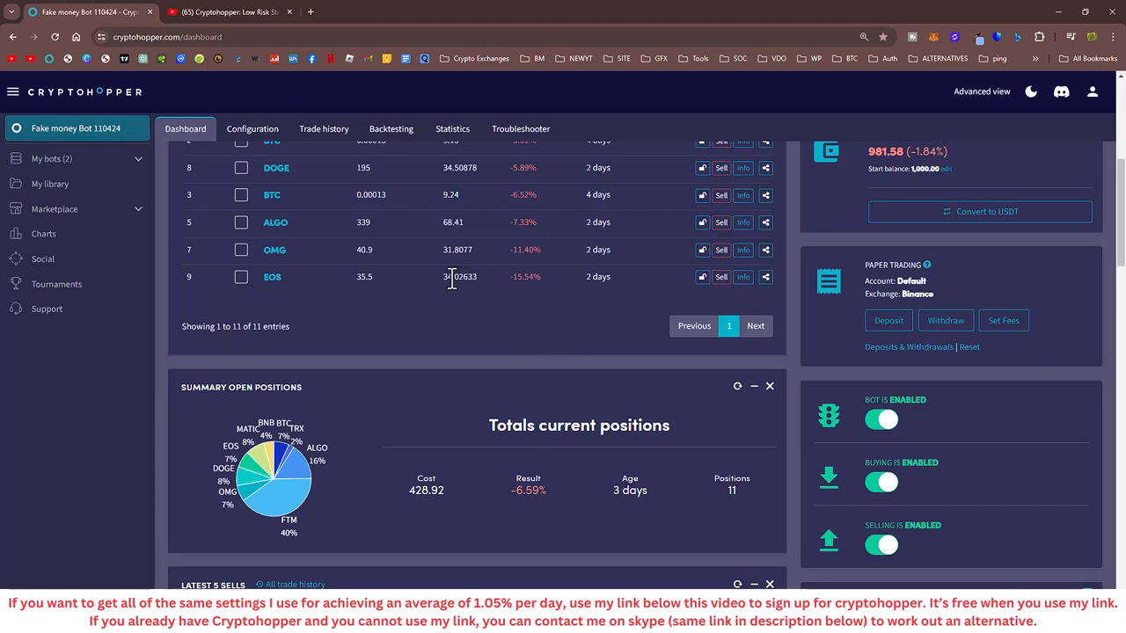
pyautogui.moveTo(492, 290)
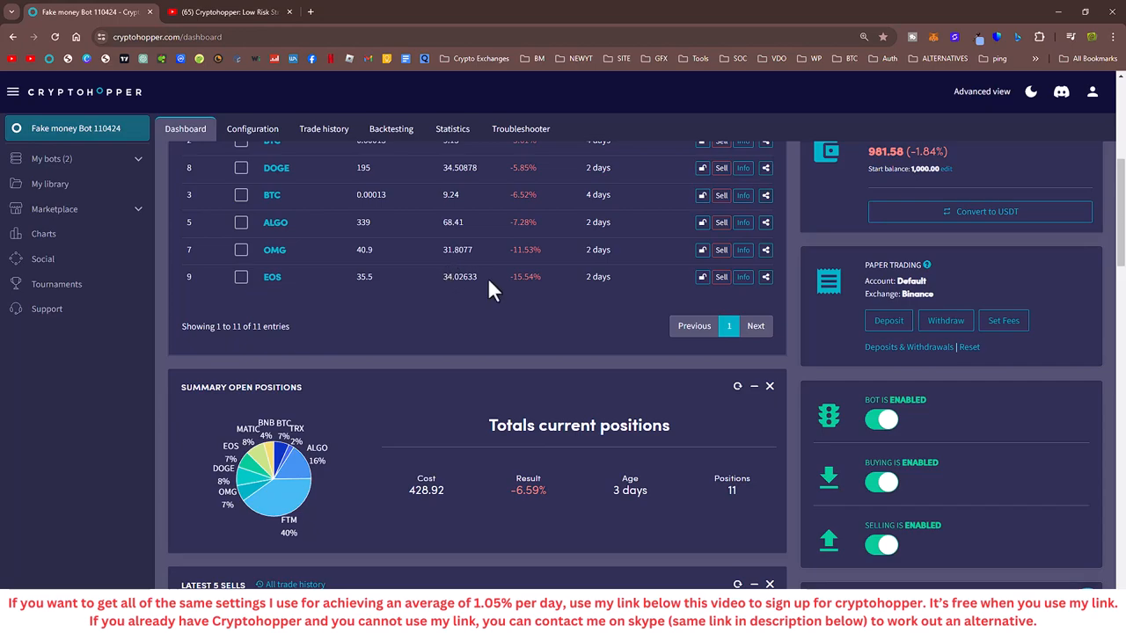
pyautogui.moveTo(492, 332)
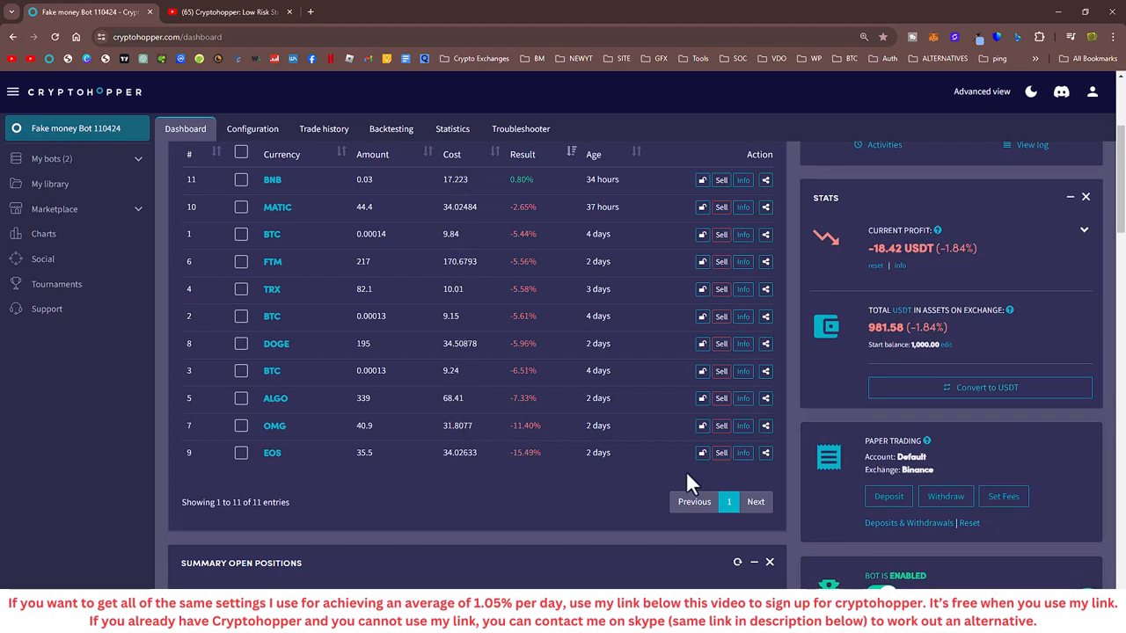
pyautogui.moveTo(535, 488)
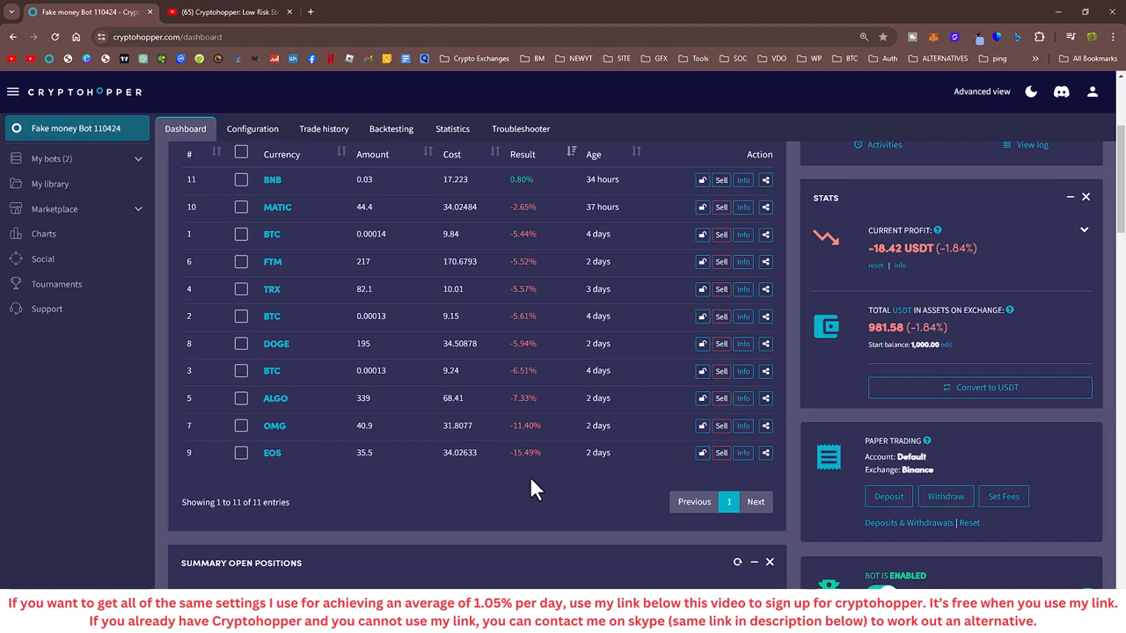
pyautogui.doubleClick(523, 452)
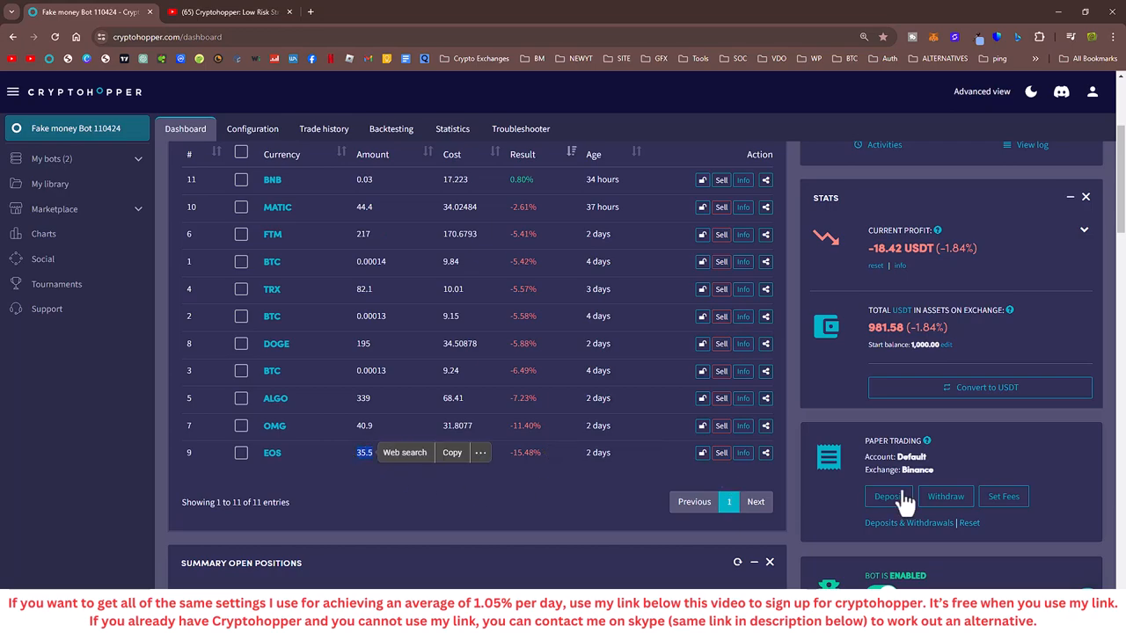
# Step: Fill the Manual Buy Order with coin EOS, limit price 0.8102 and amount 35.5
pyautogui.scroll(-3)
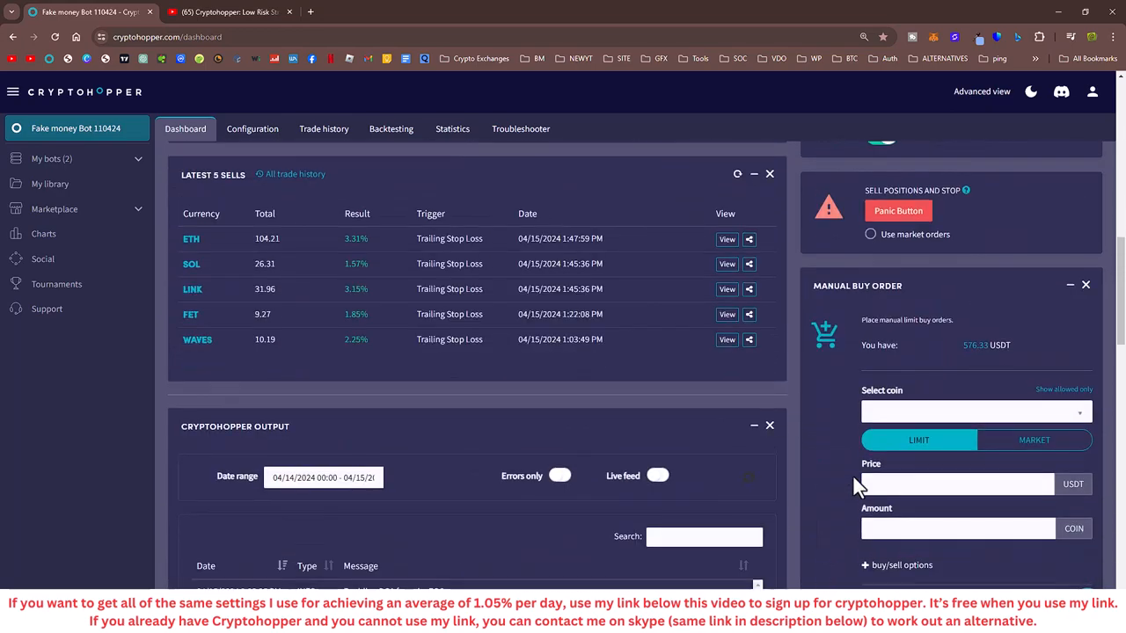
pyautogui.scroll(-3)
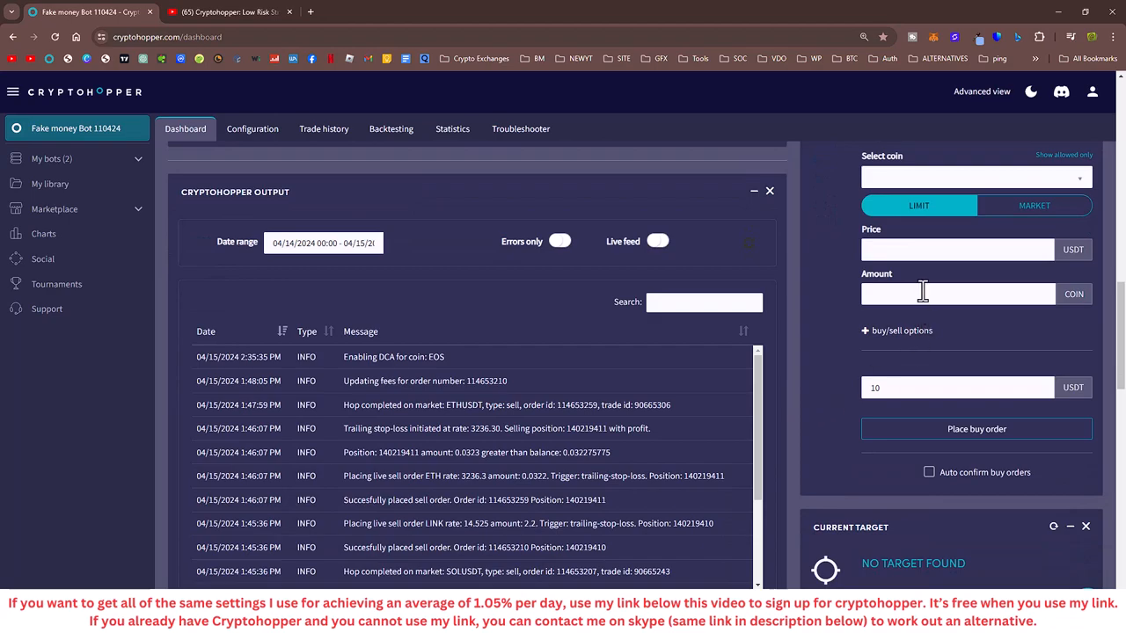
pyautogui.write('35.5')
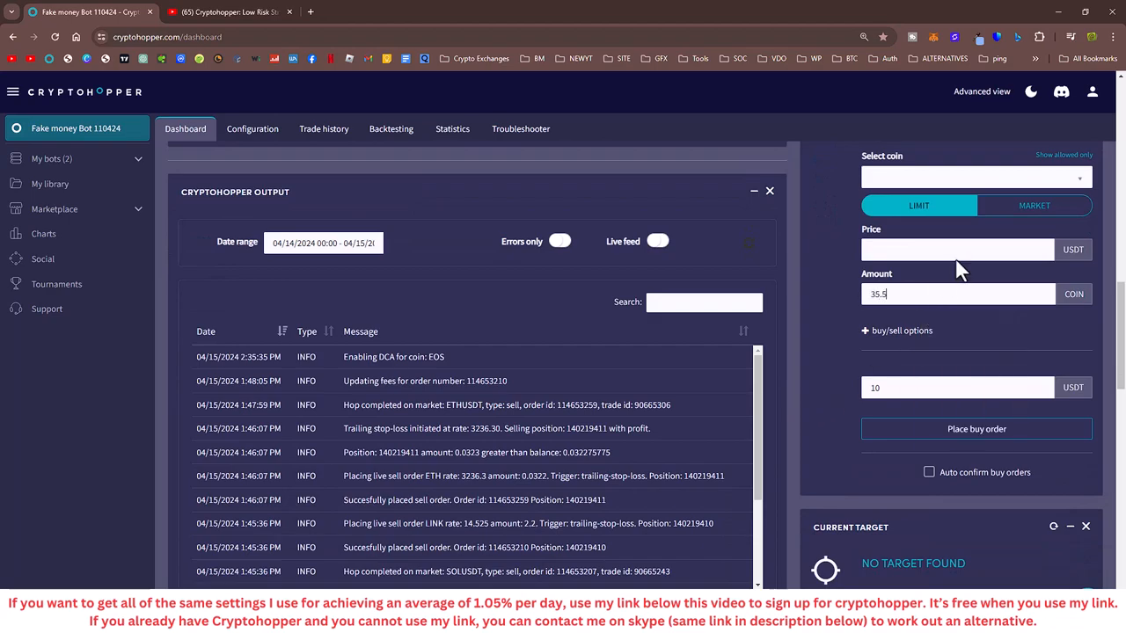
pyautogui.click(975, 177)
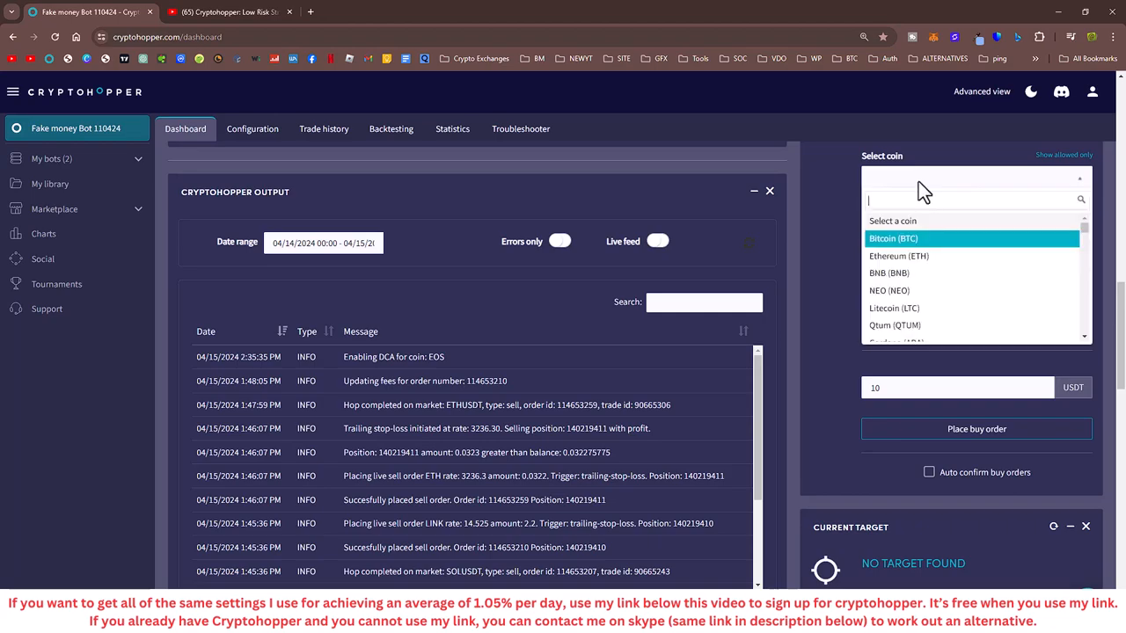
pyautogui.write('eos')
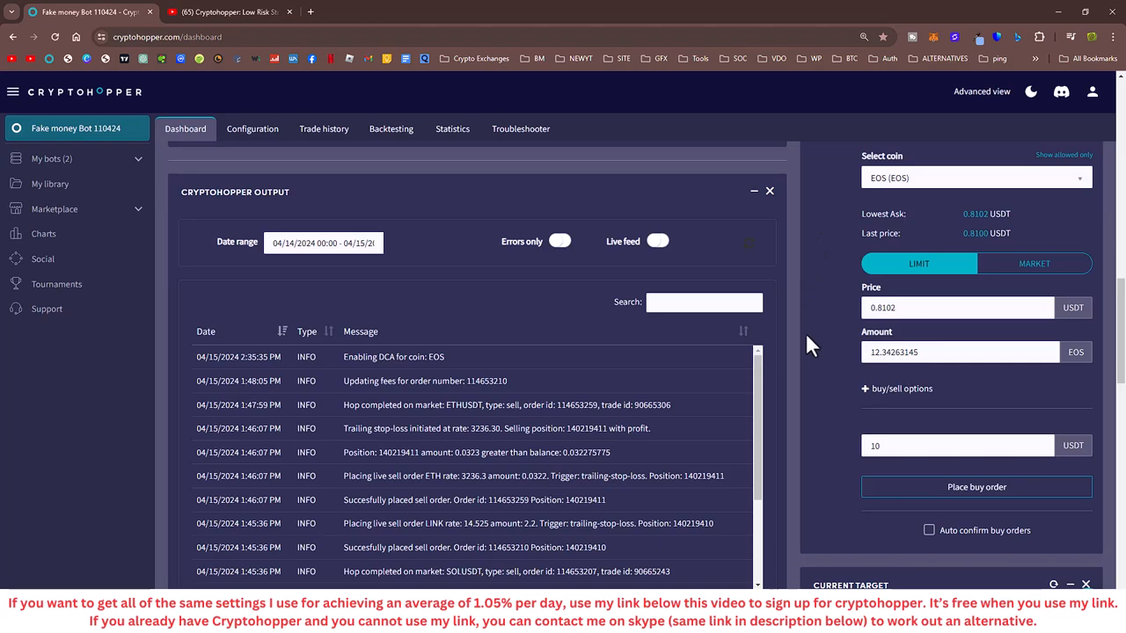
pyautogui.moveTo(886, 427)
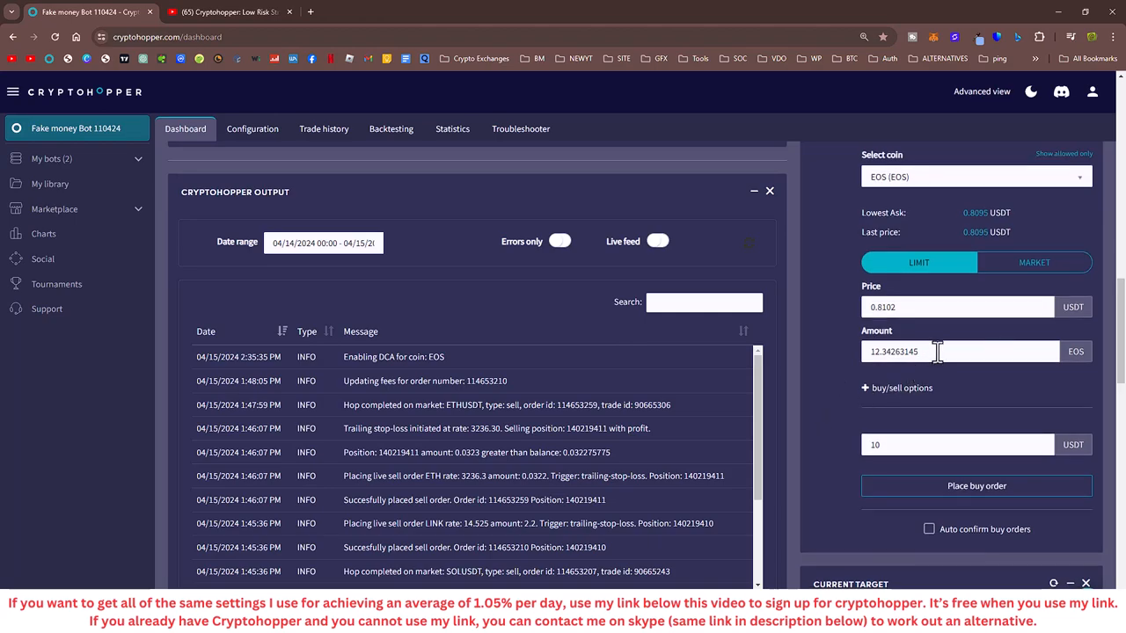
pyautogui.write('3')
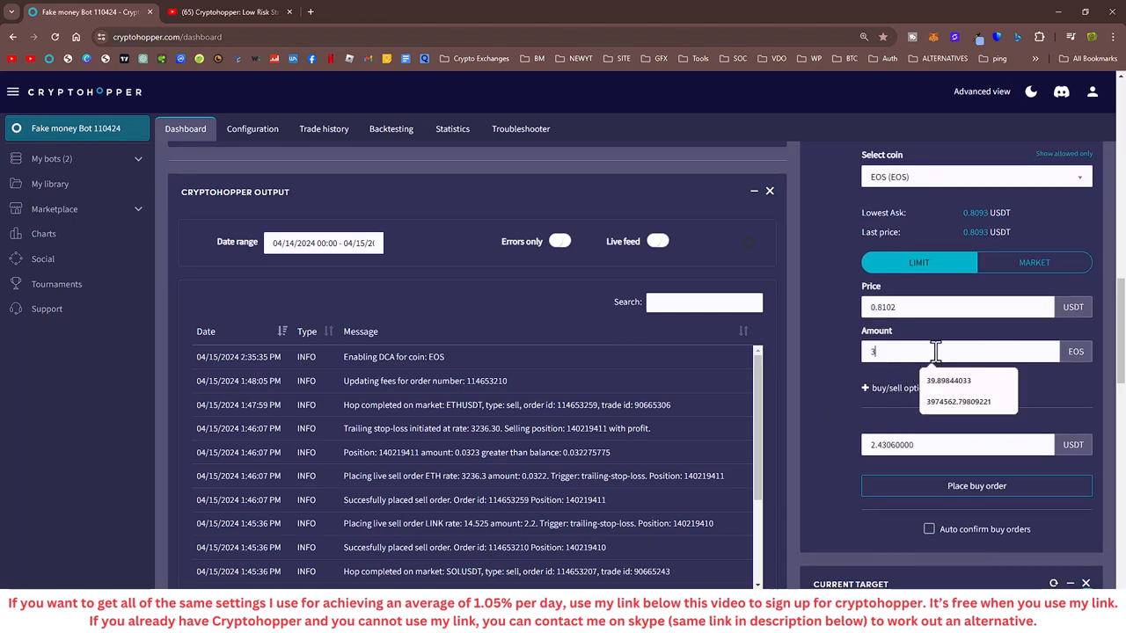
pyautogui.write('5.5')
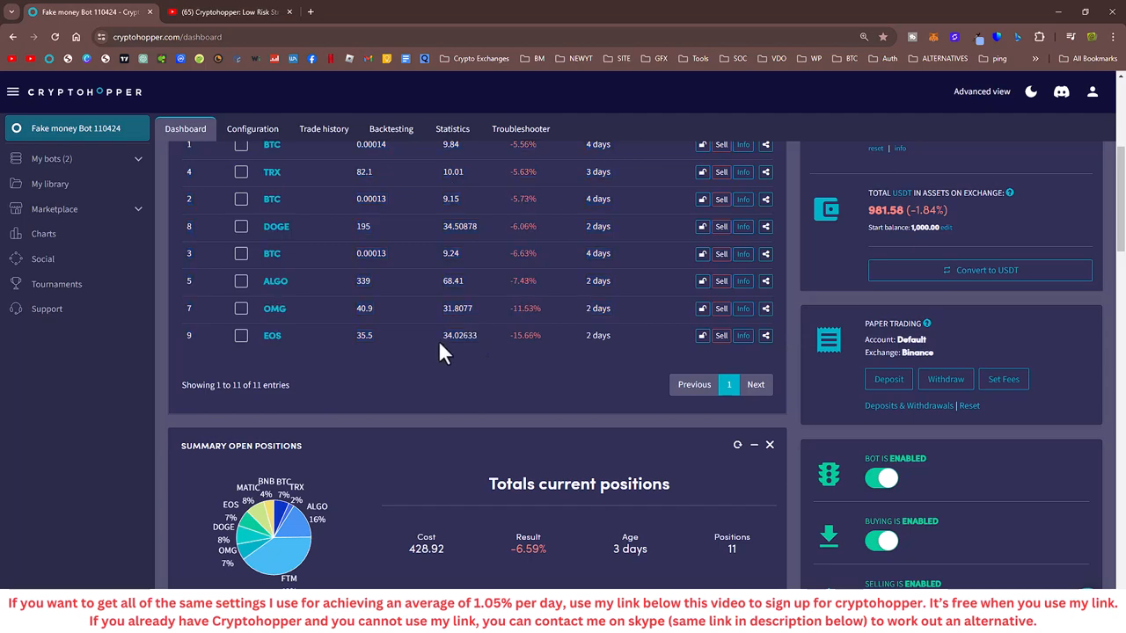
pyautogui.moveTo(451, 385)
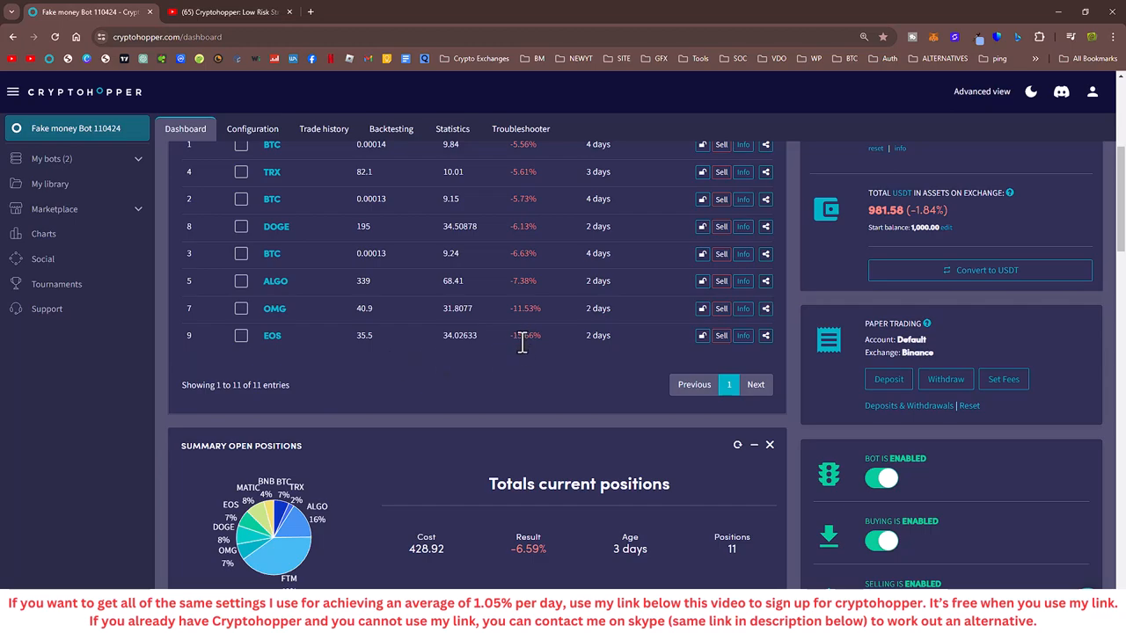
pyautogui.moveTo(446, 348)
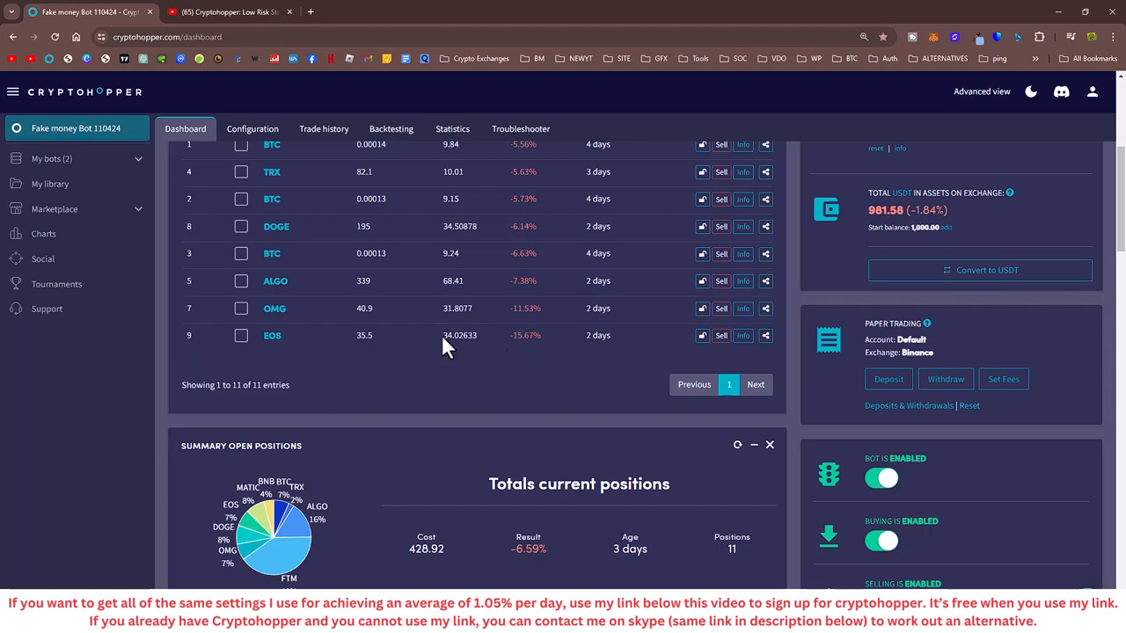
pyautogui.moveTo(482, 352)
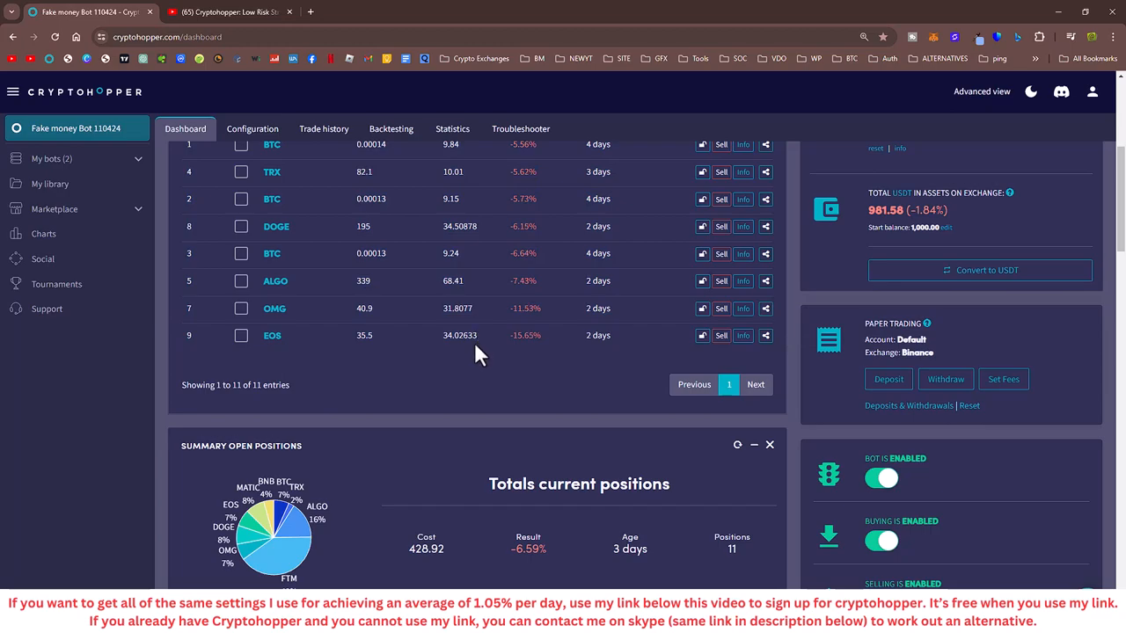
pyautogui.moveTo(516, 343)
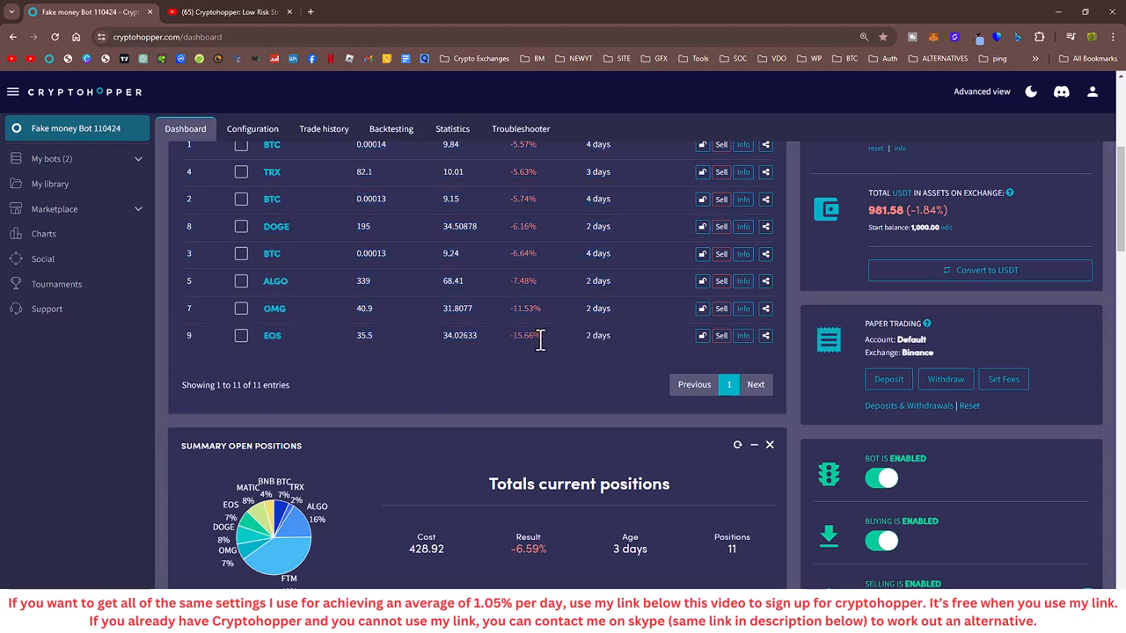
# Step: Select the EOS position's 34.02633 cost and scroll around the dashboard
pyautogui.doubleClick(459, 335)
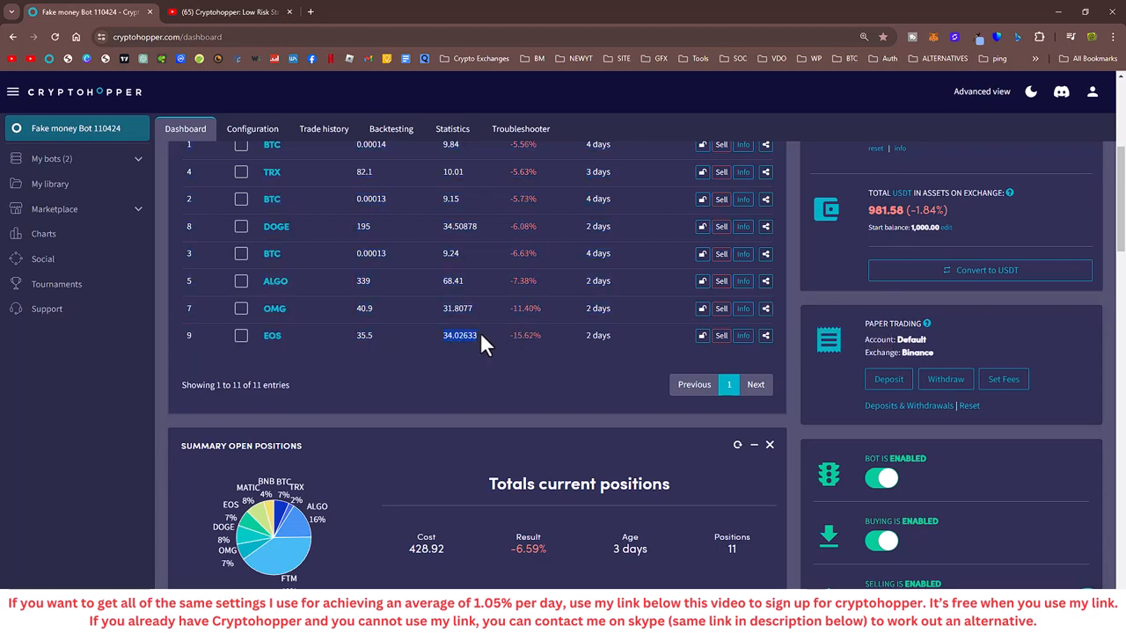
pyautogui.scroll(-3)
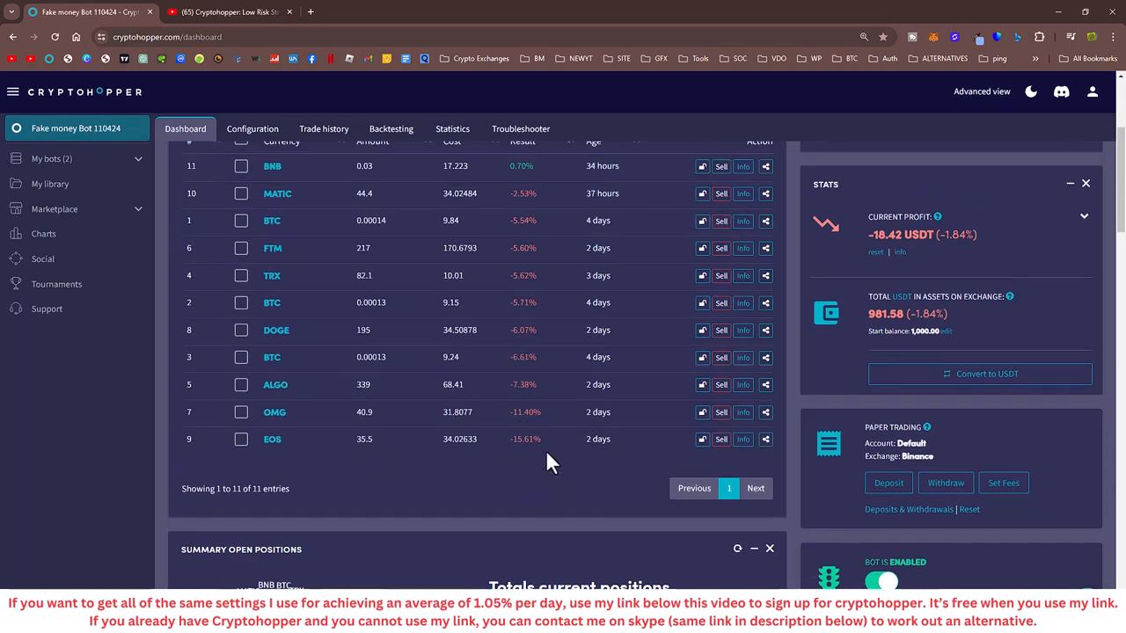
pyautogui.scroll(3)
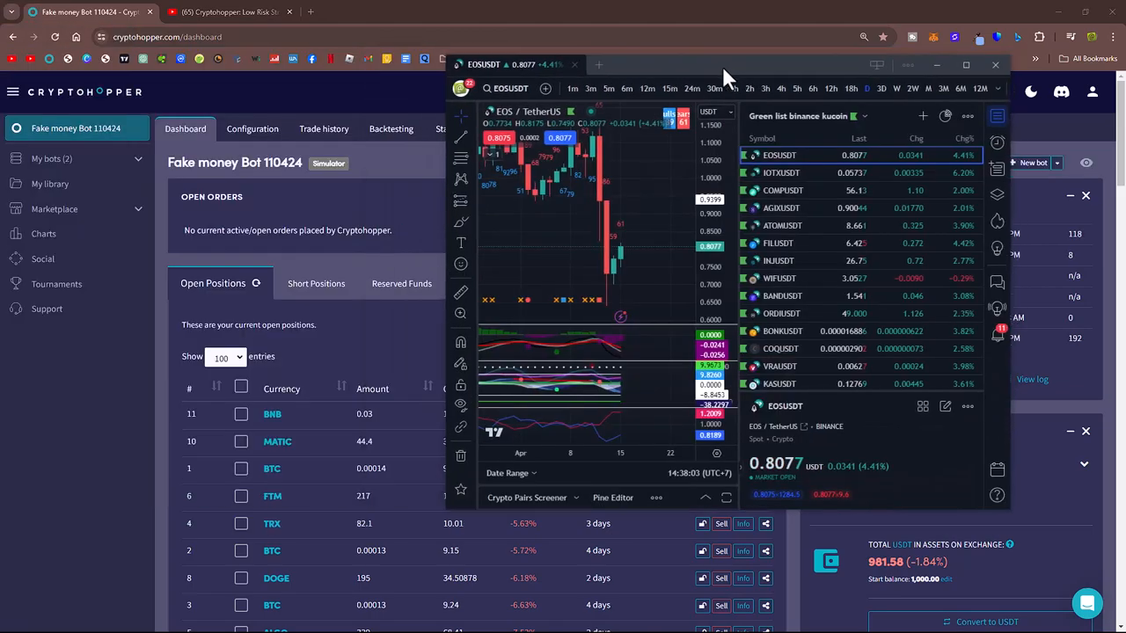
# Step: Maximize the TradingView window, switch EOS/TetherUS to 1-hour candles and pan slightly
pyautogui.click(963, 66)
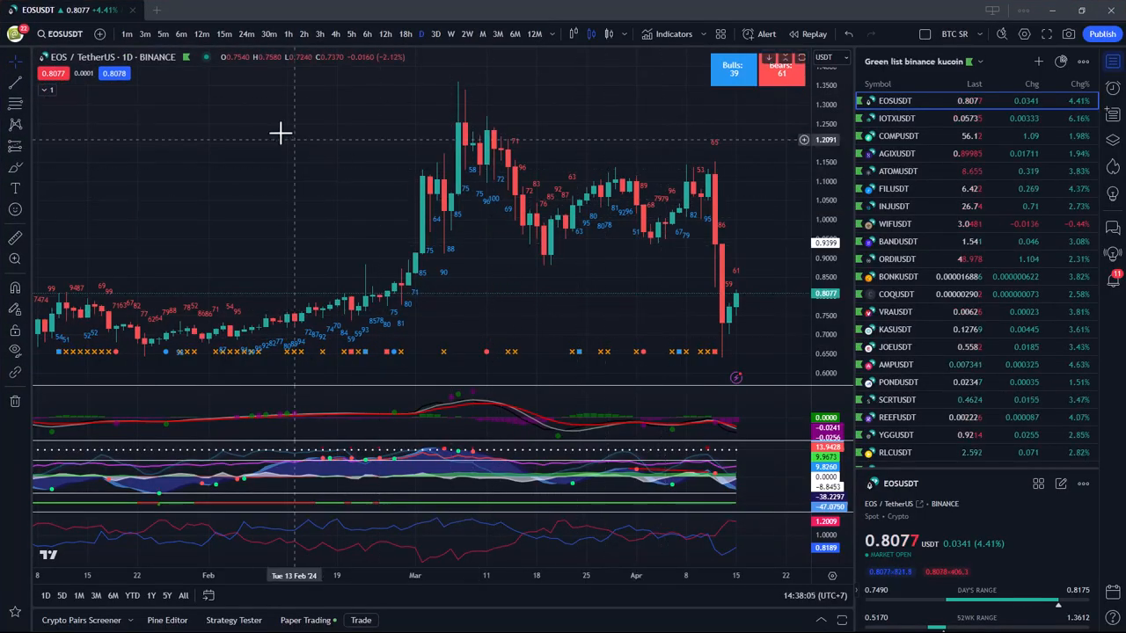
pyautogui.click(198, 34)
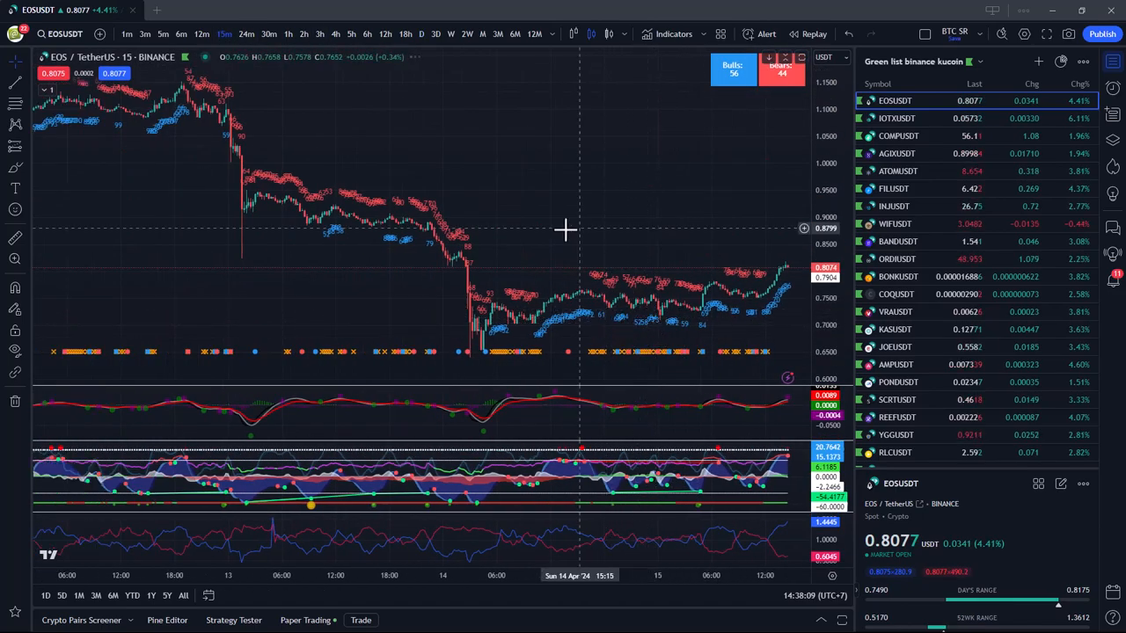
pyautogui.moveTo(249, 138)
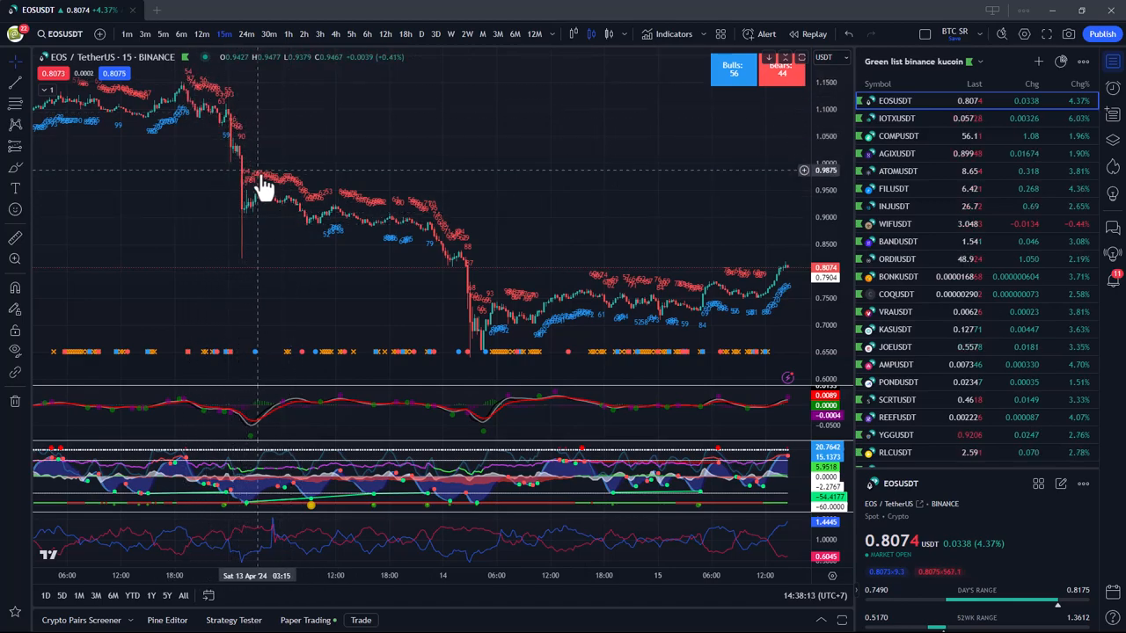
pyautogui.moveTo(308, 233)
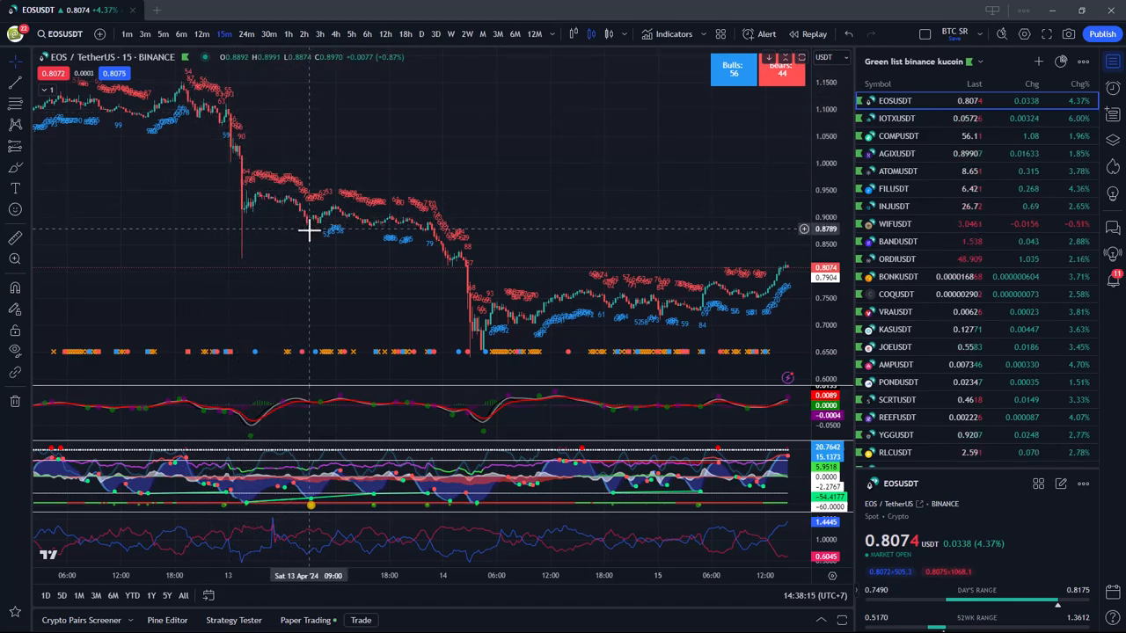
pyautogui.moveTo(308, 519)
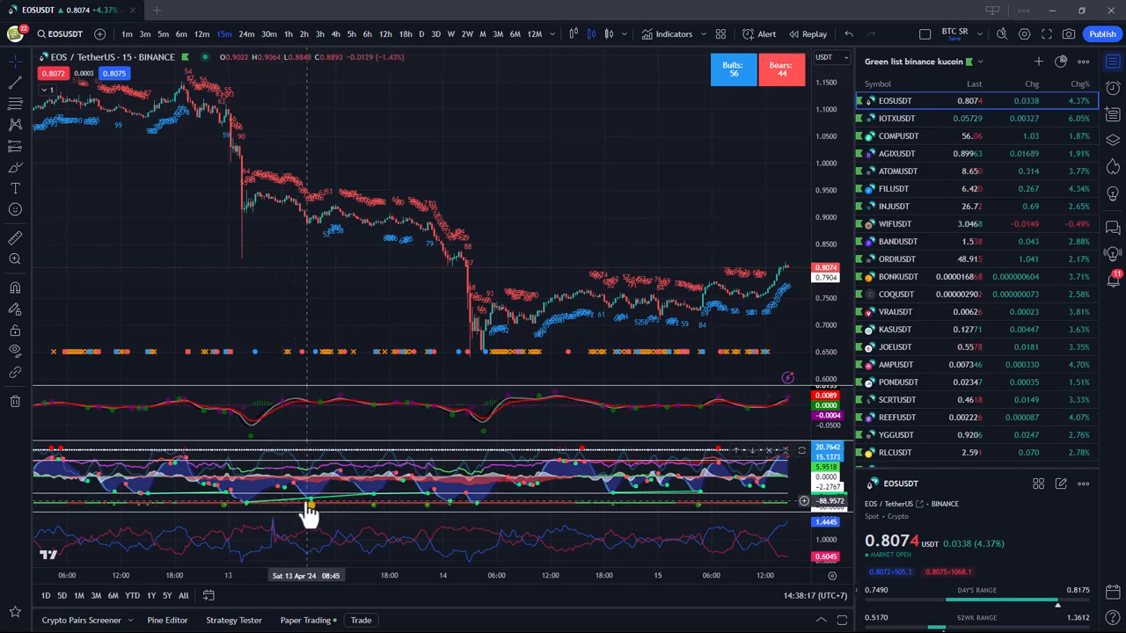
pyautogui.moveTo(309, 241)
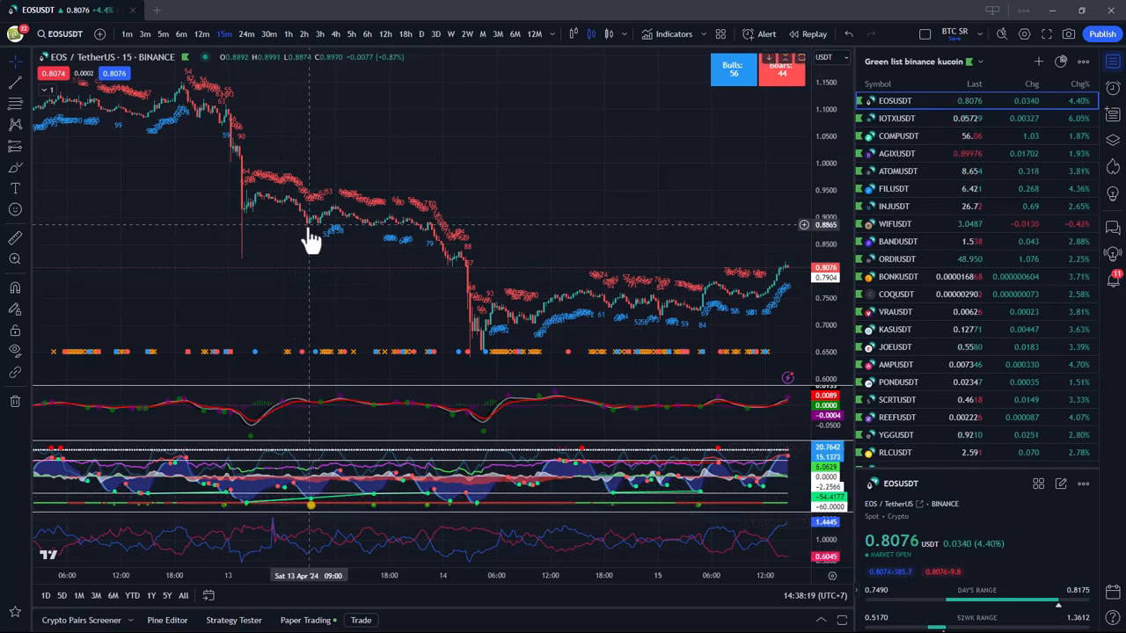
pyautogui.moveTo(337, 233)
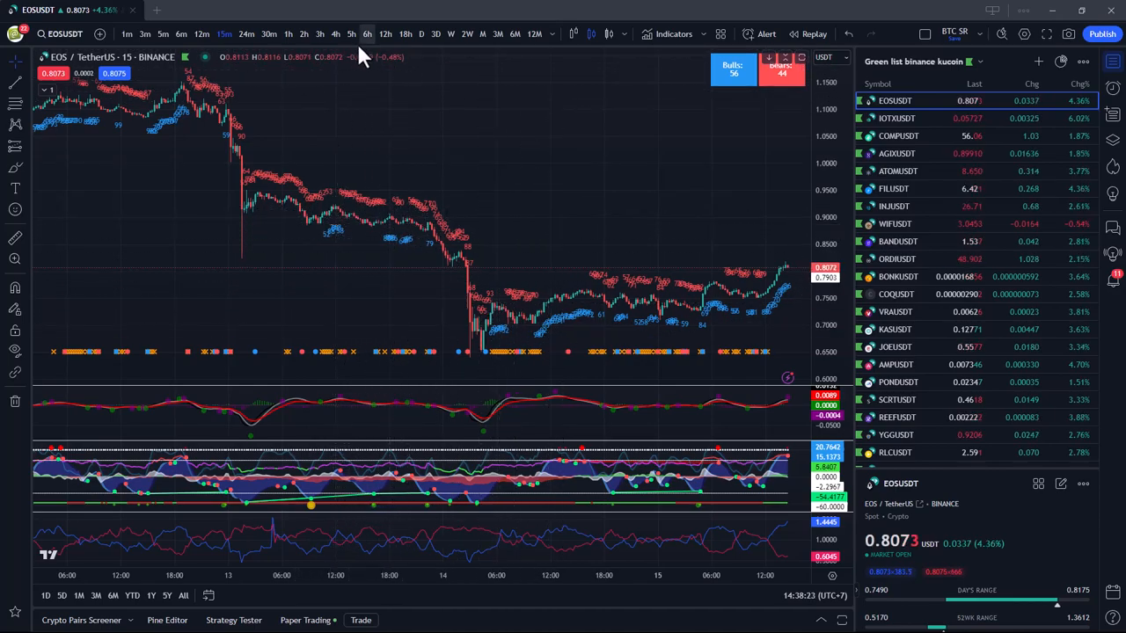
pyautogui.moveTo(390, 148)
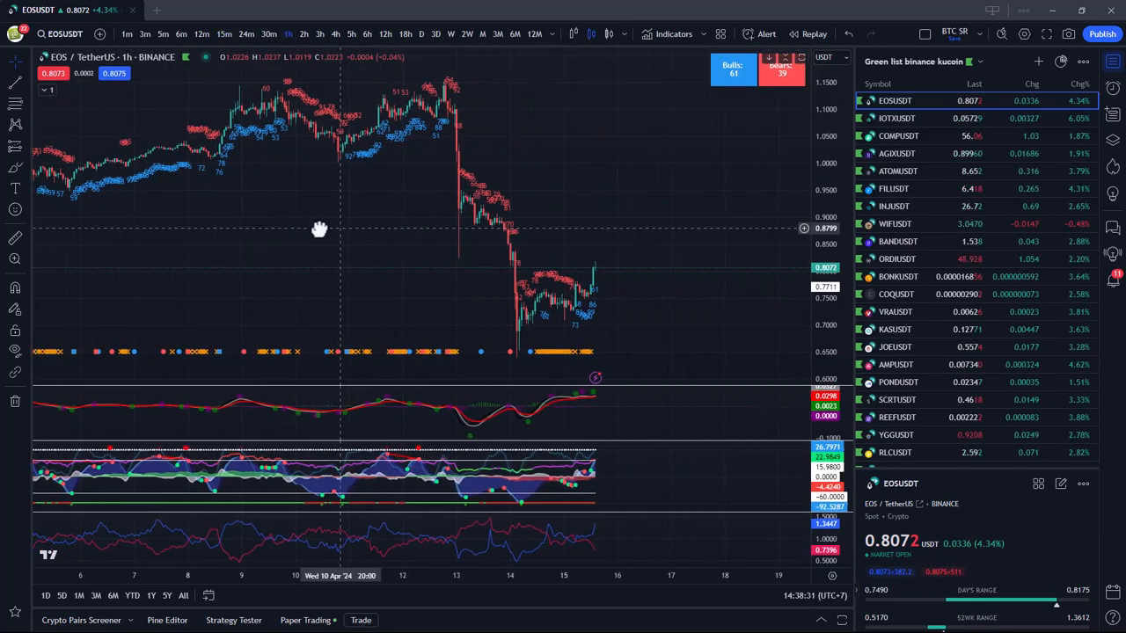
pyautogui.moveTo(343, 228); pyautogui.dragTo(314, 230)
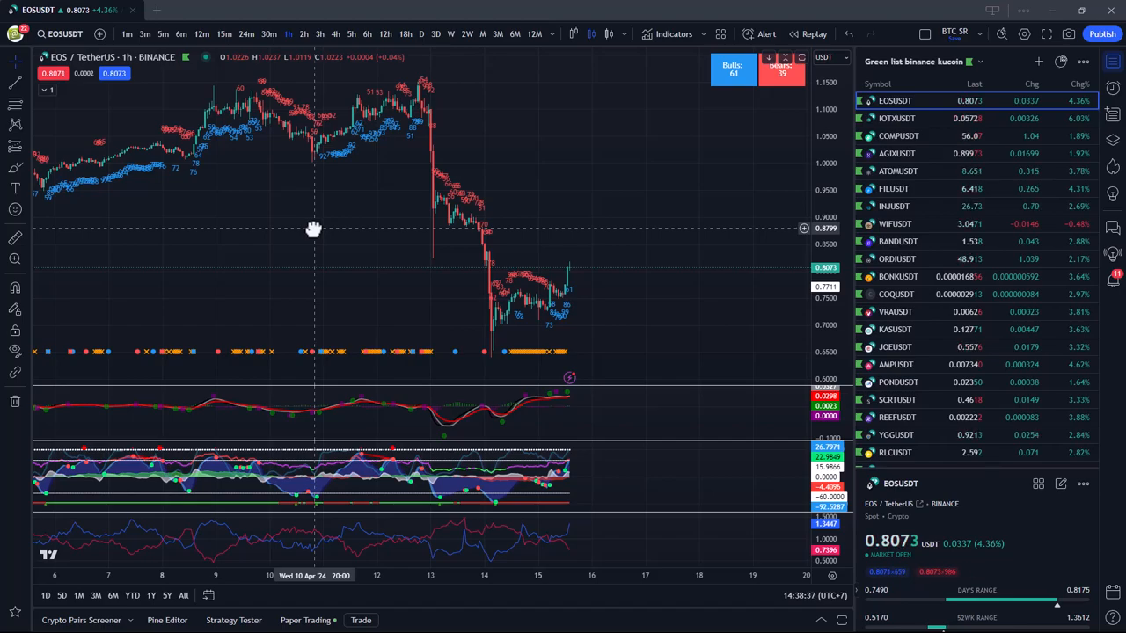
pyautogui.moveTo(283, 235)
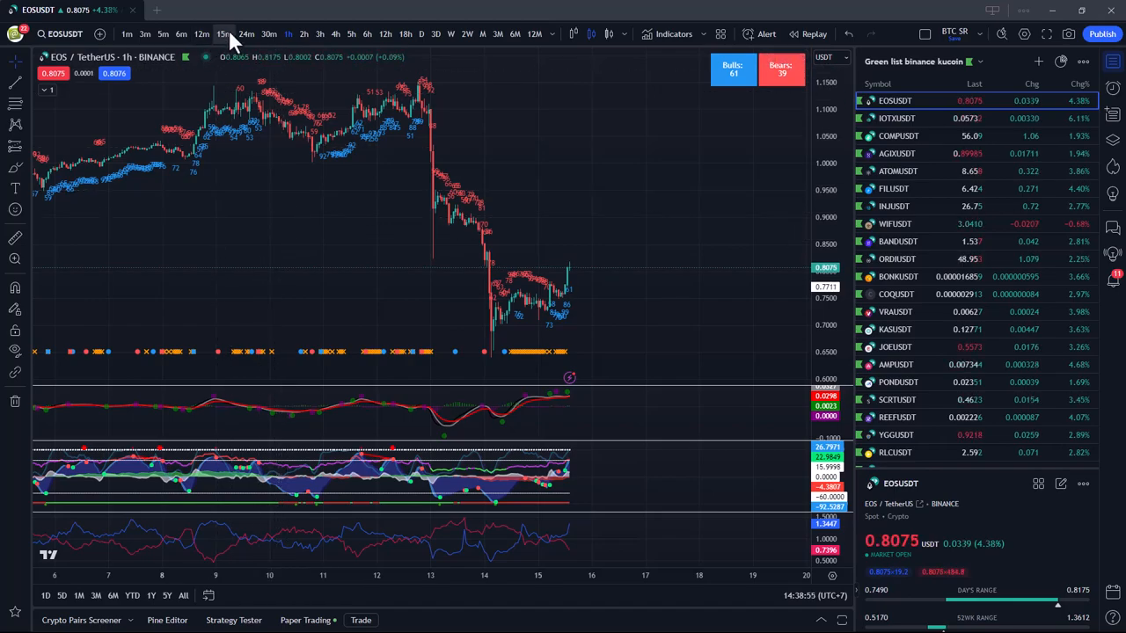
# Step: Switch the EOS/TetherUS chart back to the 15m interval
pyautogui.click(223, 33)
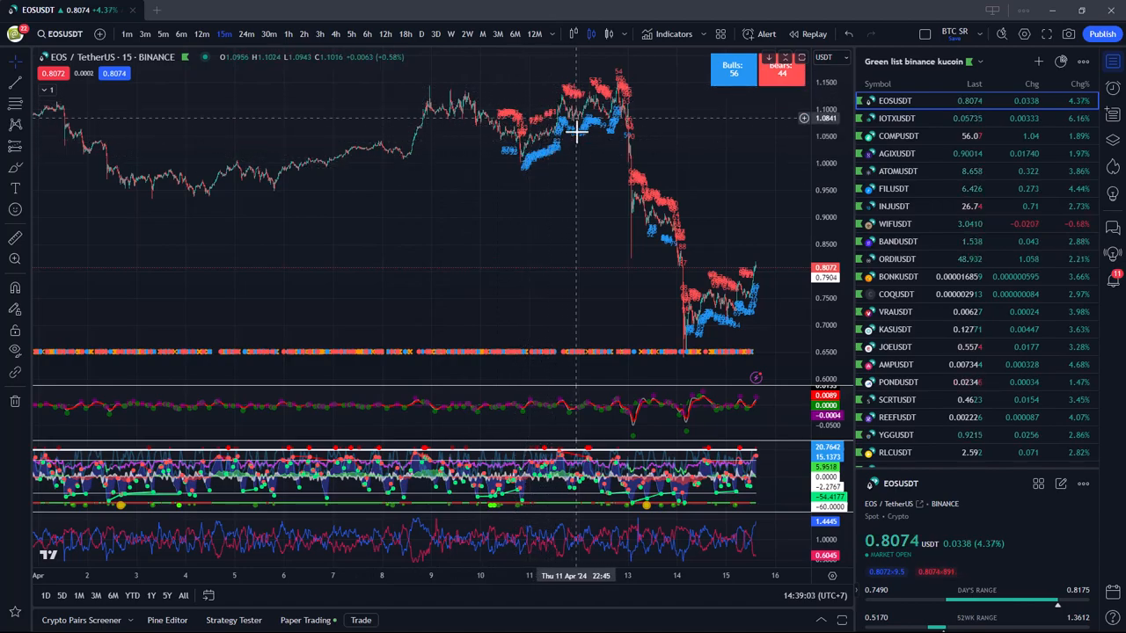
pyautogui.moveTo(629, 84)
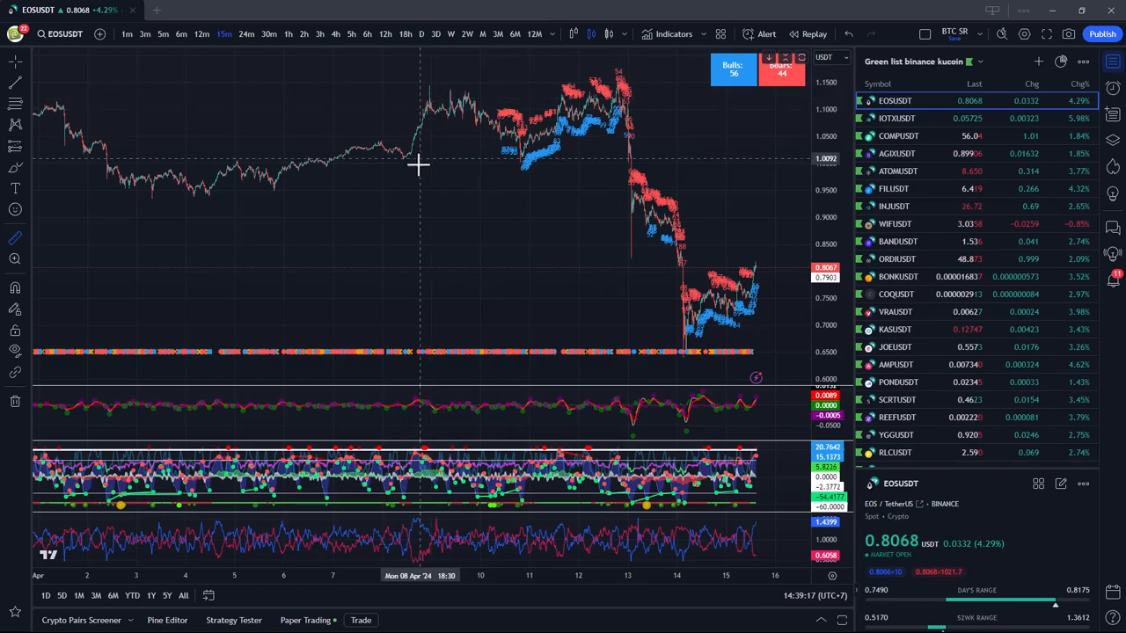
pyautogui.moveTo(380, 182)
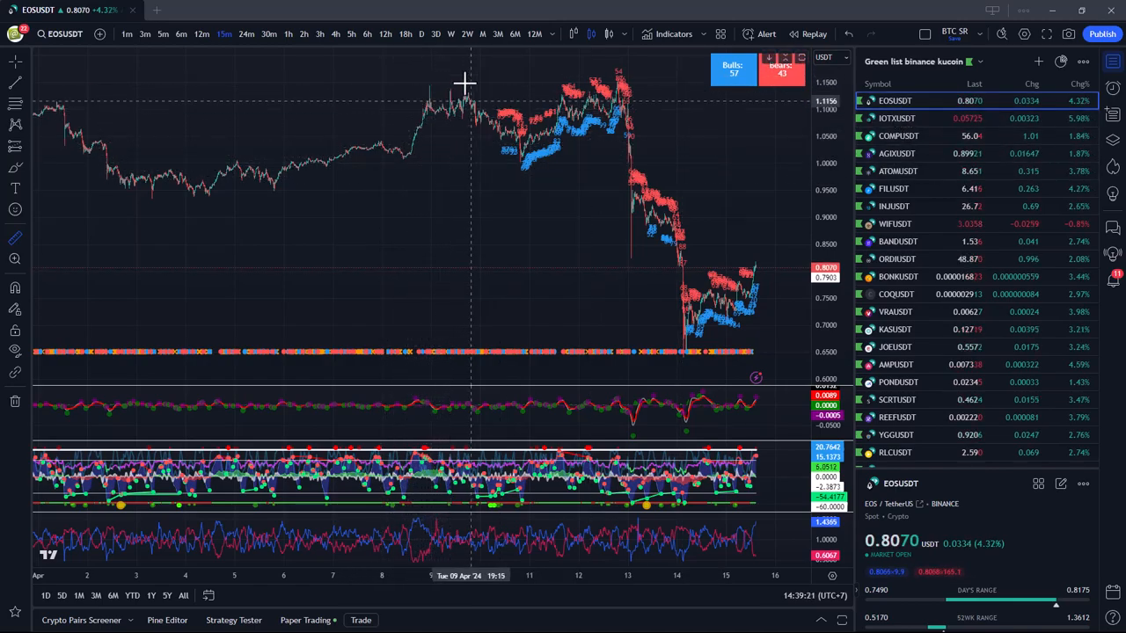
pyautogui.moveTo(423, 134)
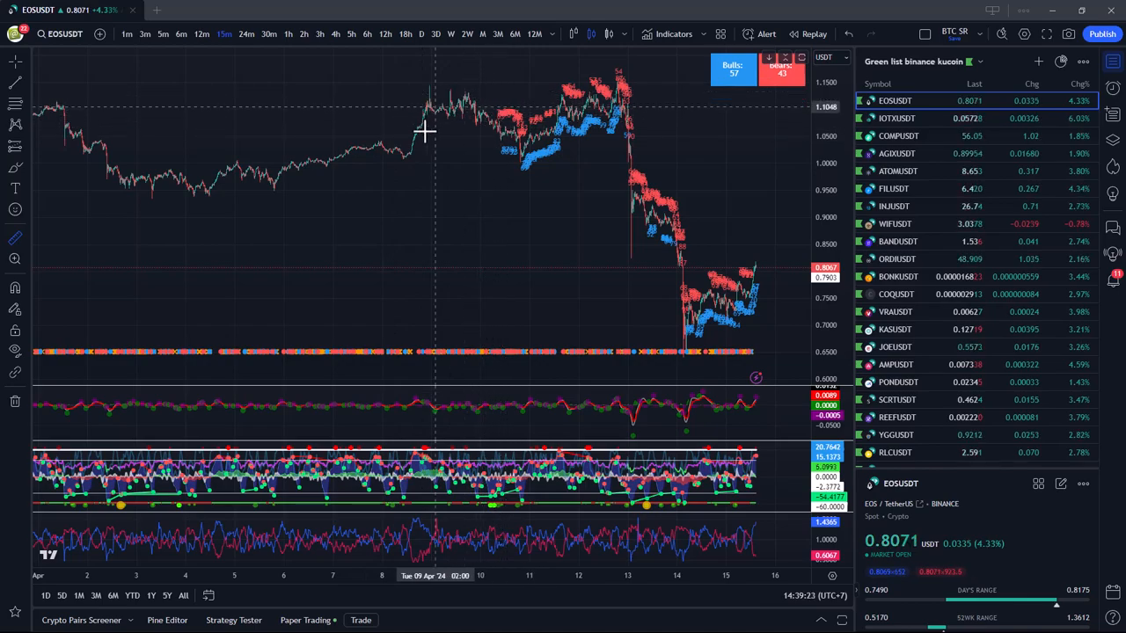
pyautogui.moveTo(439, 91)
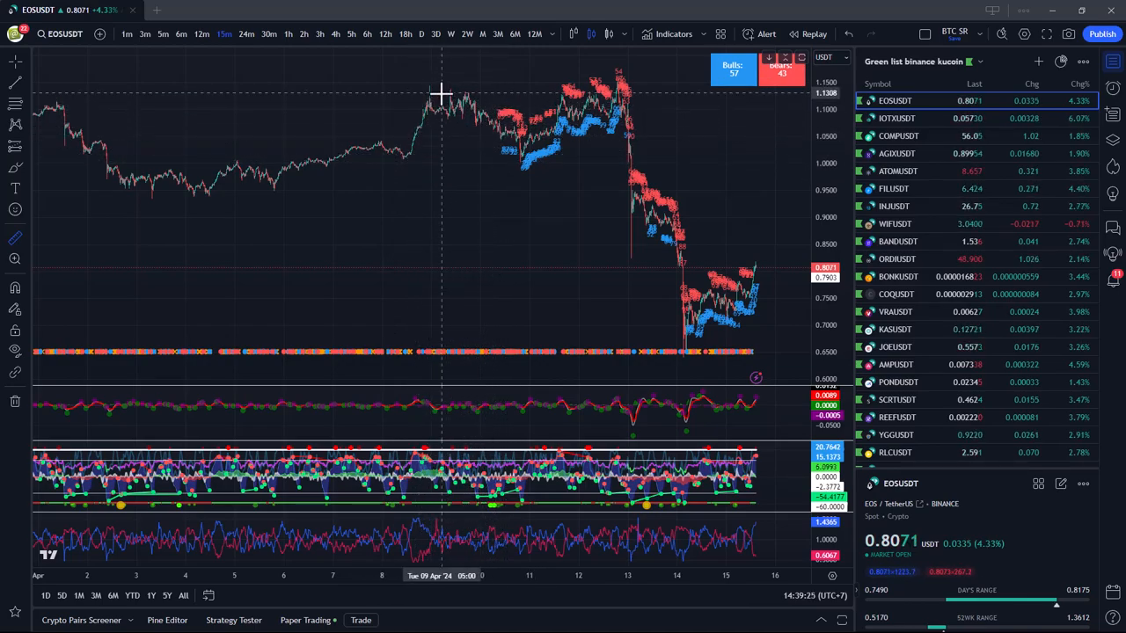
pyautogui.moveTo(542, 96)
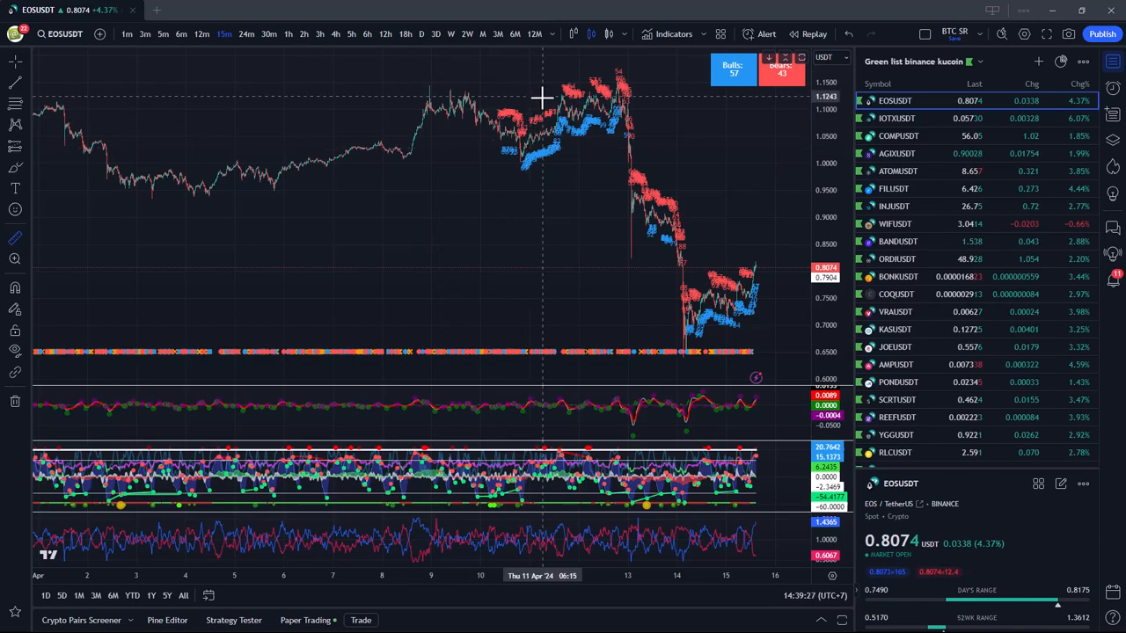
pyautogui.moveTo(421, 129)
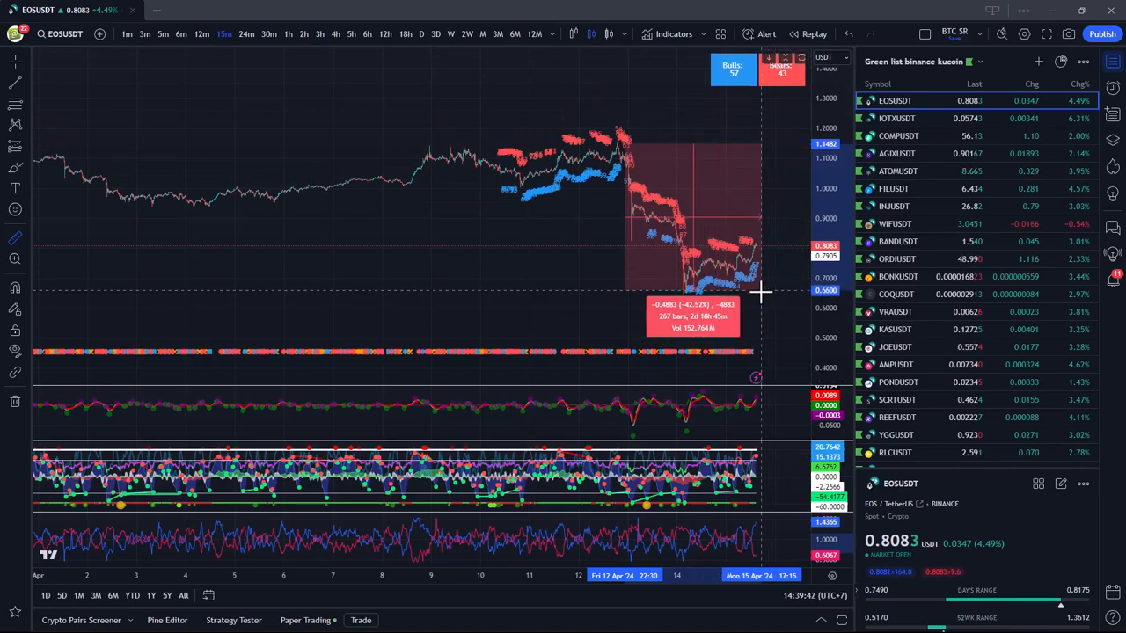
pyautogui.moveTo(763, 298)
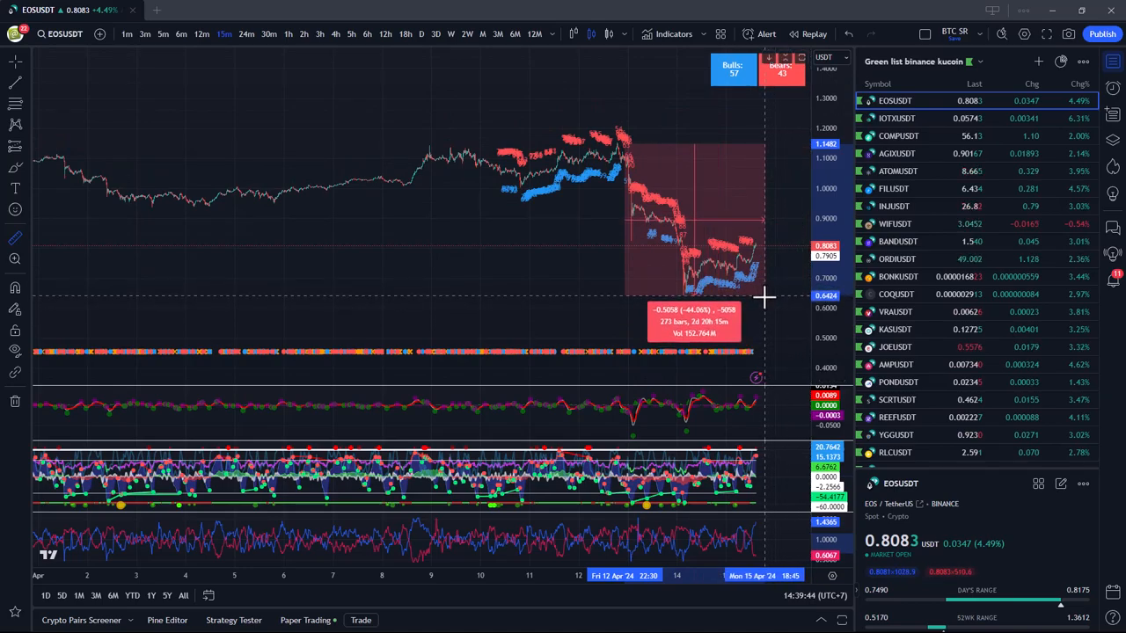
pyautogui.moveTo(495, 273)
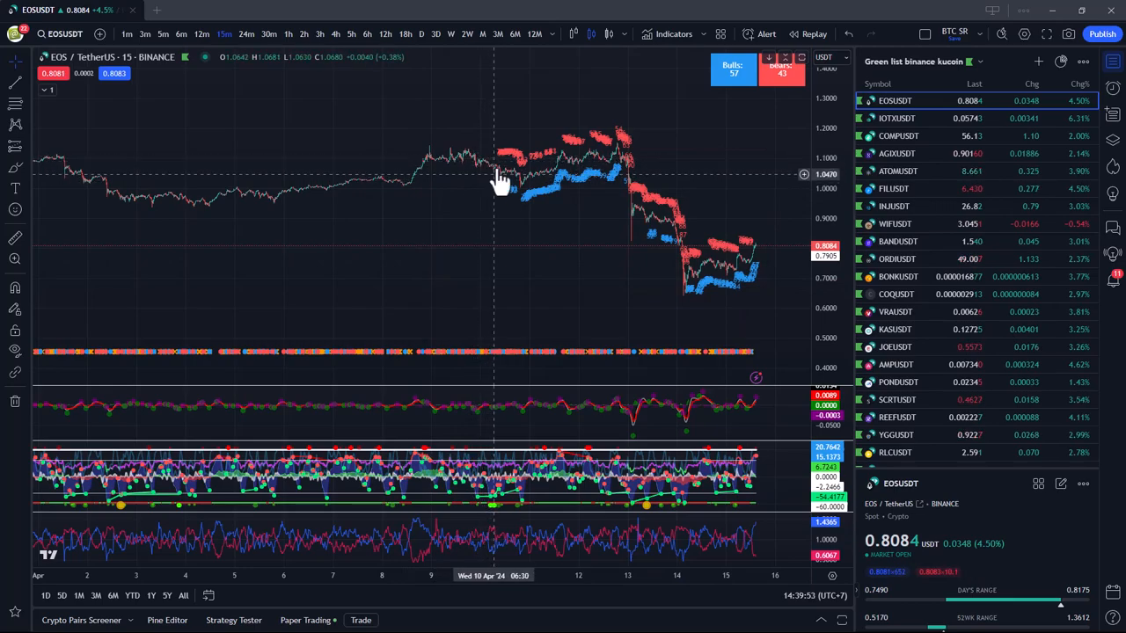
pyautogui.moveTo(547, 156)
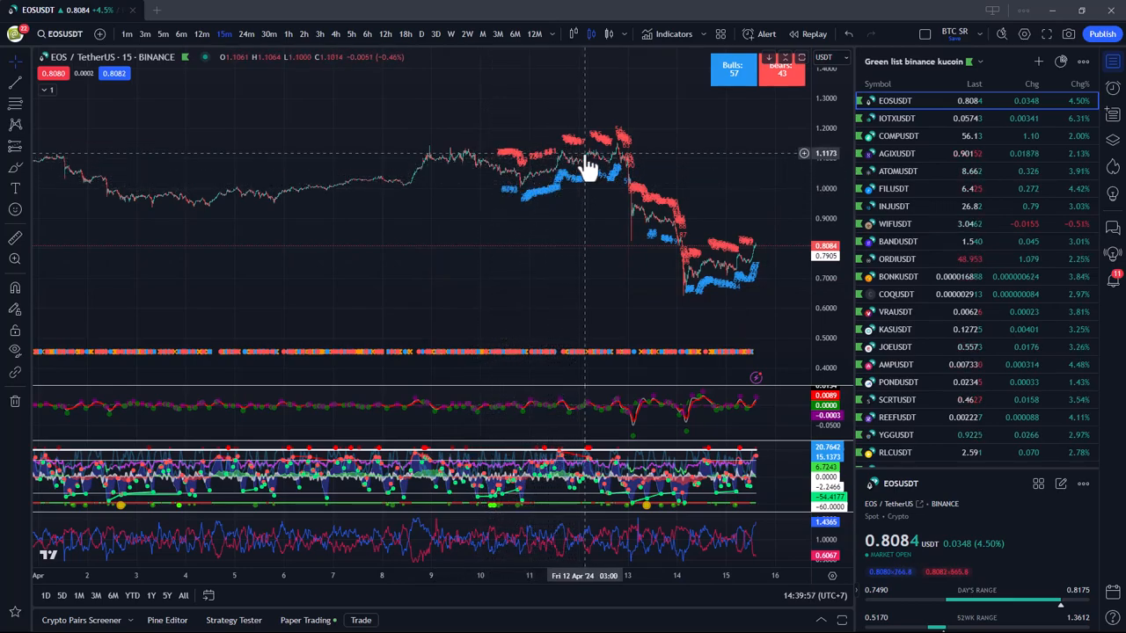
pyautogui.moveTo(441, 150)
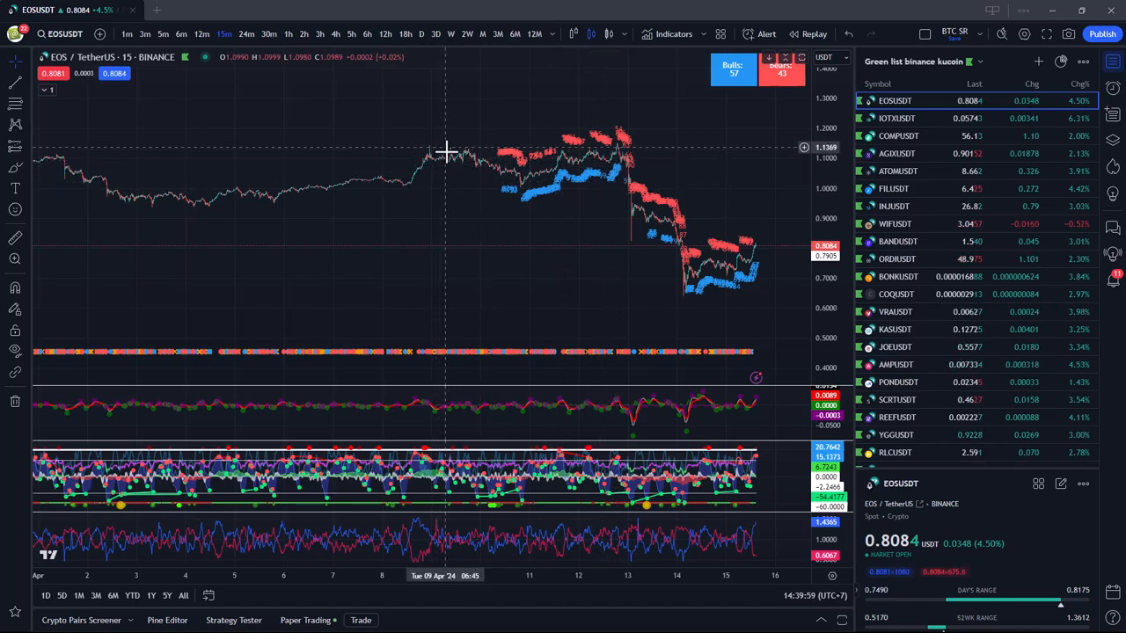
pyautogui.moveTo(432, 180)
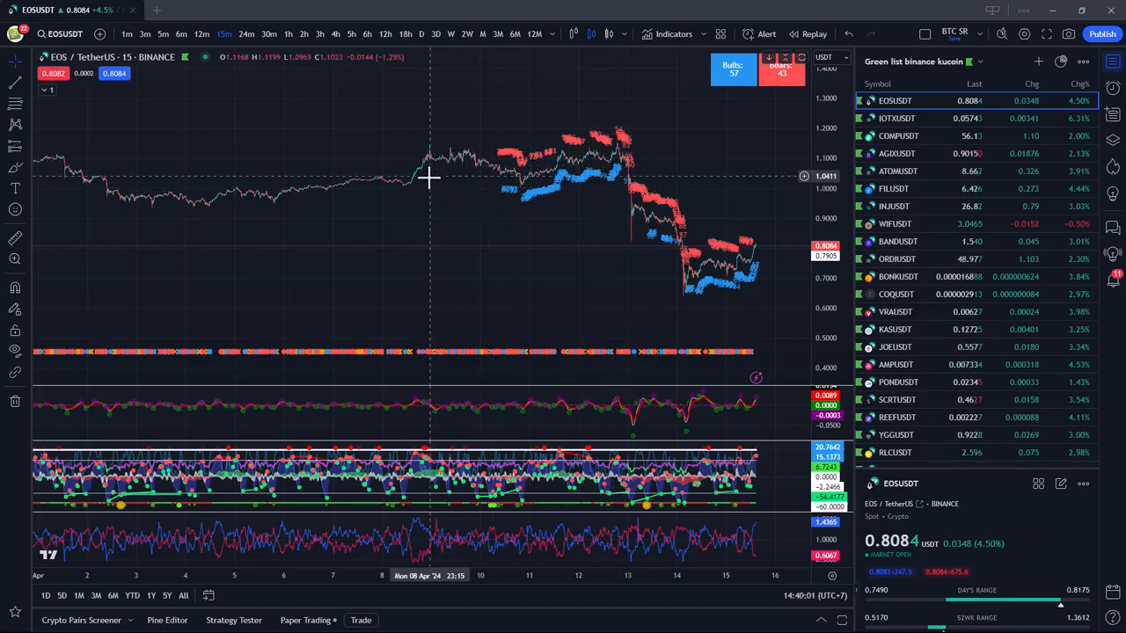
pyautogui.moveTo(594, 192)
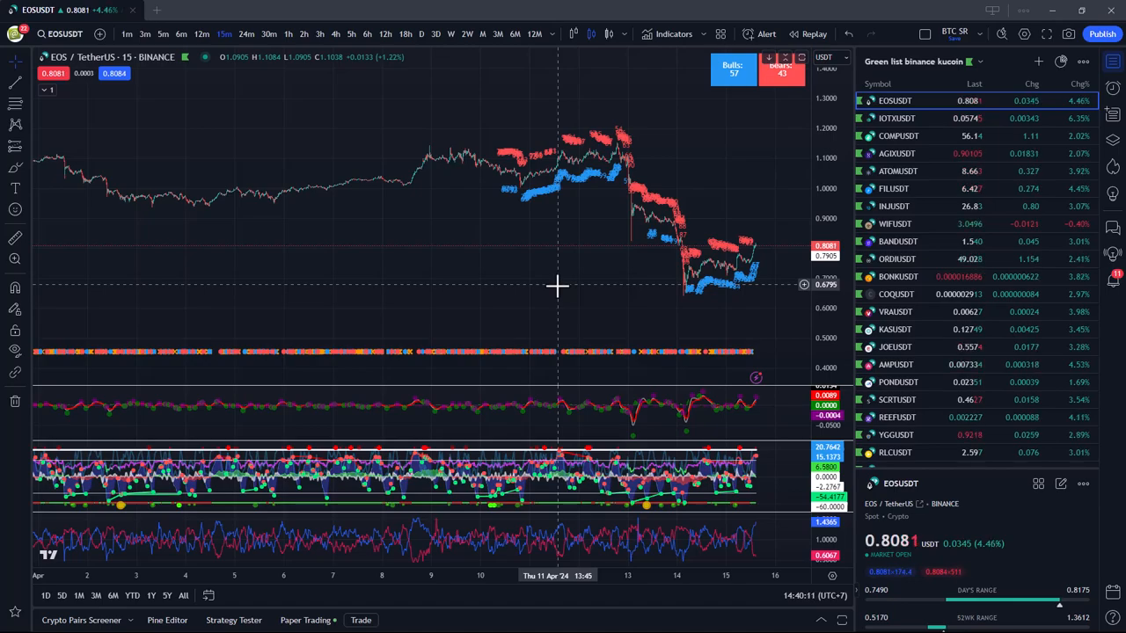
pyautogui.moveTo(538, 270)
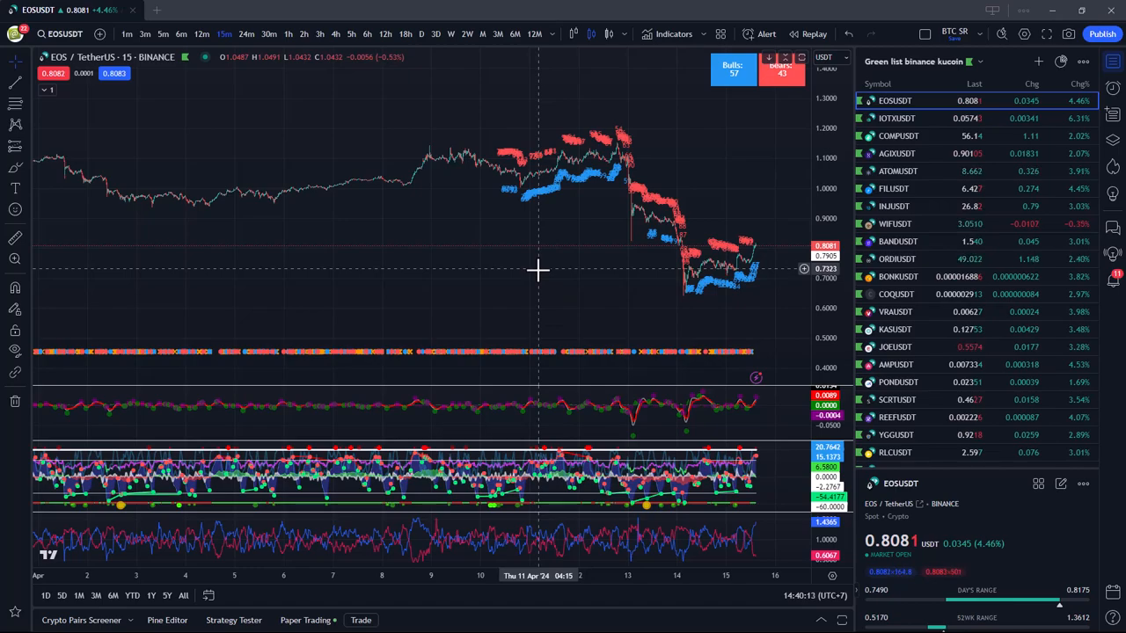
pyautogui.moveTo(491, 177)
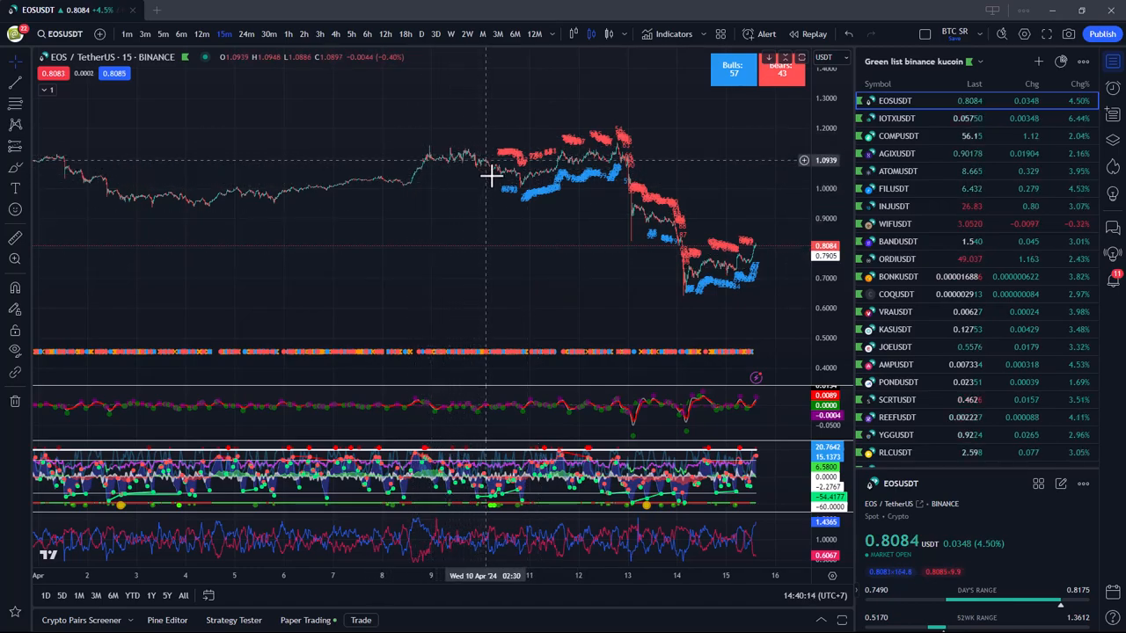
pyautogui.moveTo(531, 195)
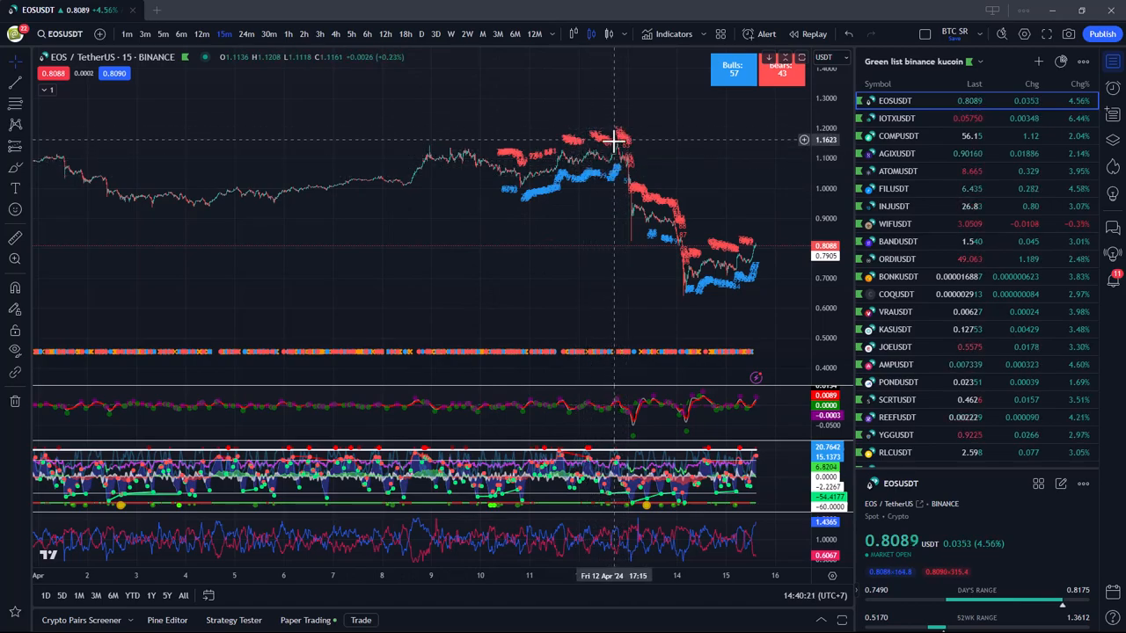
pyautogui.moveTo(613, 156)
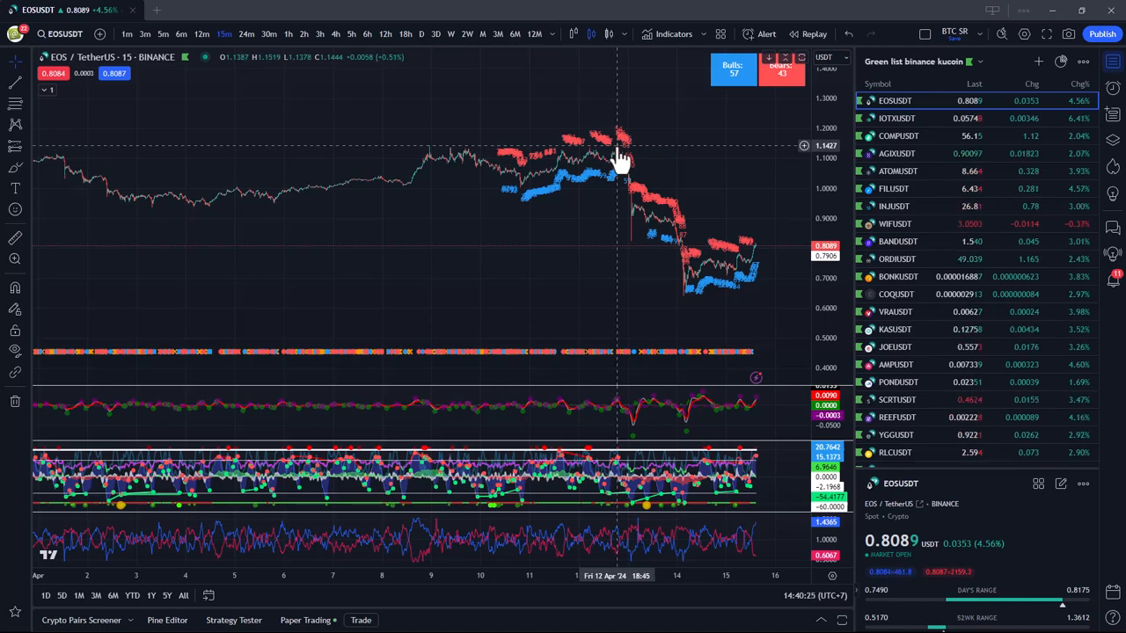
pyautogui.moveTo(698, 304)
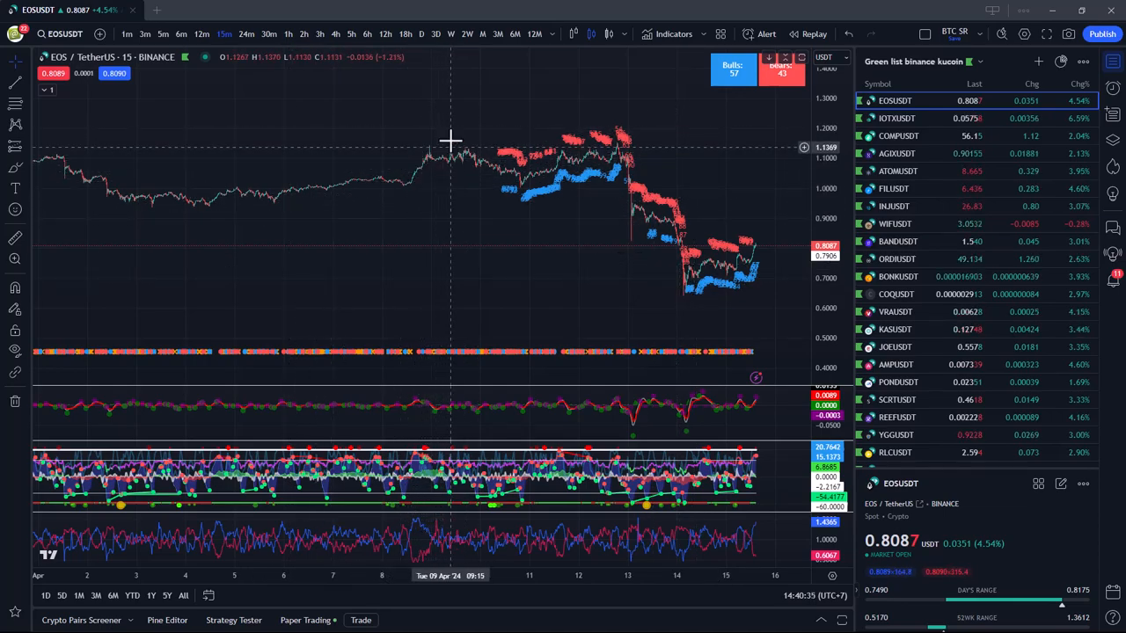
pyautogui.moveTo(675, 297)
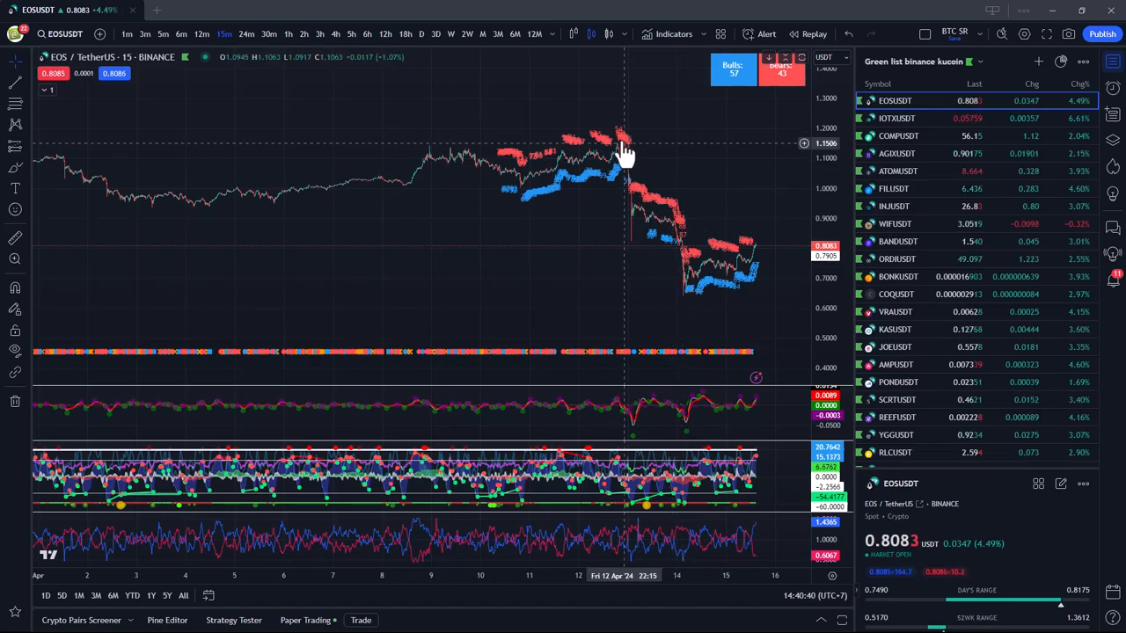
pyautogui.moveTo(651, 220)
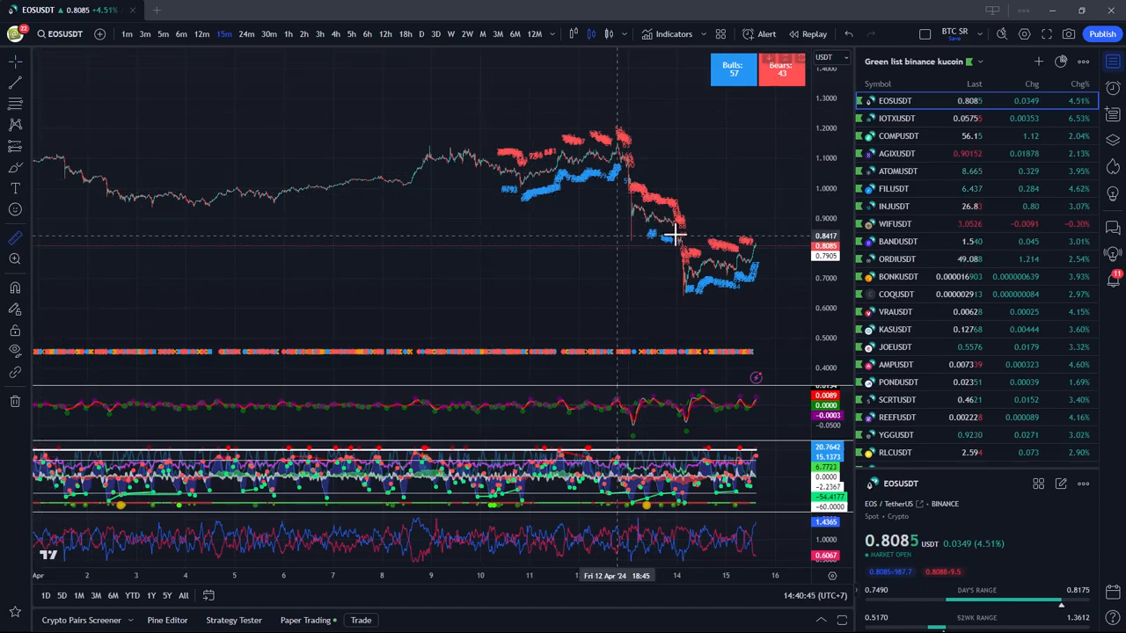
pyautogui.moveTo(621, 146)
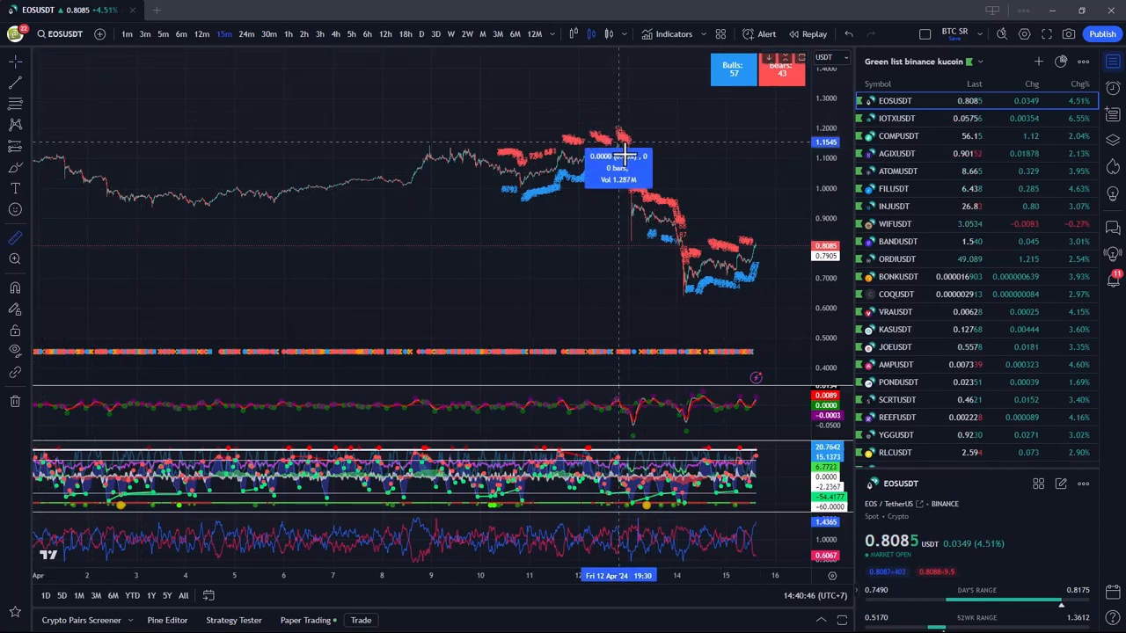
pyautogui.moveTo(638, 182)
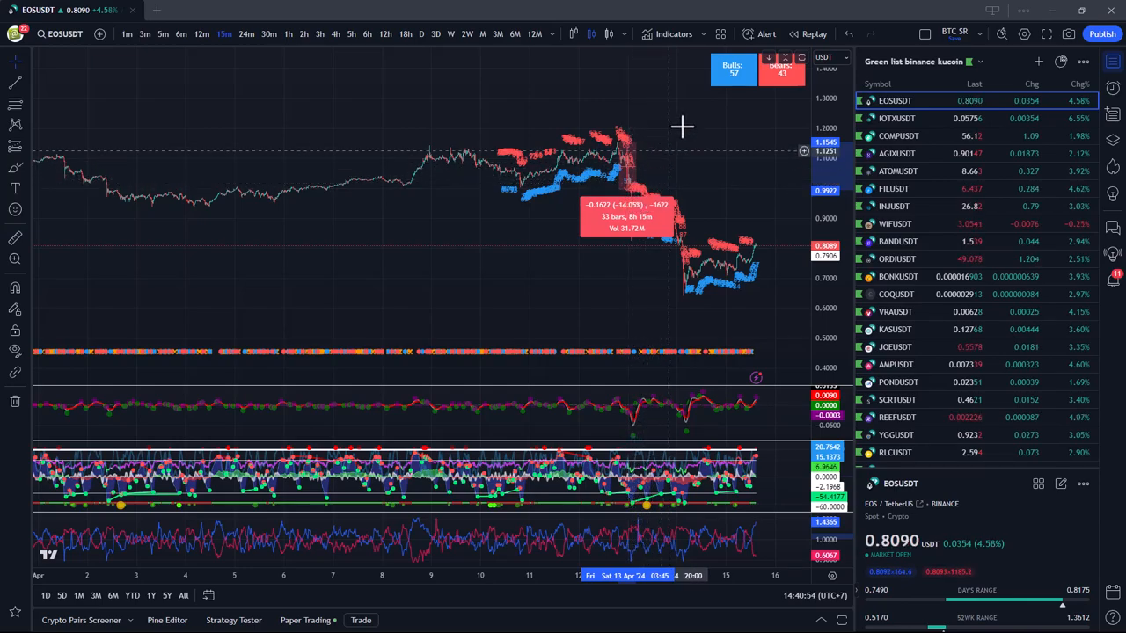
pyautogui.moveTo(758, 195)
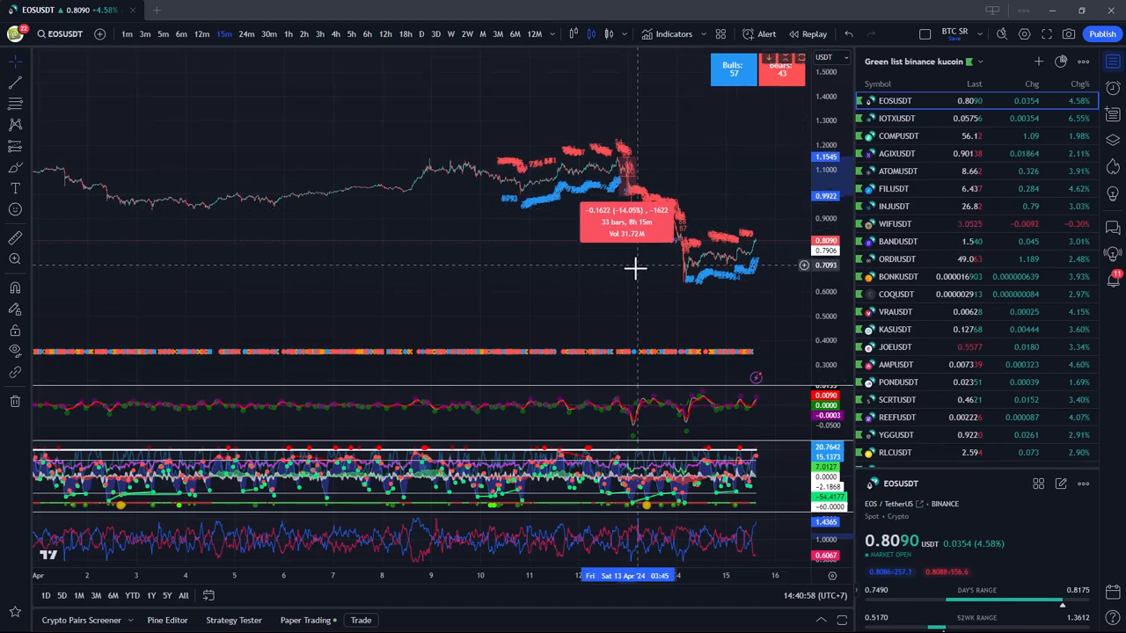
pyautogui.moveTo(672, 231)
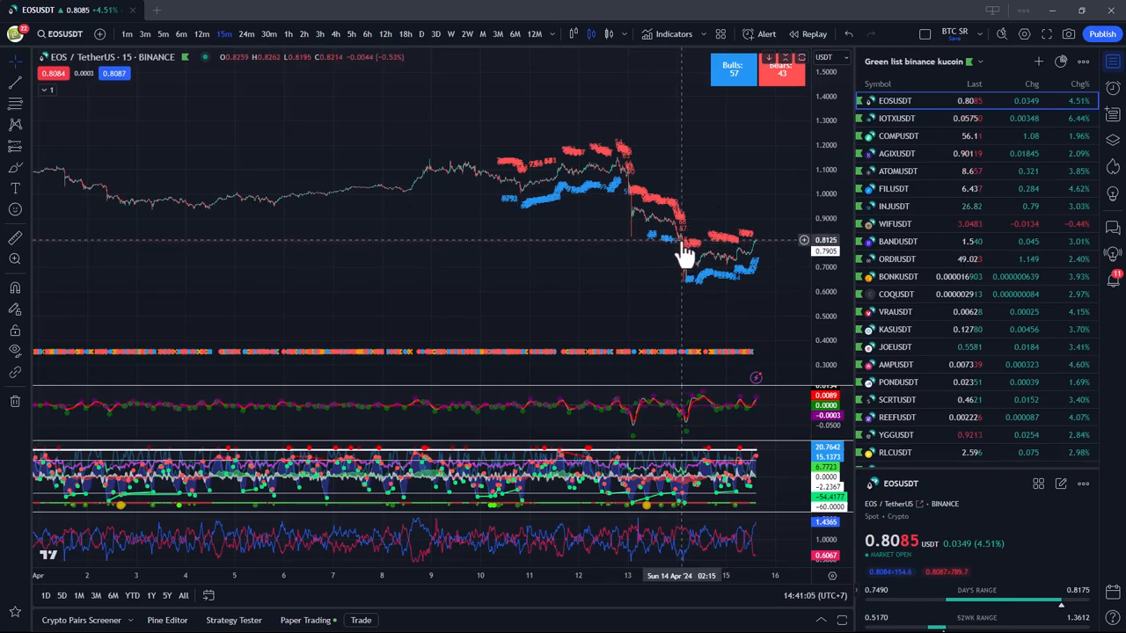
pyautogui.moveTo(688, 273)
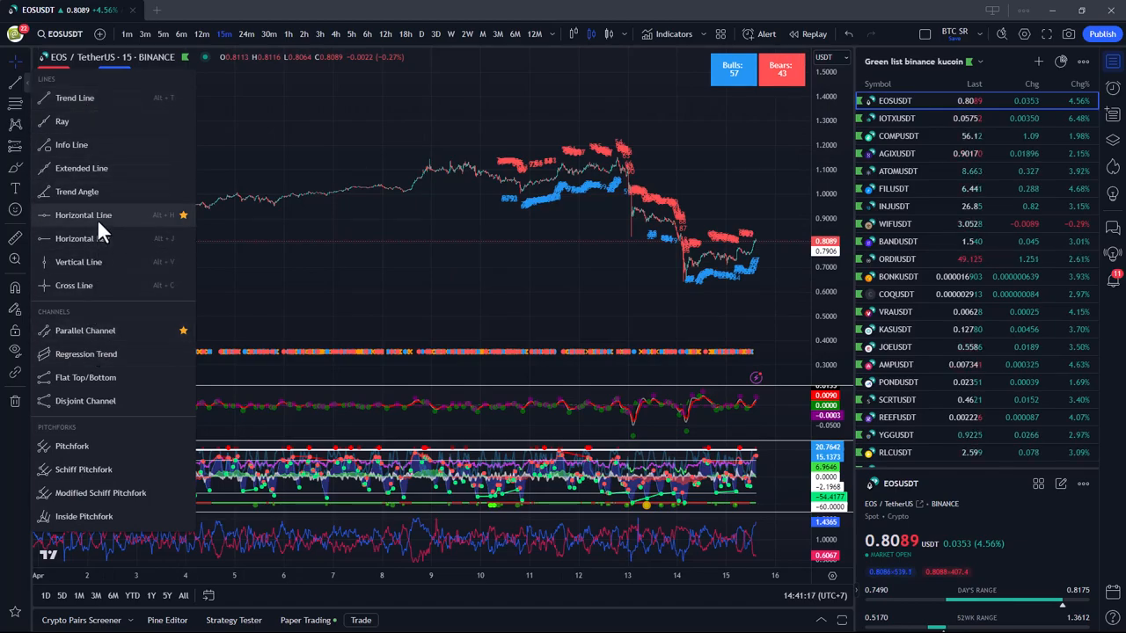
# Step: Place horizontal buy-level lines at 1.0983, 0.9542, 0.7981 and 0.6469
pyautogui.click(82, 215)
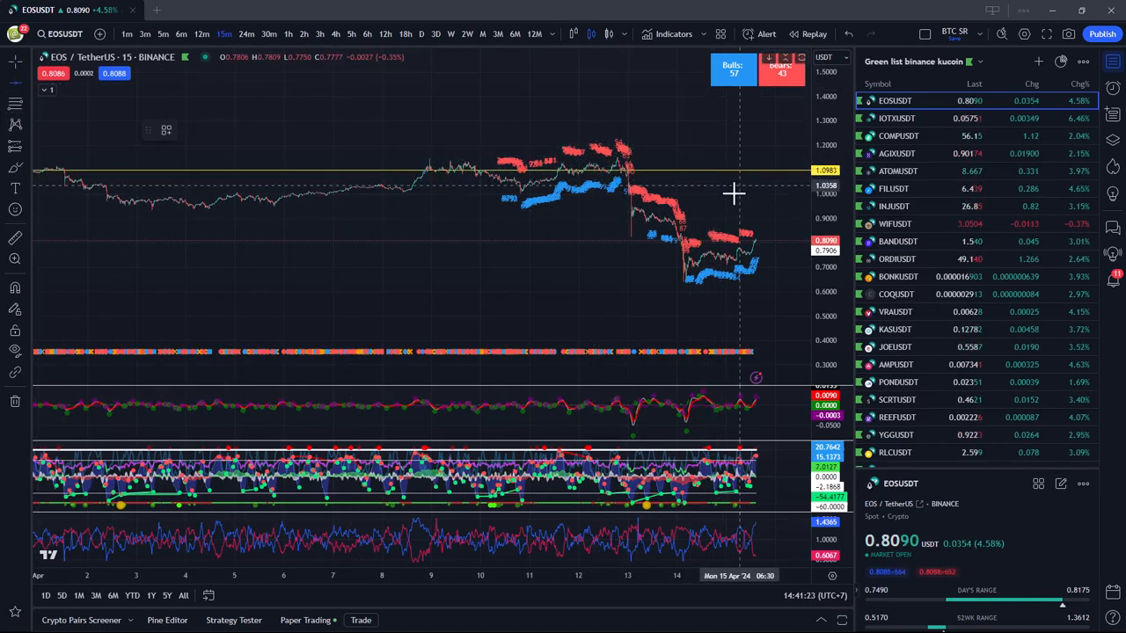
pyautogui.moveTo(630, 205)
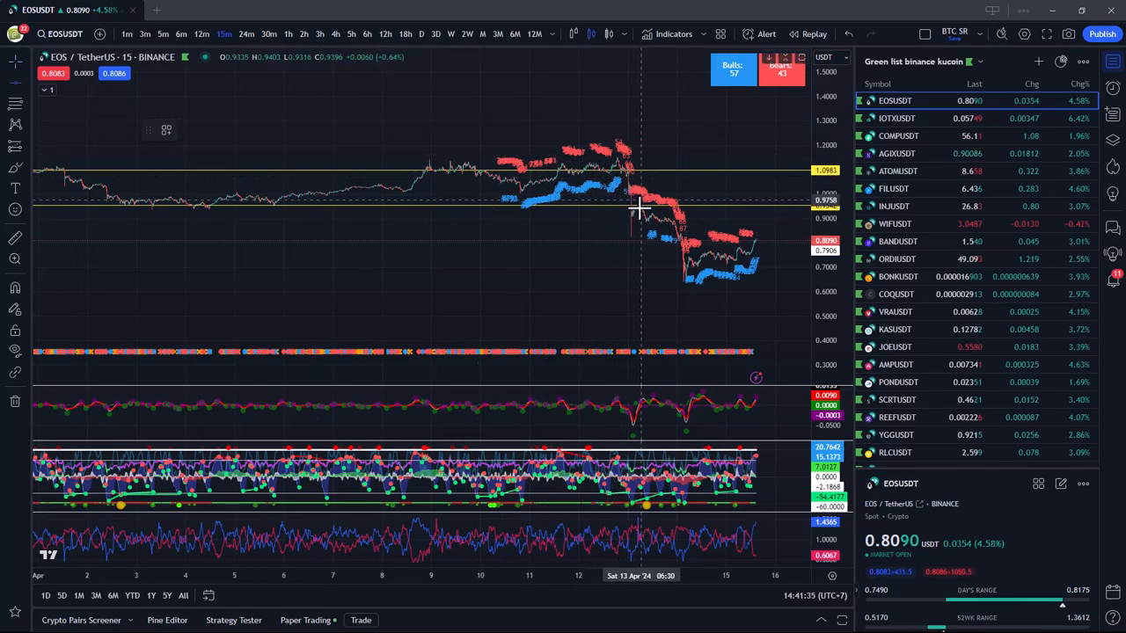
pyautogui.moveTo(632, 246)
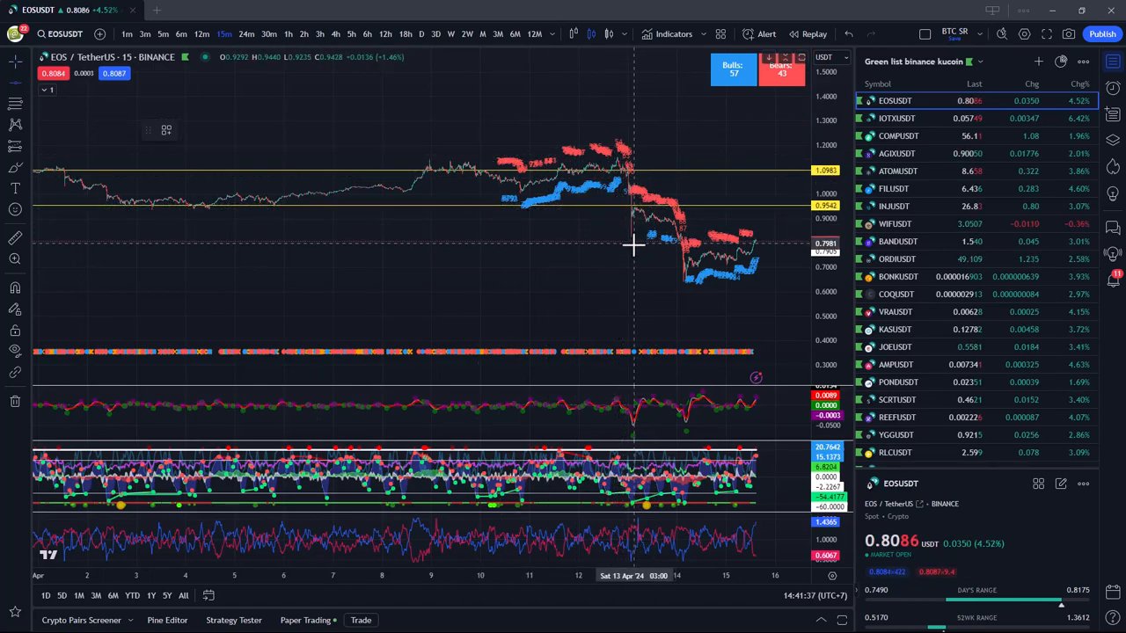
pyautogui.click(632, 243)
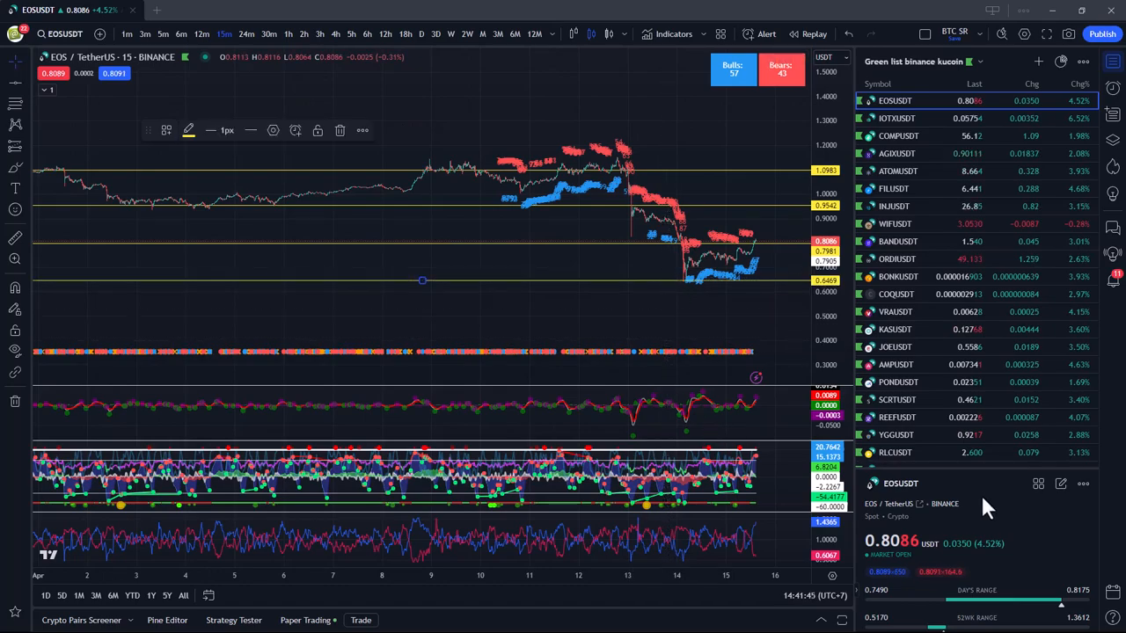
pyautogui.moveTo(592, 180)
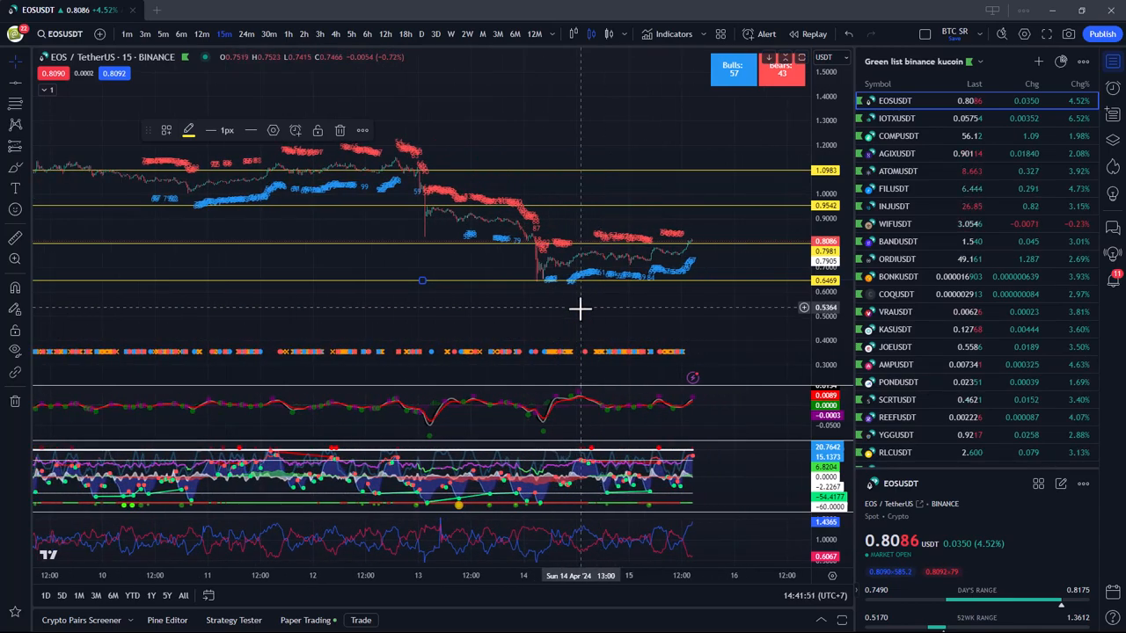
pyautogui.moveTo(418, 176)
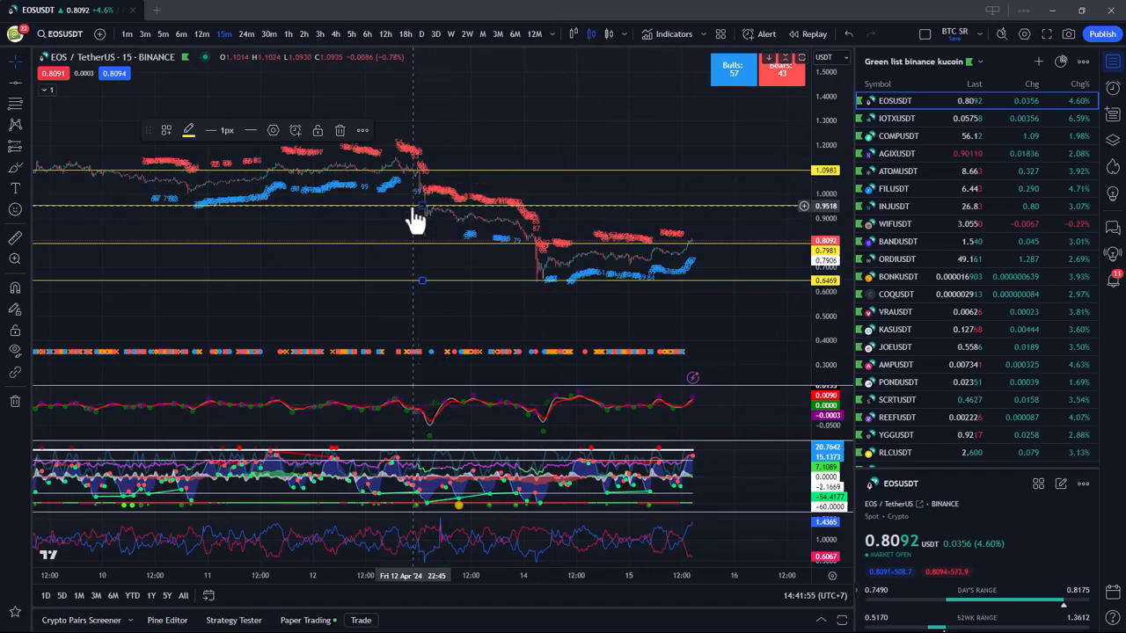
pyautogui.moveTo(411, 210)
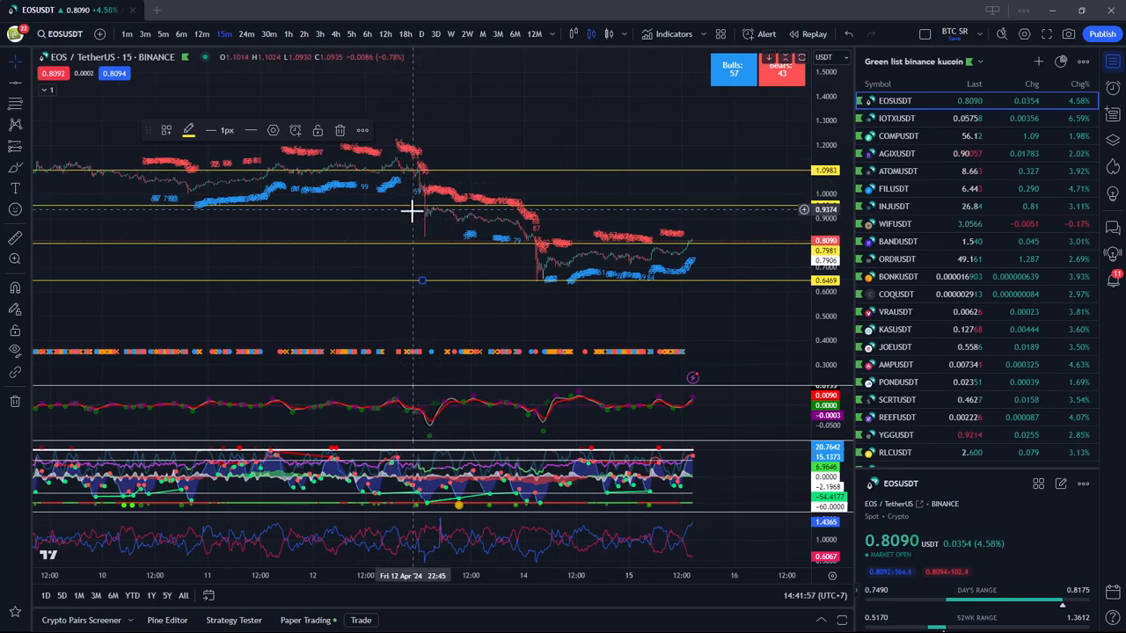
pyautogui.moveTo(431, 255)
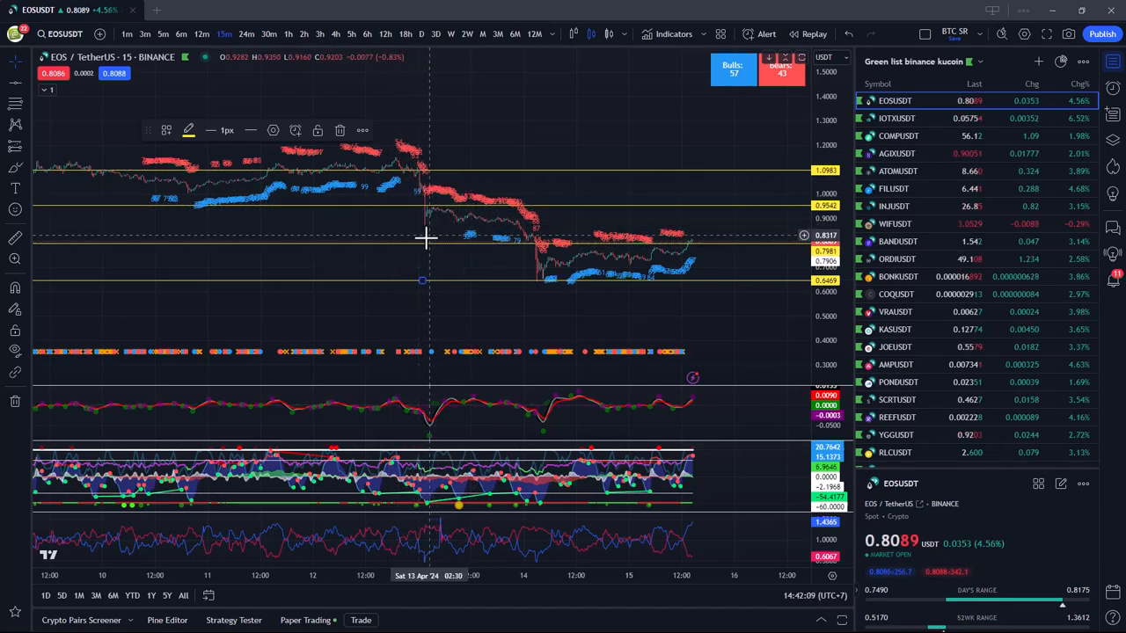
pyautogui.moveTo(427, 255)
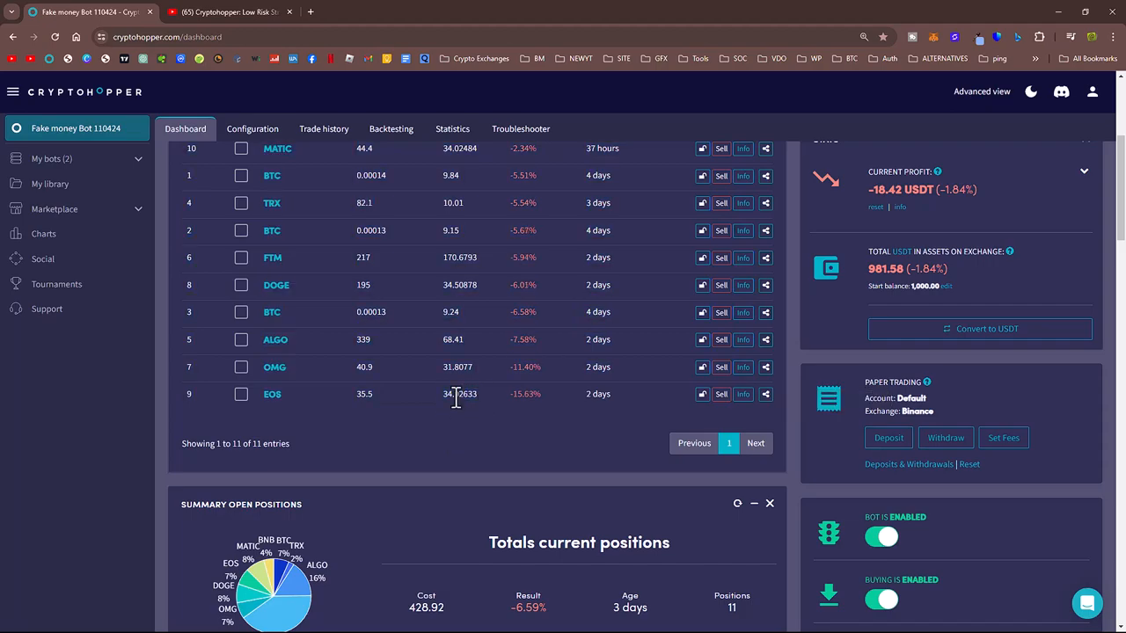
# Step: Scroll the Cryptohopper dashboard down to the EOS position and Manual Buy Order form
pyautogui.scroll(-3)
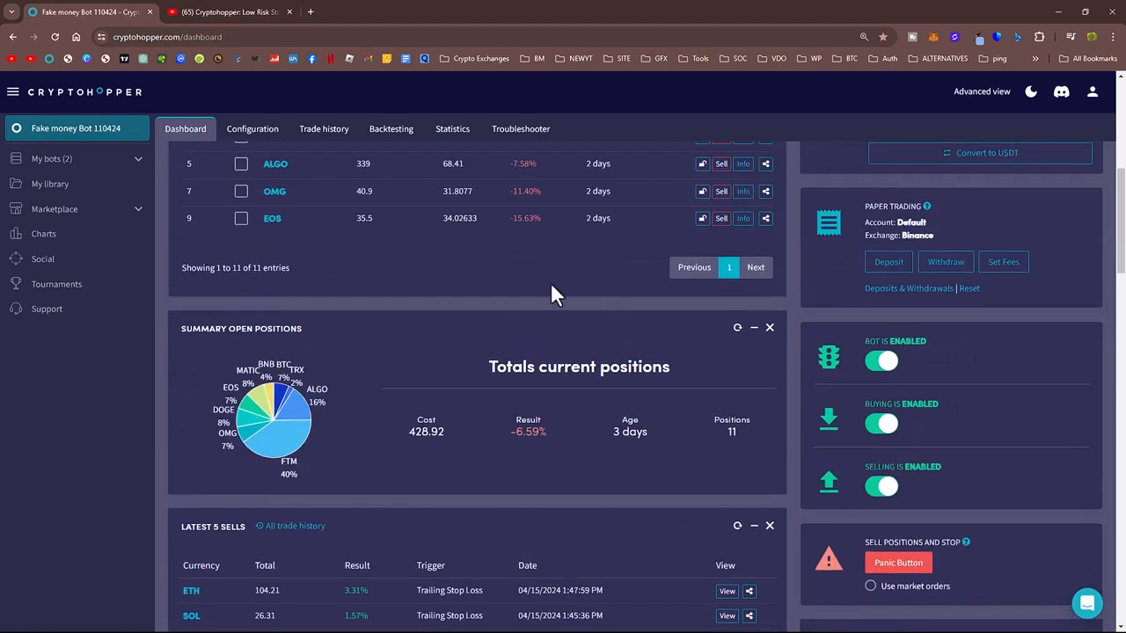
pyautogui.moveTo(360, 226)
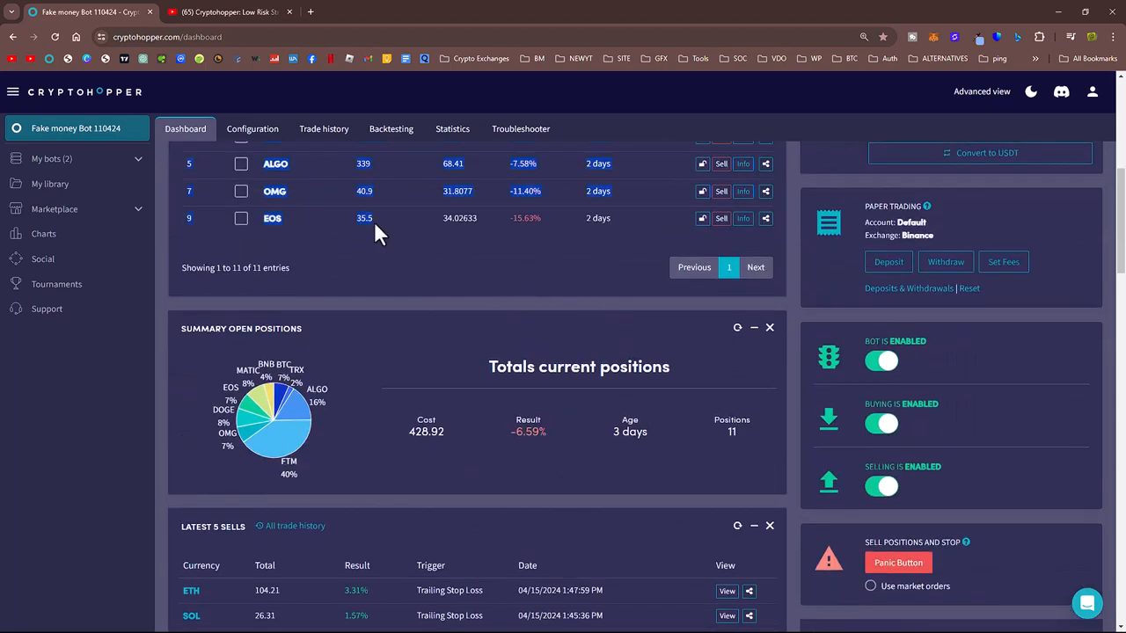
pyautogui.moveTo(363, 222)
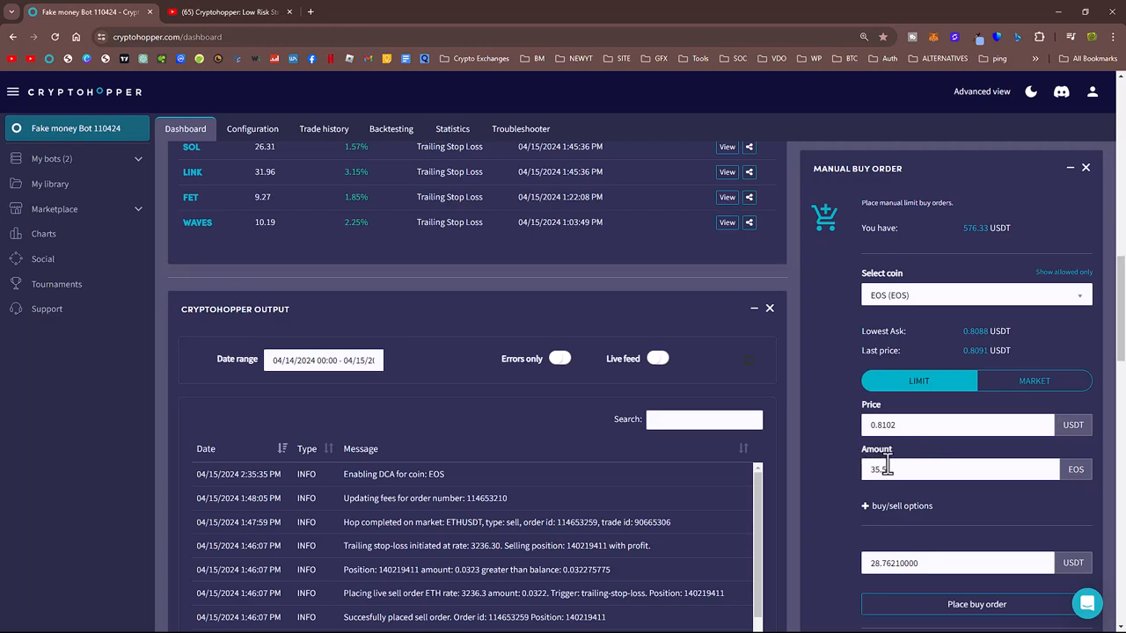
pyautogui.scroll(-3)
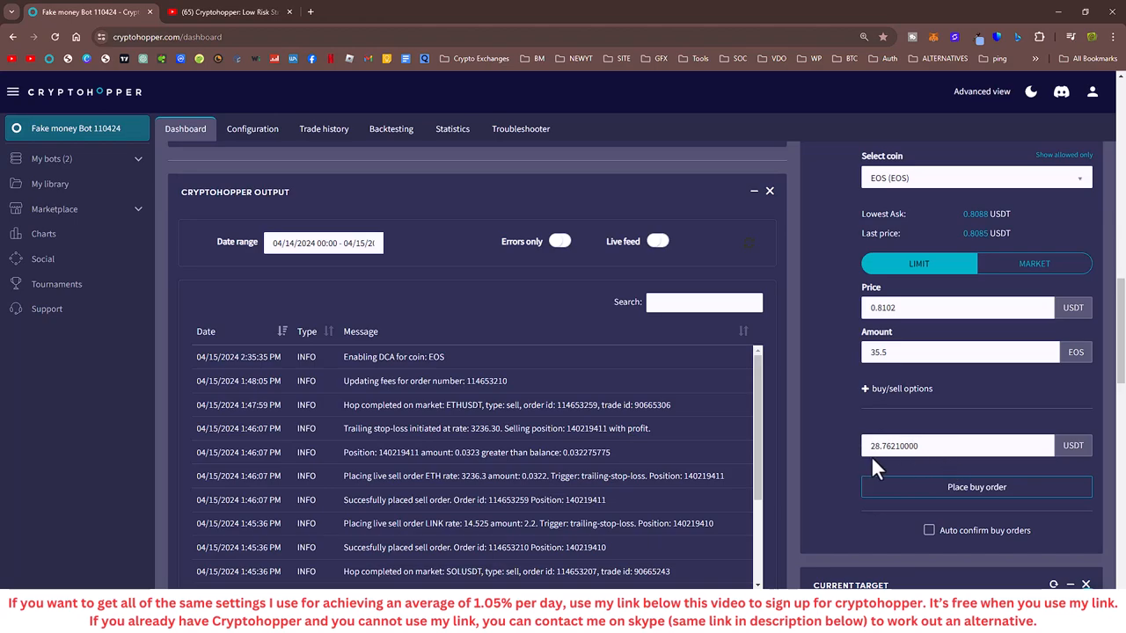
pyautogui.moveTo(836, 478)
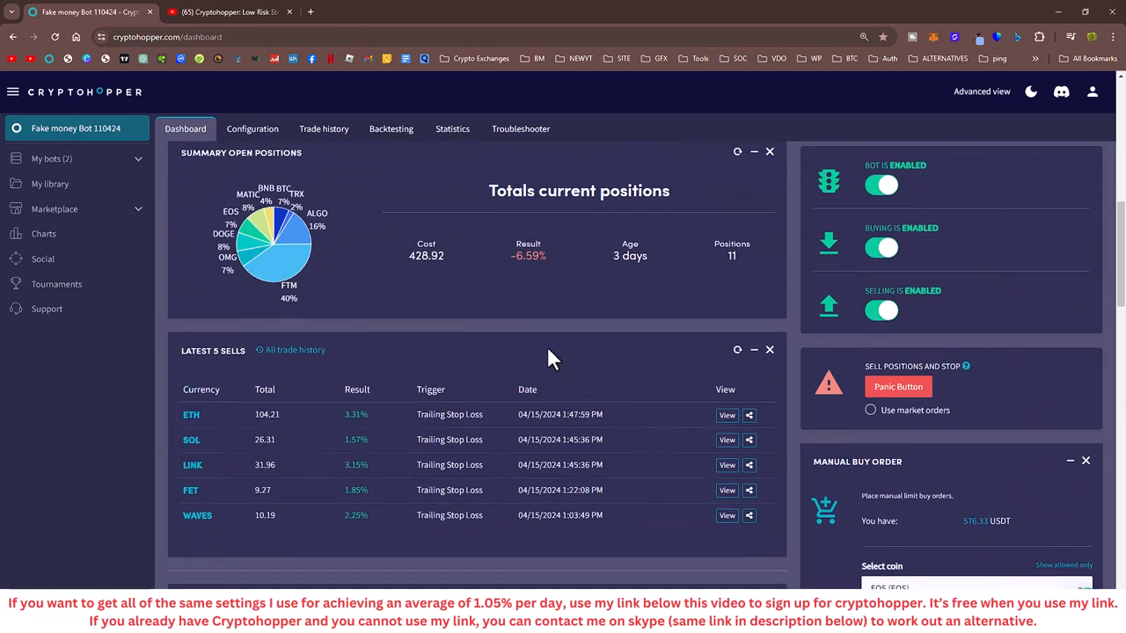
pyautogui.scroll(-3)
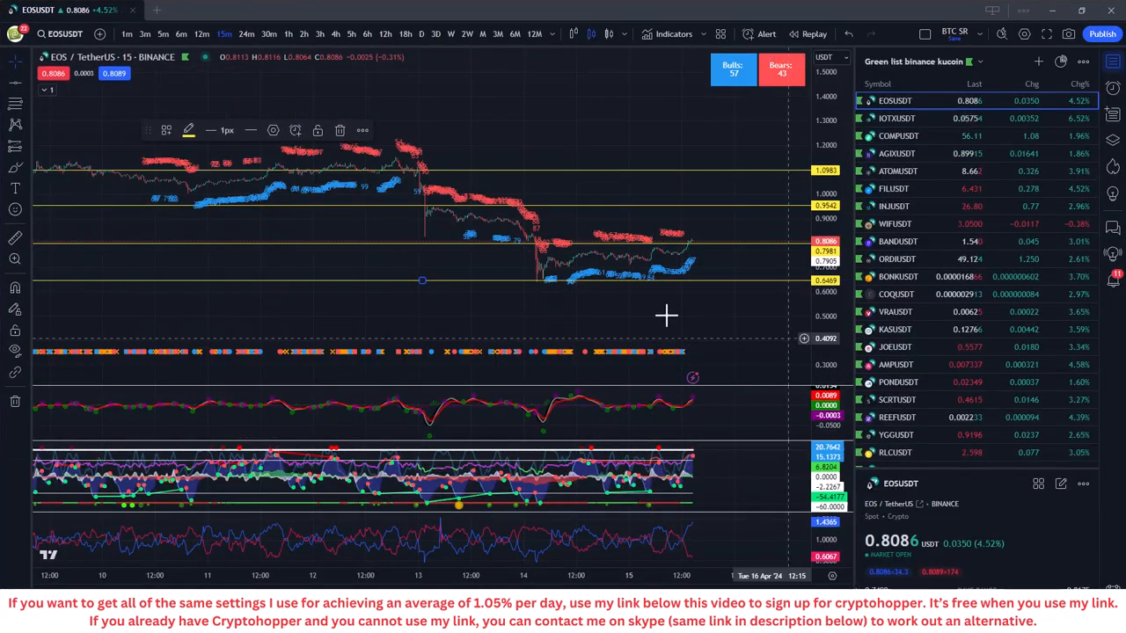
pyautogui.moveTo(418, 176)
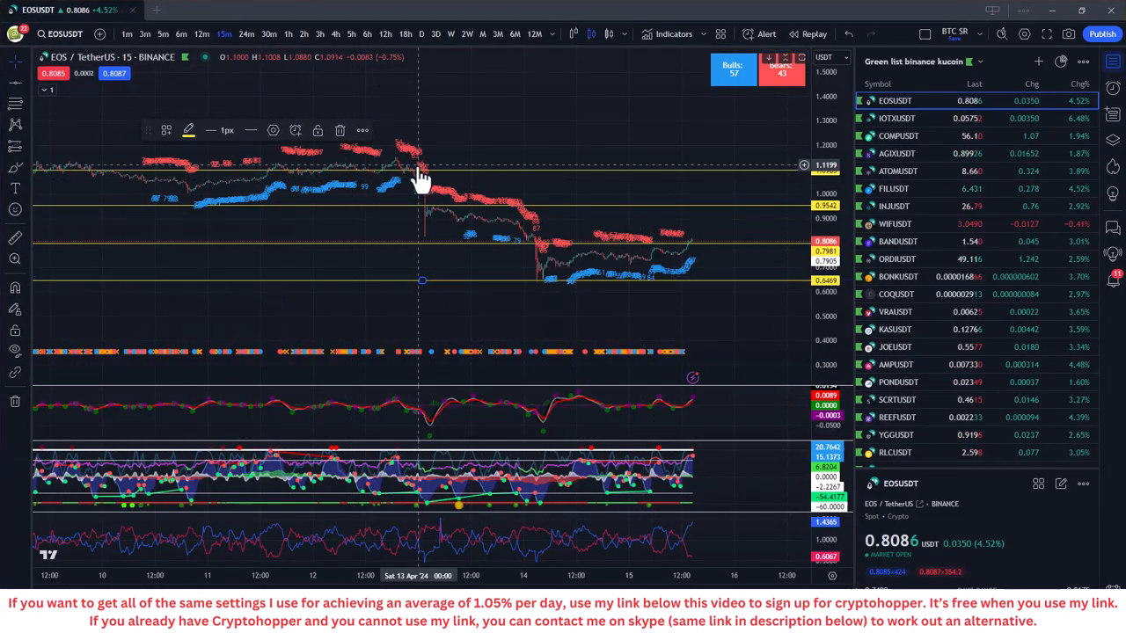
pyautogui.moveTo(433, 253)
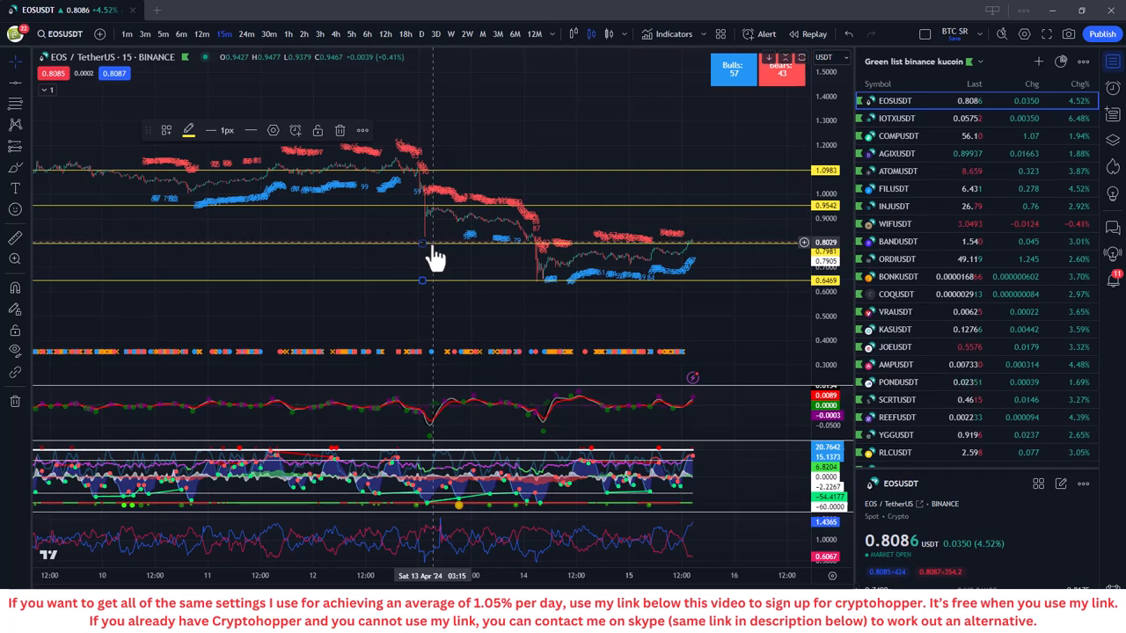
pyautogui.moveTo(472, 313)
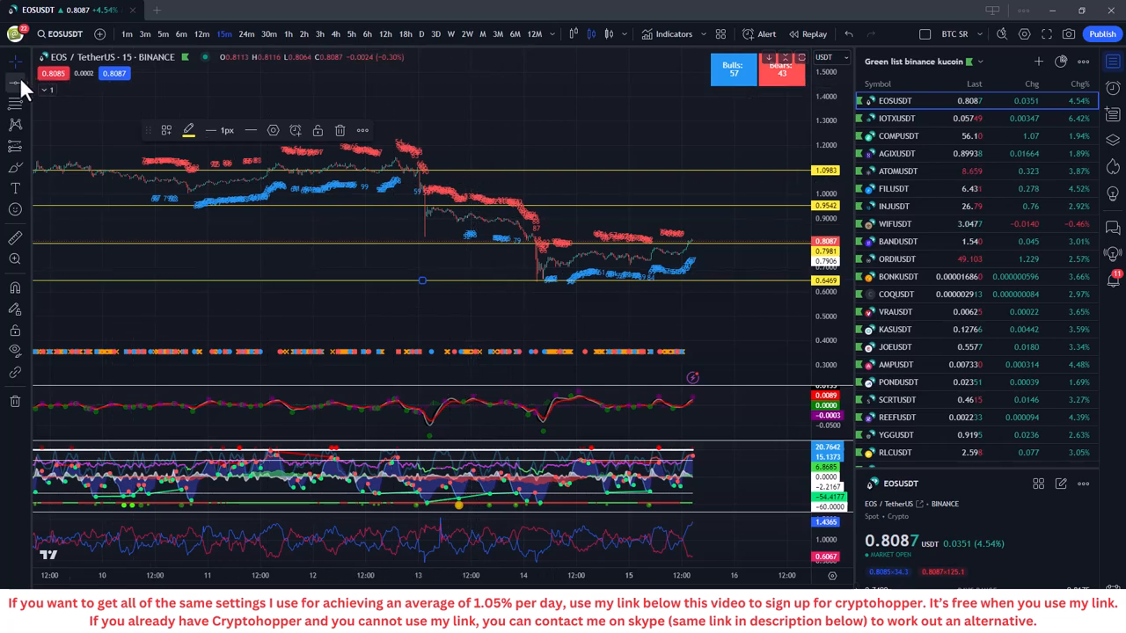
pyautogui.moveTo(422, 172)
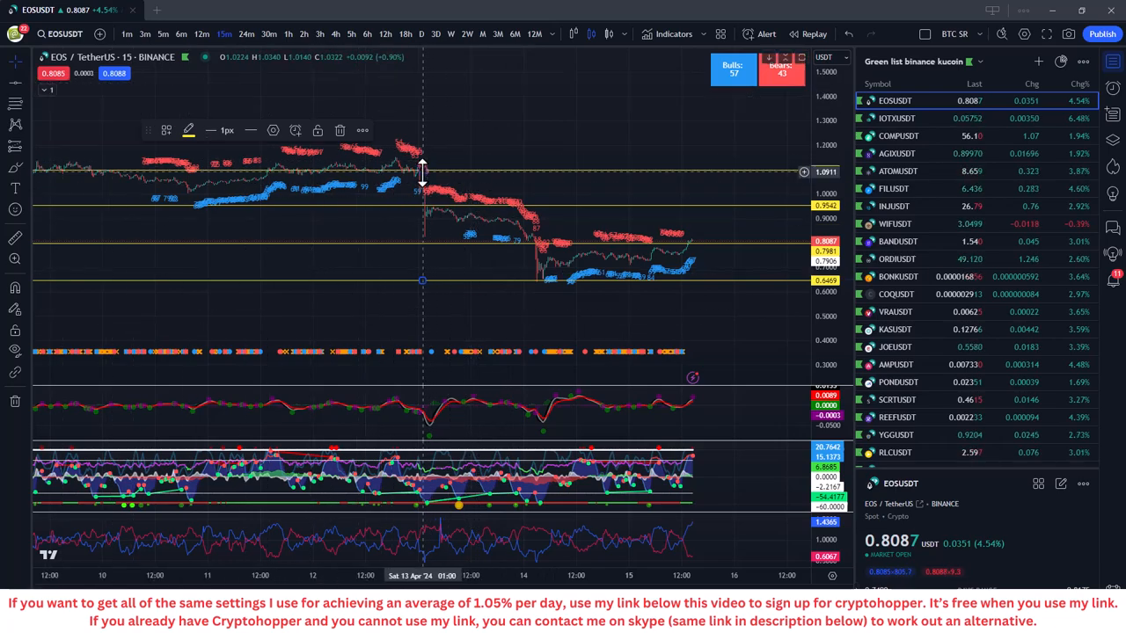
pyautogui.moveTo(431, 261)
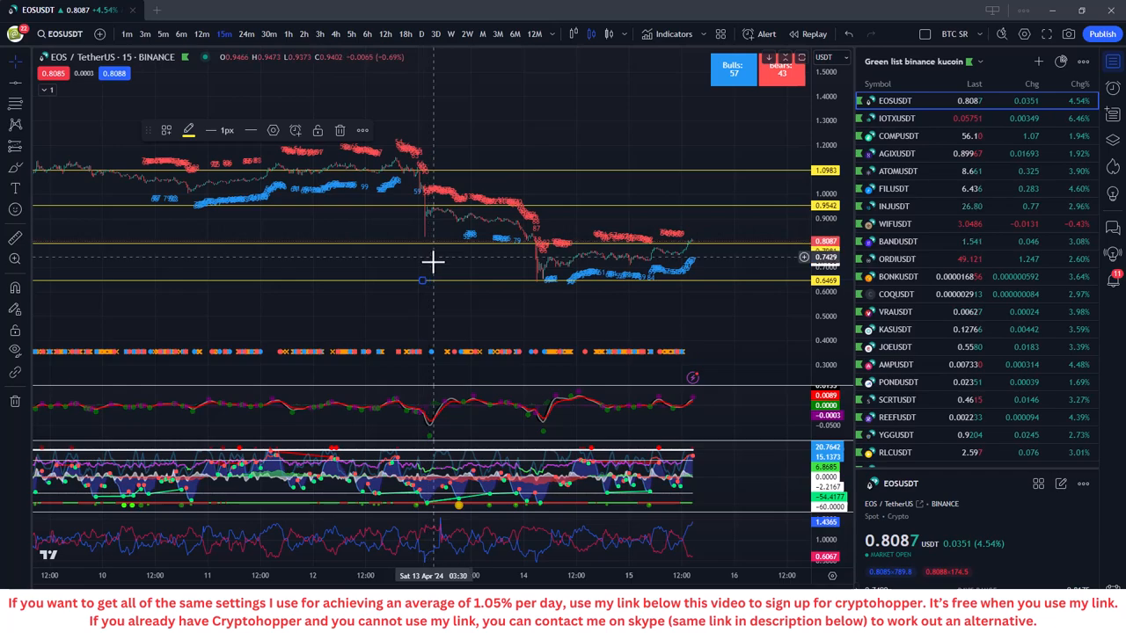
pyautogui.moveTo(440, 292)
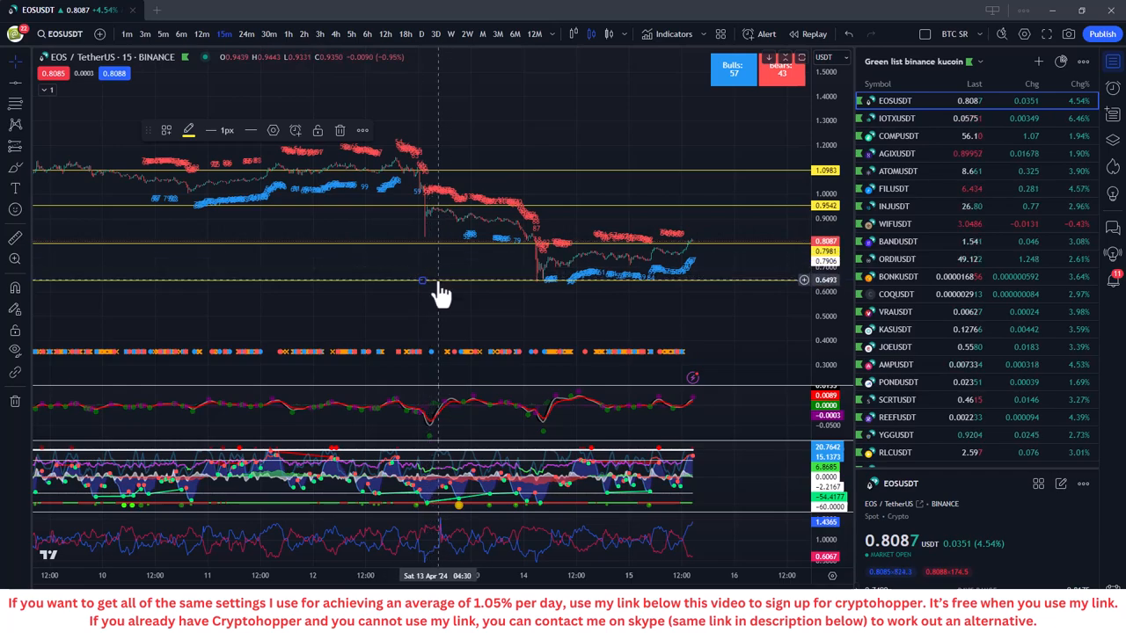
pyautogui.moveTo(528, 329)
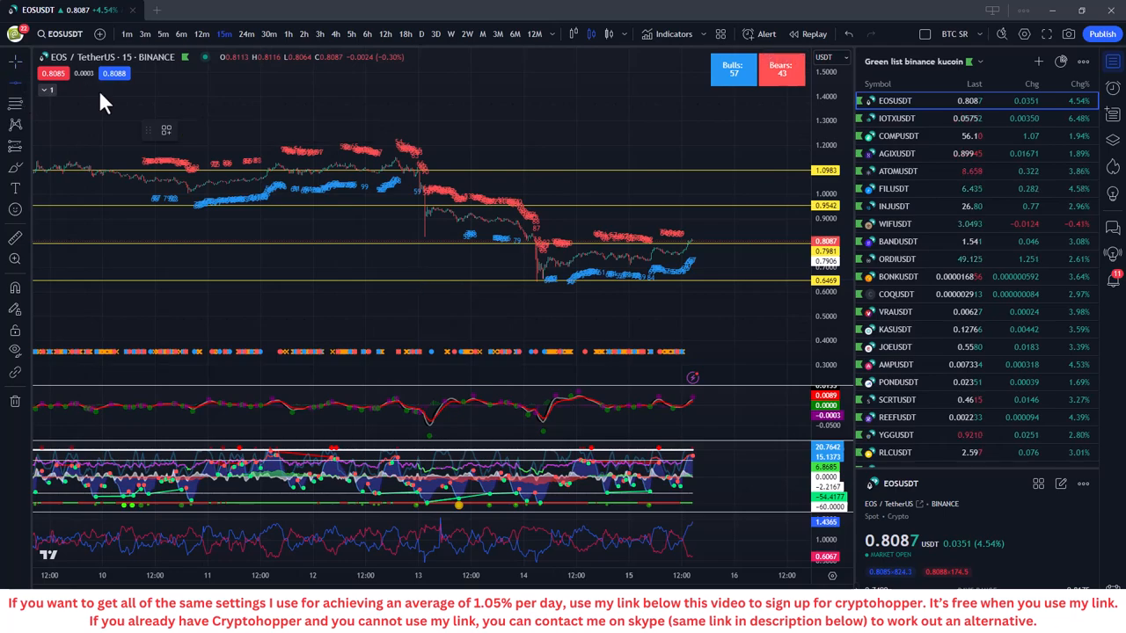
pyautogui.moveTo(567, 227)
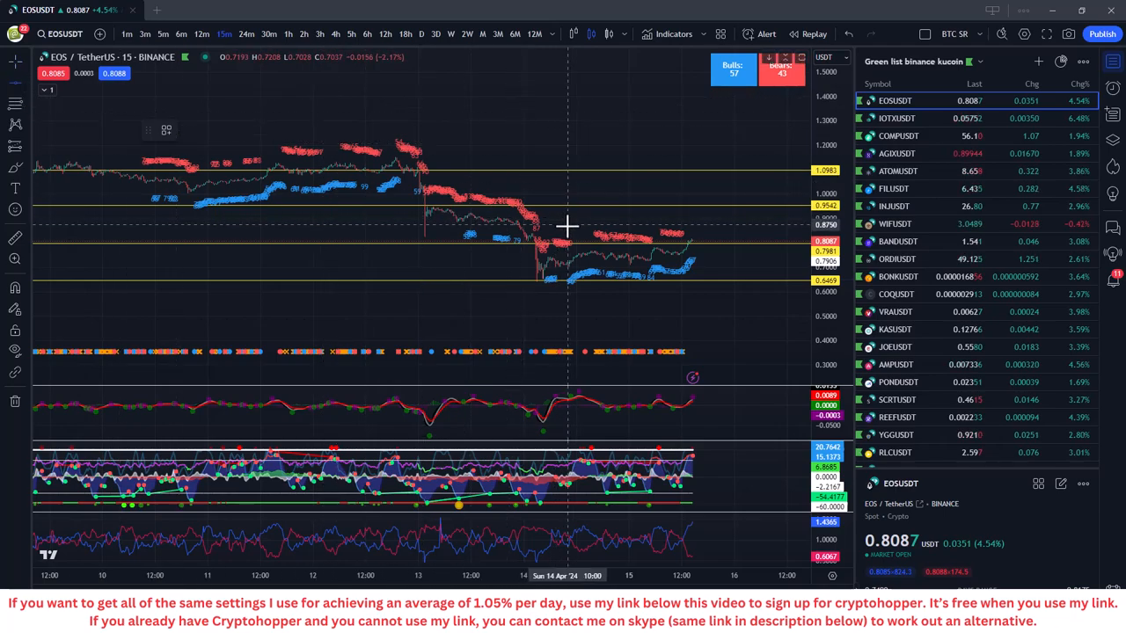
pyautogui.moveTo(585, 225)
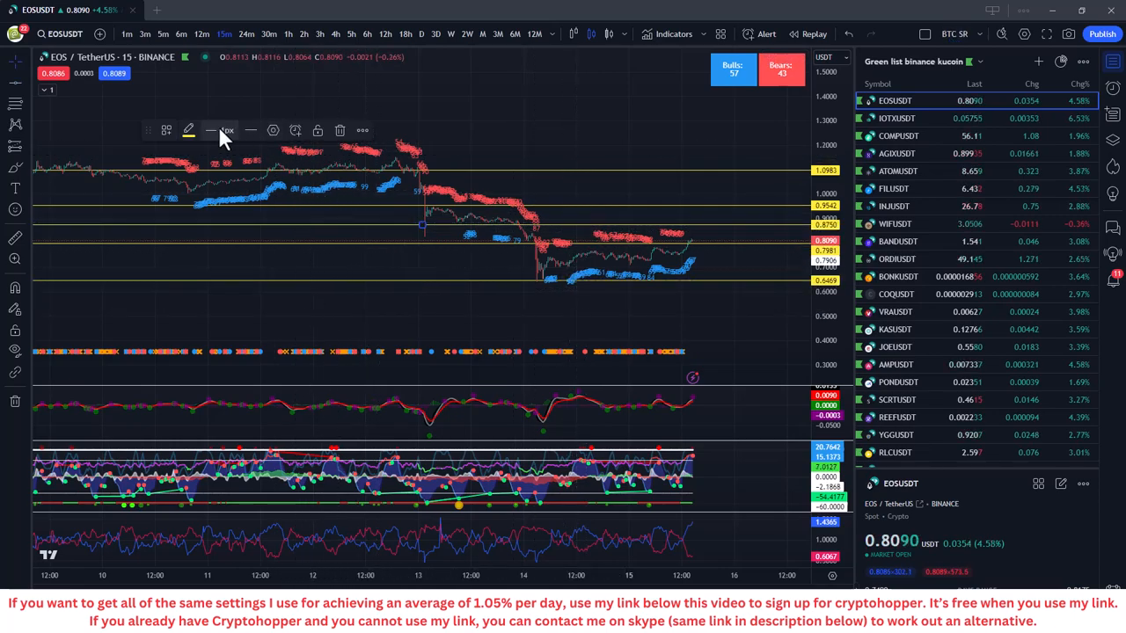
# Step: Give the new 0.8750 level line a lighter white colour
pyautogui.click(189, 130)
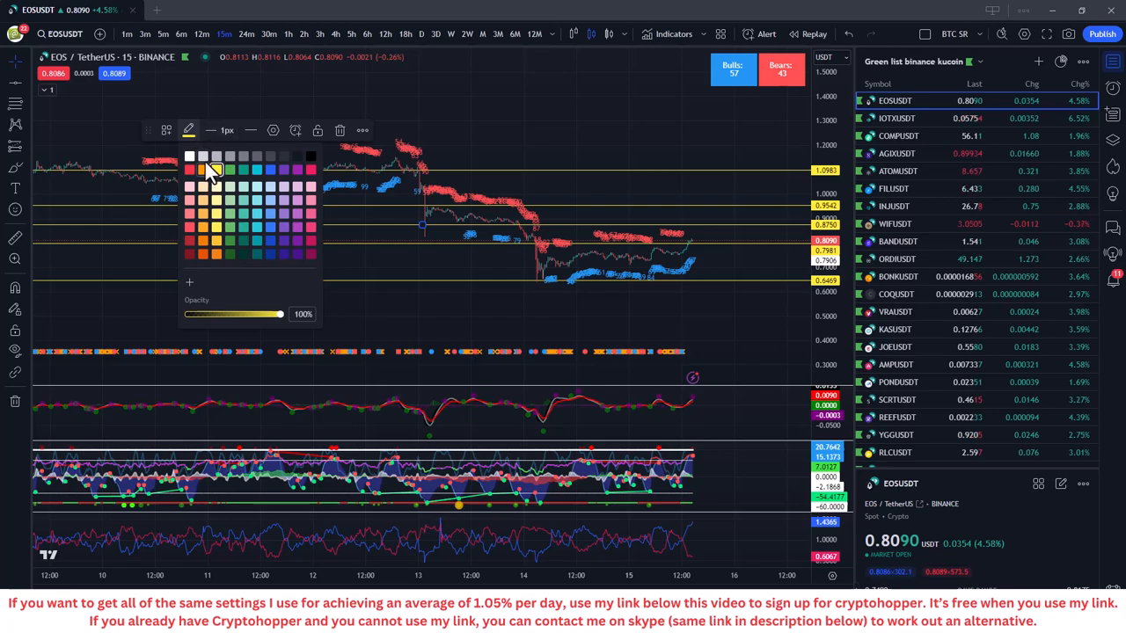
pyautogui.click(708, 348)
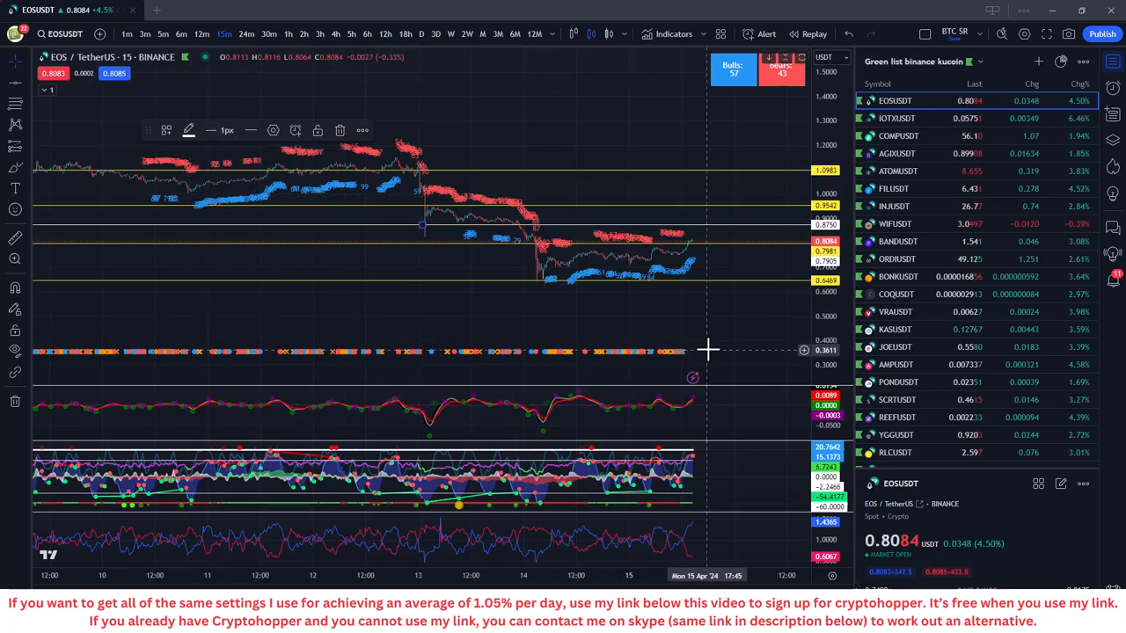
pyautogui.moveTo(704, 238)
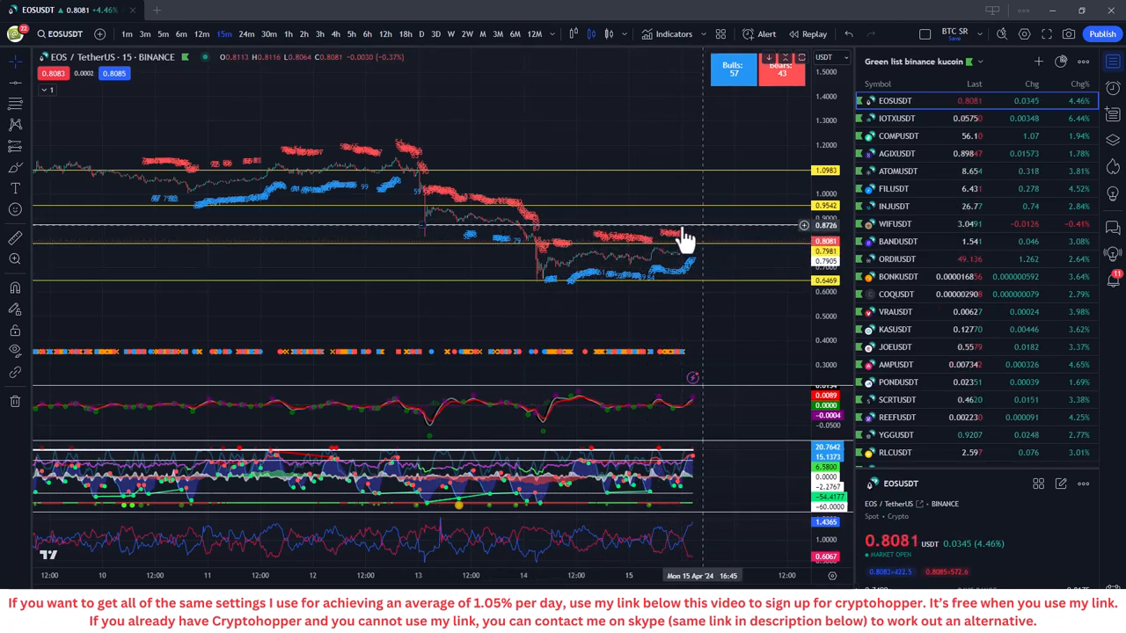
pyautogui.moveTo(699, 236)
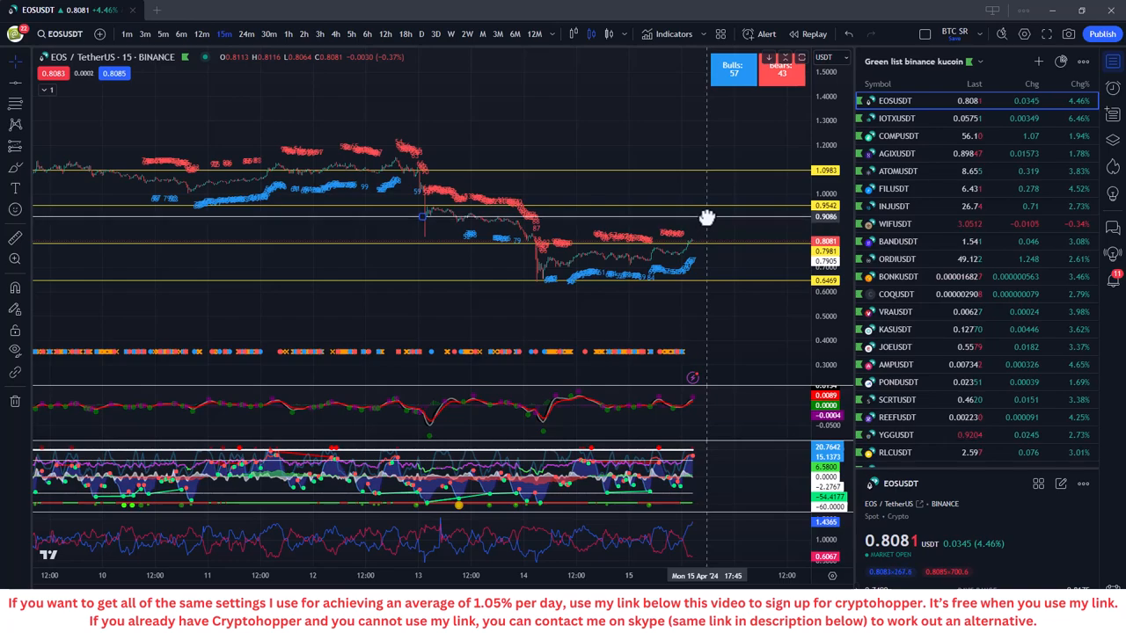
pyautogui.moveTo(713, 217)
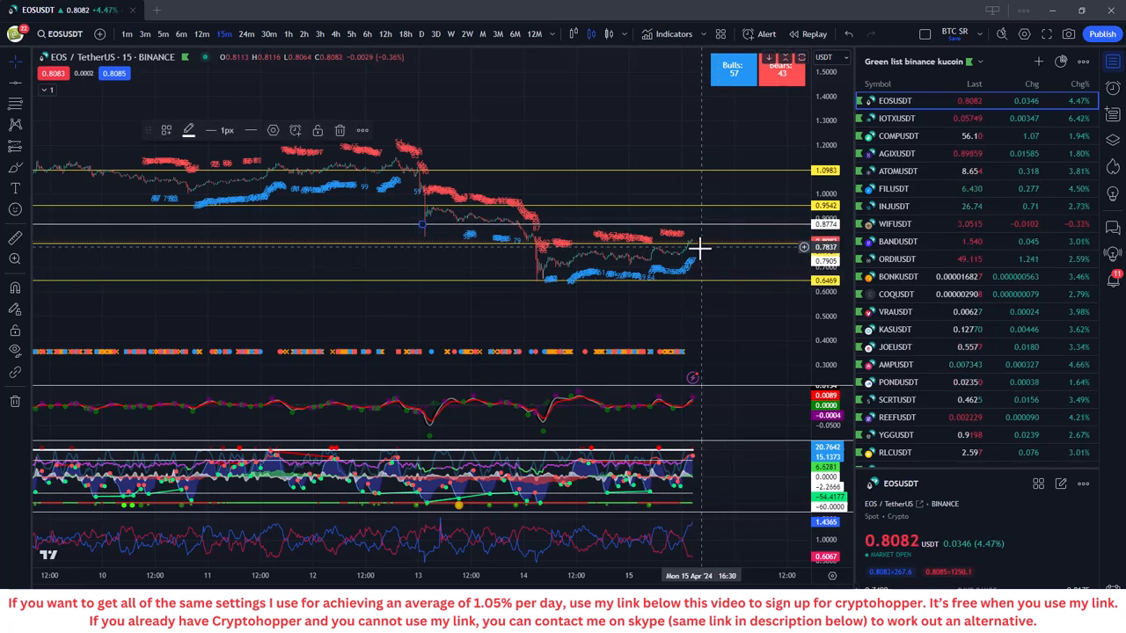
pyautogui.moveTo(703, 285)
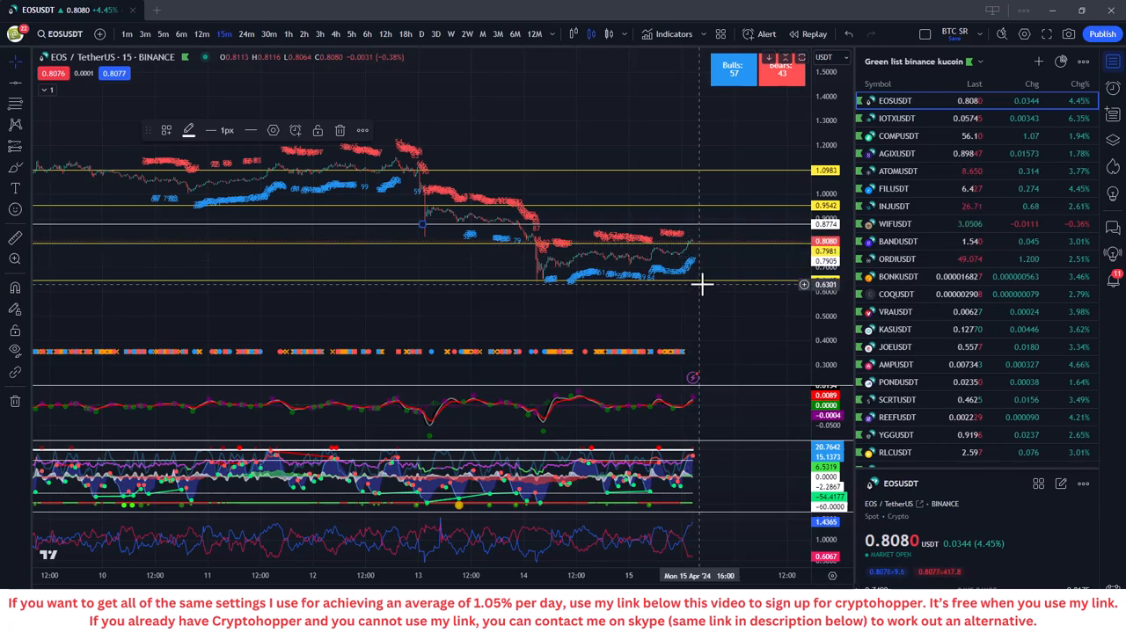
pyautogui.moveTo(16, 237)
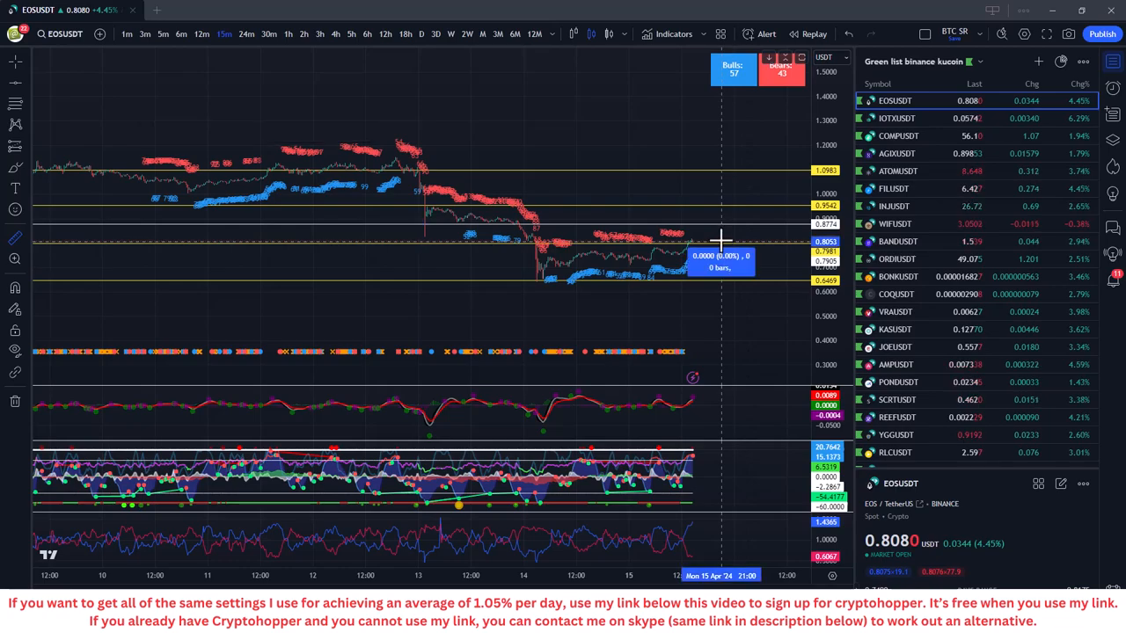
pyautogui.moveTo(728, 230)
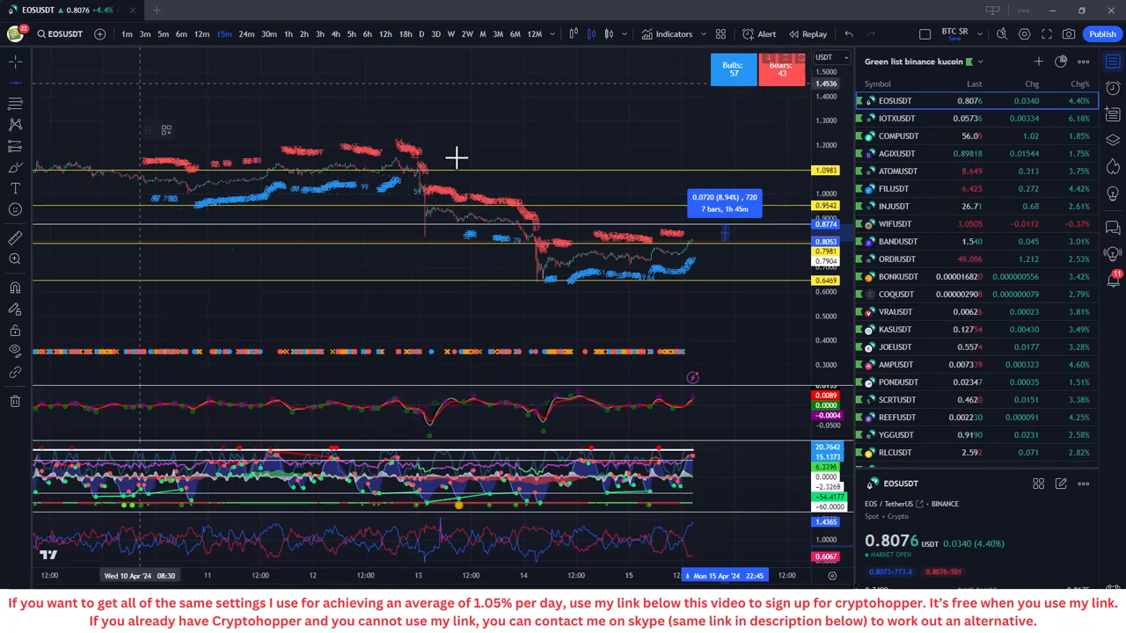
pyautogui.moveTo(464, 187)
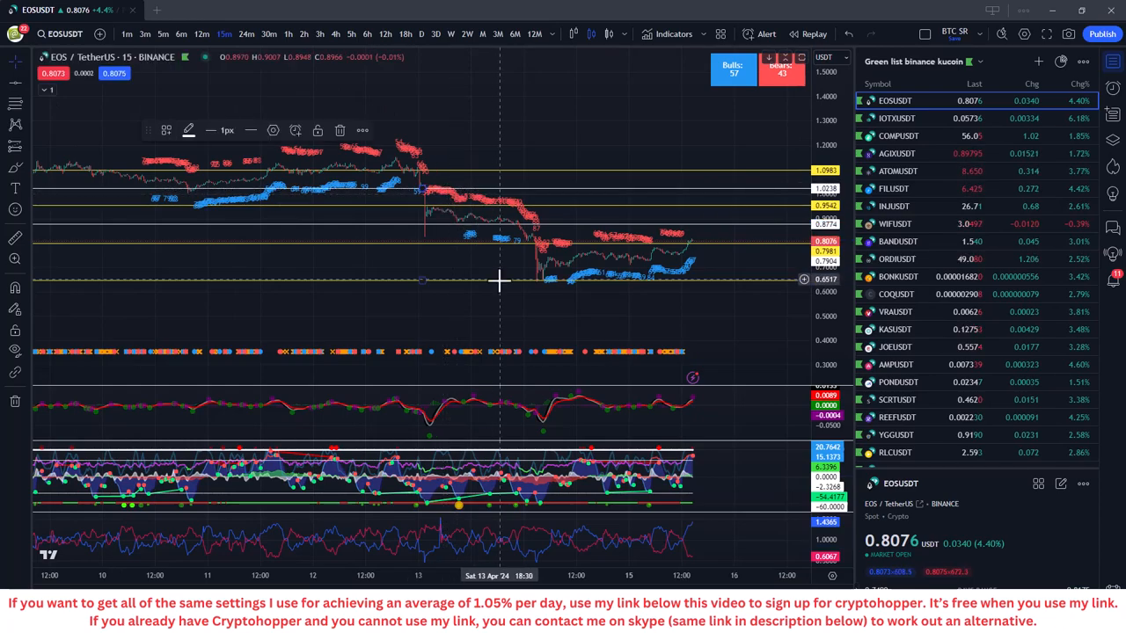
pyautogui.moveTo(499, 290)
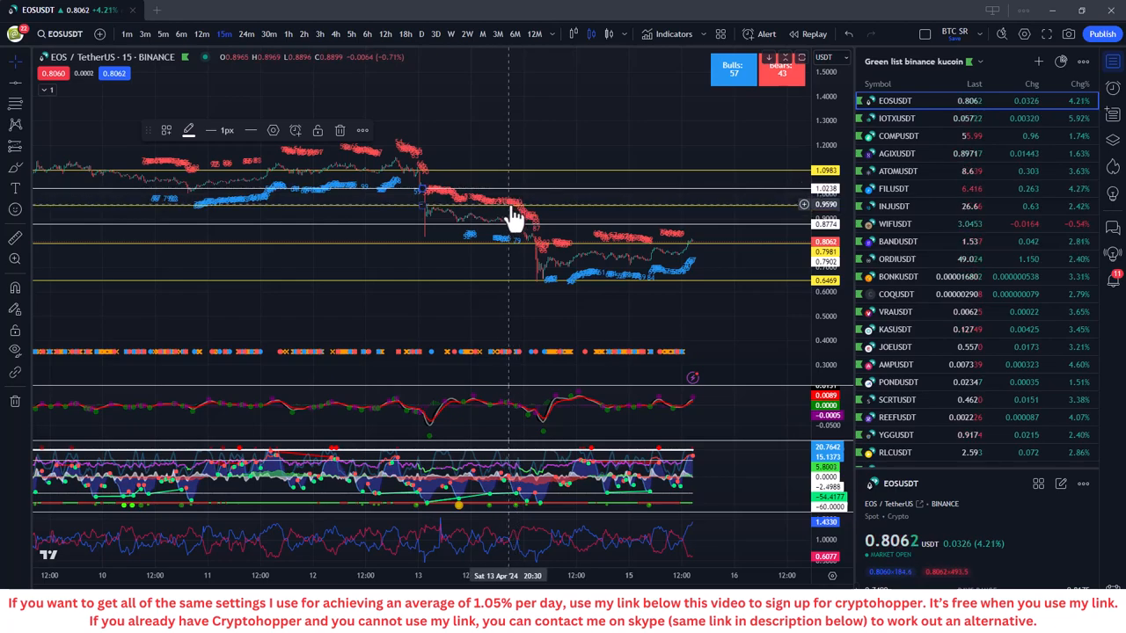
pyautogui.moveTo(430, 218)
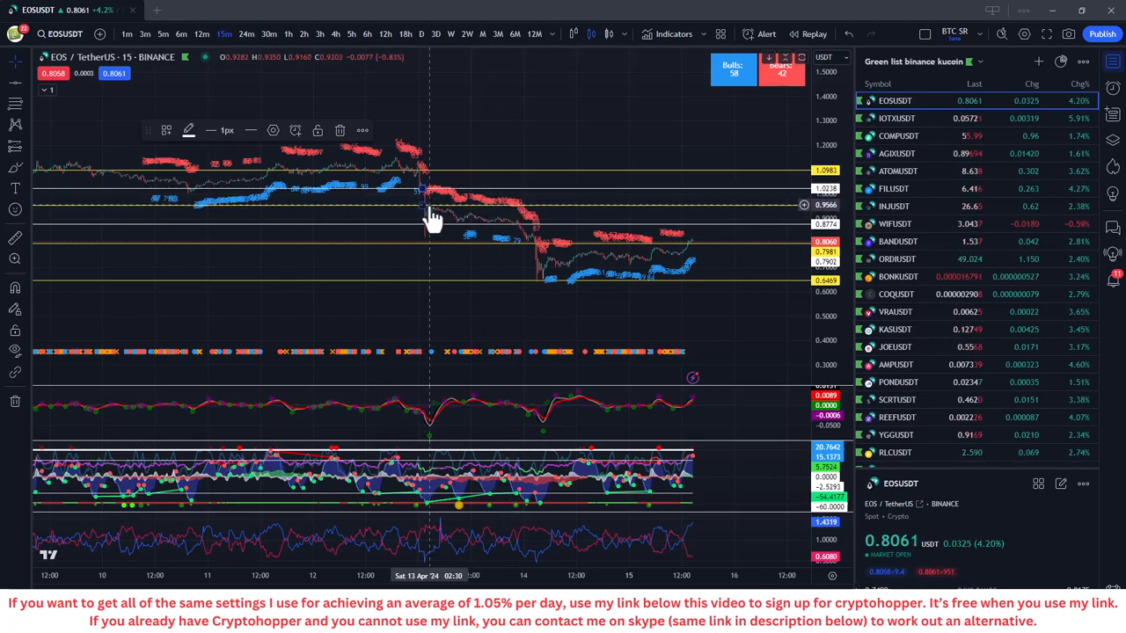
pyautogui.moveTo(476, 200)
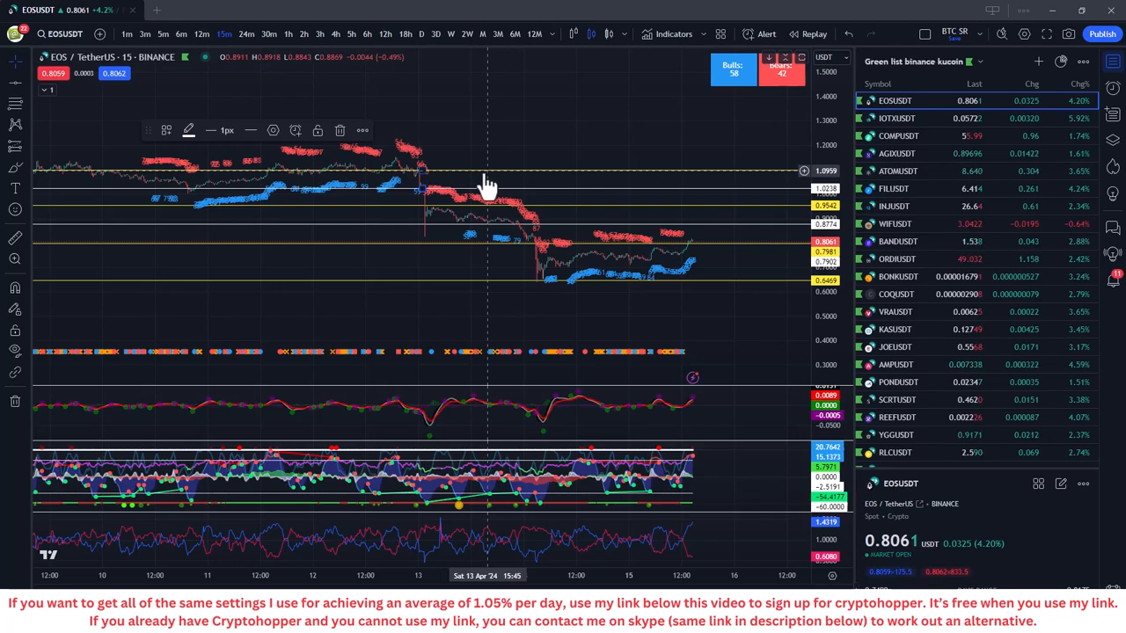
pyautogui.moveTo(535, 190)
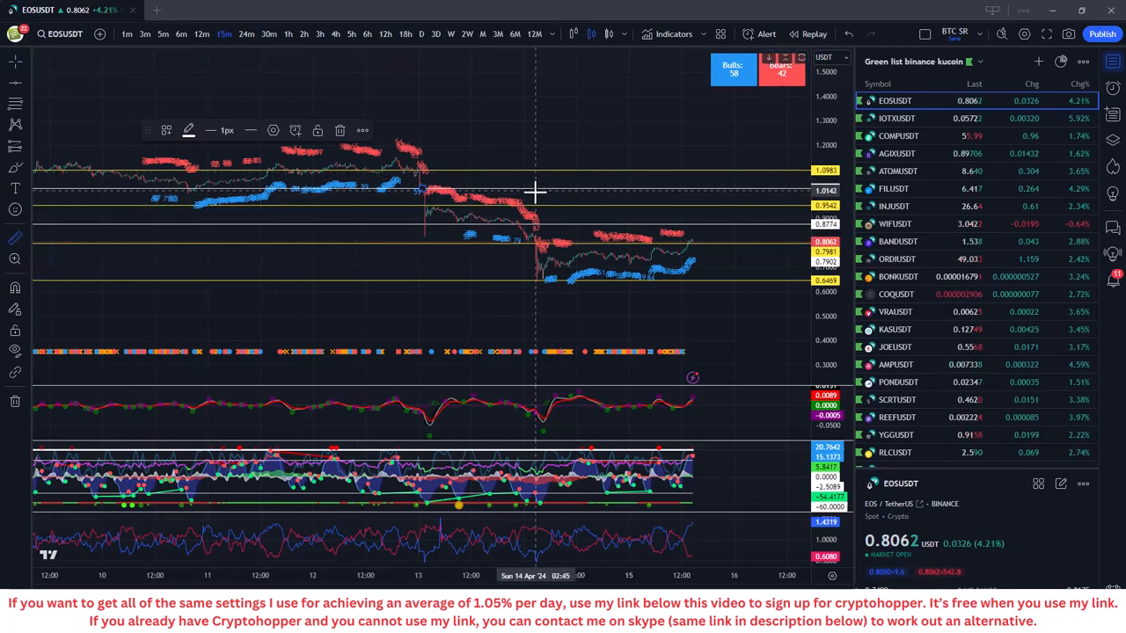
pyautogui.moveTo(548, 176)
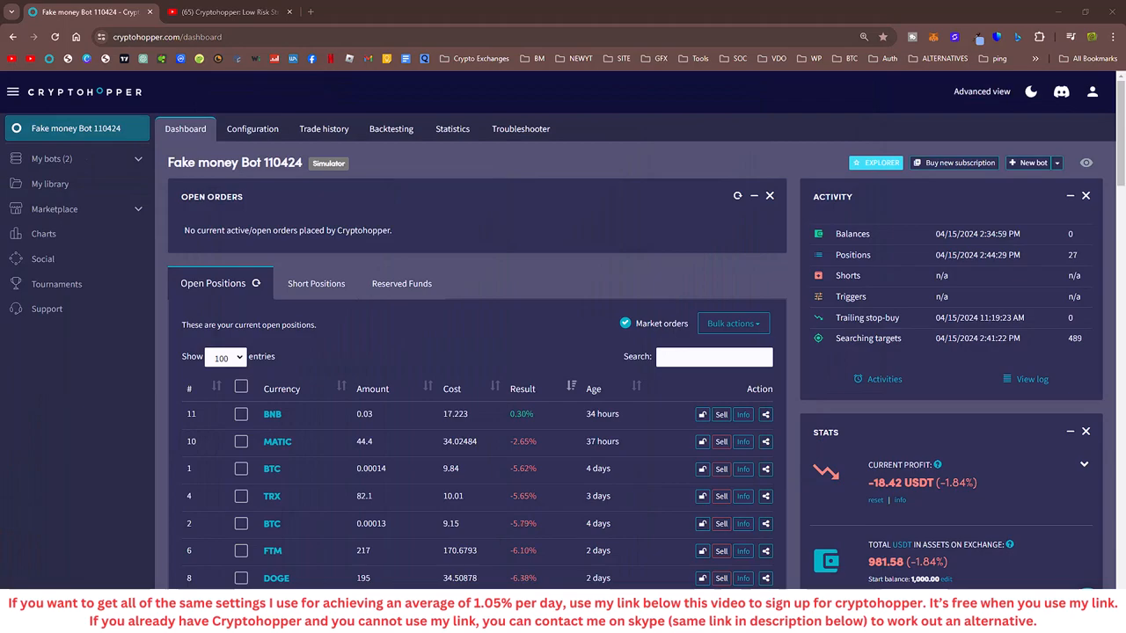
# Step: Scroll Cryptohopper's Open Positions and Manual Buy panel: 11 positions at −7.19%, EOS −16.16%
pyautogui.scroll(-3)
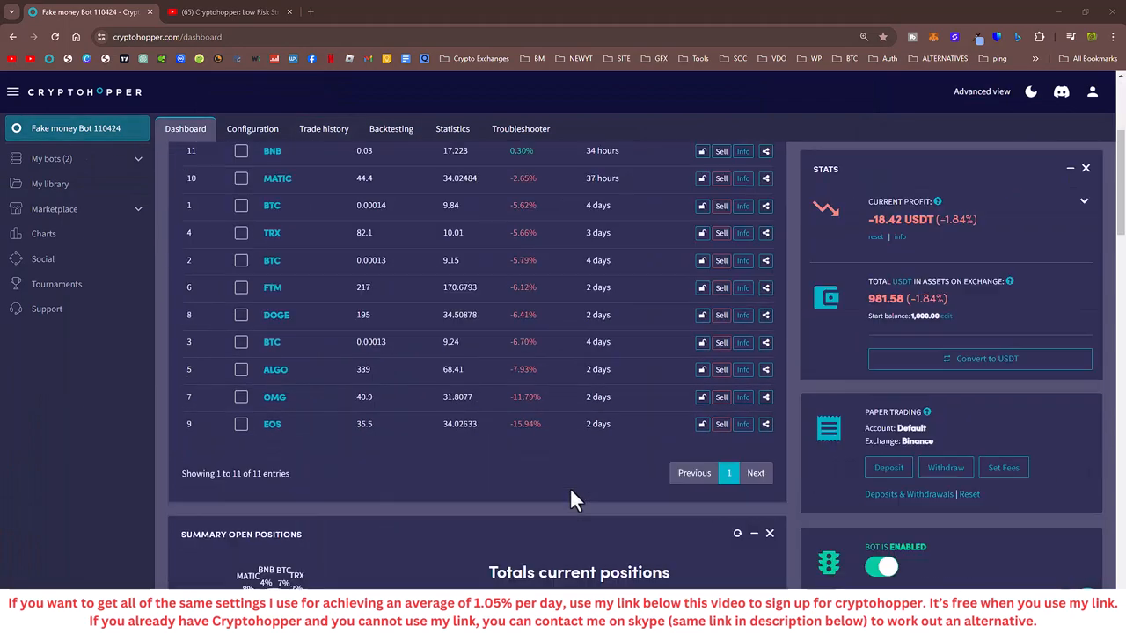
pyautogui.scroll(-3)
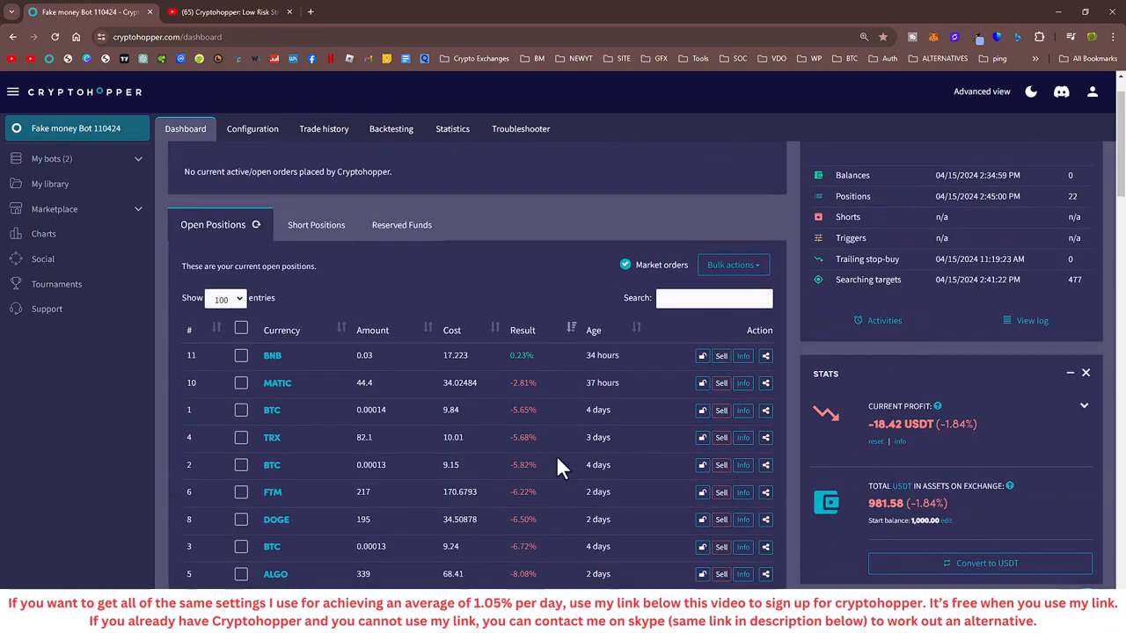
pyautogui.scroll(-3)
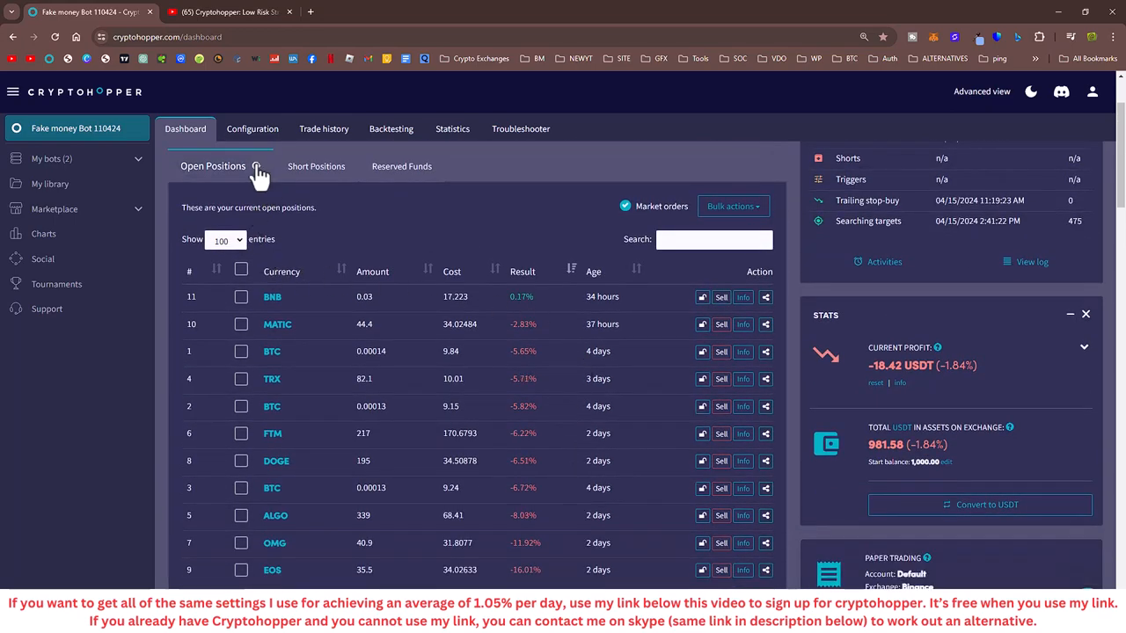
pyautogui.scroll(-3)
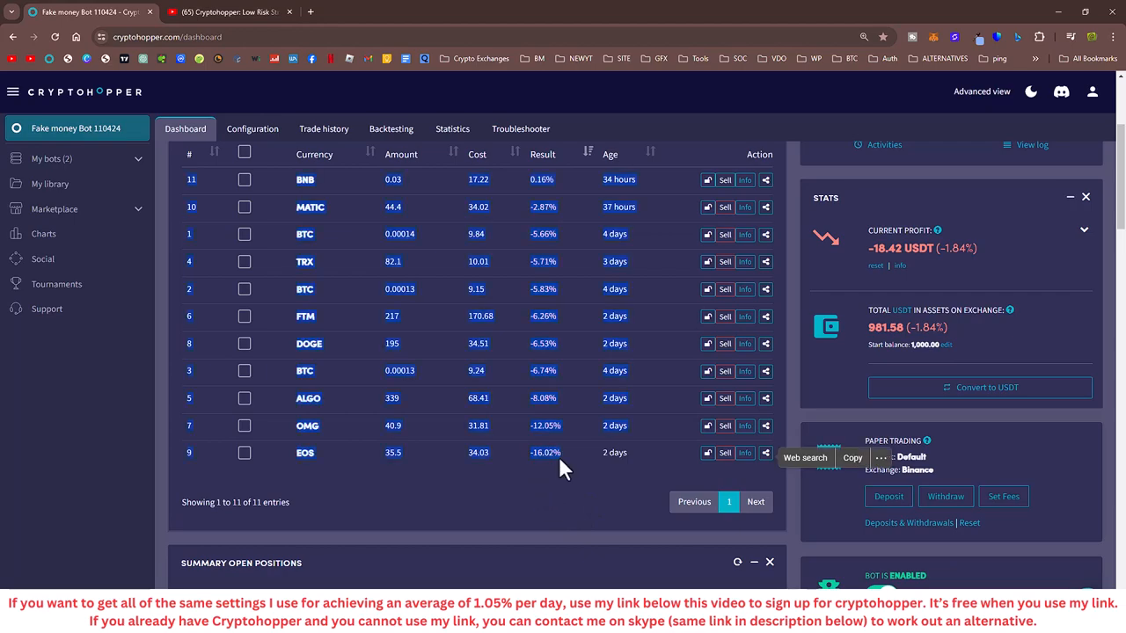
pyautogui.moveTo(553, 519)
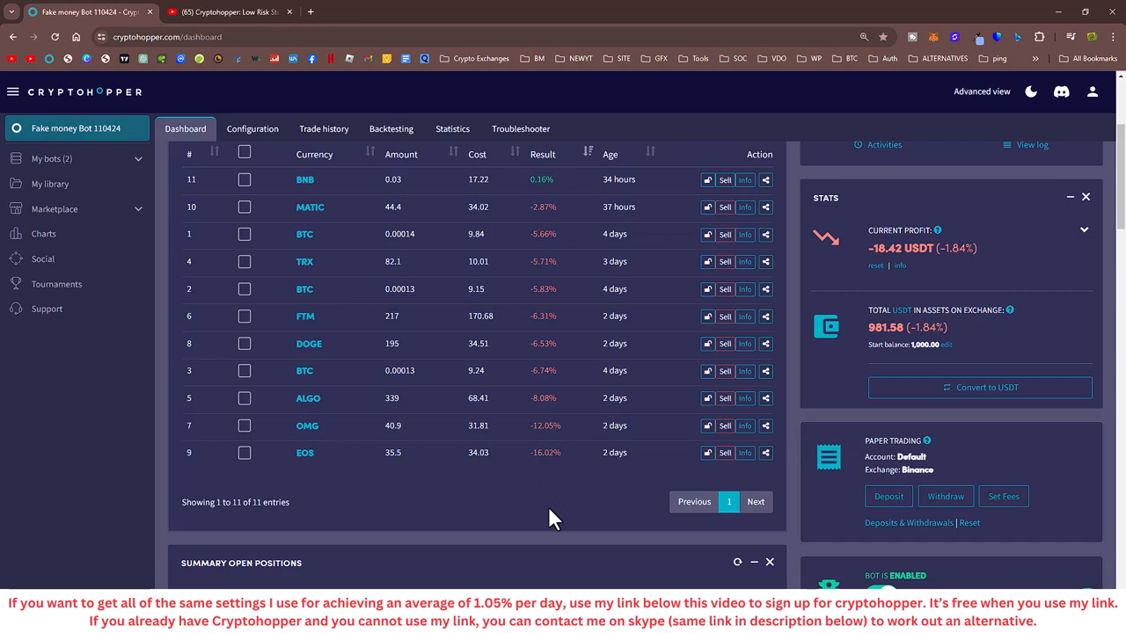
pyautogui.moveTo(559, 513)
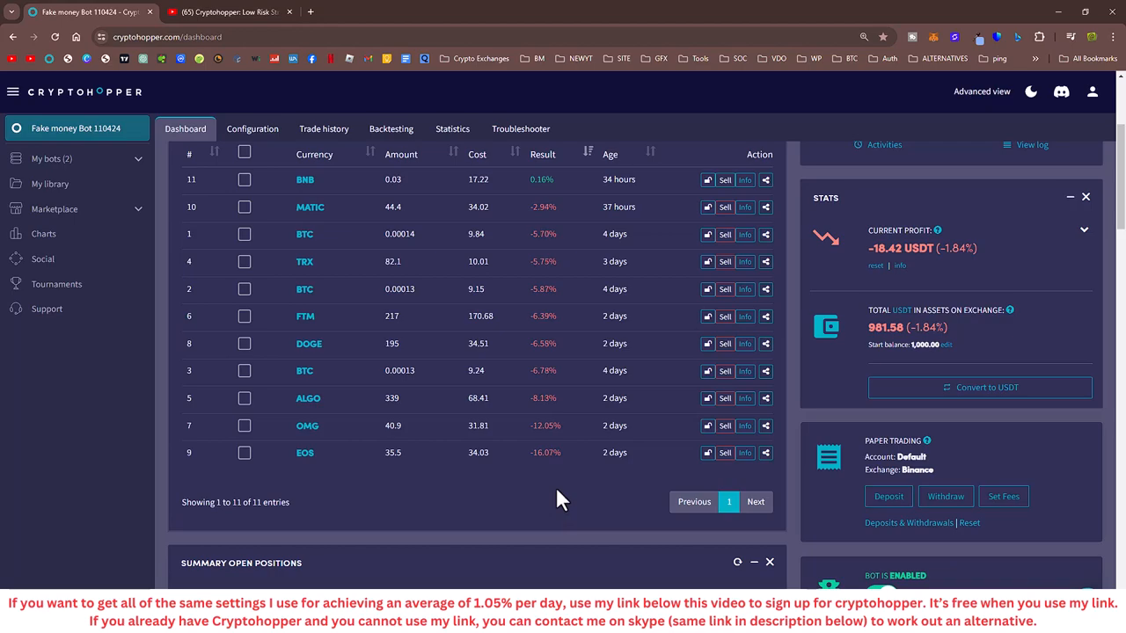
pyautogui.moveTo(537, 484)
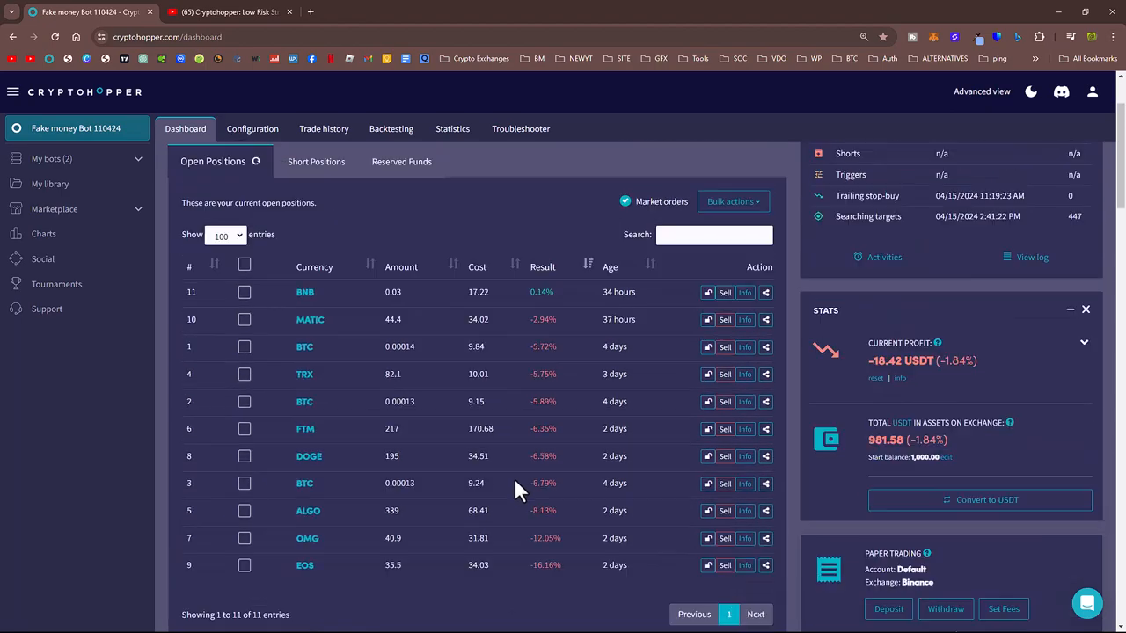
pyautogui.scroll(-3)
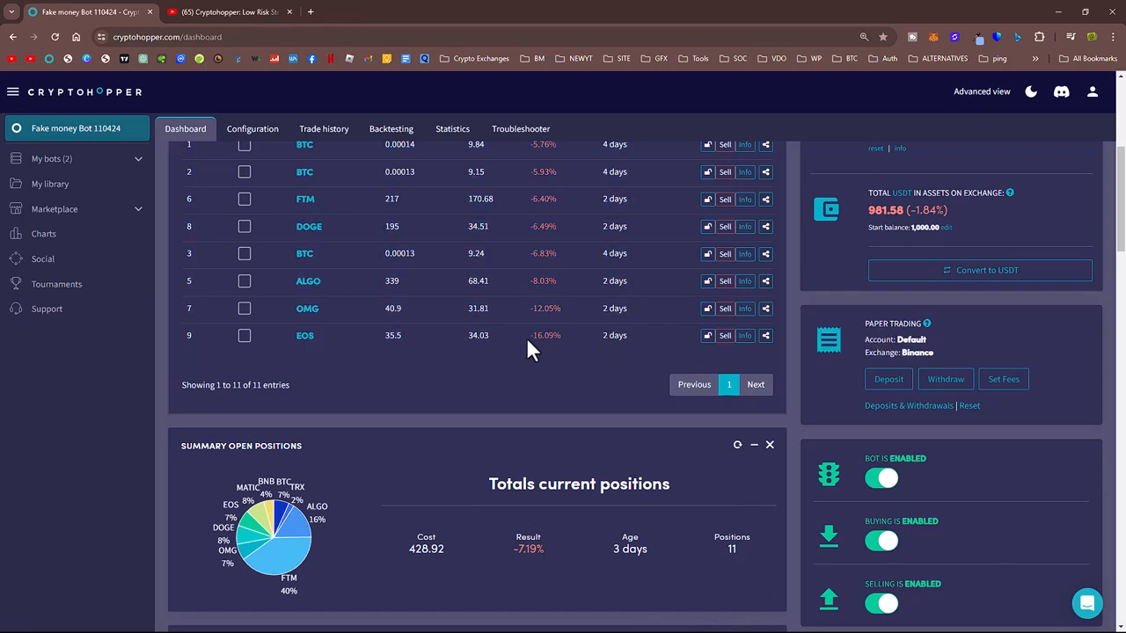
pyautogui.scroll(-3)
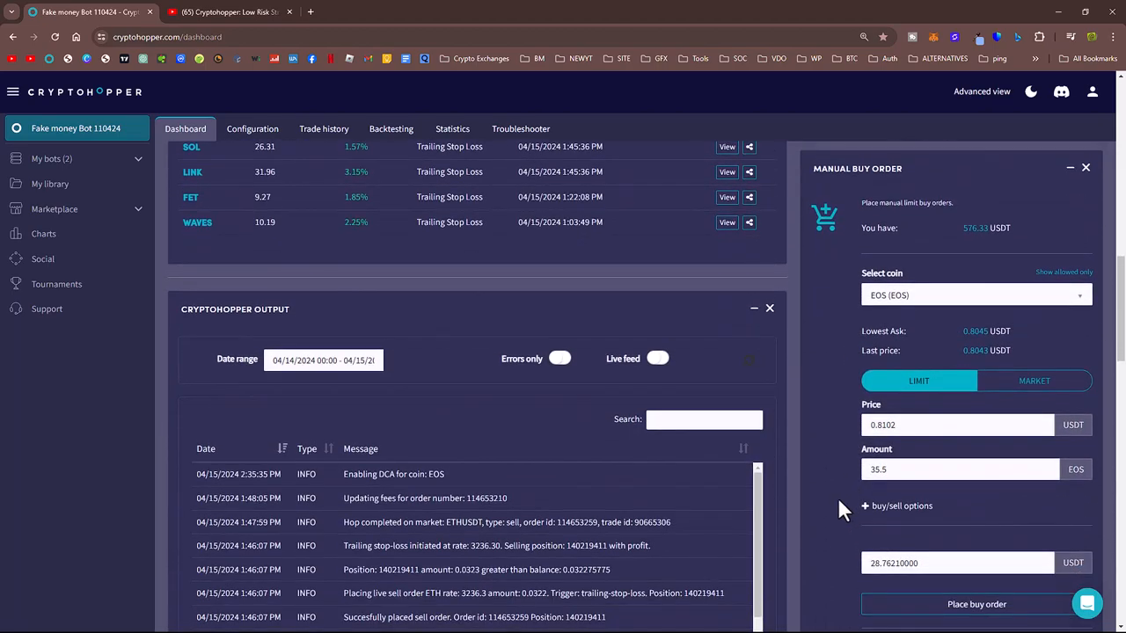
pyautogui.click(959, 469)
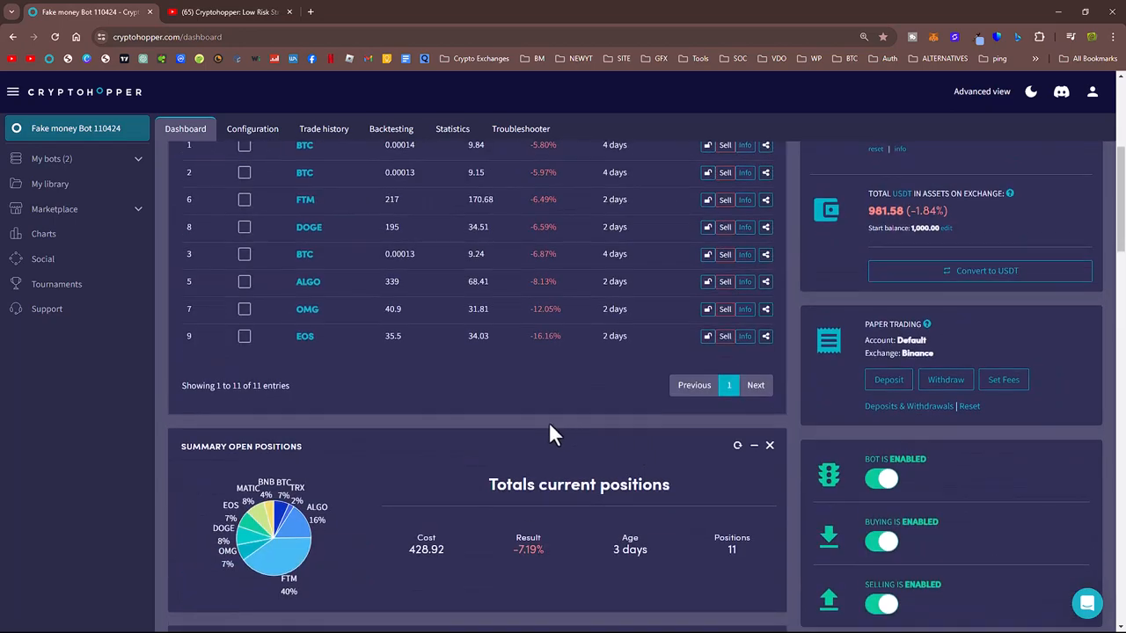
pyautogui.scroll(3)
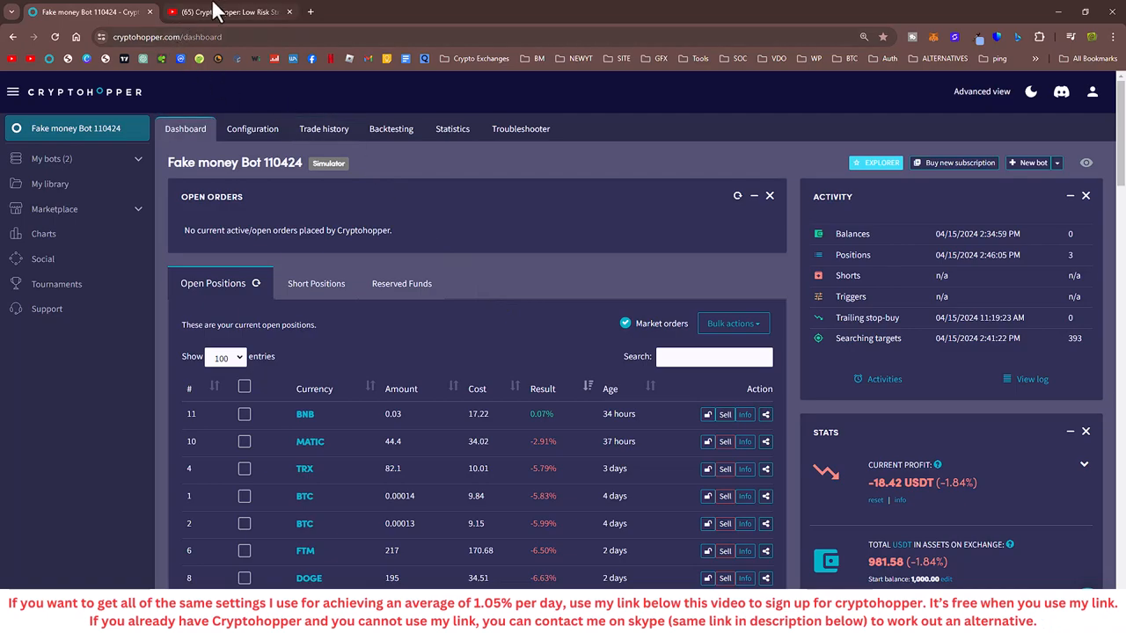
pyautogui.click(233, 13)
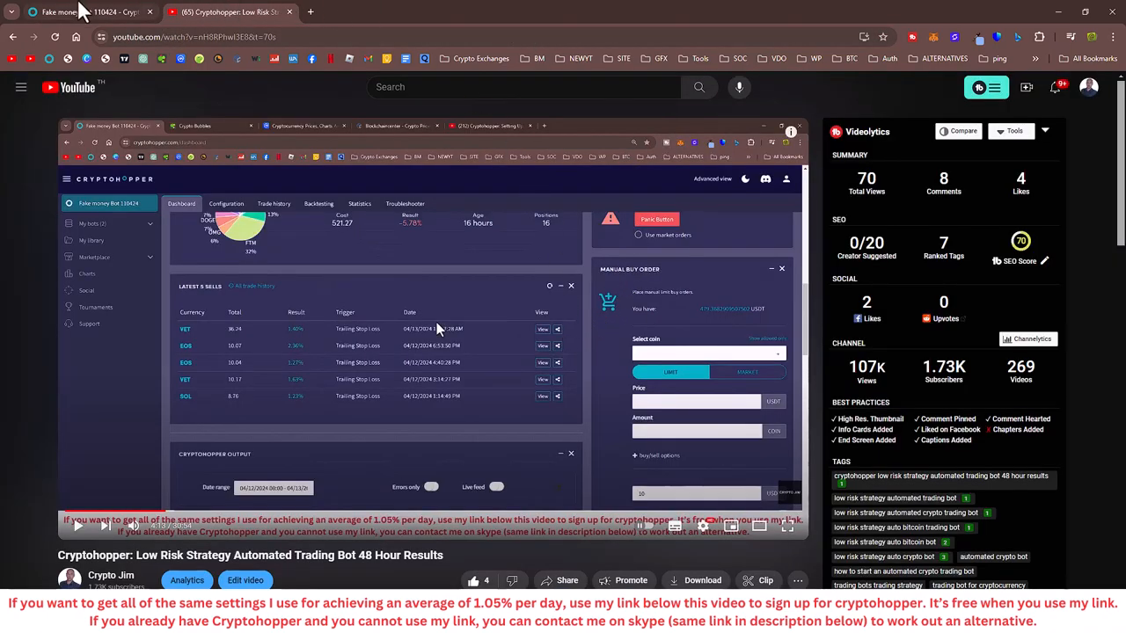
pyautogui.click(84, 11)
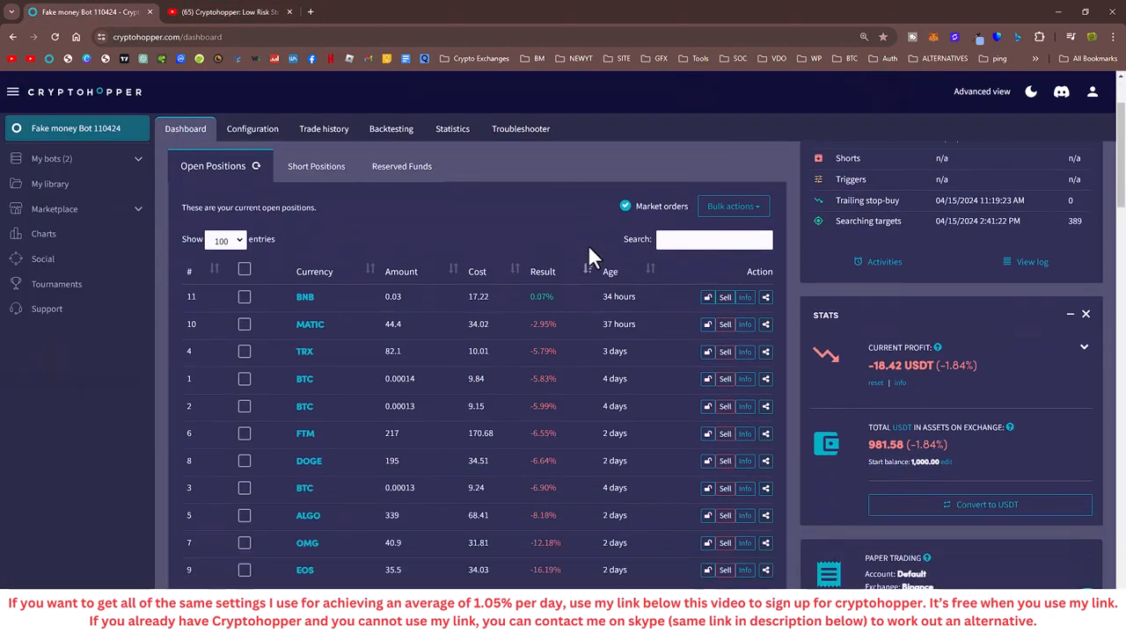
pyautogui.scroll(-3)
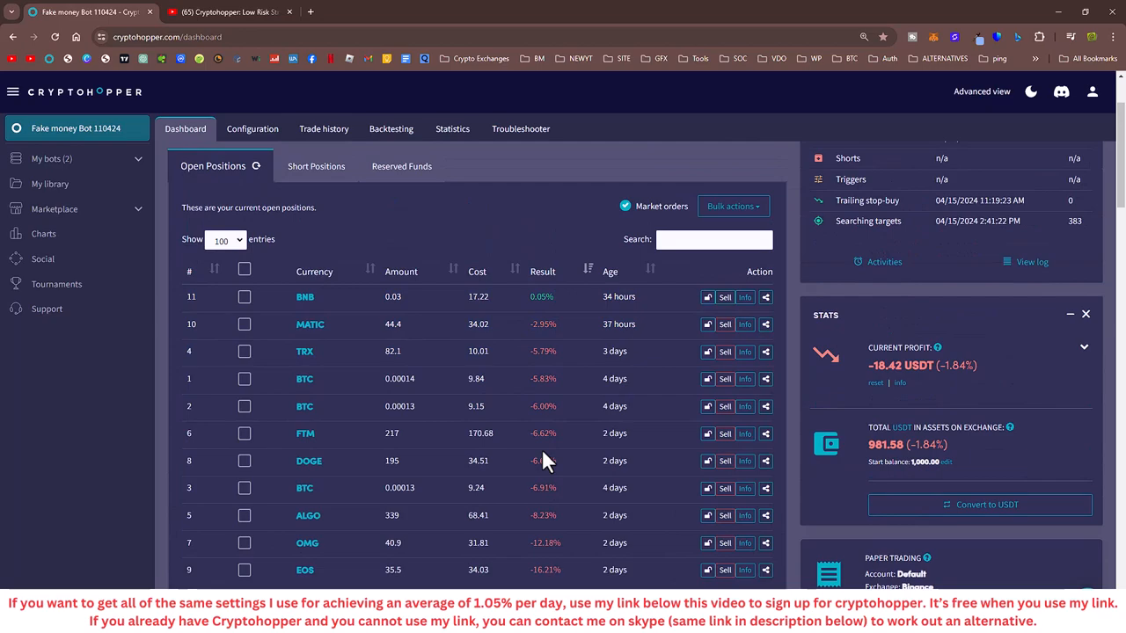
pyautogui.scroll(-3)
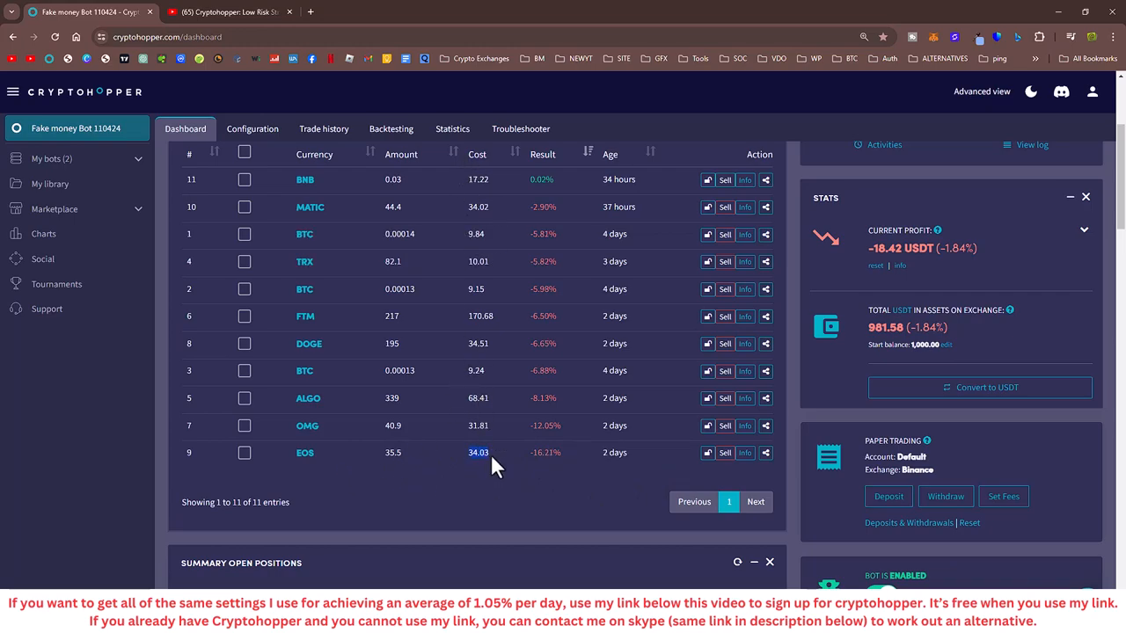
pyautogui.scroll(-3)
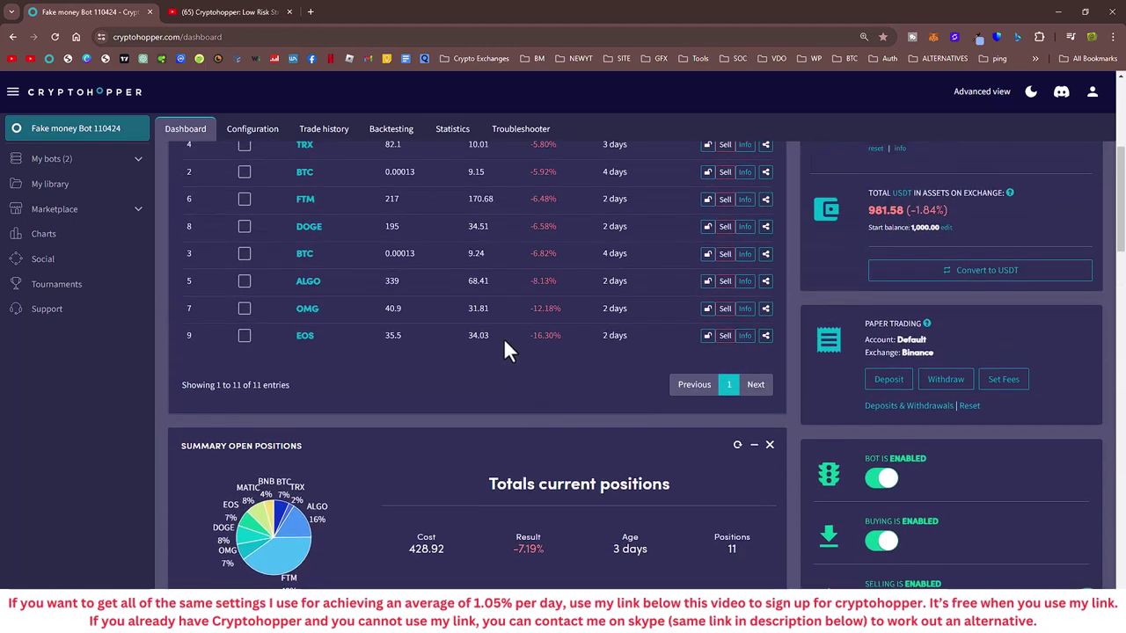
pyautogui.doubleClick(478, 335)
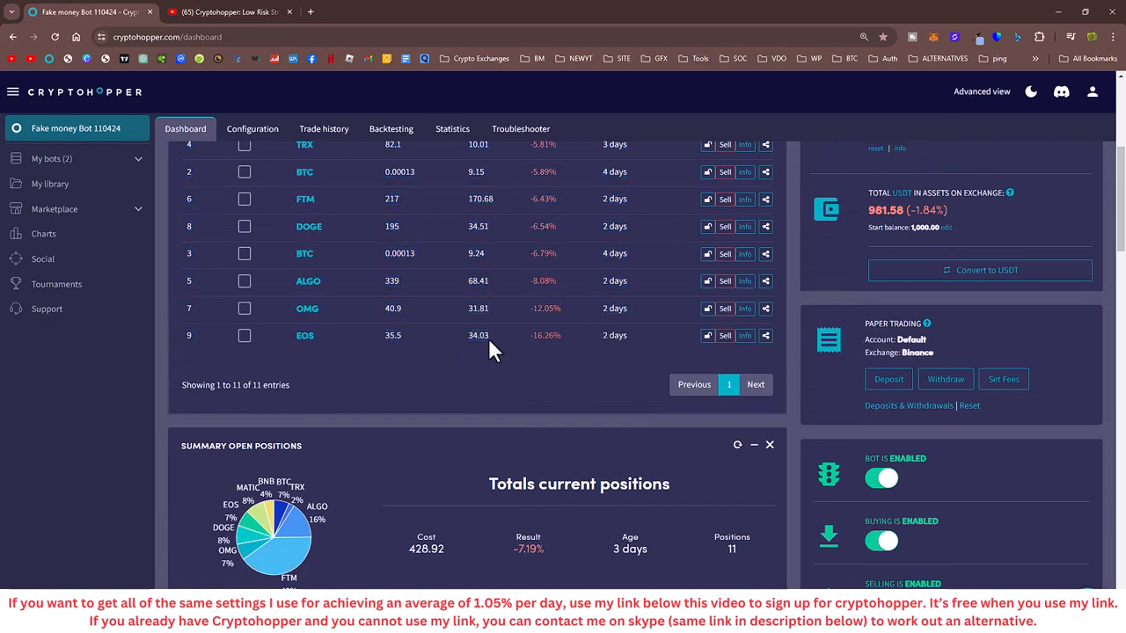
pyautogui.moveTo(571, 345)
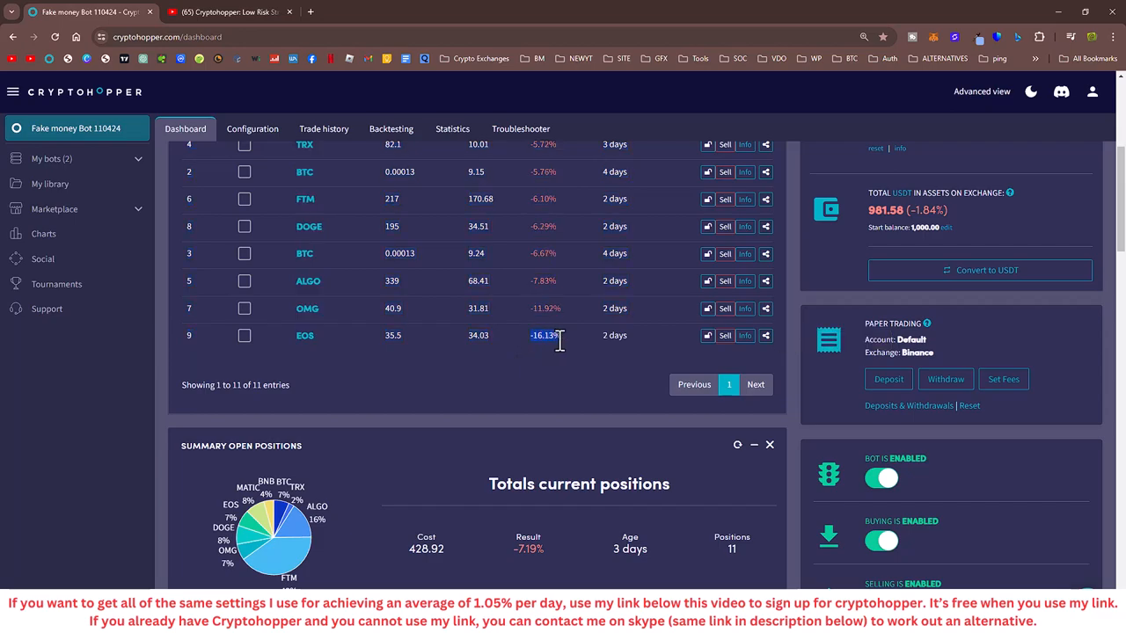
pyautogui.doubleClick(541, 335)
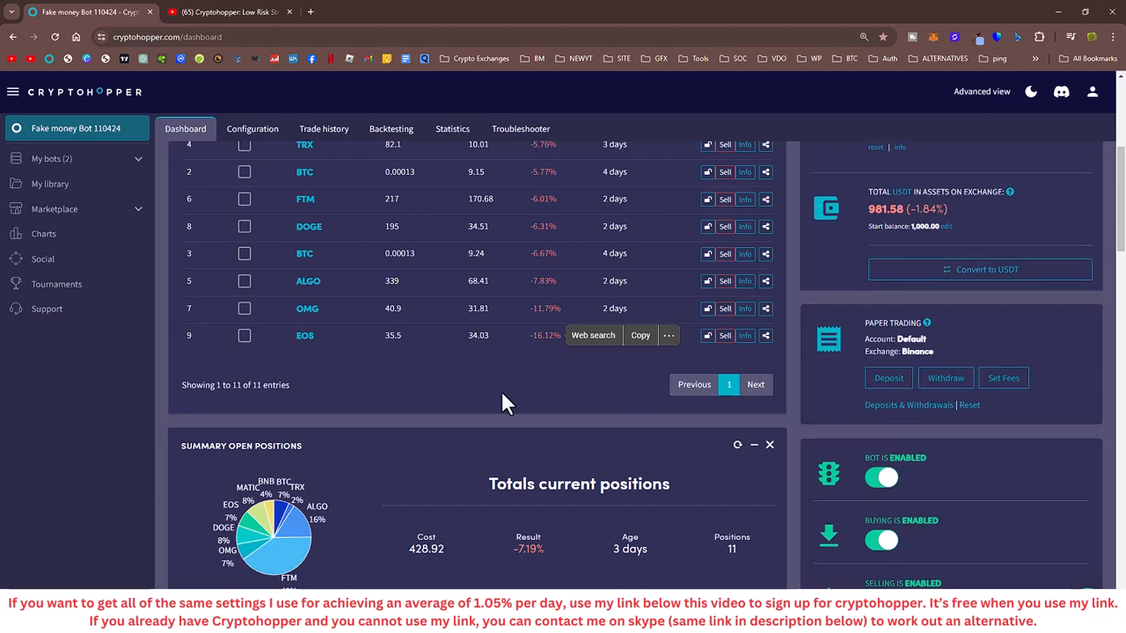
pyautogui.scroll(3)
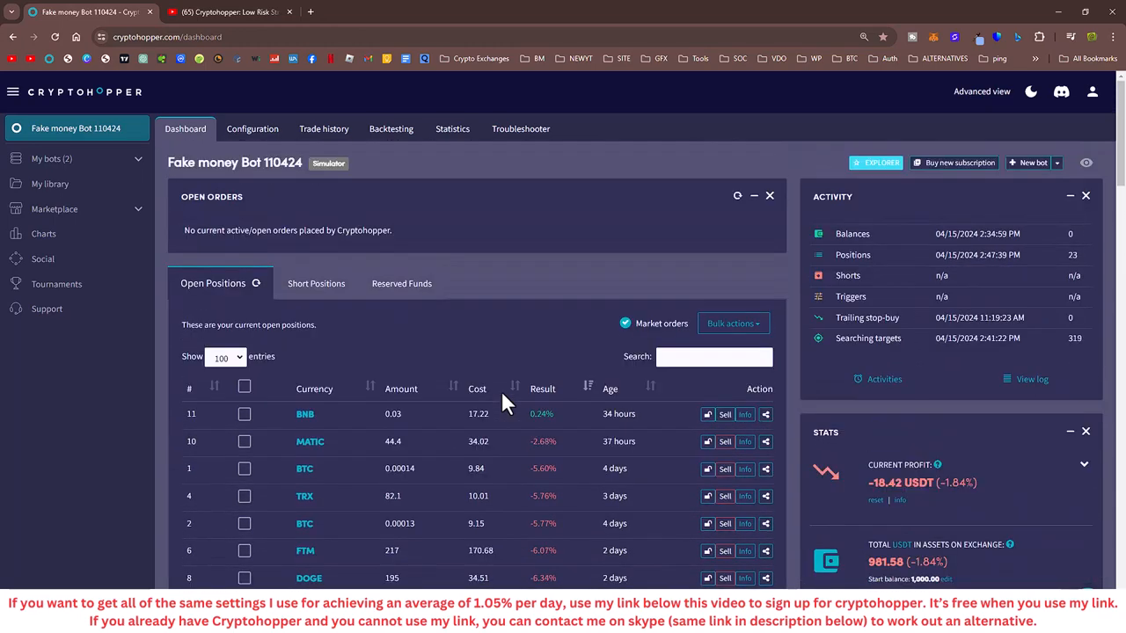
pyautogui.scroll(-3)
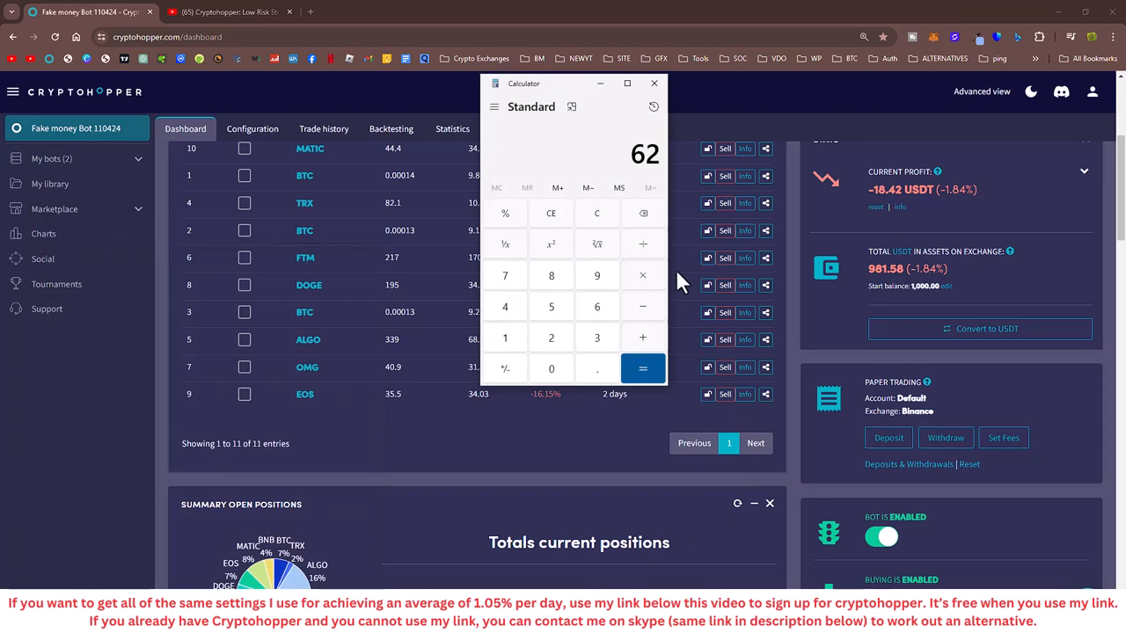
pyautogui.moveTo(645, 282)
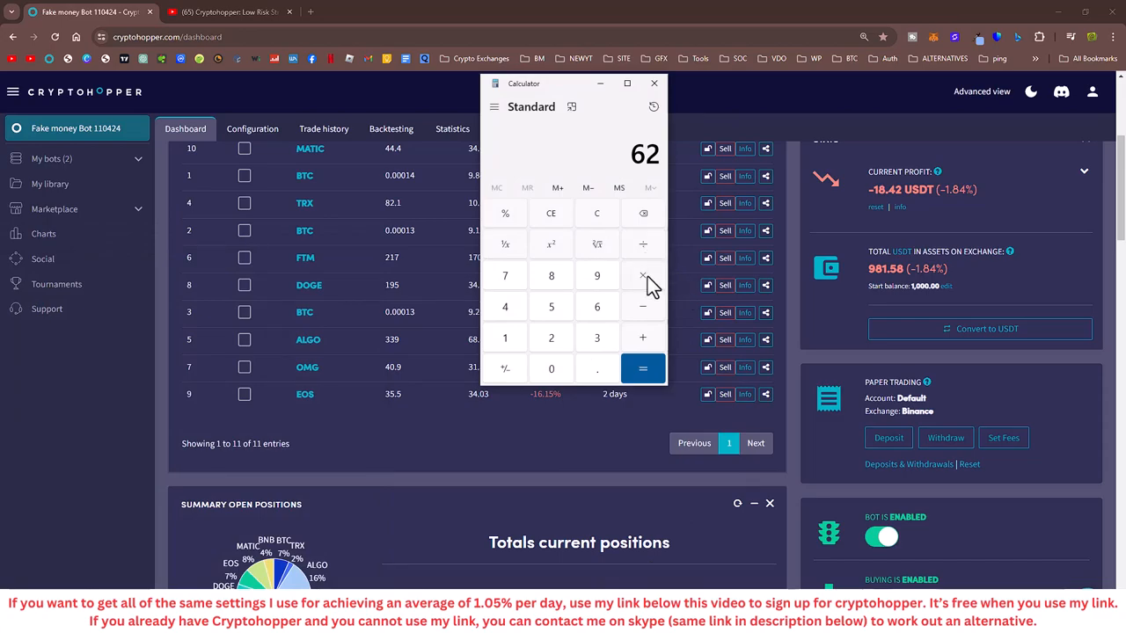
pyautogui.moveTo(644, 307)
pyautogui.write('1.24')
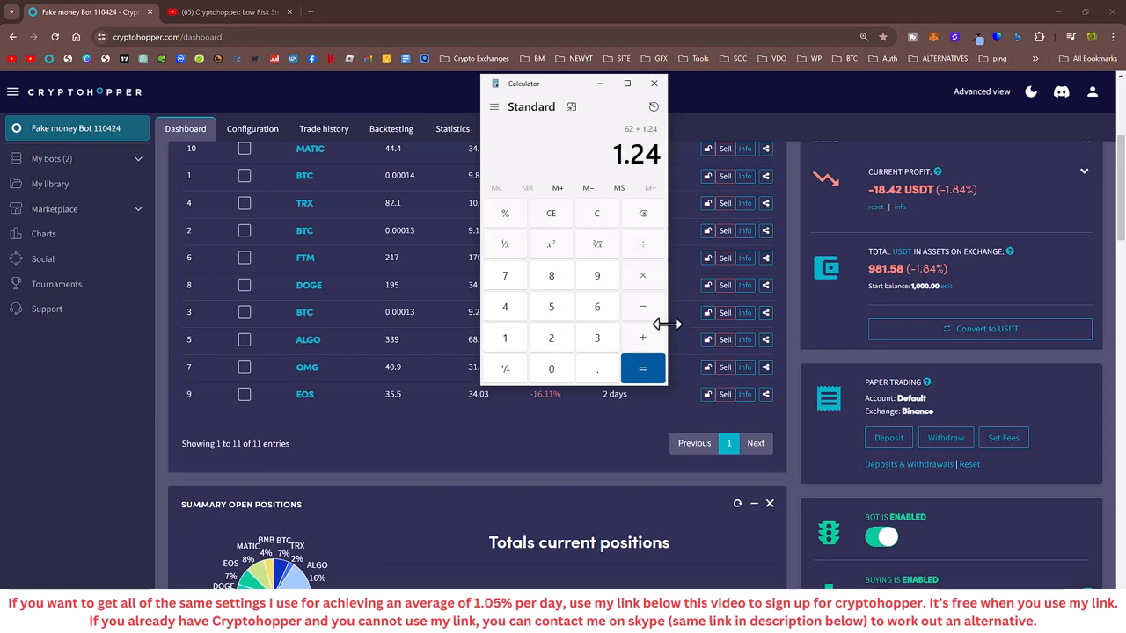
# Step: Compute 62 + 1.24 = 63.24 in Windows Calculator, then close Calculator
pyautogui.click(642, 369)
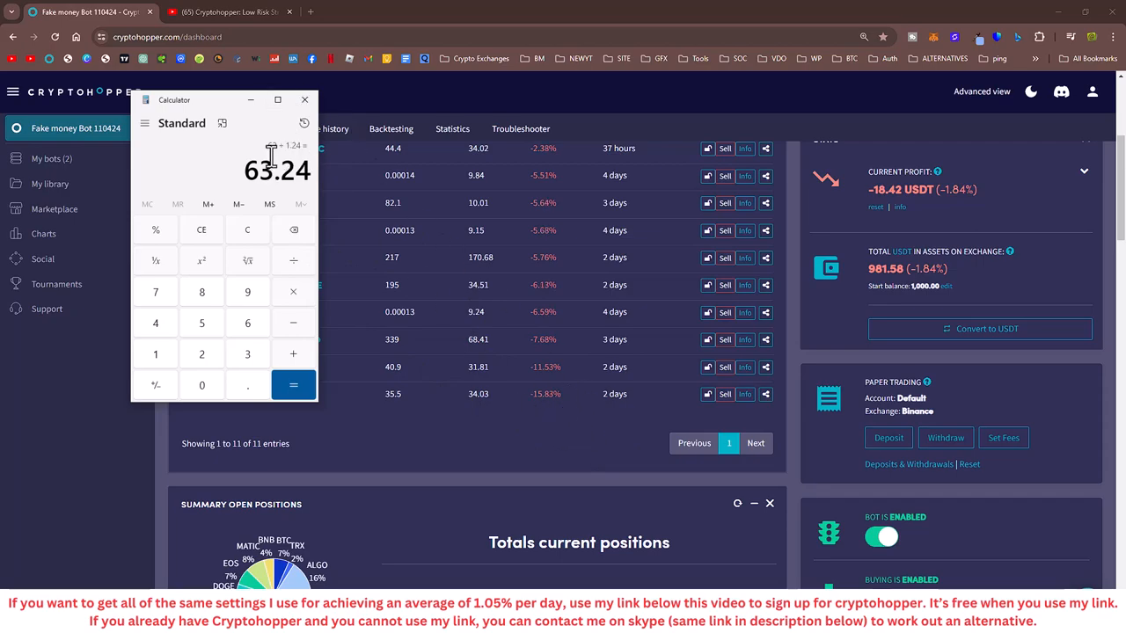
pyautogui.click(304, 99)
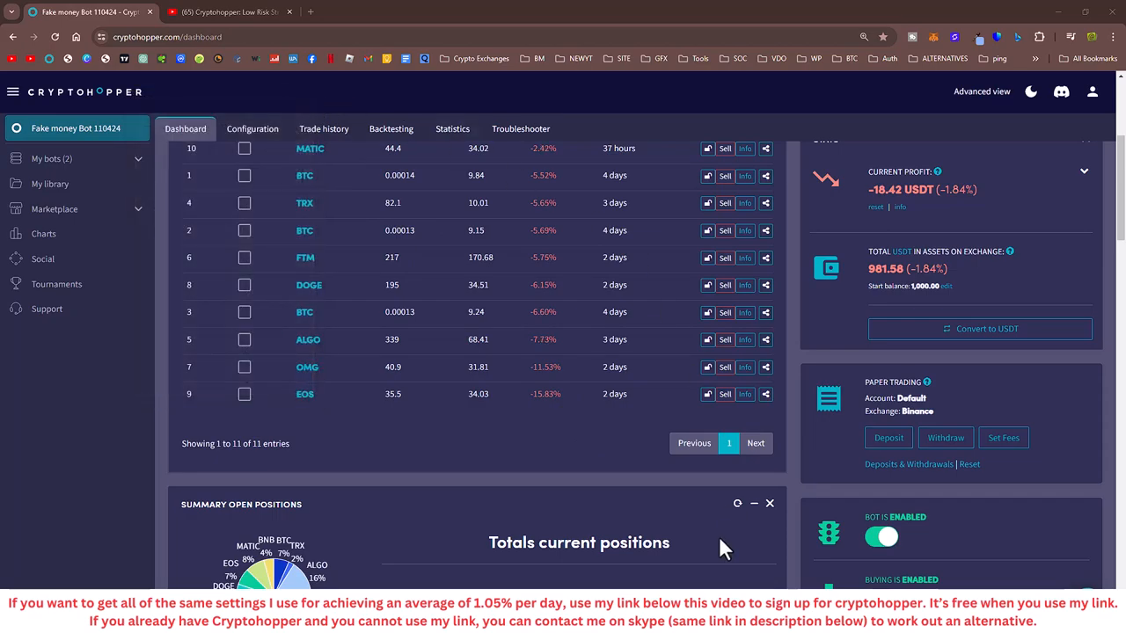
pyautogui.scroll(3)
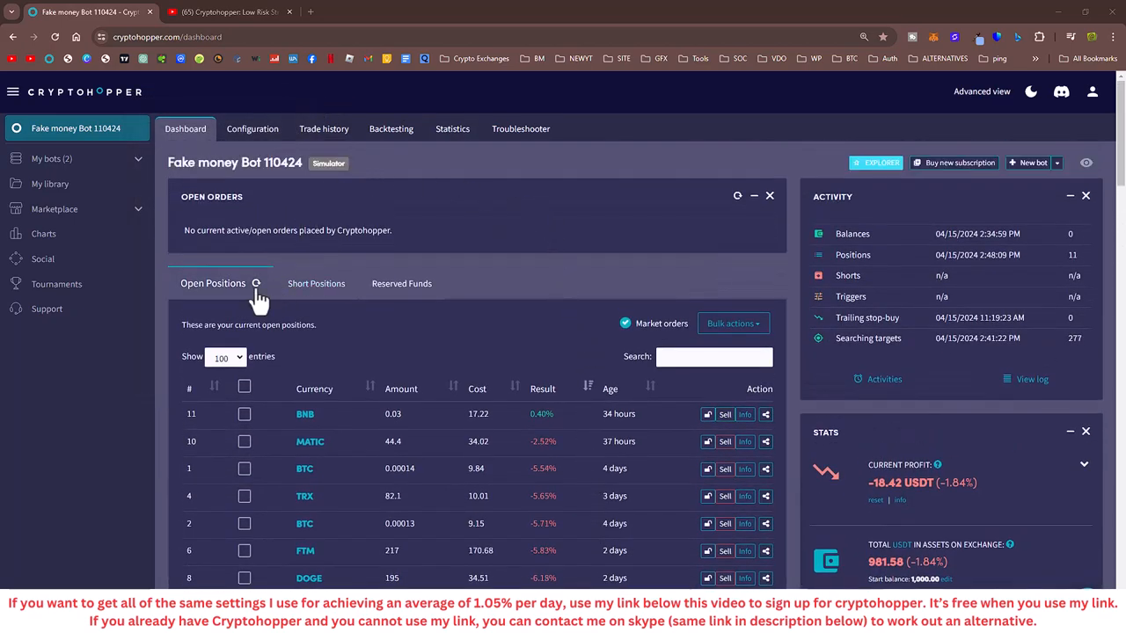
pyautogui.scroll(-3)
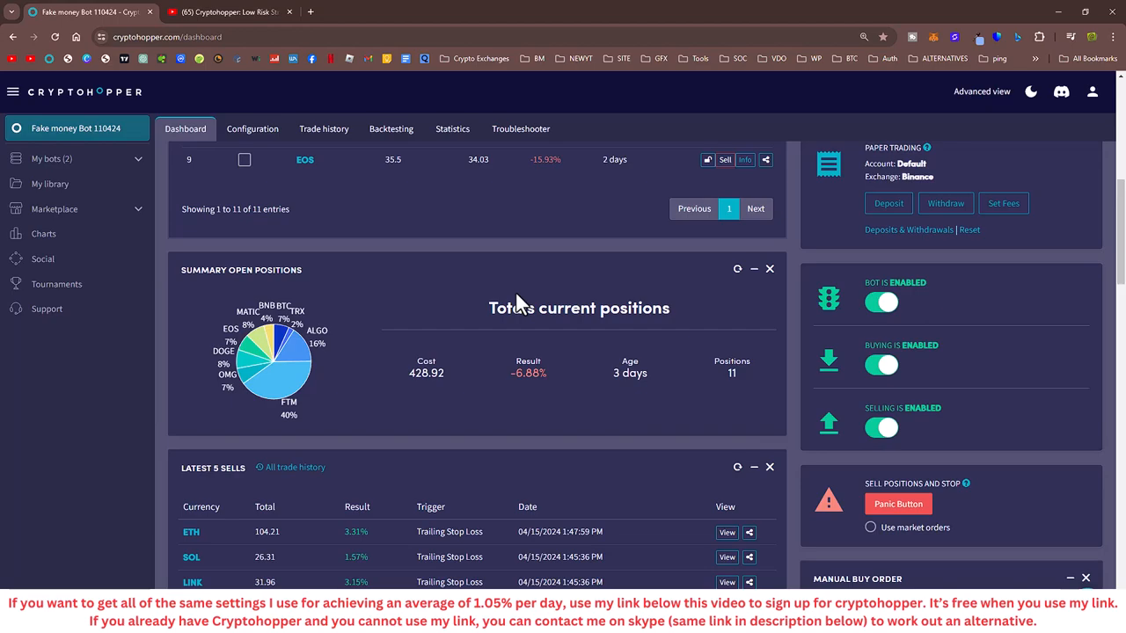
pyautogui.moveTo(528, 138)
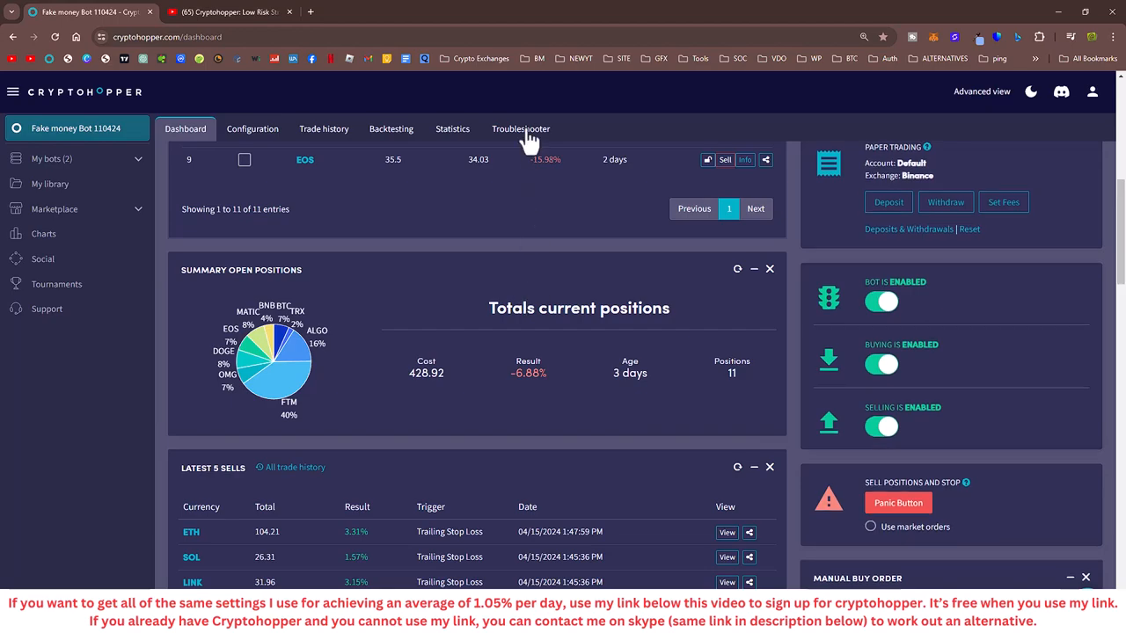
pyautogui.click(237, 13)
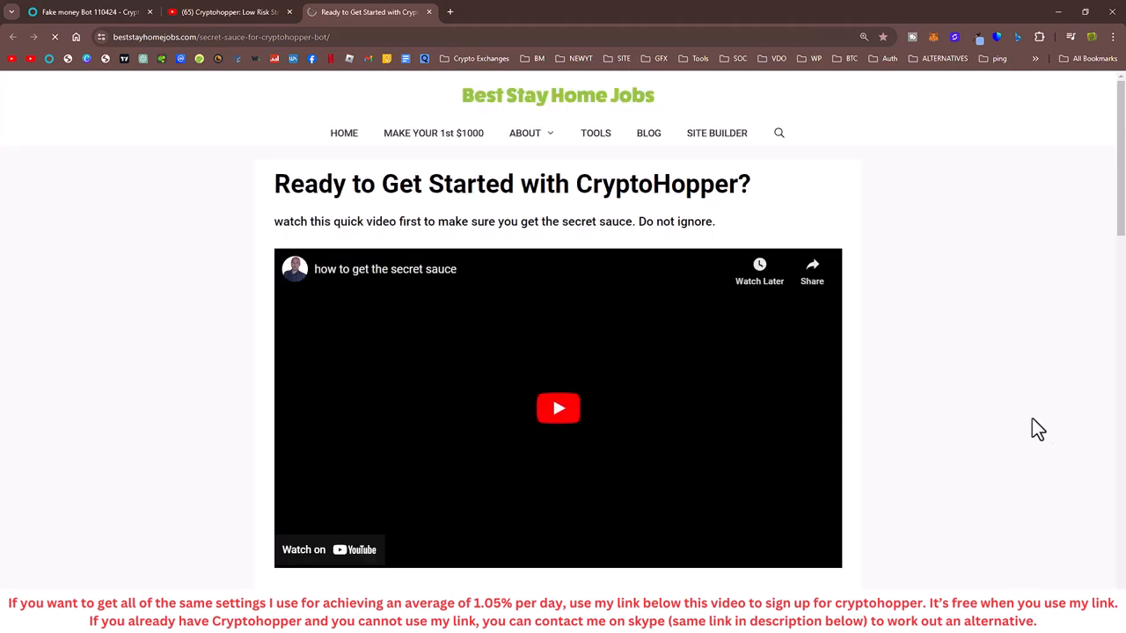
# Step: Scroll the signup guide and highlight affiliate ID 15412
pyautogui.scroll(-3)
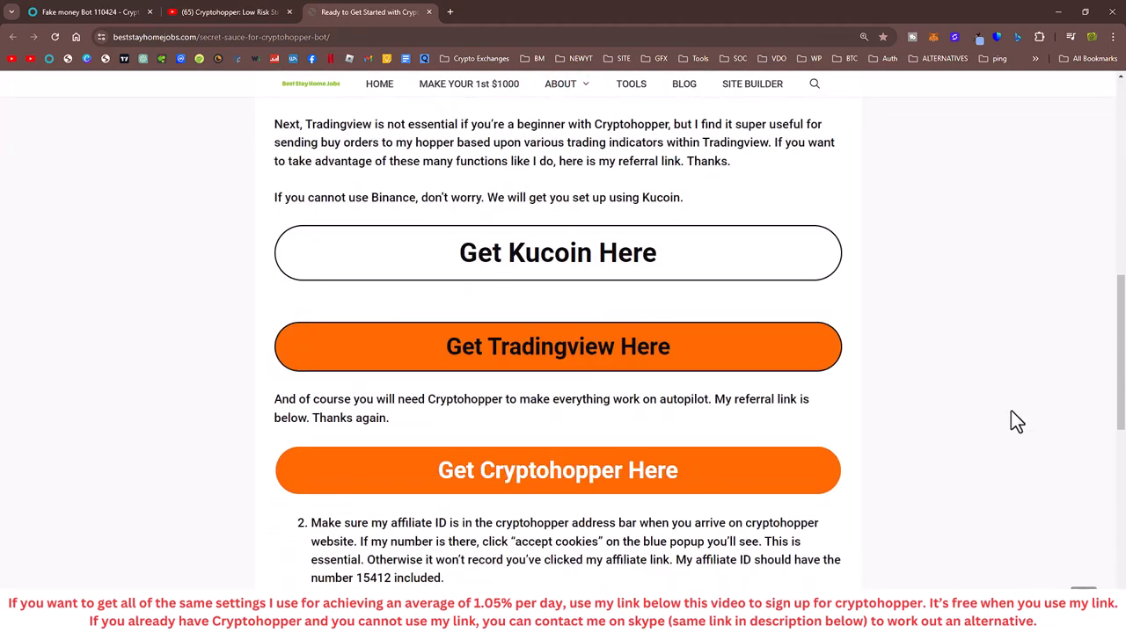
pyautogui.moveTo(519, 484)
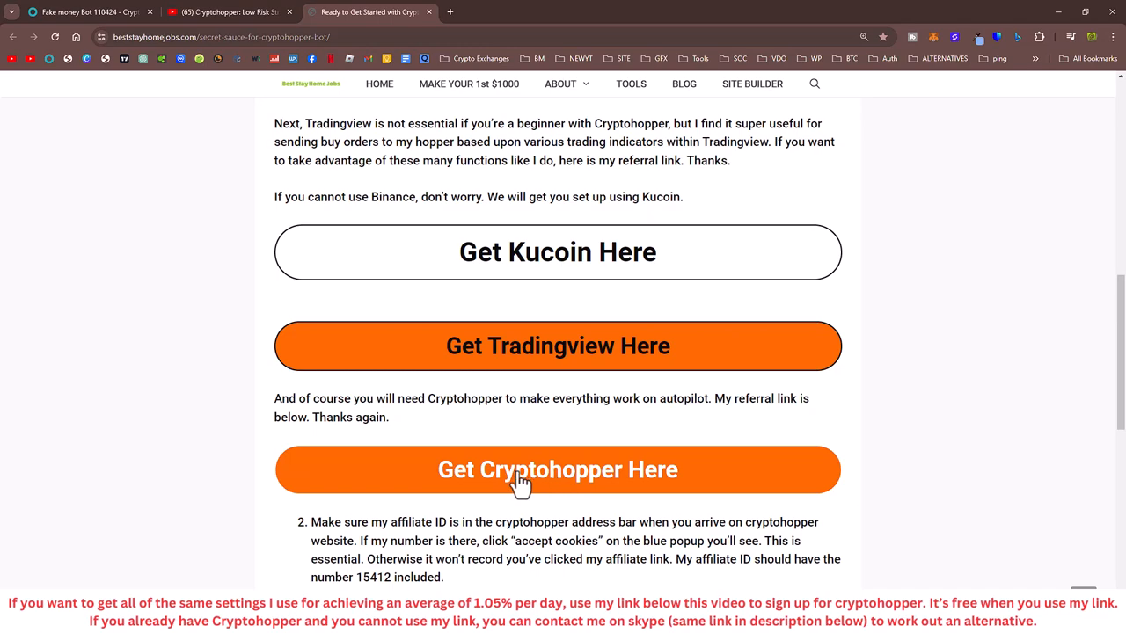
pyautogui.scroll(-3)
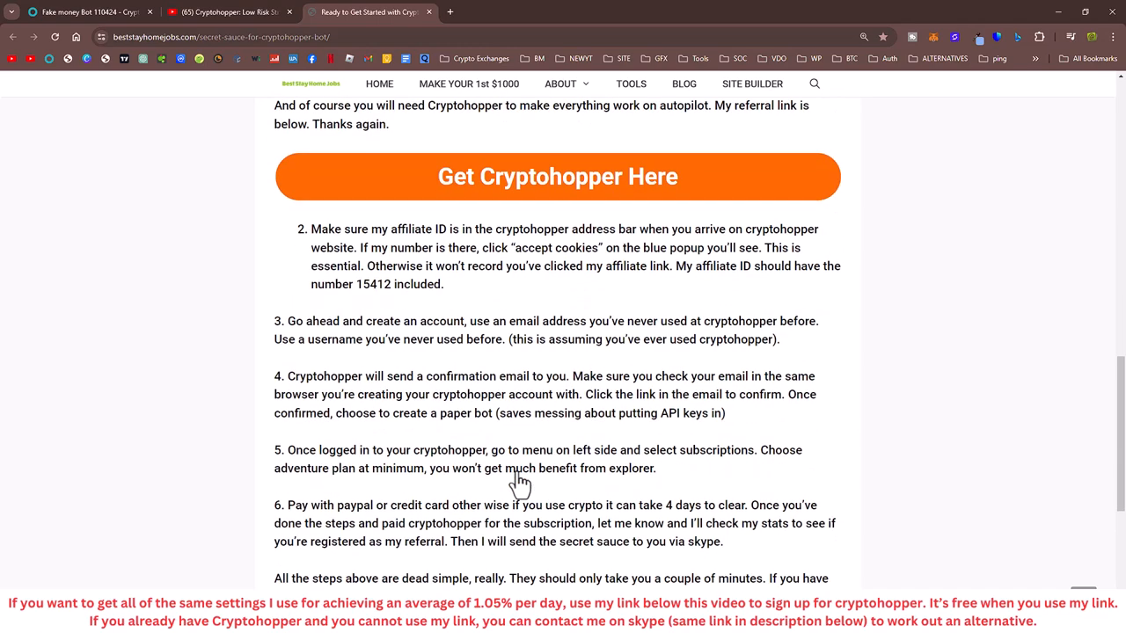
pyautogui.scroll(3)
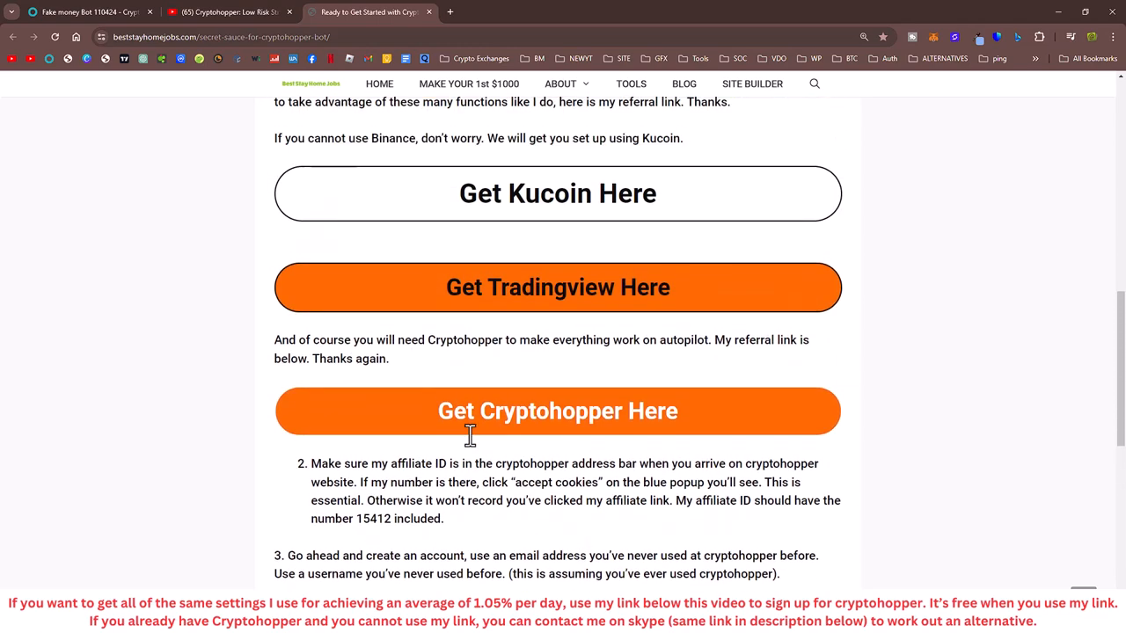
pyautogui.scroll(-3)
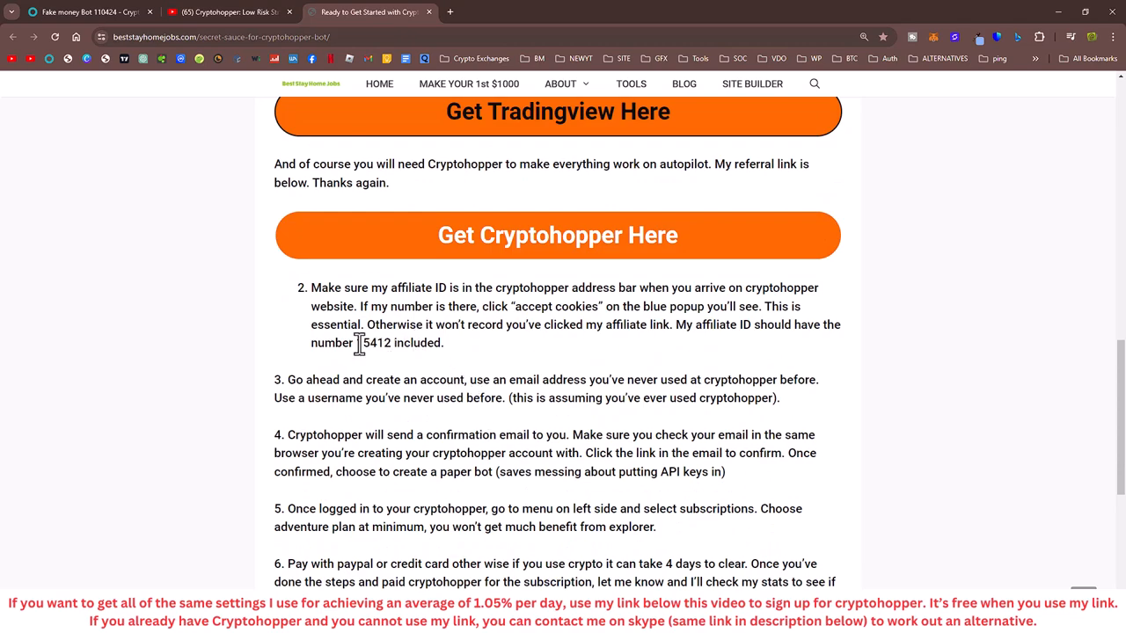
pyautogui.doubleClick(373, 343)
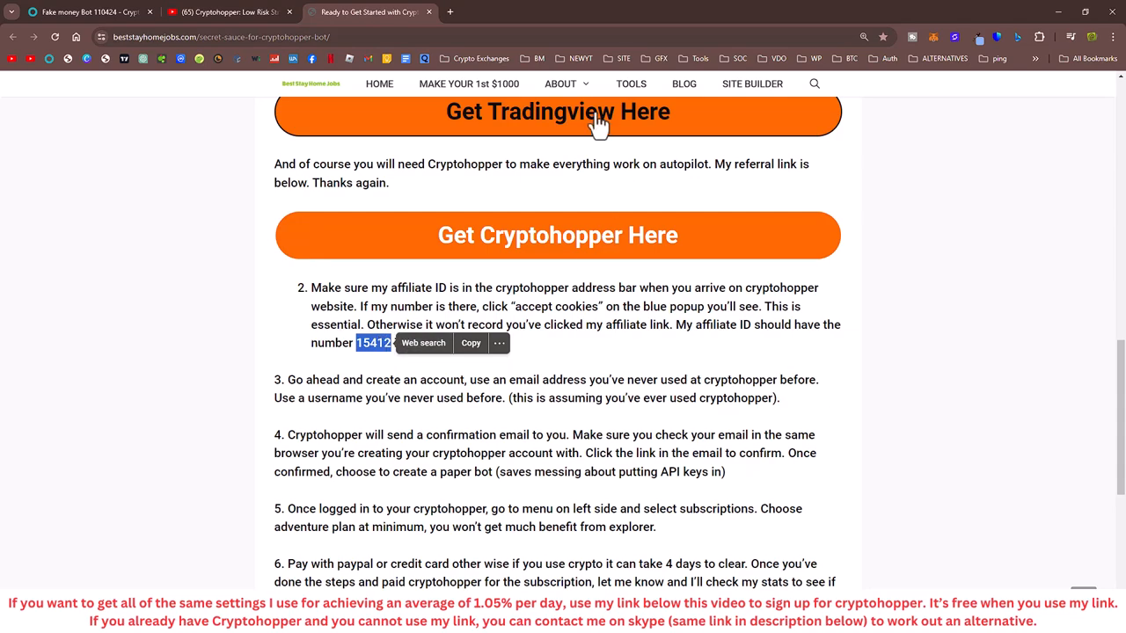
pyautogui.moveTo(469, 83)
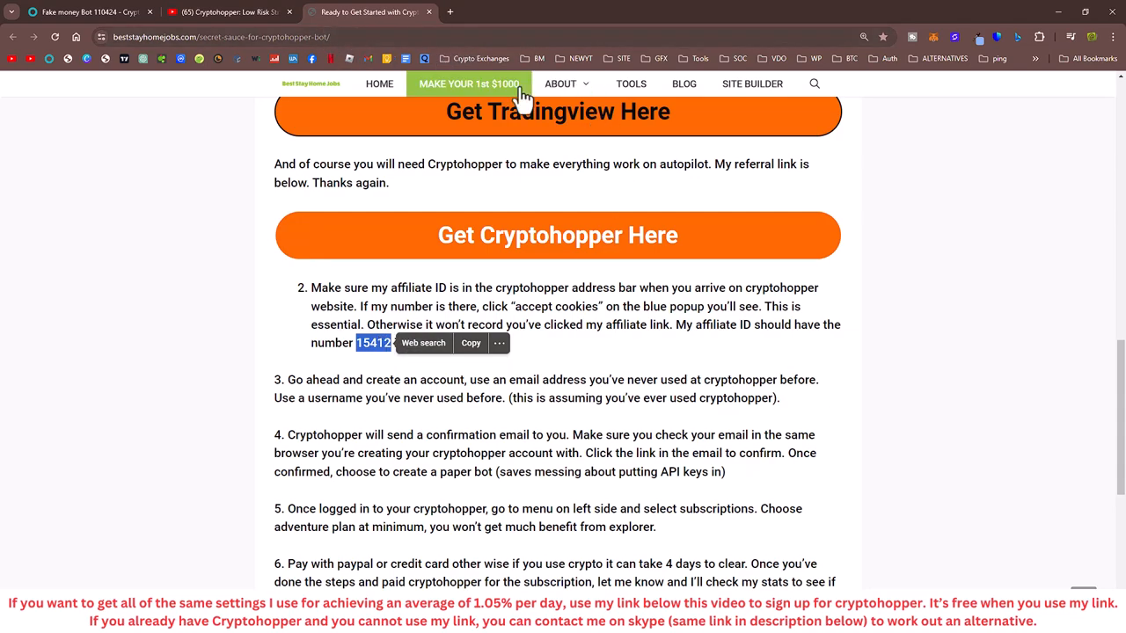
pyautogui.moveTo(508, 420)
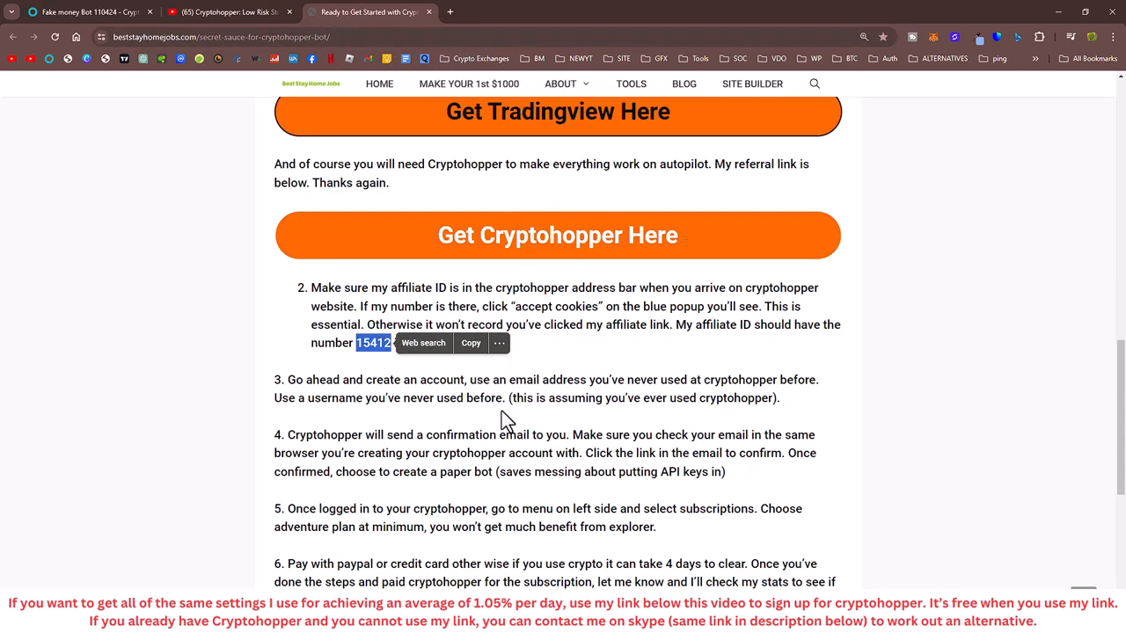
# Step: Open the orange Get Cryptohopper Here referral link in a new tab
pyautogui.scroll(-3)
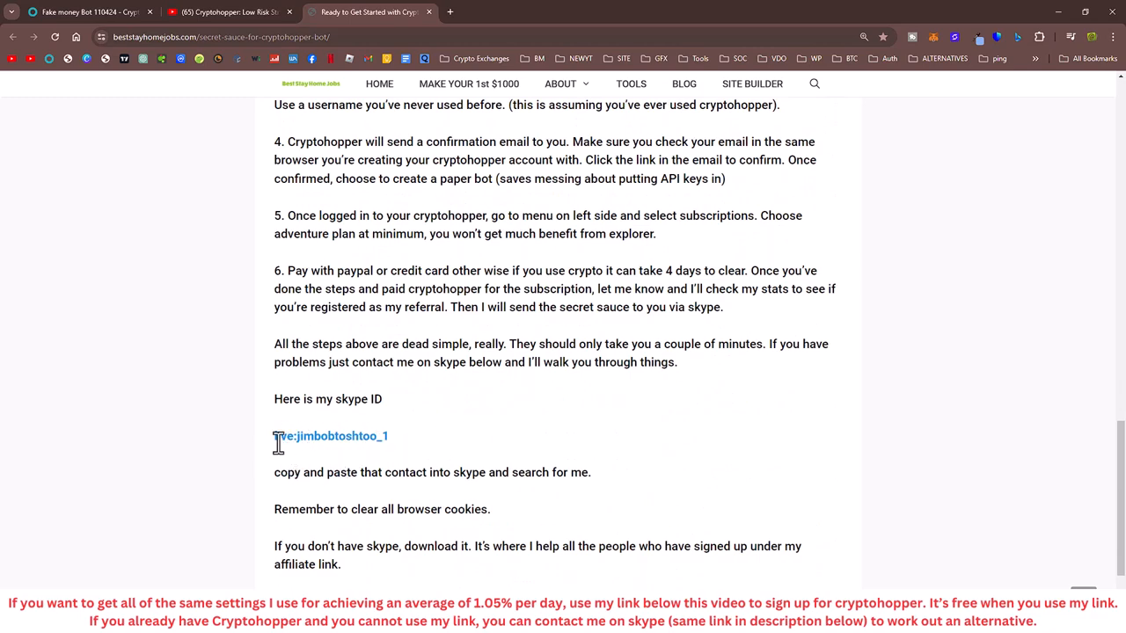
pyautogui.scroll(3)
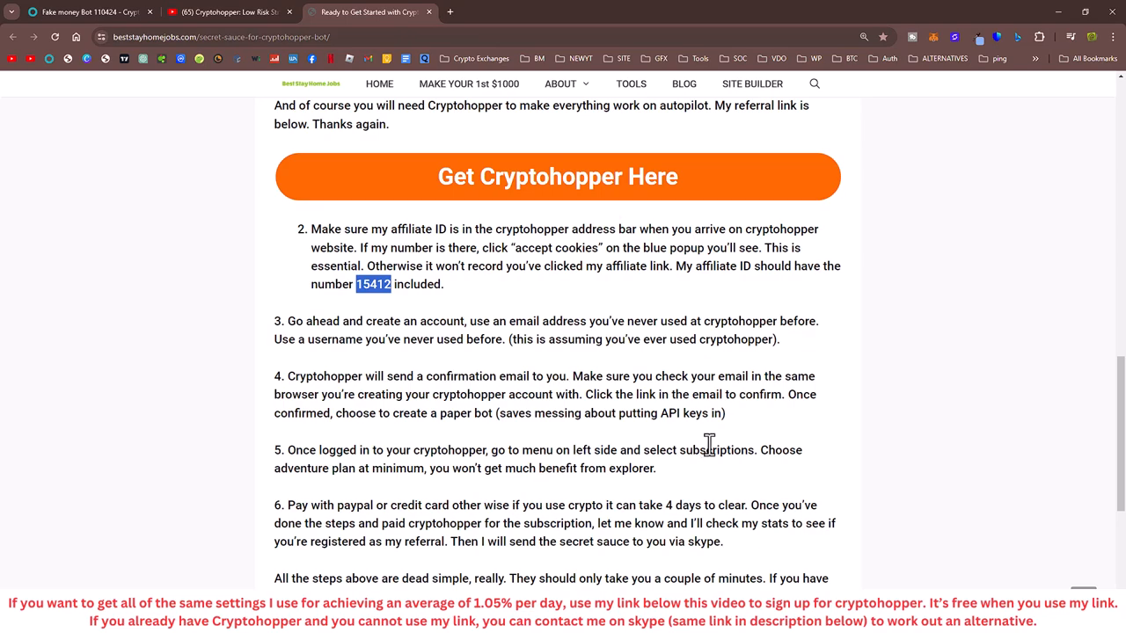
pyautogui.scroll(3)
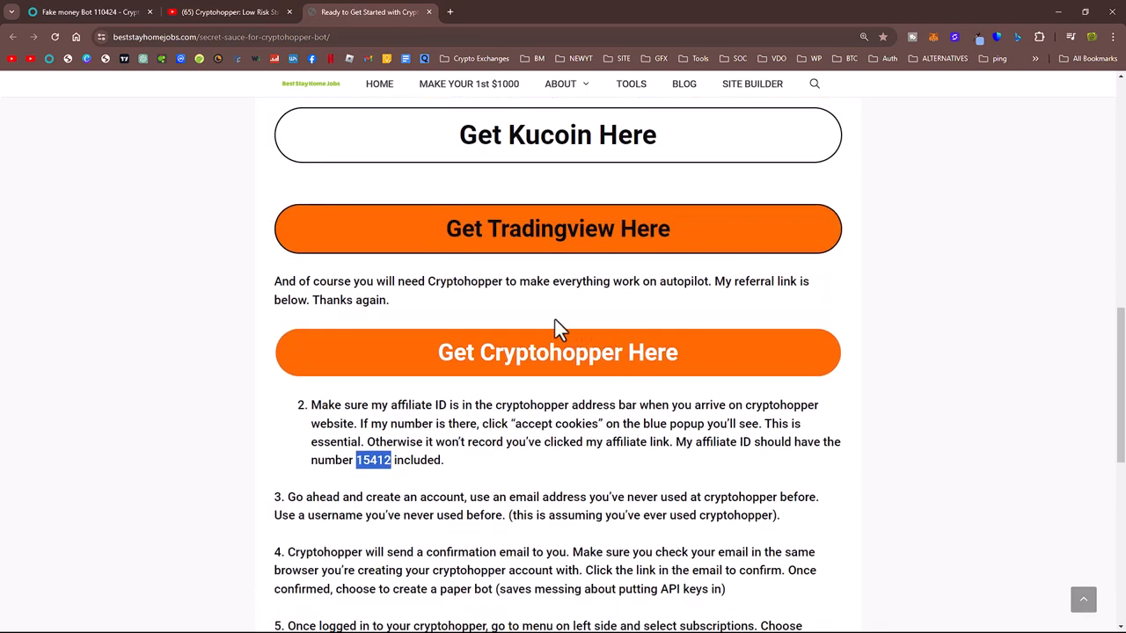
pyautogui.click(558, 352)
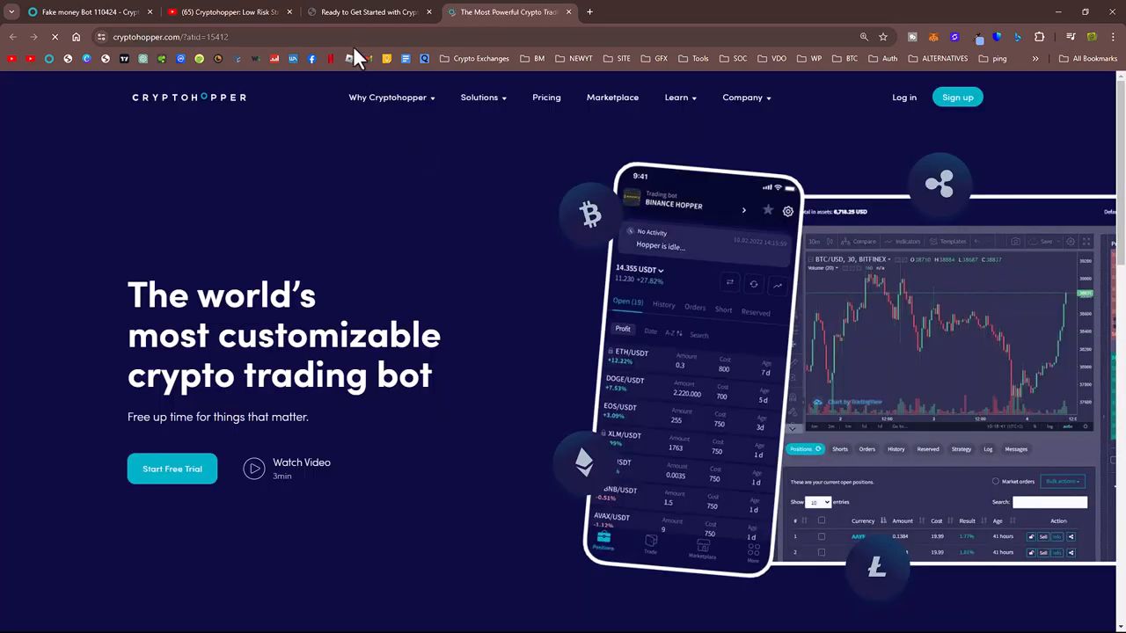
# Step: Switch to the signup guide tab and back to the Cryptohopper atid=15412 tab
pyautogui.click(369, 12)
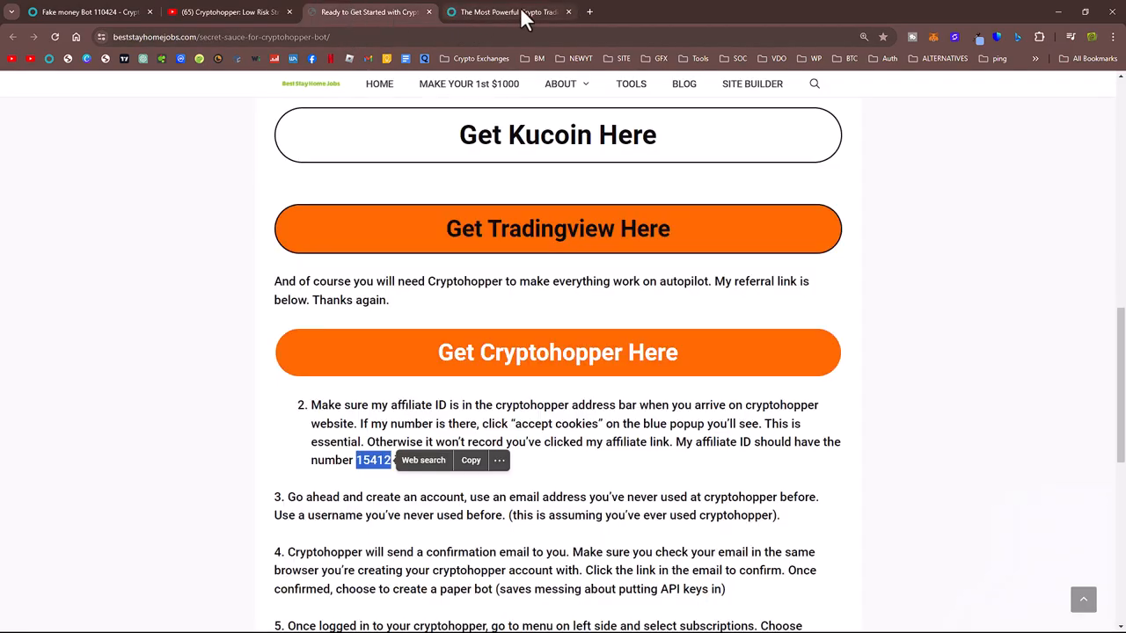
pyautogui.click(510, 12)
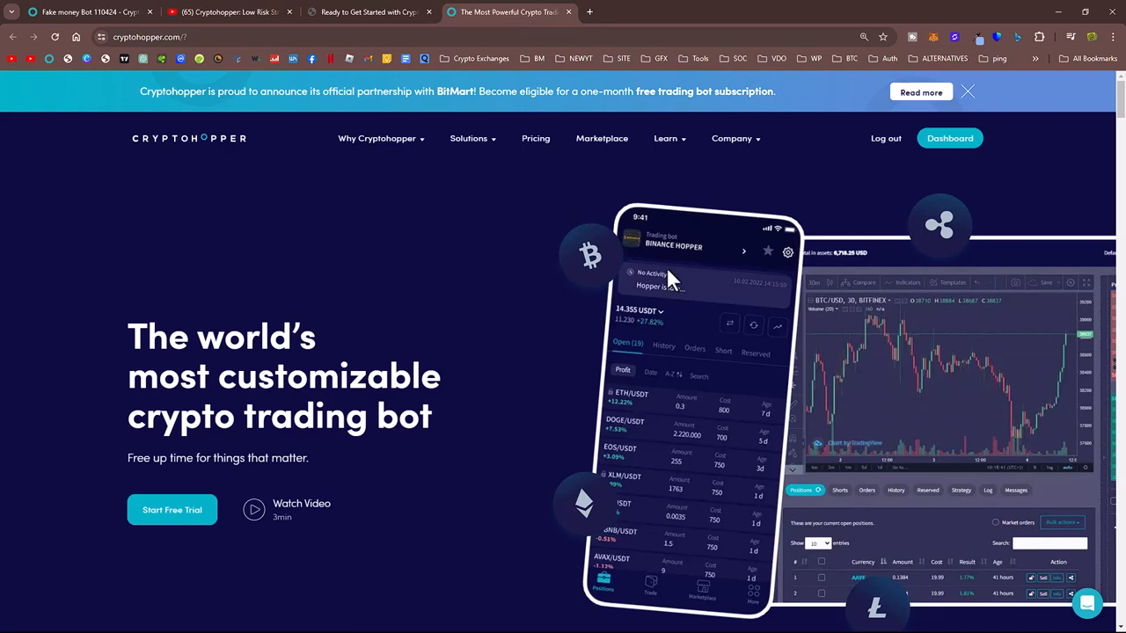
pyautogui.moveTo(728, 227)
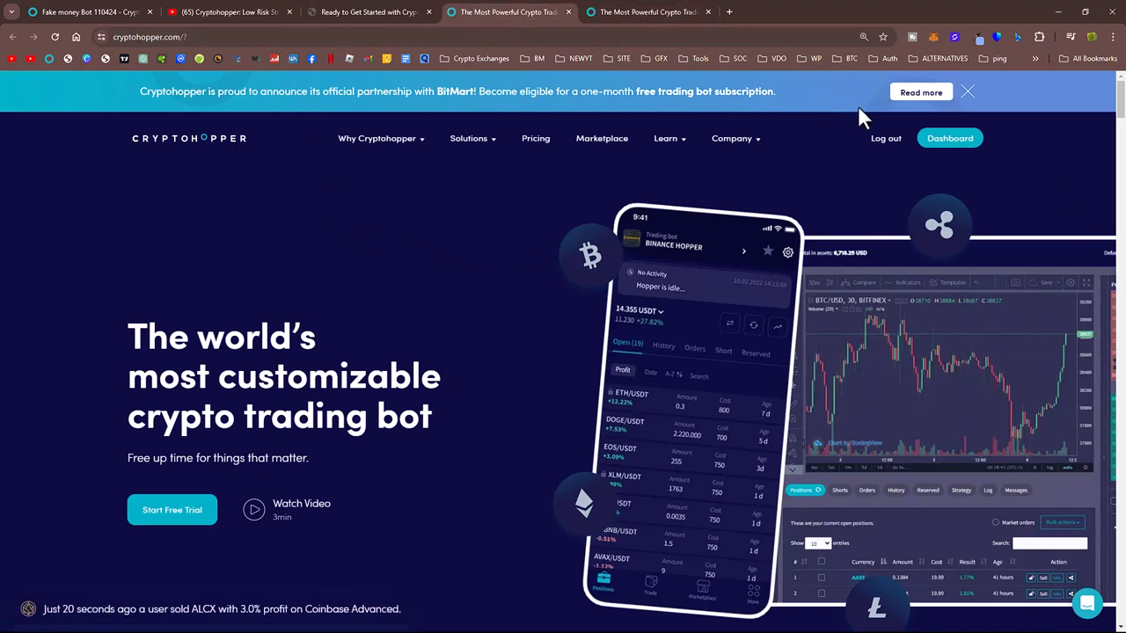
pyautogui.moveTo(790, 262)
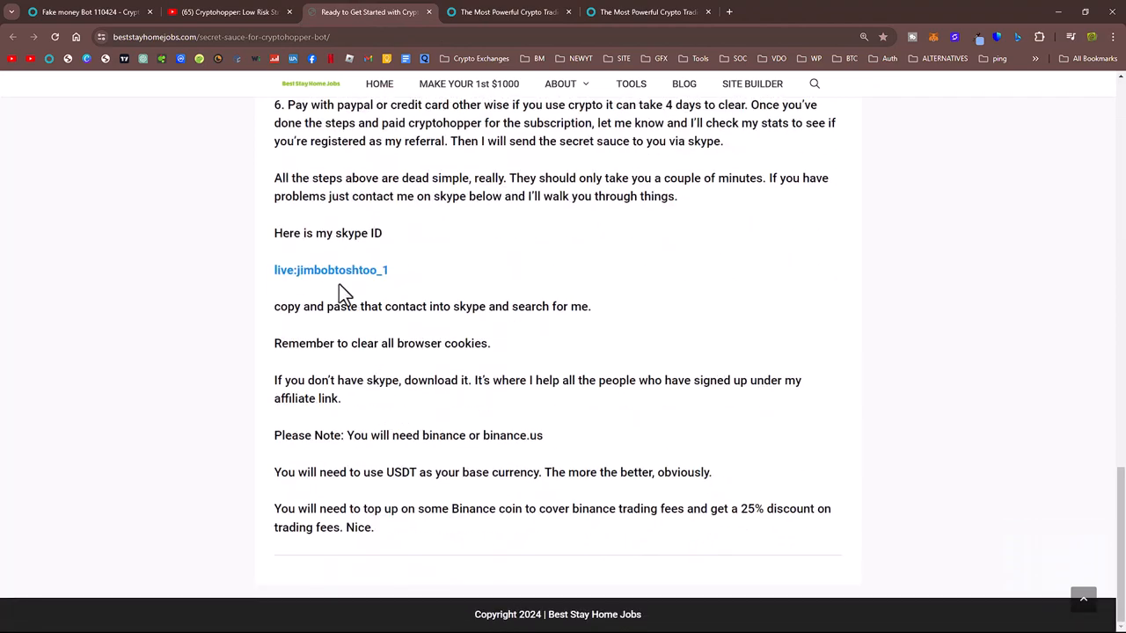
# Step: Select and right-click the Skype contact ID, then return to the Cryptohopper bot dashboard tab
pyautogui.doubleClick(330, 270)
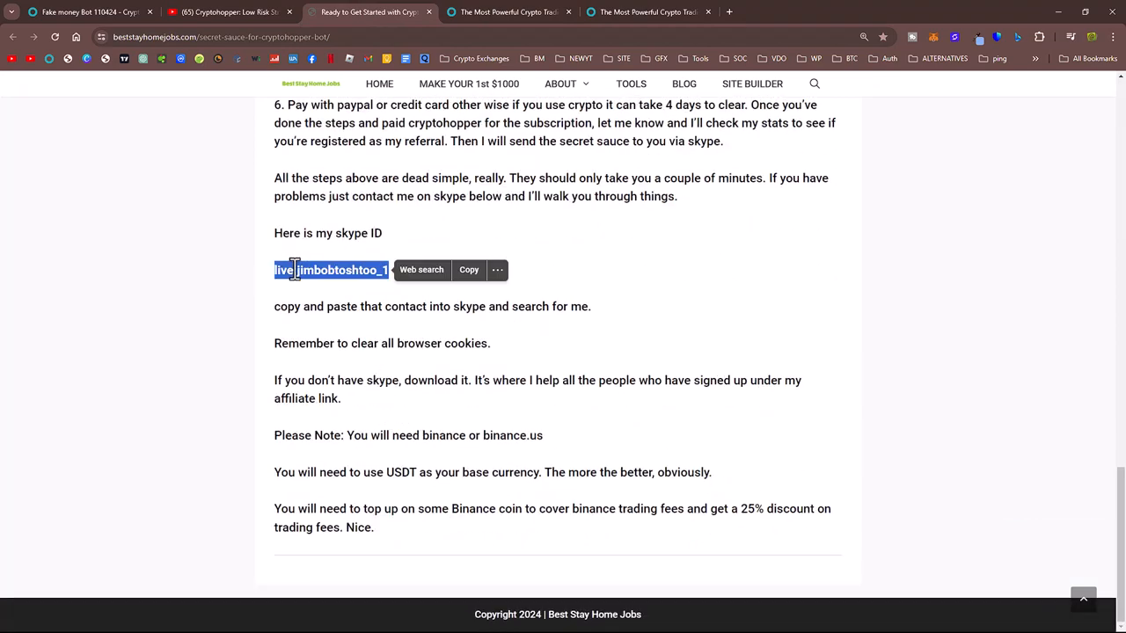
pyautogui.rightClick(331, 270)
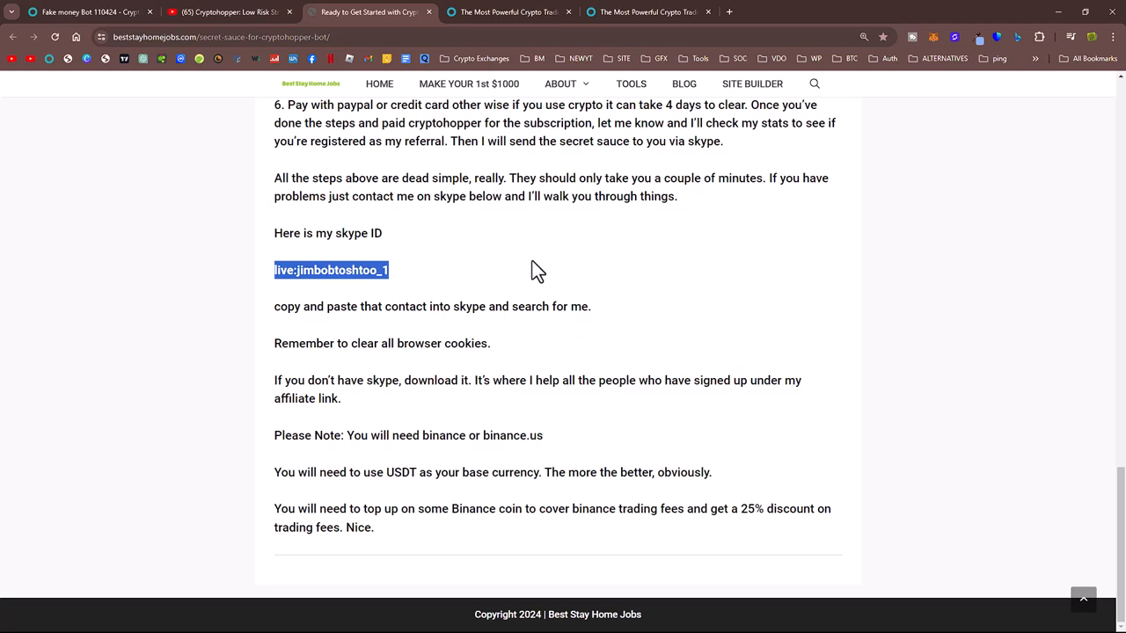
pyautogui.scroll(3)
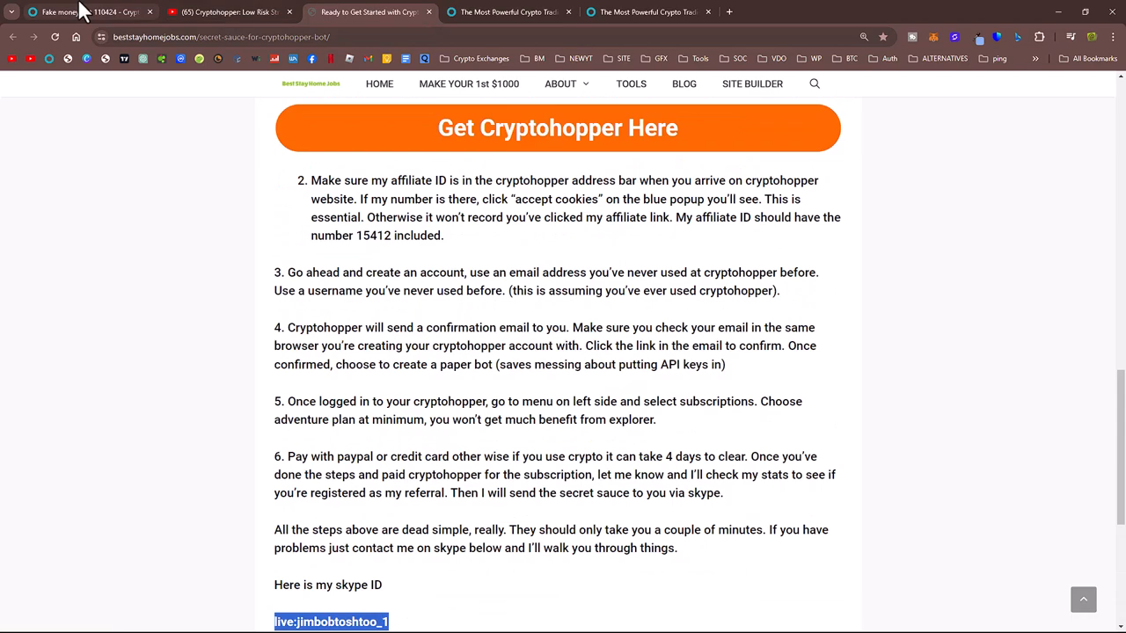
pyautogui.click(79, 12)
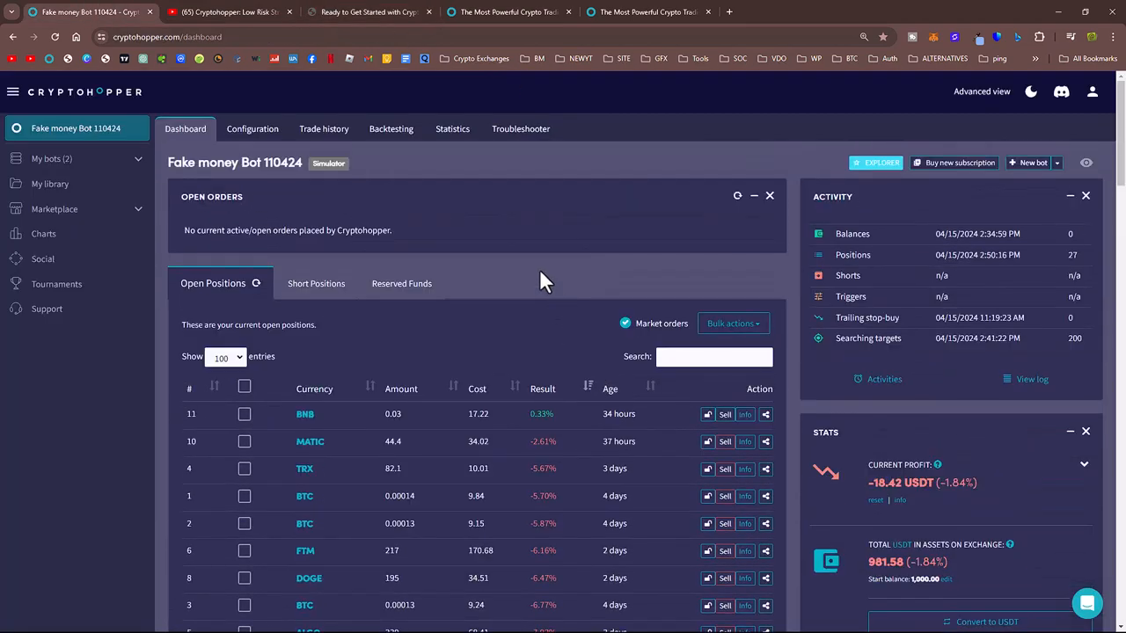